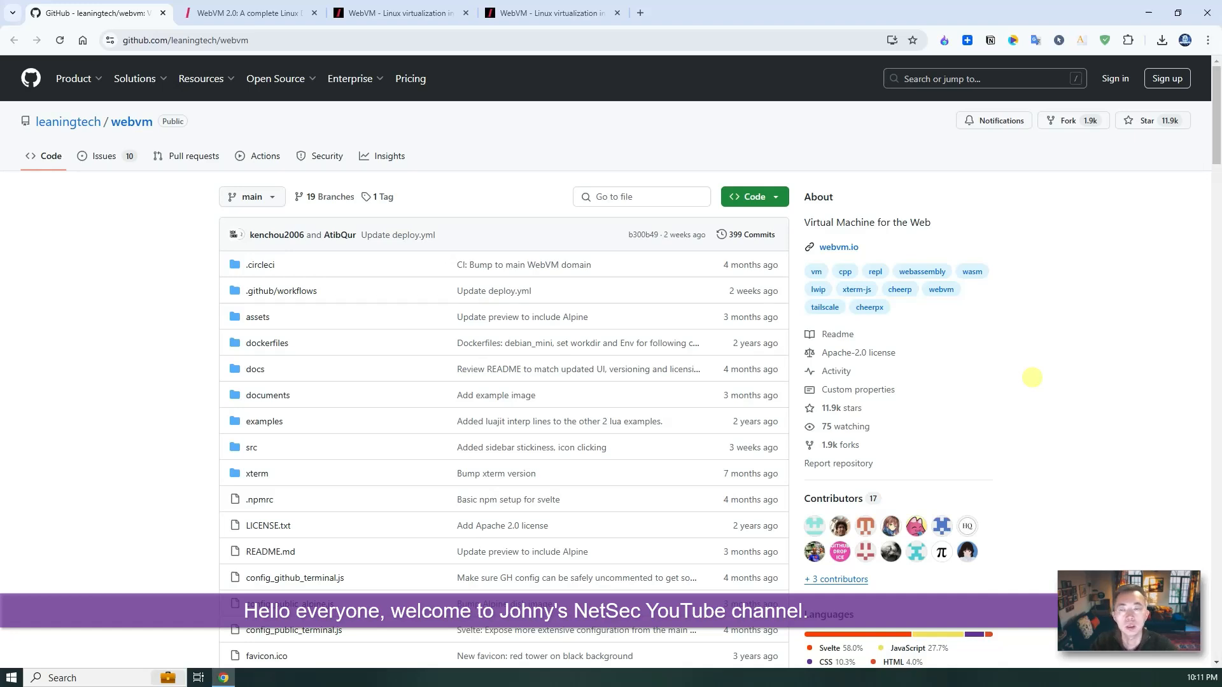
{"action": "mouse_move", "coordinate": [149, 456]}
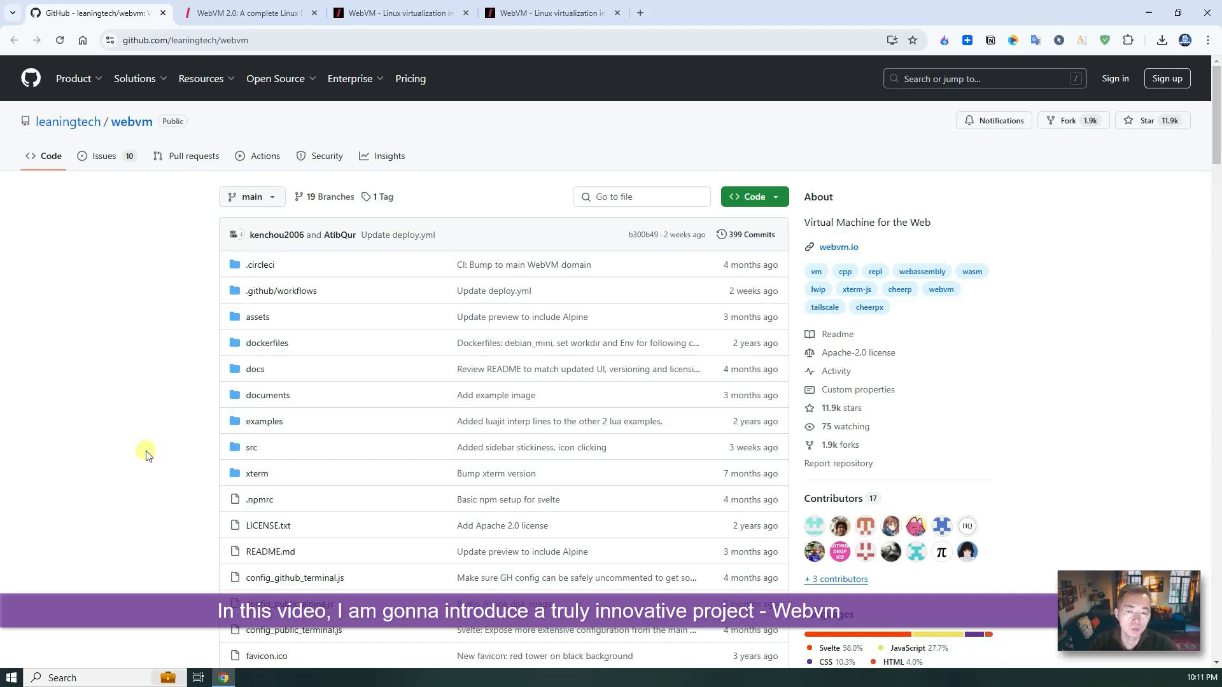
Scroll past the leaningtech/webvm file list to the README introducing WebVM
{"action": "scroll", "scroll_direction": "down", "scroll_amount": 3}
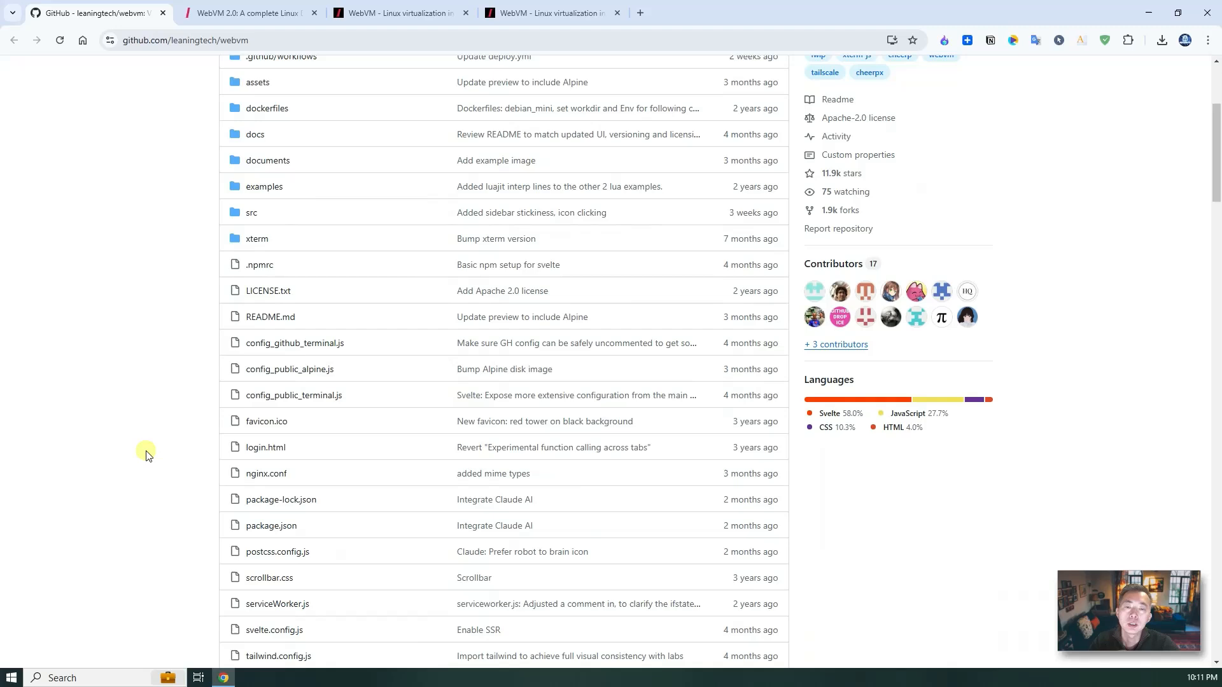
{"action": "scroll", "scroll_direction": "down", "scroll_amount": 3}
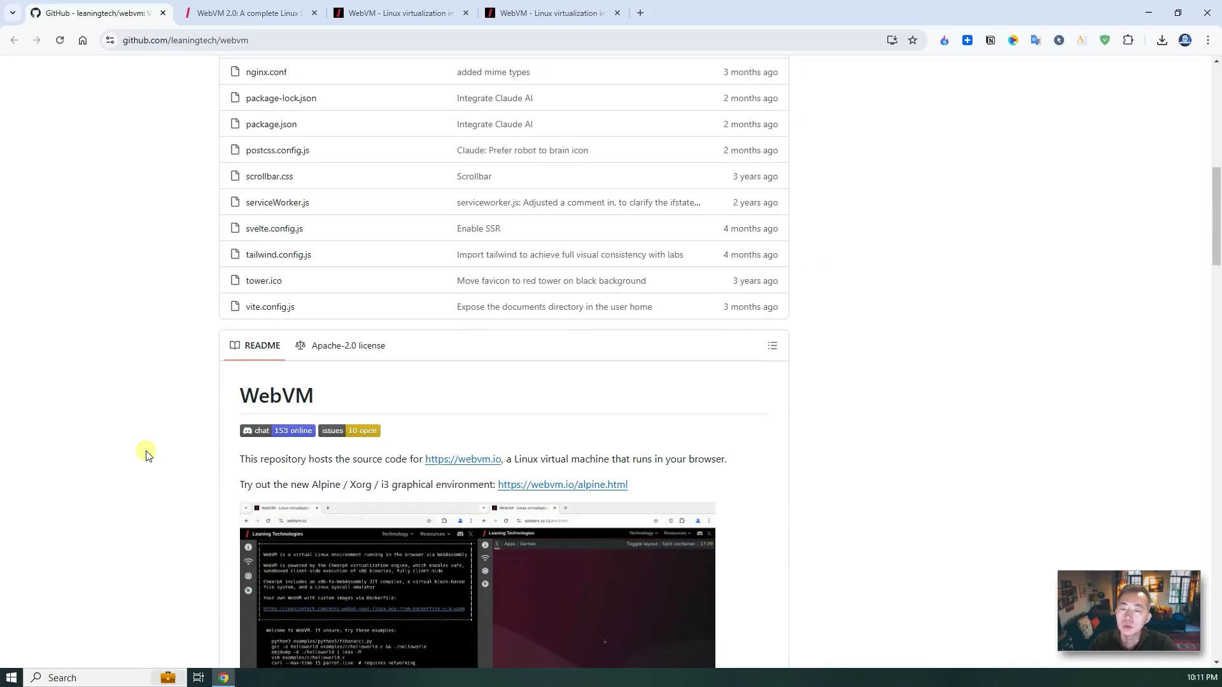
{"action": "scroll", "scroll_direction": "down", "scroll_amount": 3}
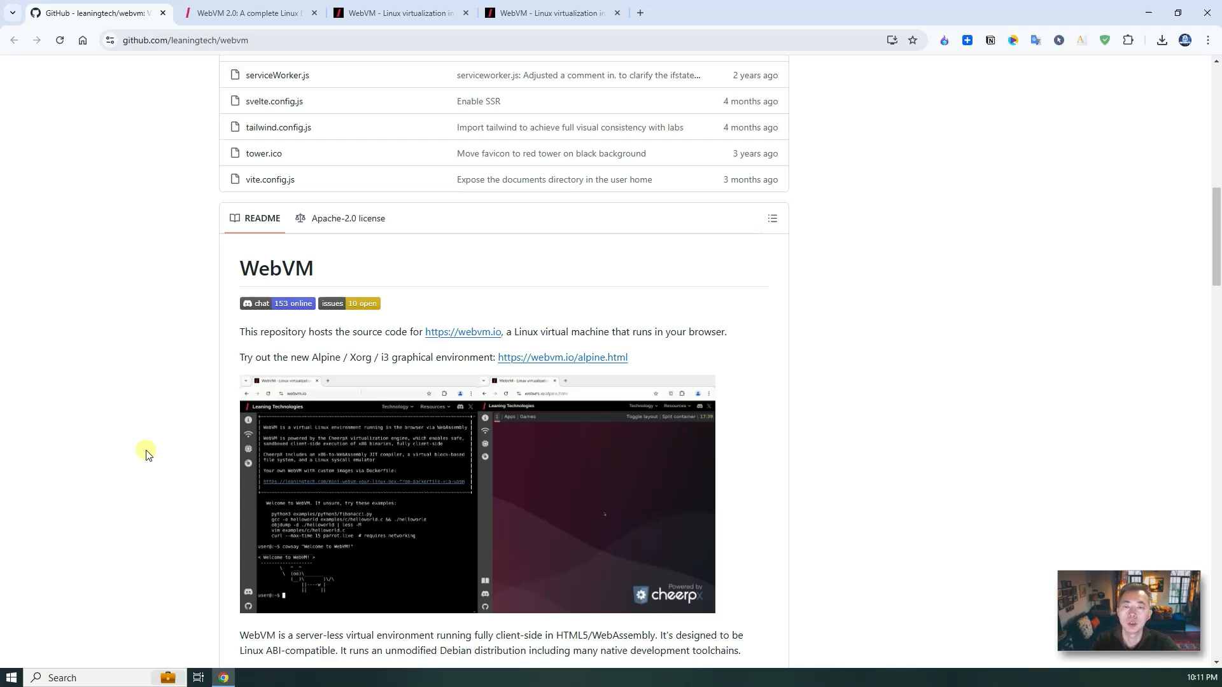
{"action": "mouse_move", "coordinate": [374, 103]}
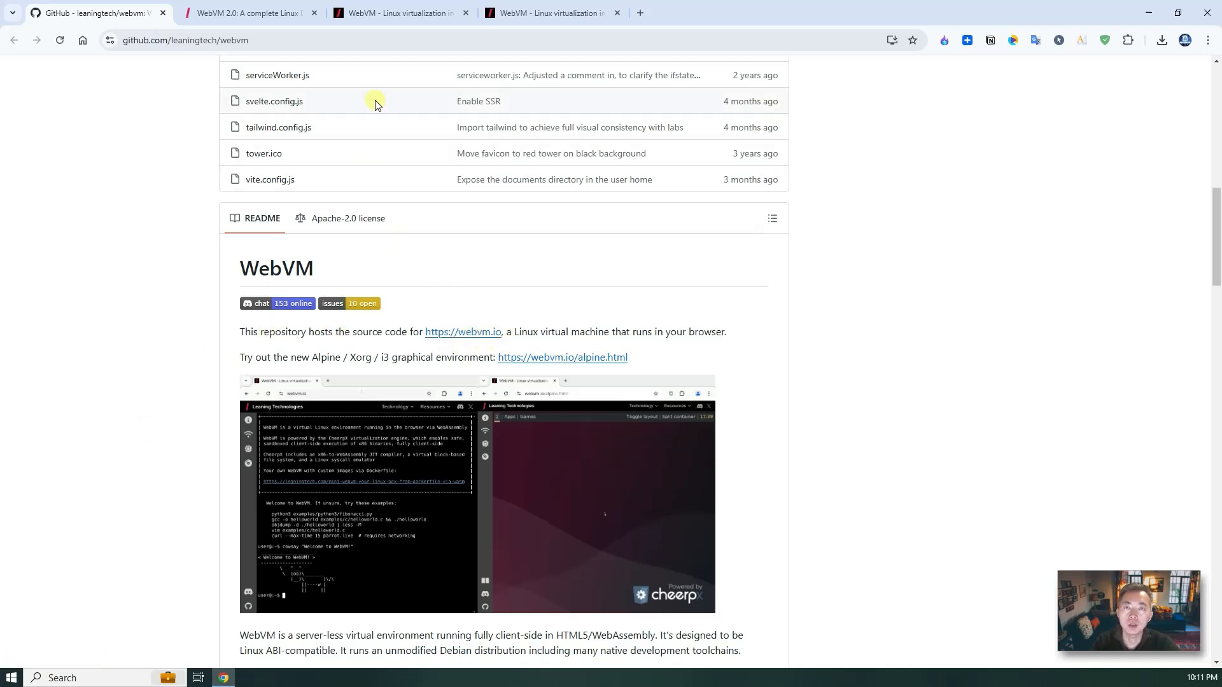
{"action": "left_click", "coordinate": [399, 13]}
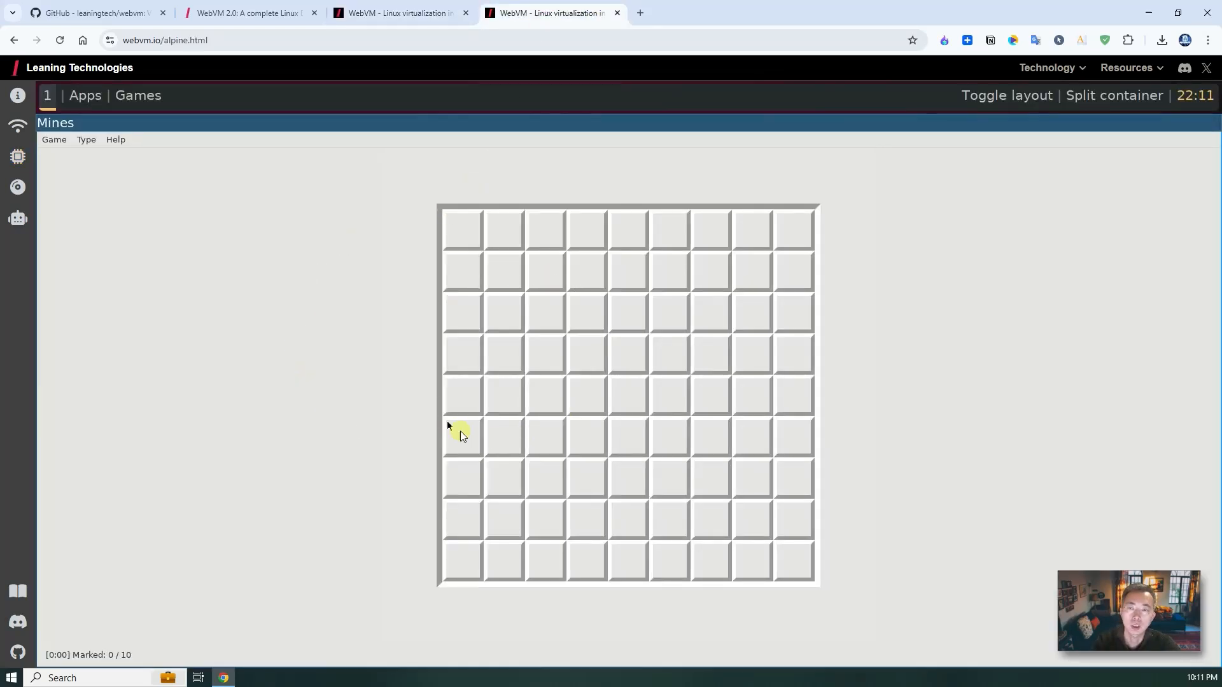
{"action": "left_click", "coordinate": [84, 95]}
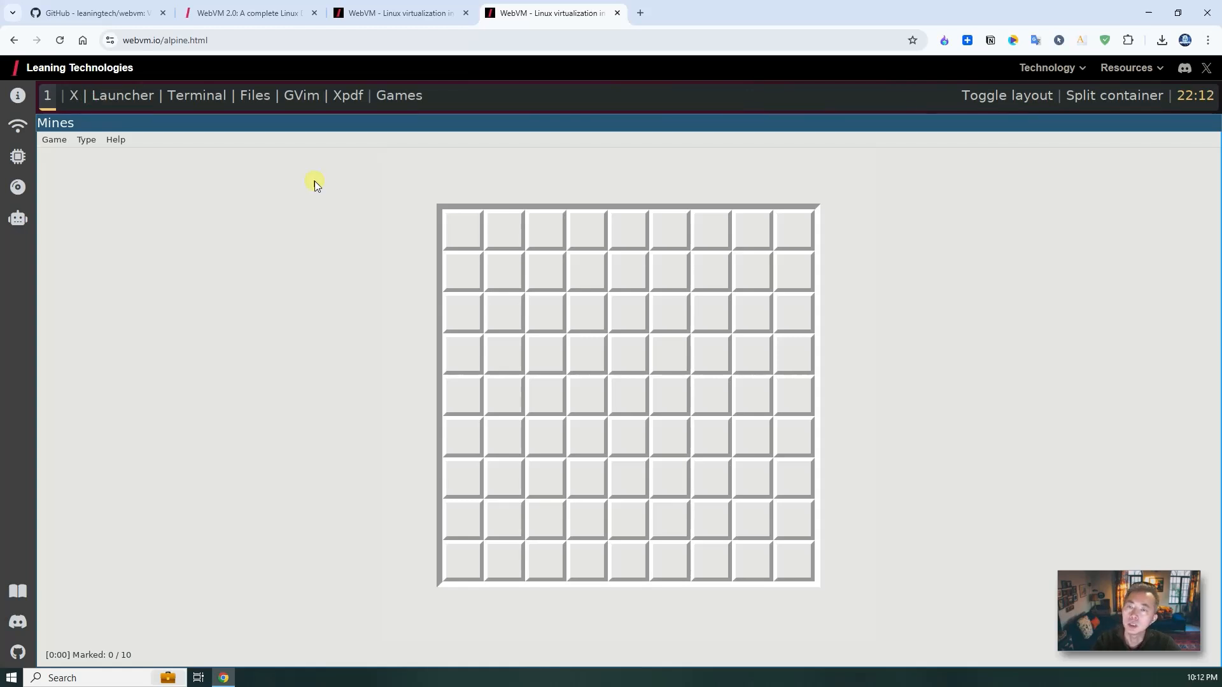
{"action": "left_click", "coordinate": [93, 13]}
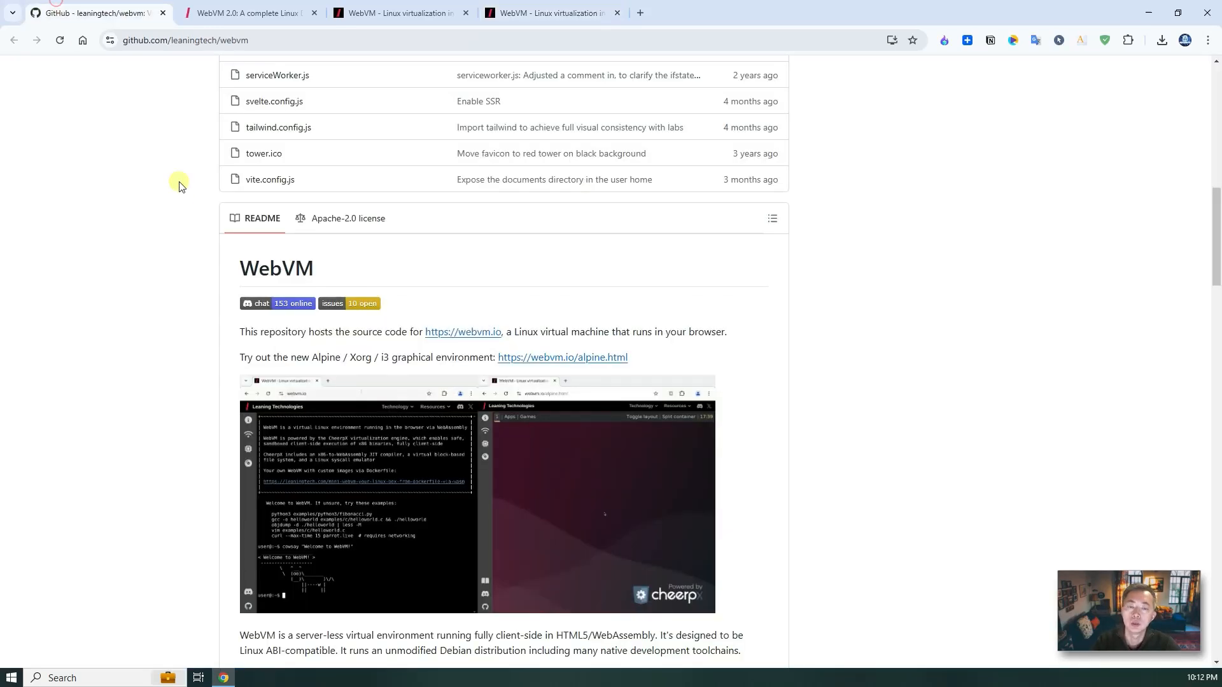
Scroll the README through Enable networking and Fork, deploy, customize to the Python3 REPL example
{"action": "scroll", "scroll_direction": "down", "scroll_amount": 3}
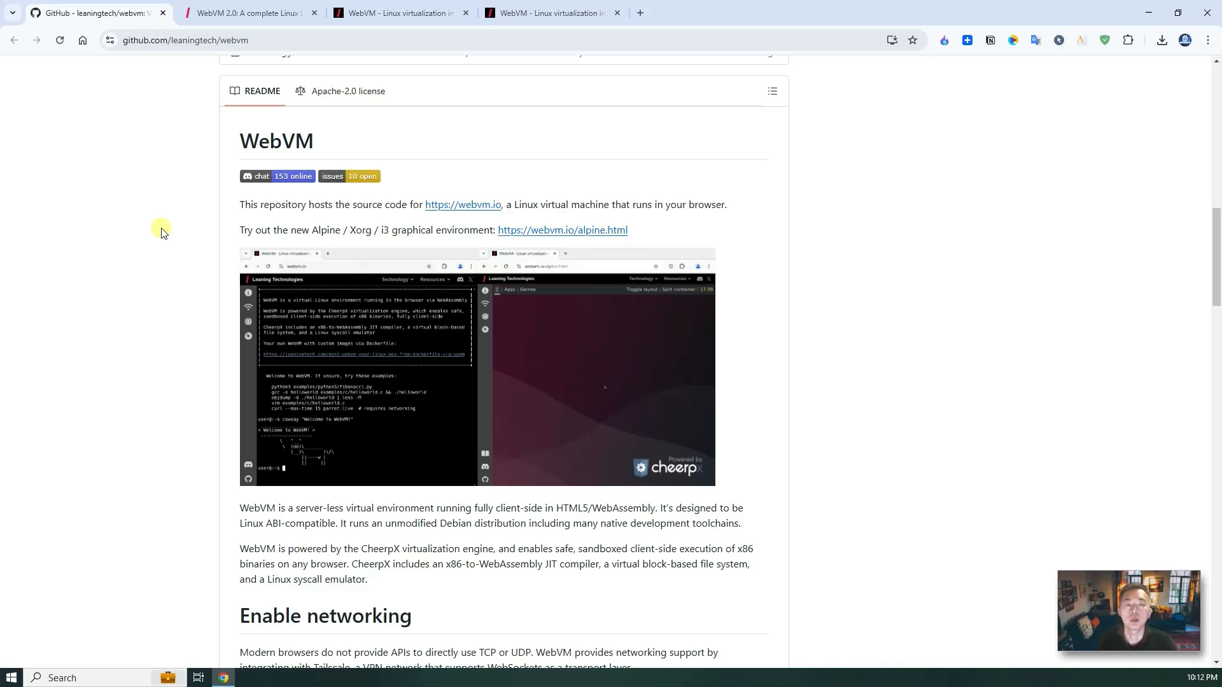
{"action": "mouse_move", "coordinate": [180, 282]}
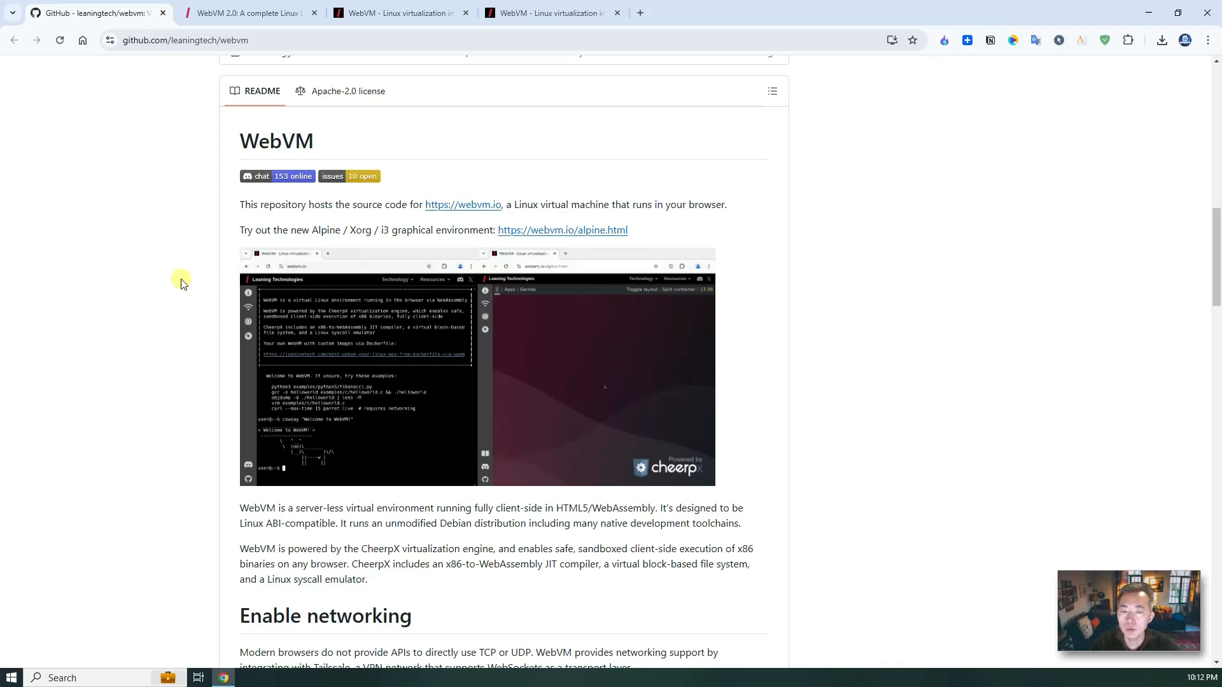
{"action": "mouse_move", "coordinate": [155, 303]}
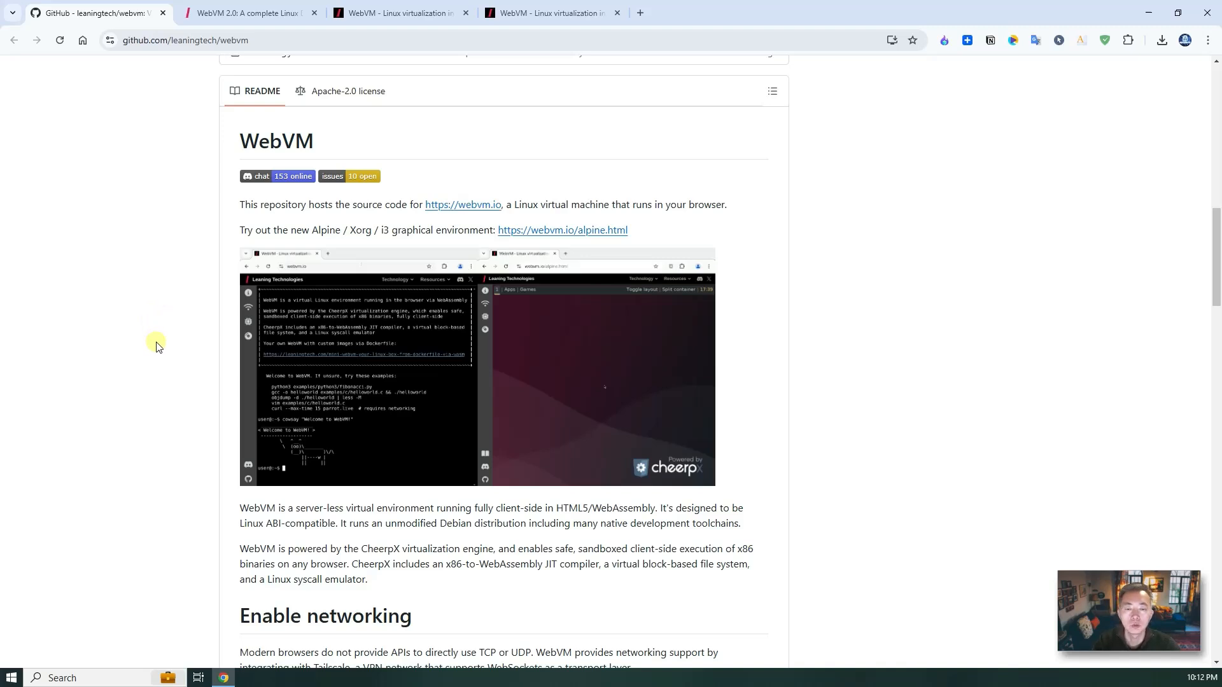
{"action": "scroll", "scroll_direction": "down", "scroll_amount": 3}
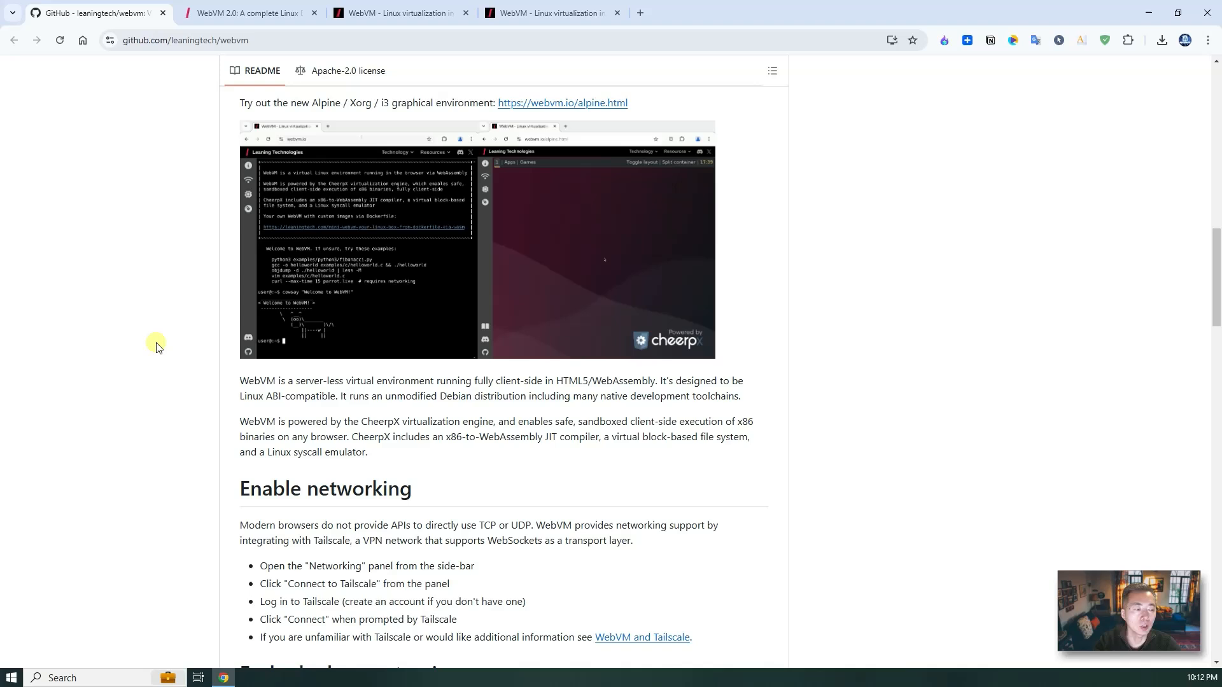
{"action": "scroll", "scroll_direction": "down", "scroll_amount": 3}
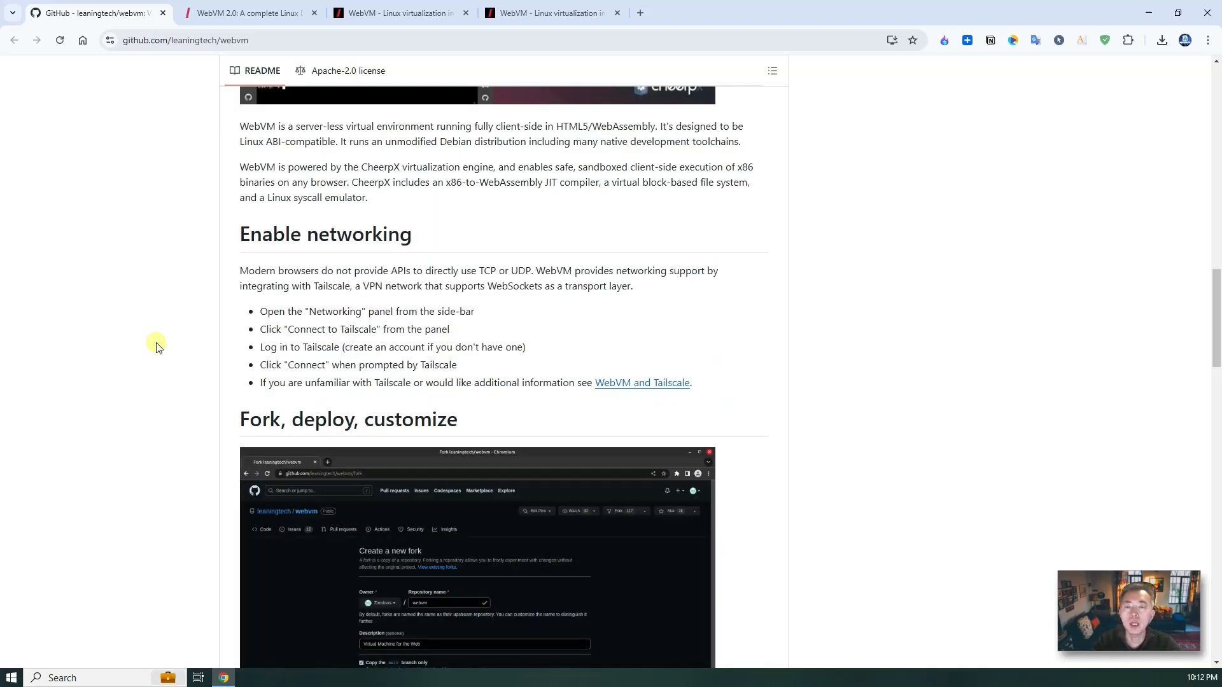
{"action": "scroll", "scroll_direction": "down", "scroll_amount": 3}
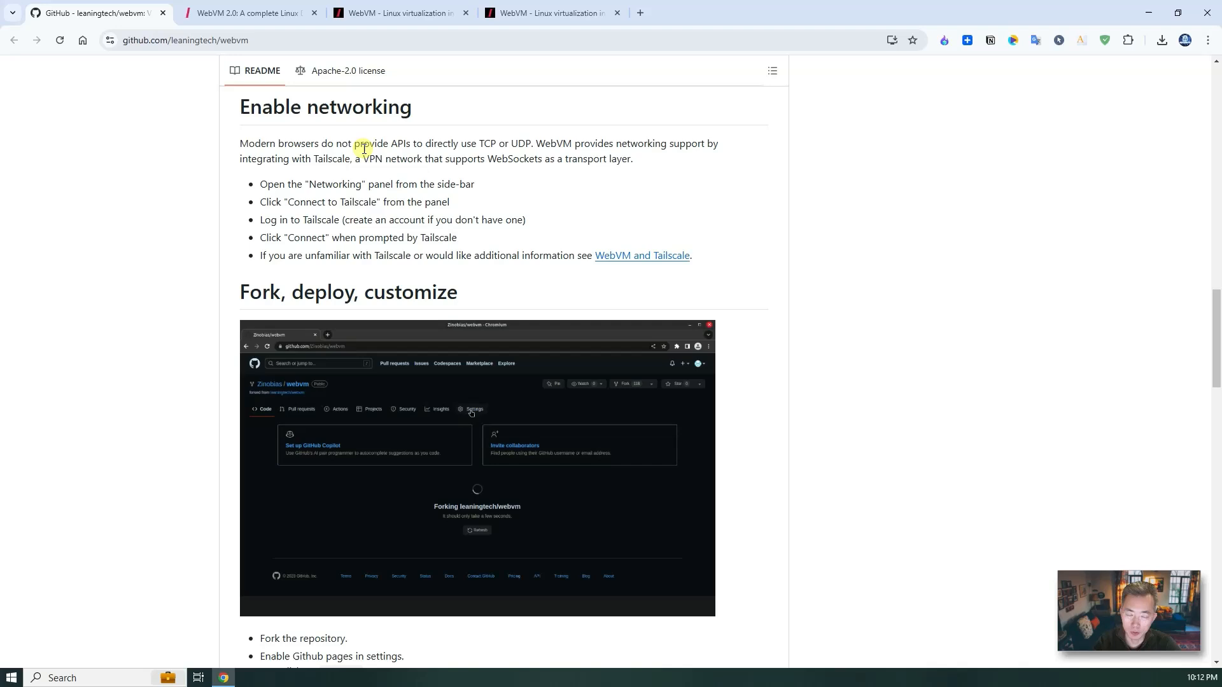
{"action": "scroll", "scroll_direction": "down", "scroll_amount": 3}
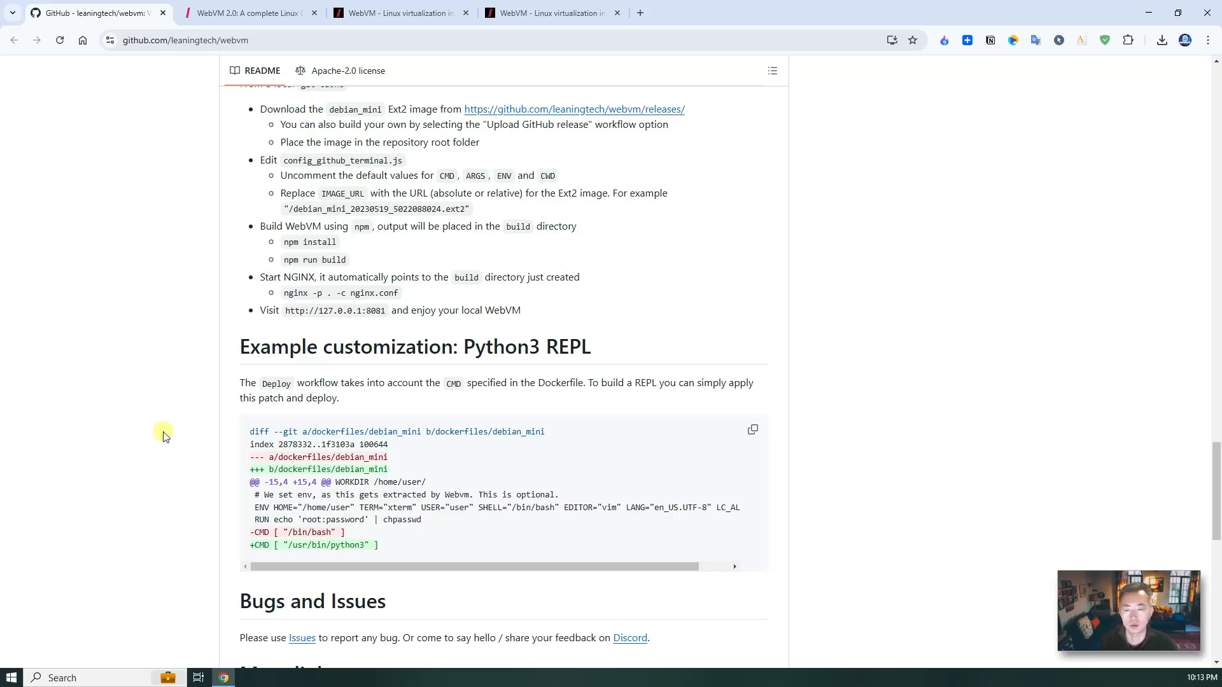
Switch to the WebVM 2.0 blog article tab and select its URL in the address bar
{"action": "left_click", "coordinate": [245, 12]}
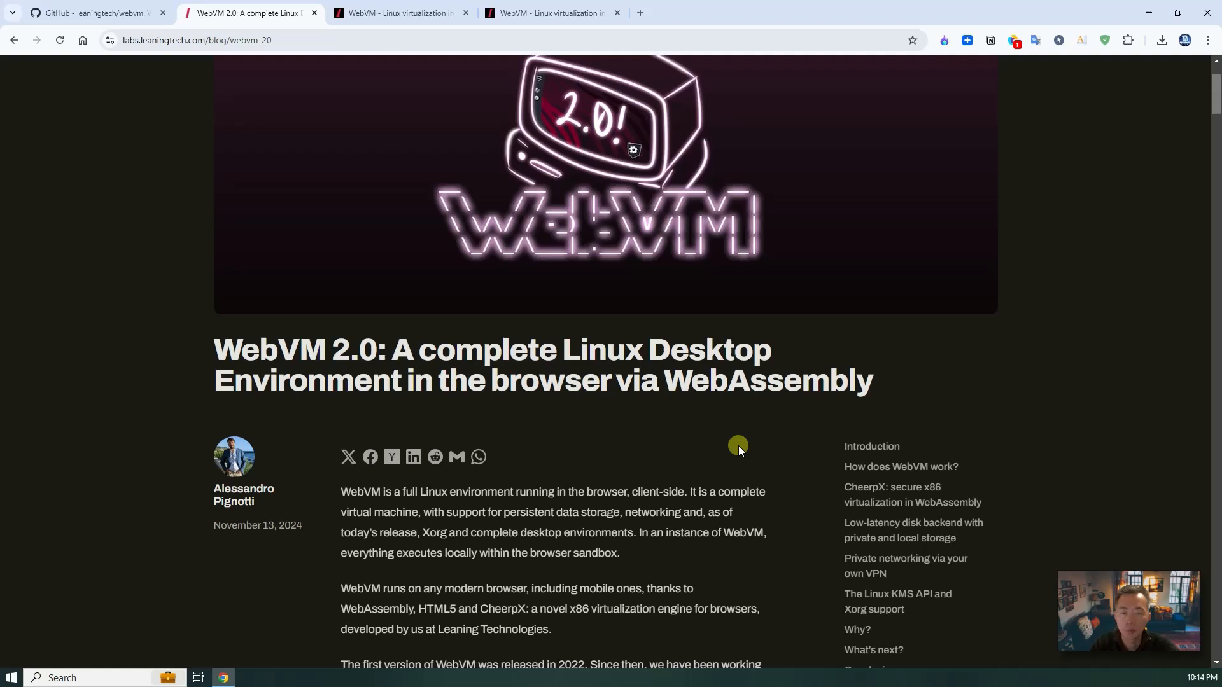
{"action": "scroll", "scroll_direction": "down", "scroll_amount": 3}
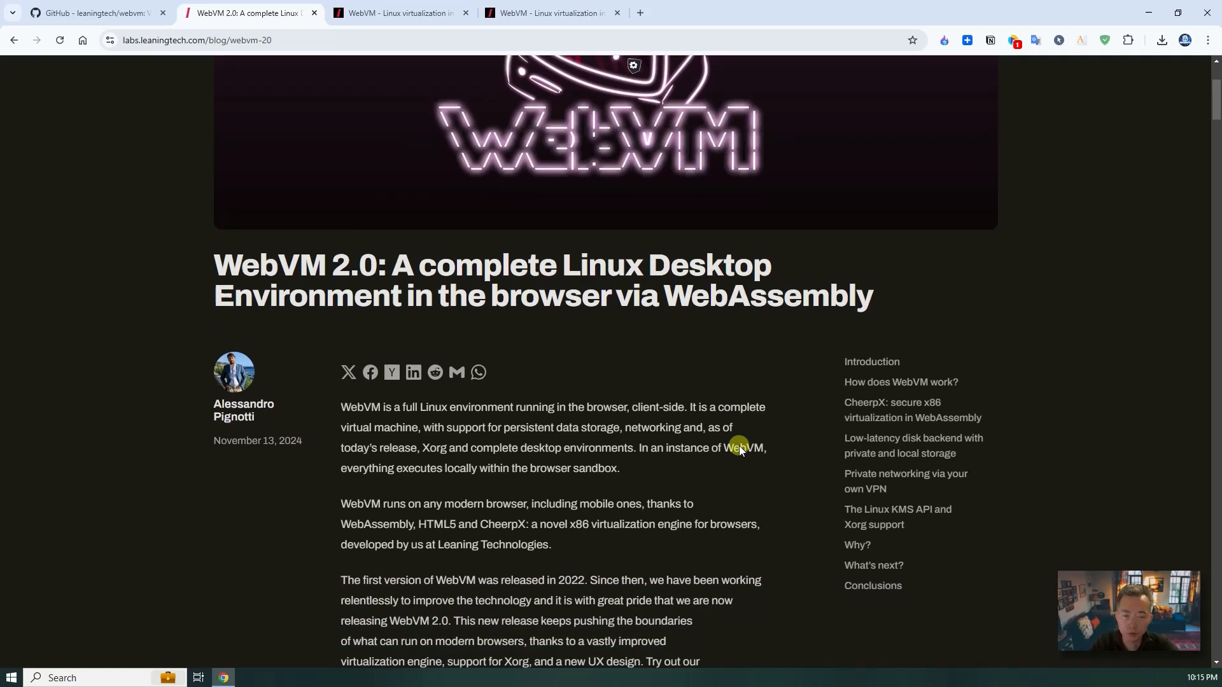
{"action": "scroll", "scroll_direction": "down", "scroll_amount": 3}
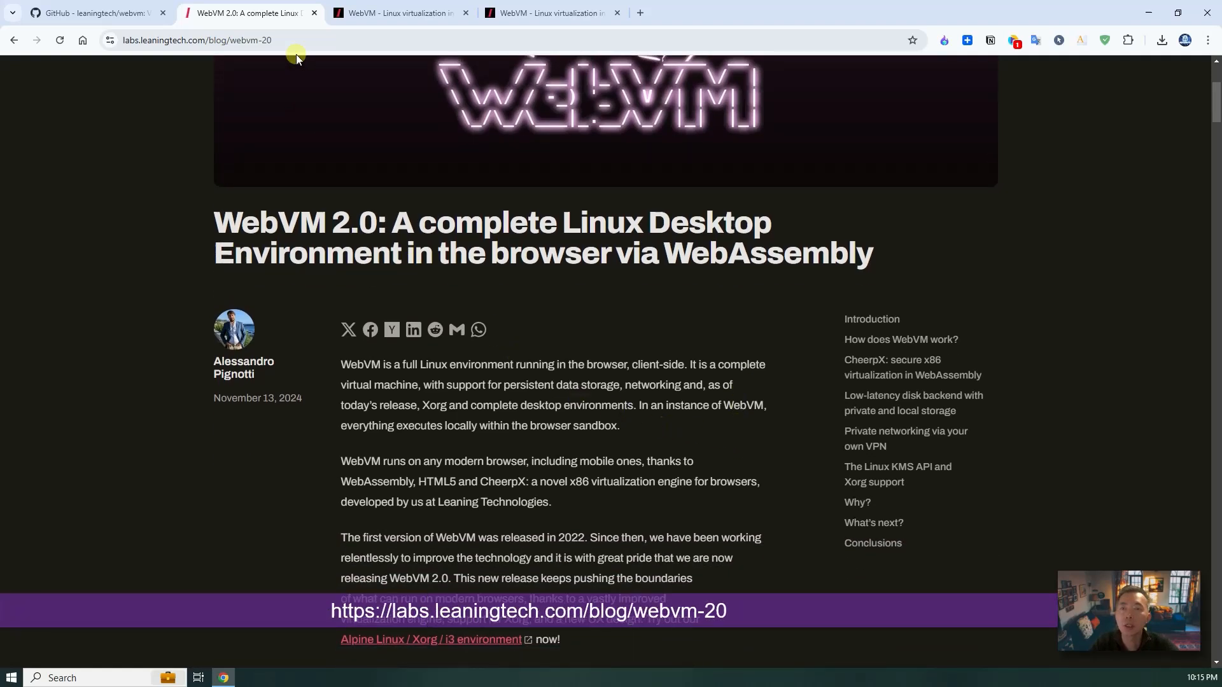
{"action": "left_click", "coordinate": [195, 39]}
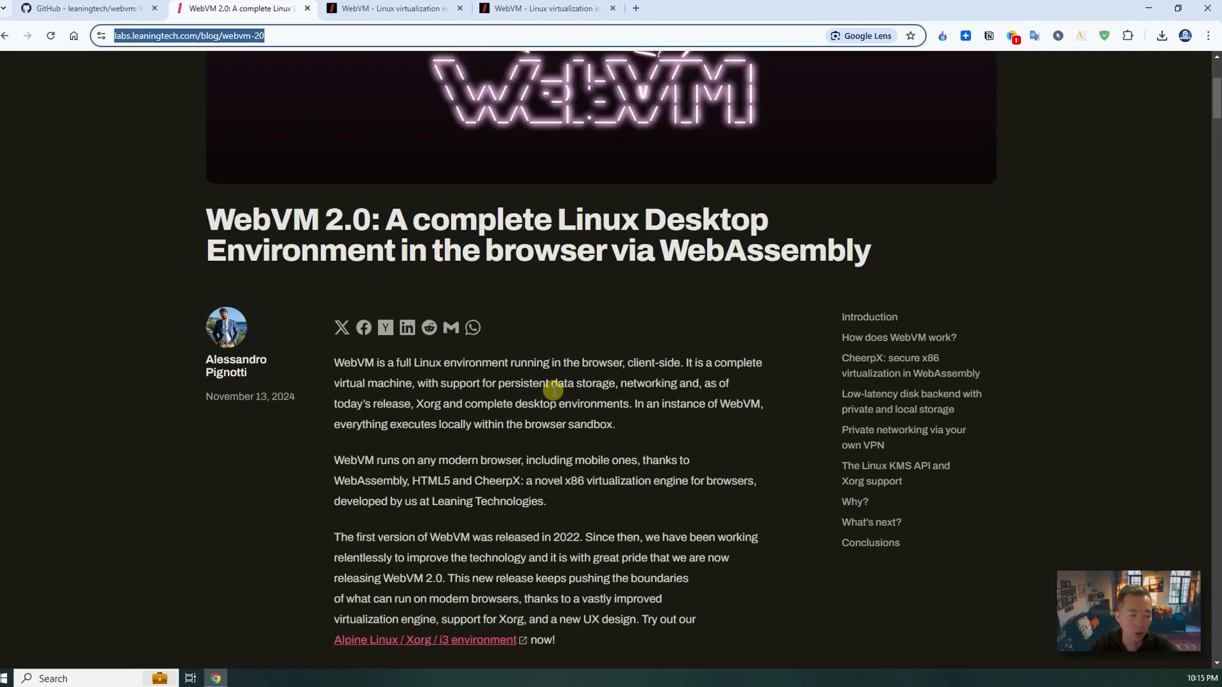
{"action": "scroll", "scroll_direction": "down", "scroll_amount": 3}
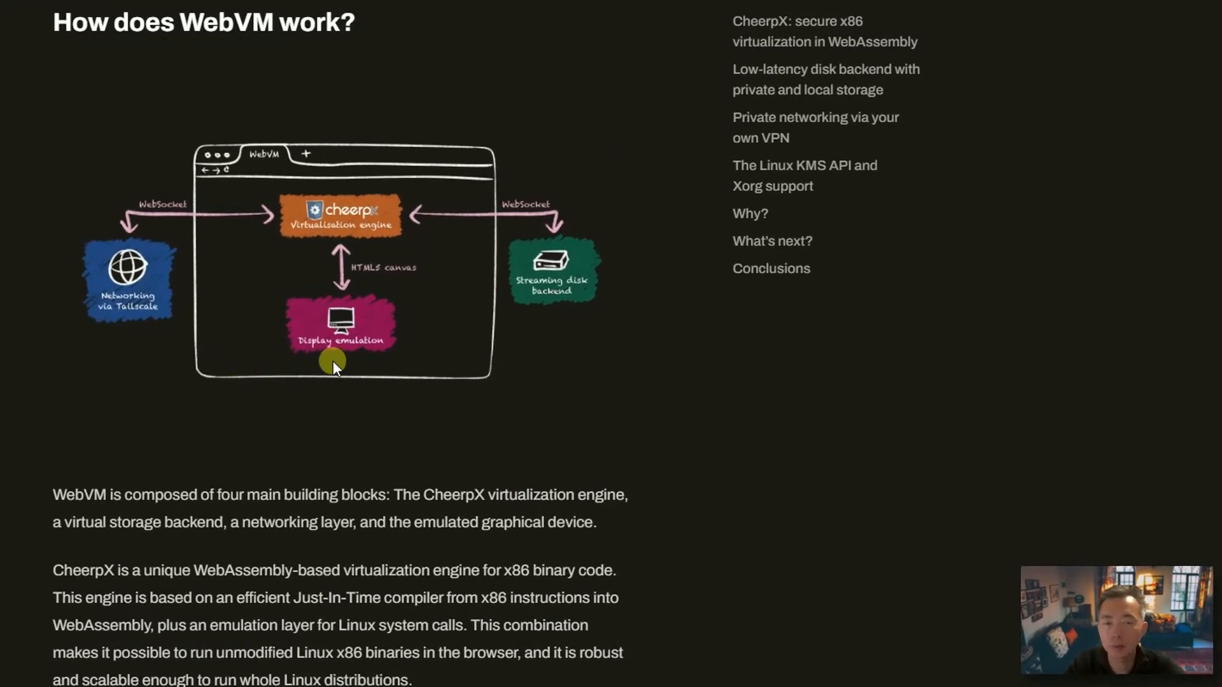
{"action": "mouse_move", "coordinate": [91, 193]}
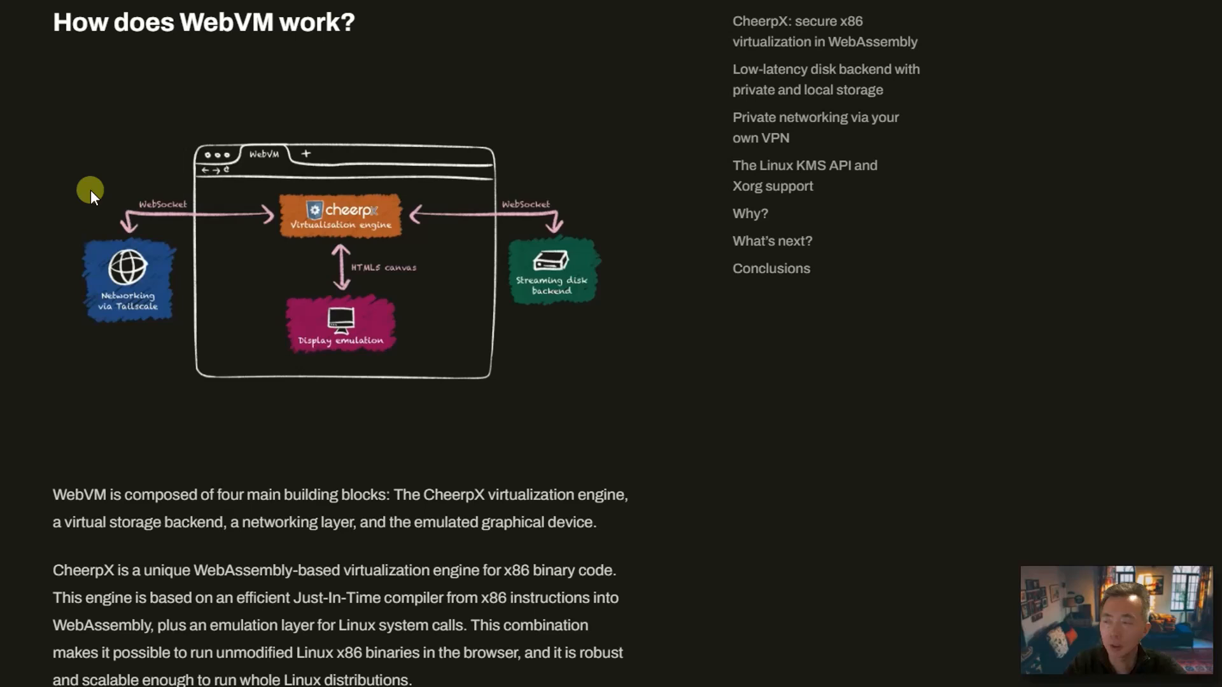
{"action": "mouse_move", "coordinate": [96, 209]}
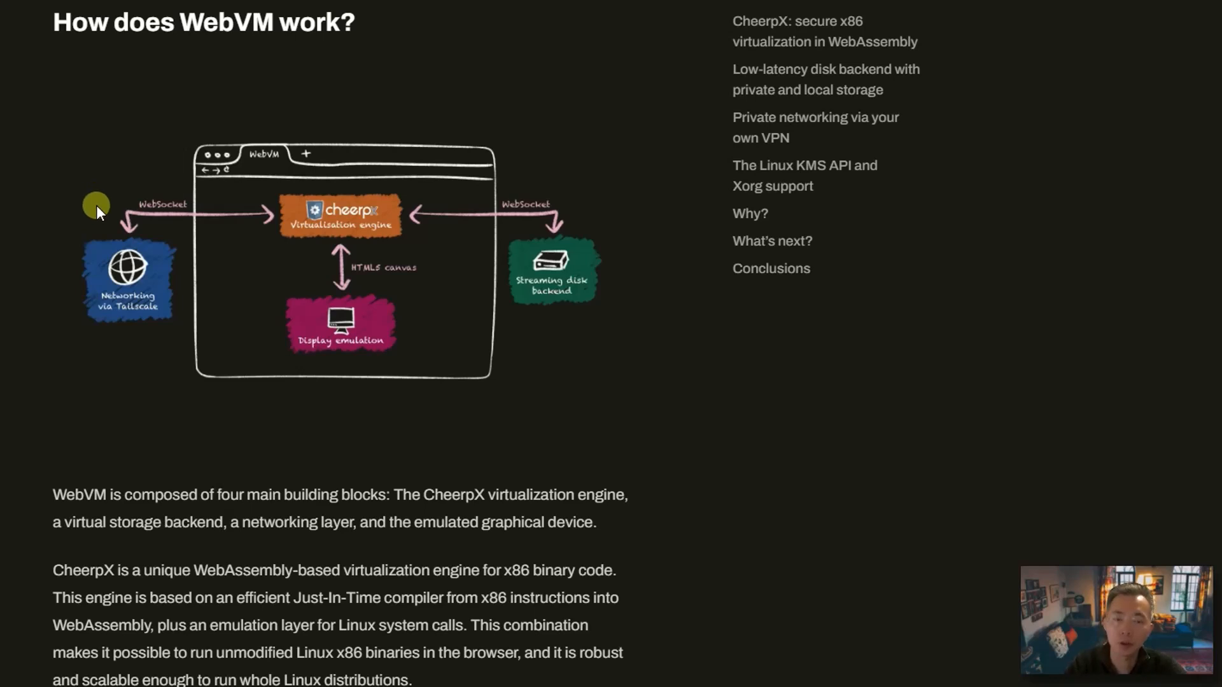
{"action": "mouse_move", "coordinate": [220, 512]}
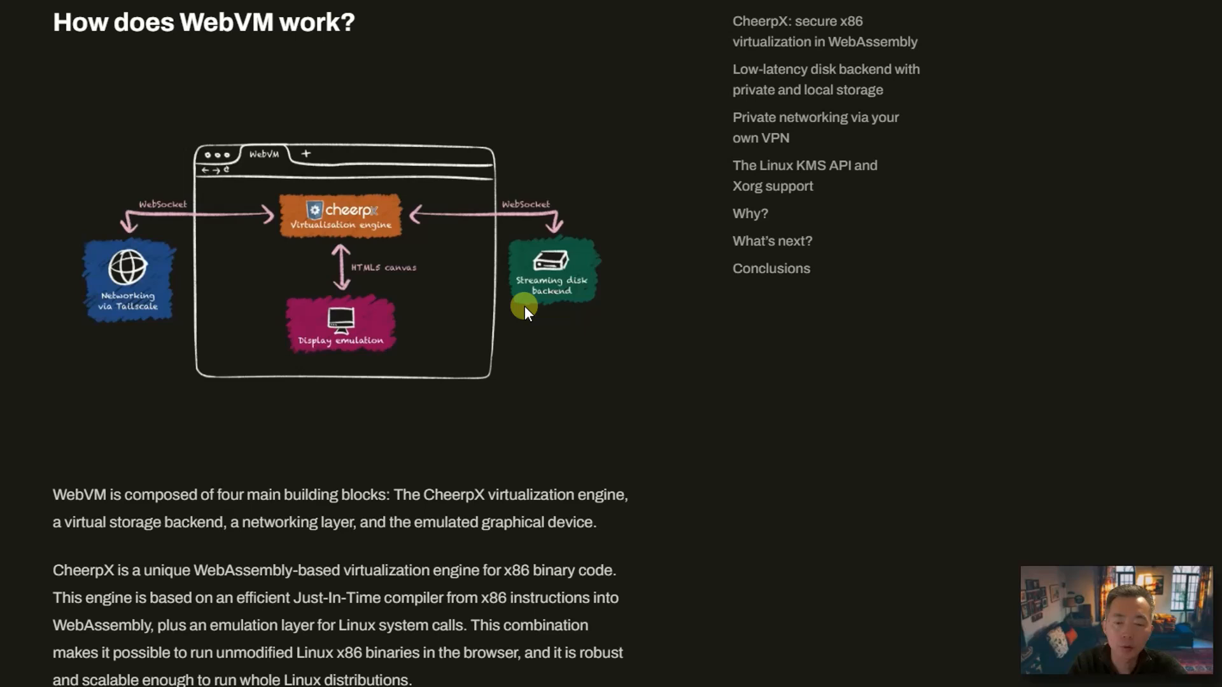
{"action": "mouse_move", "coordinate": [570, 272]}
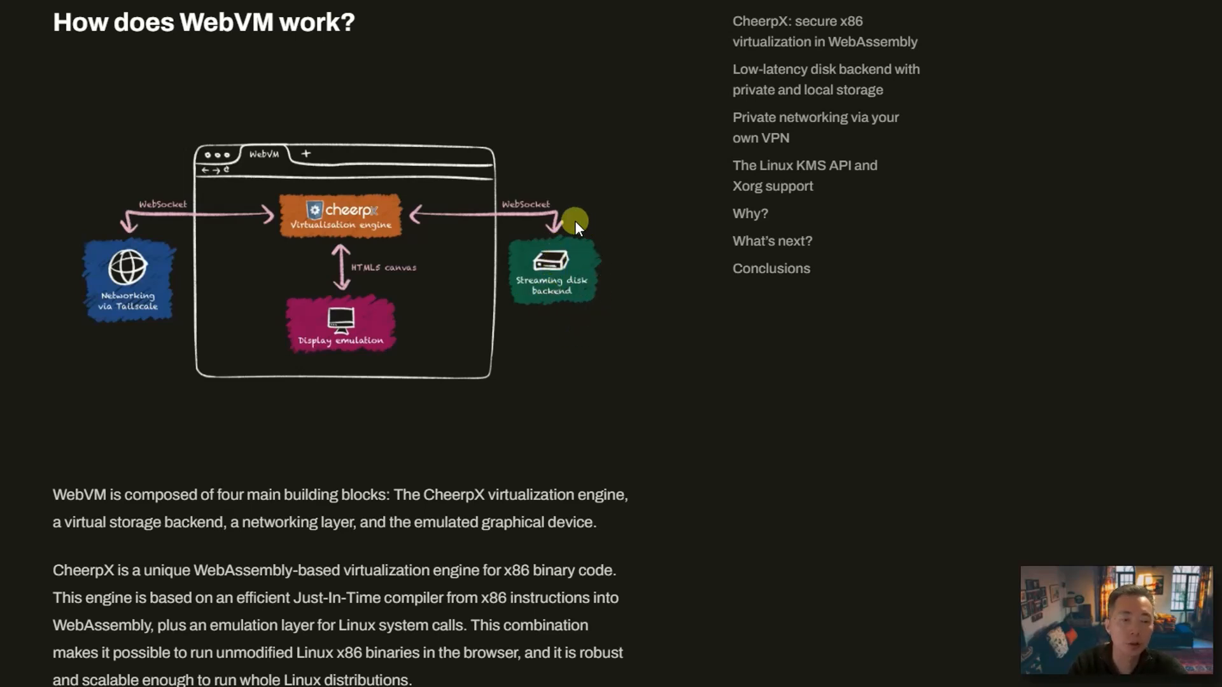
{"action": "mouse_move", "coordinate": [595, 261]}
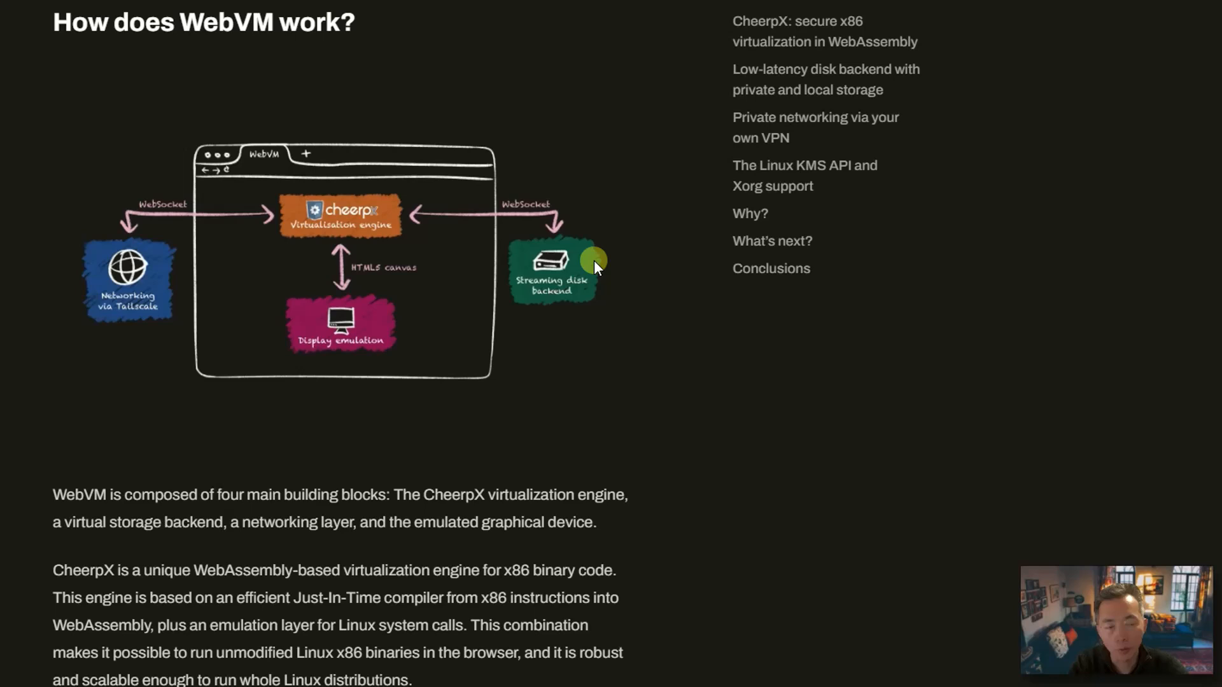
{"action": "mouse_move", "coordinate": [581, 294]}
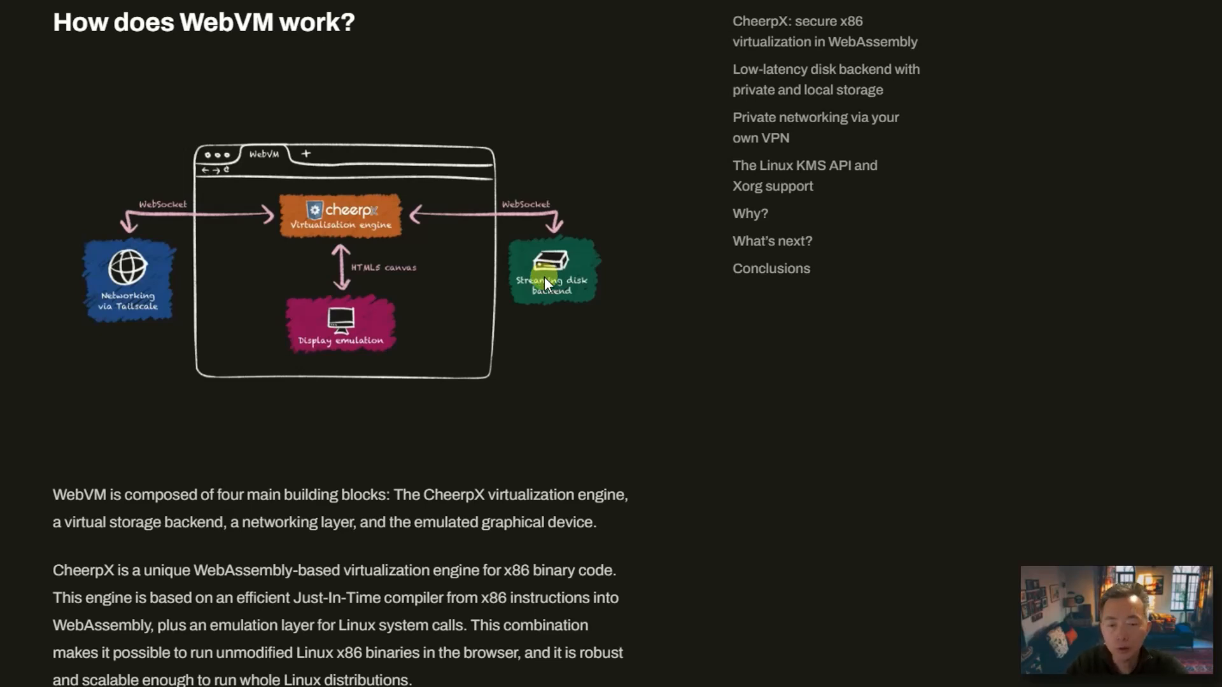
{"action": "mouse_move", "coordinate": [546, 290]}
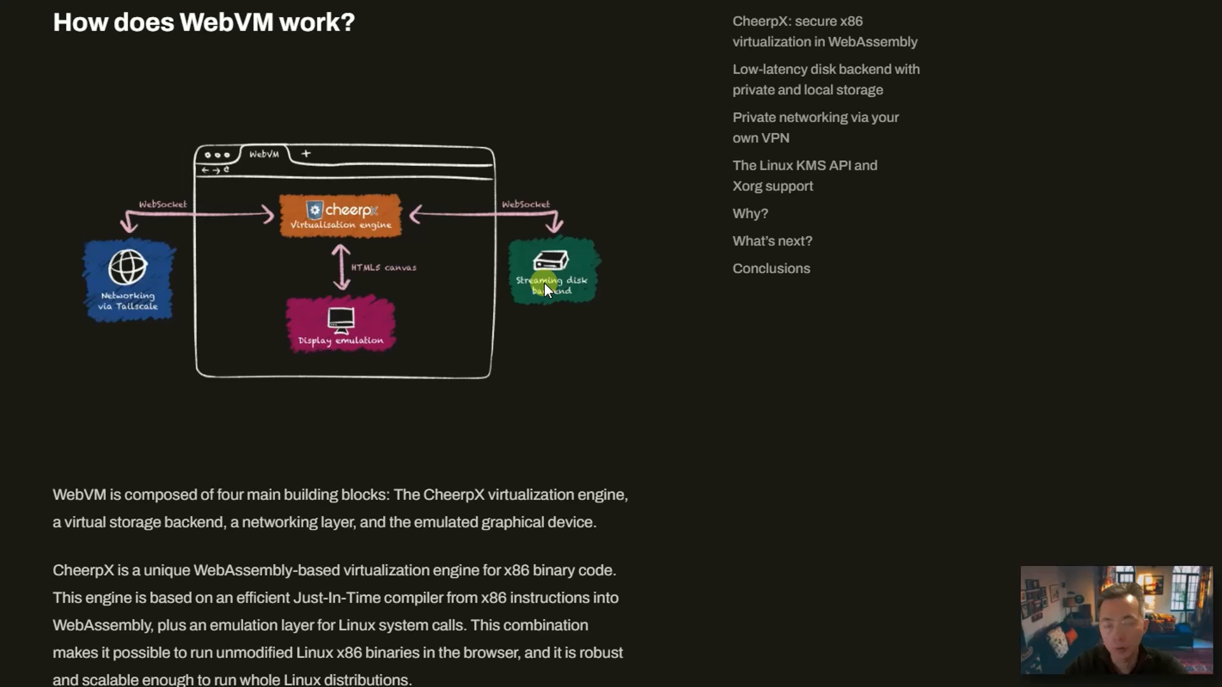
{"action": "mouse_move", "coordinate": [546, 296]}
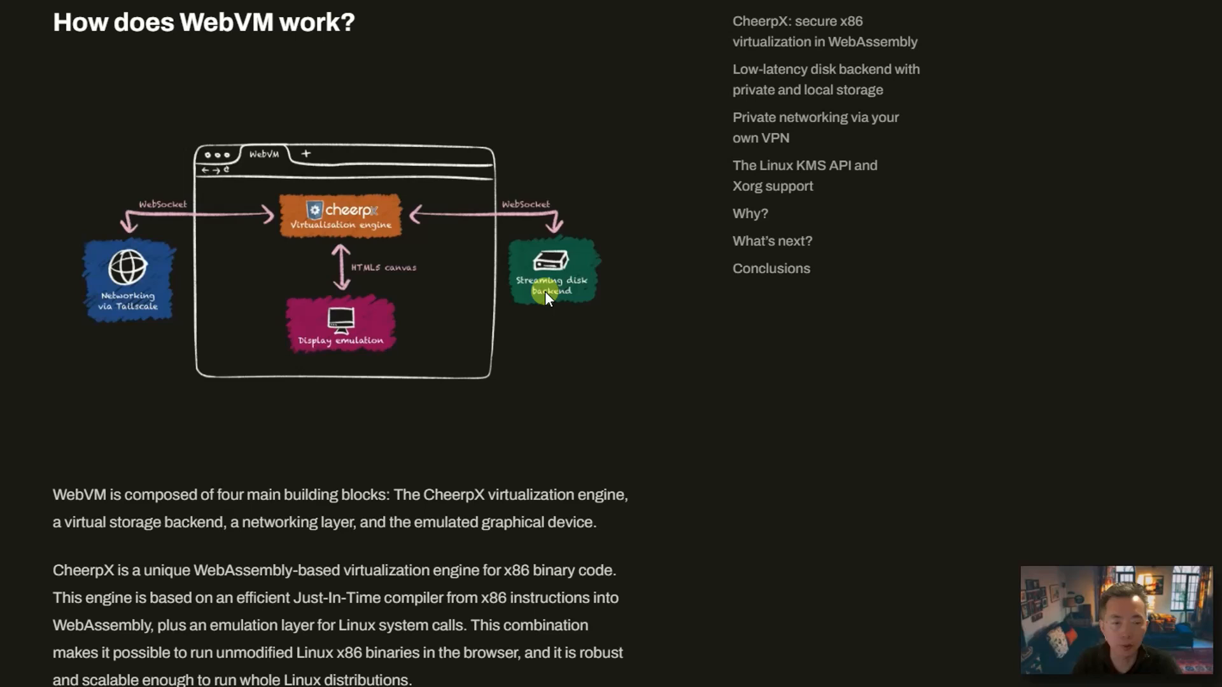
{"action": "mouse_move", "coordinate": [591, 283]}
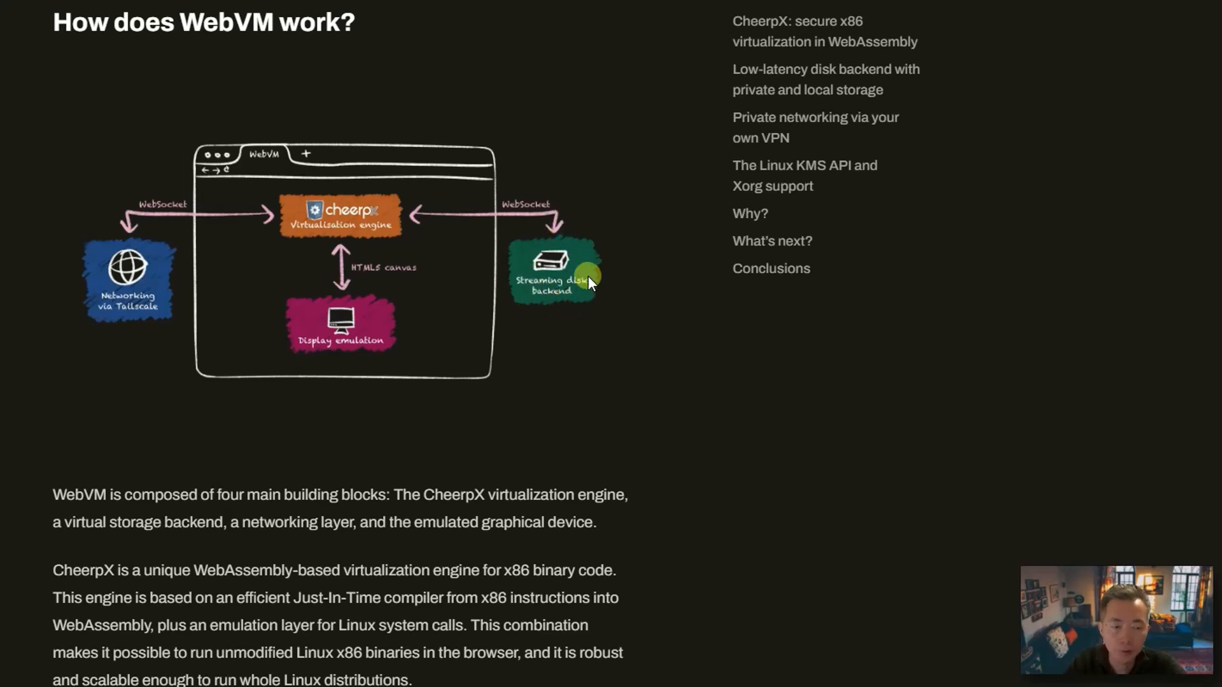
{"action": "mouse_move", "coordinate": [577, 235]}
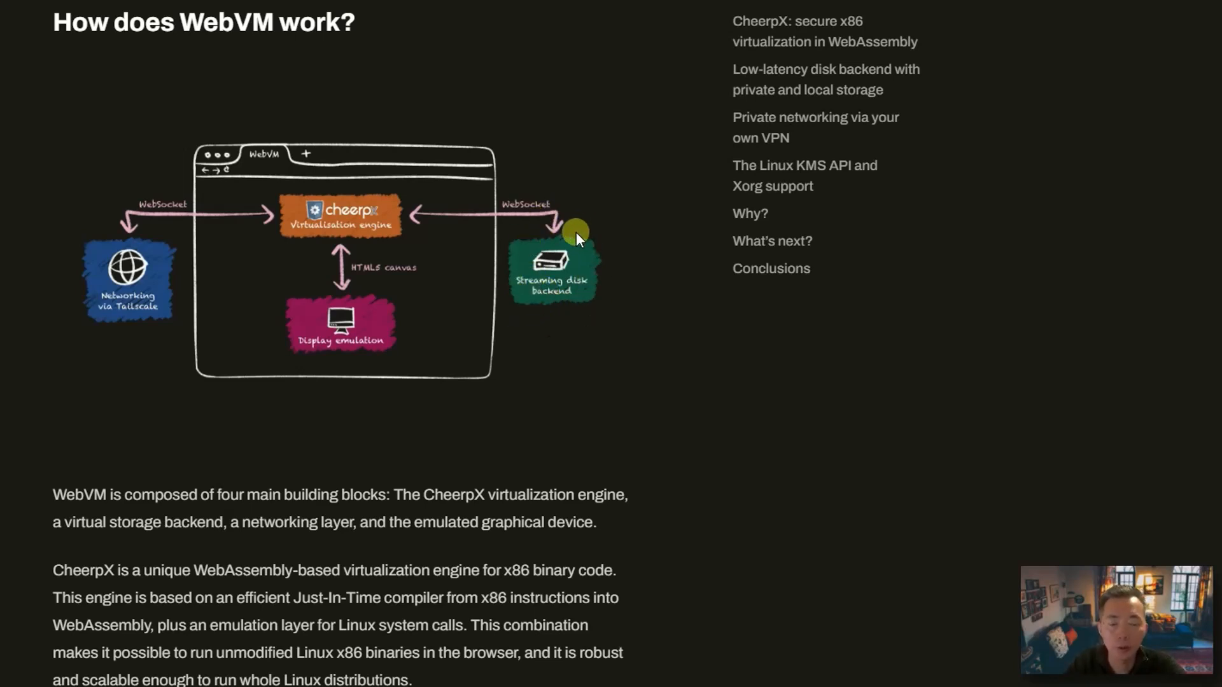
{"action": "mouse_move", "coordinate": [558, 307]}
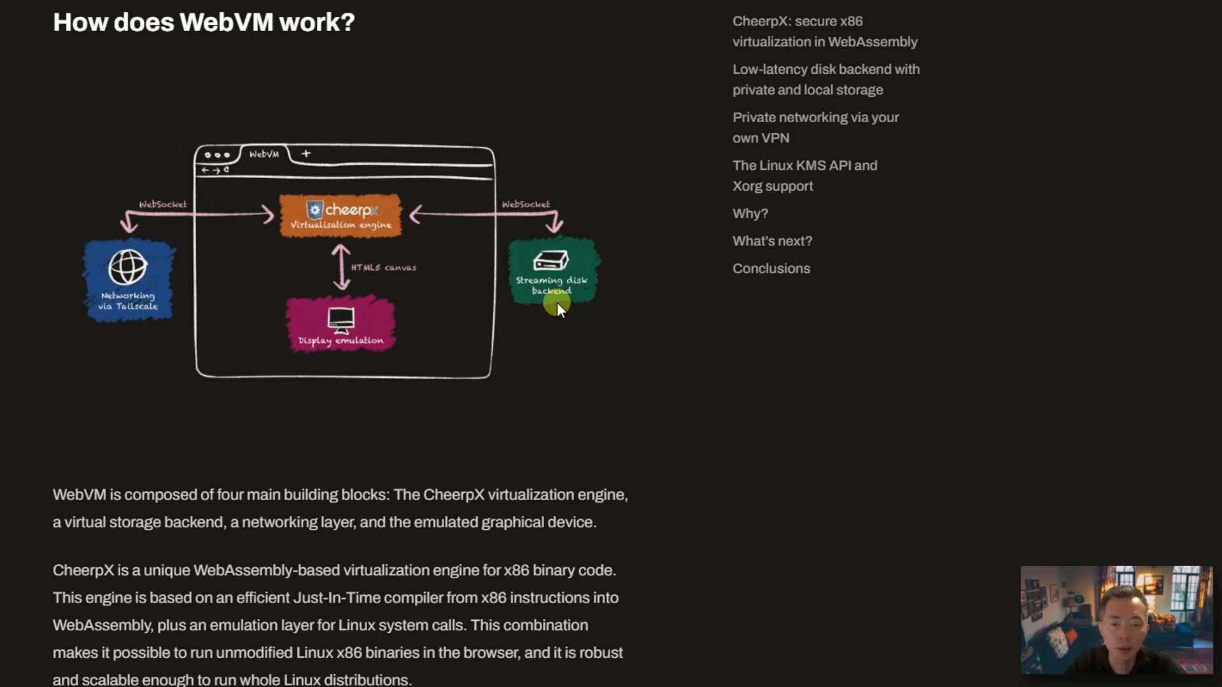
{"action": "mouse_move", "coordinate": [57, 258]}
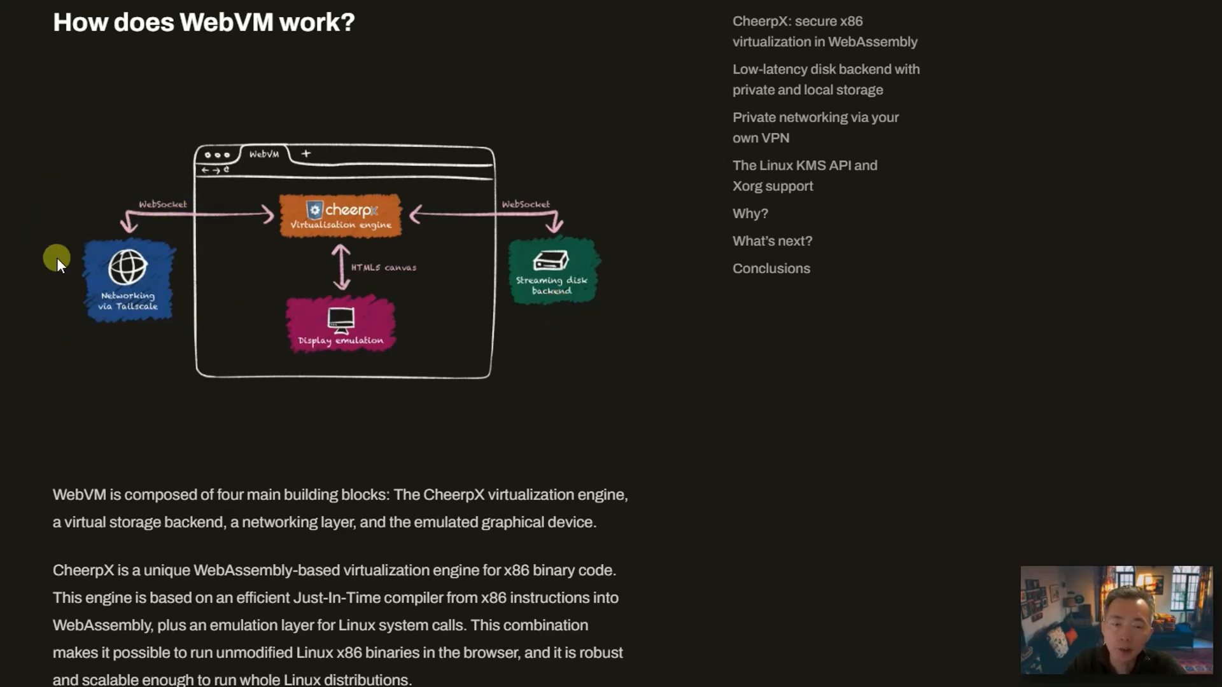
{"action": "mouse_move", "coordinate": [128, 315]}
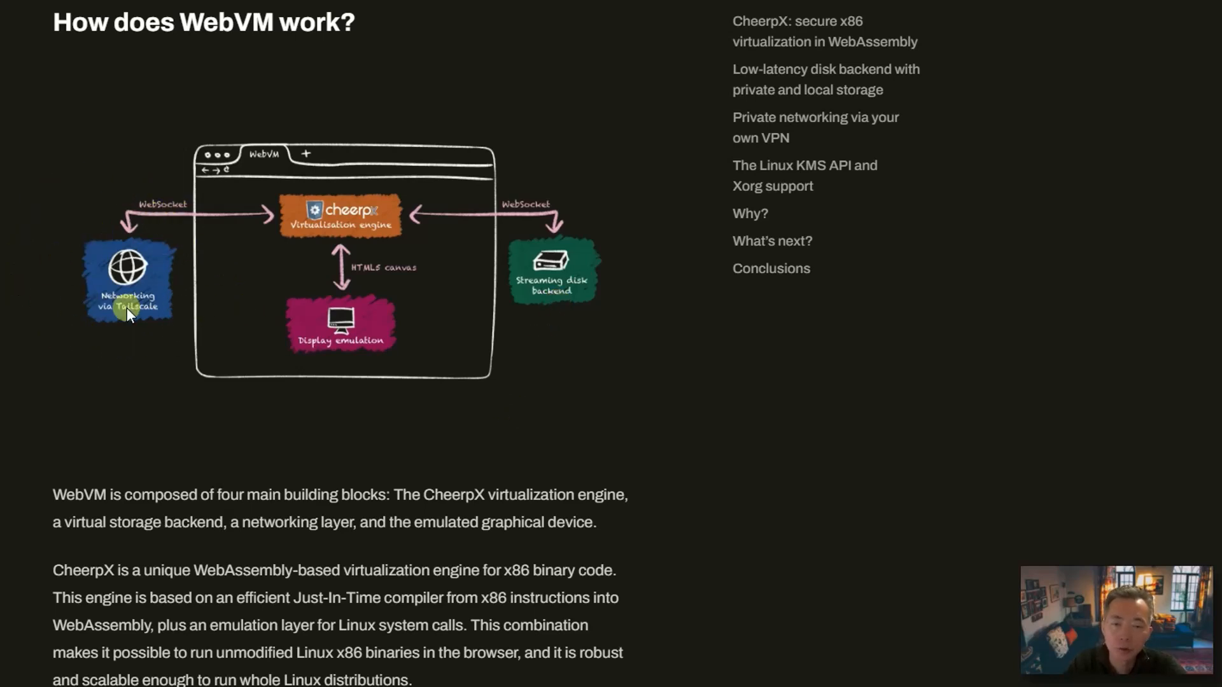
{"action": "mouse_move", "coordinate": [158, 280]}
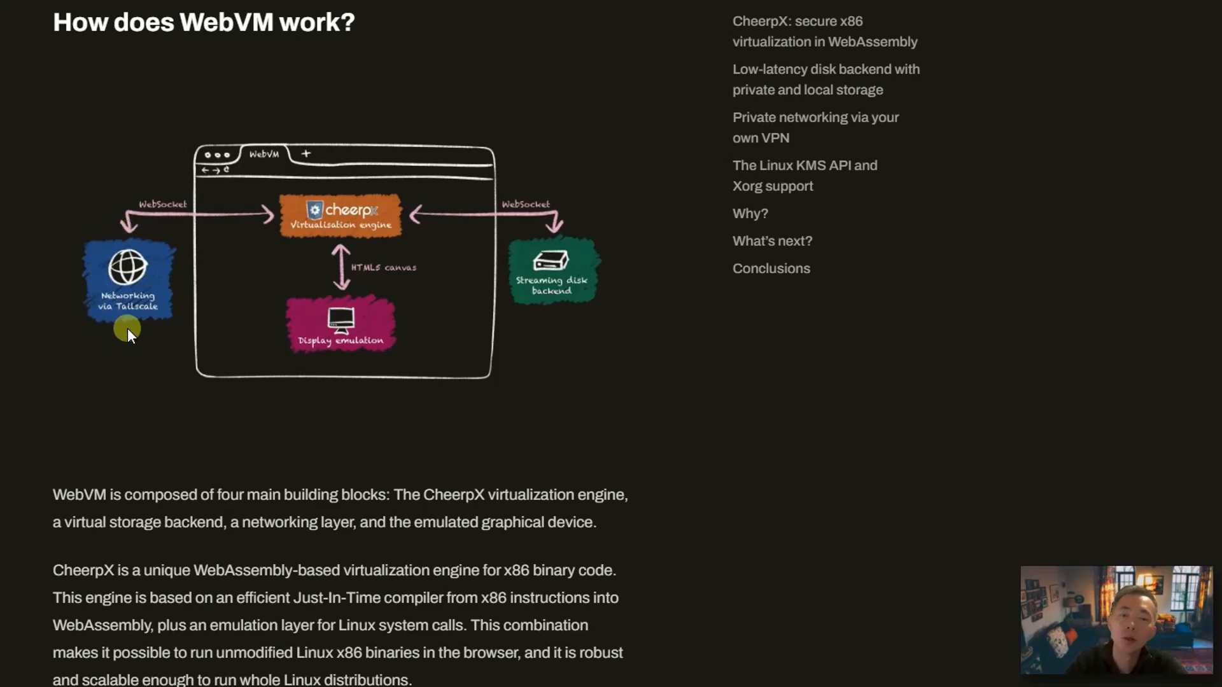
{"action": "mouse_move", "coordinate": [227, 323]}
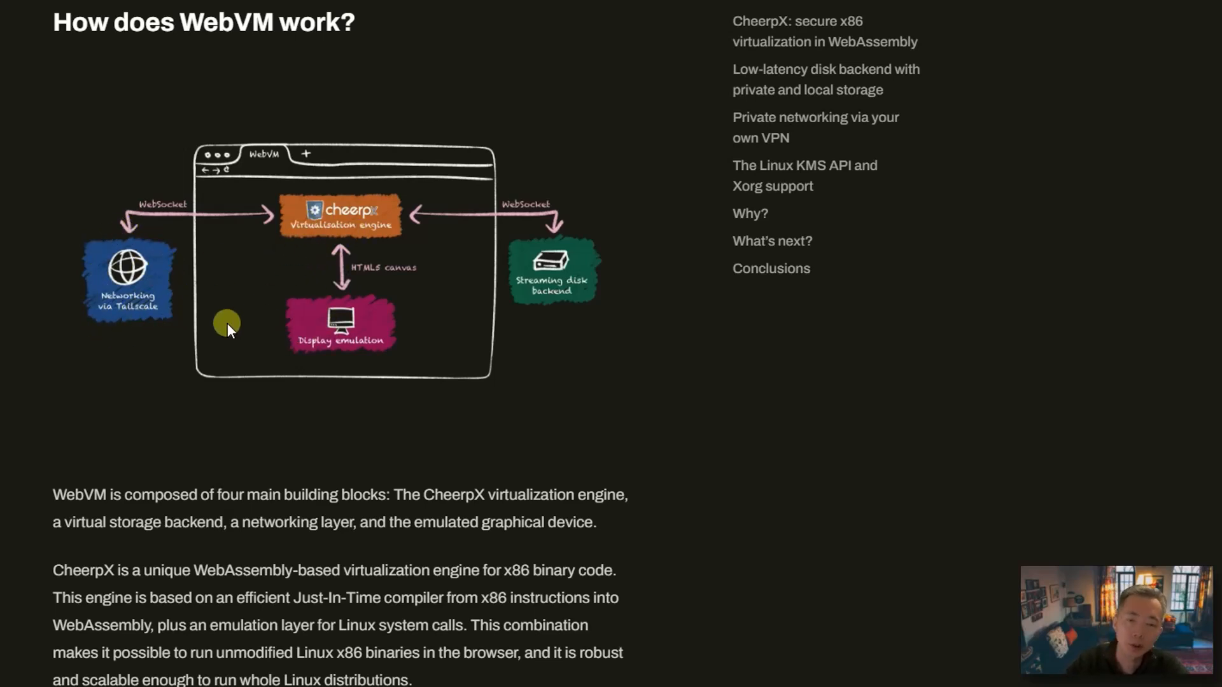
{"action": "mouse_move", "coordinate": [106, 308]}
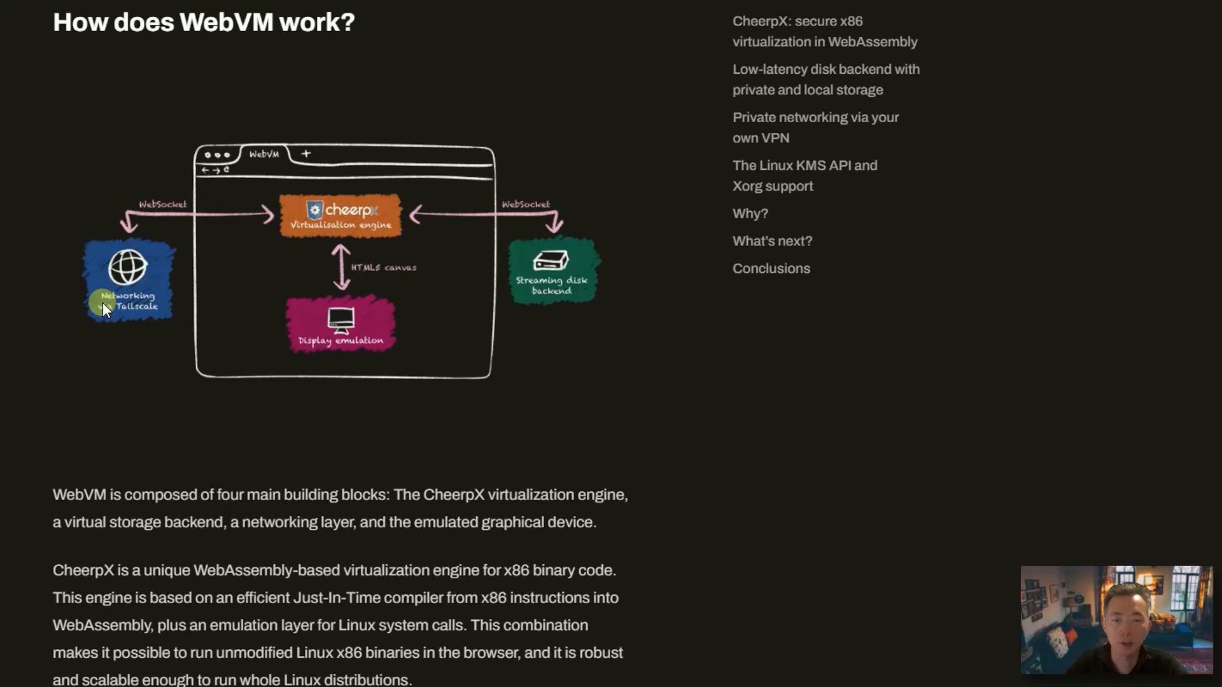
{"action": "mouse_move", "coordinate": [404, 322]}
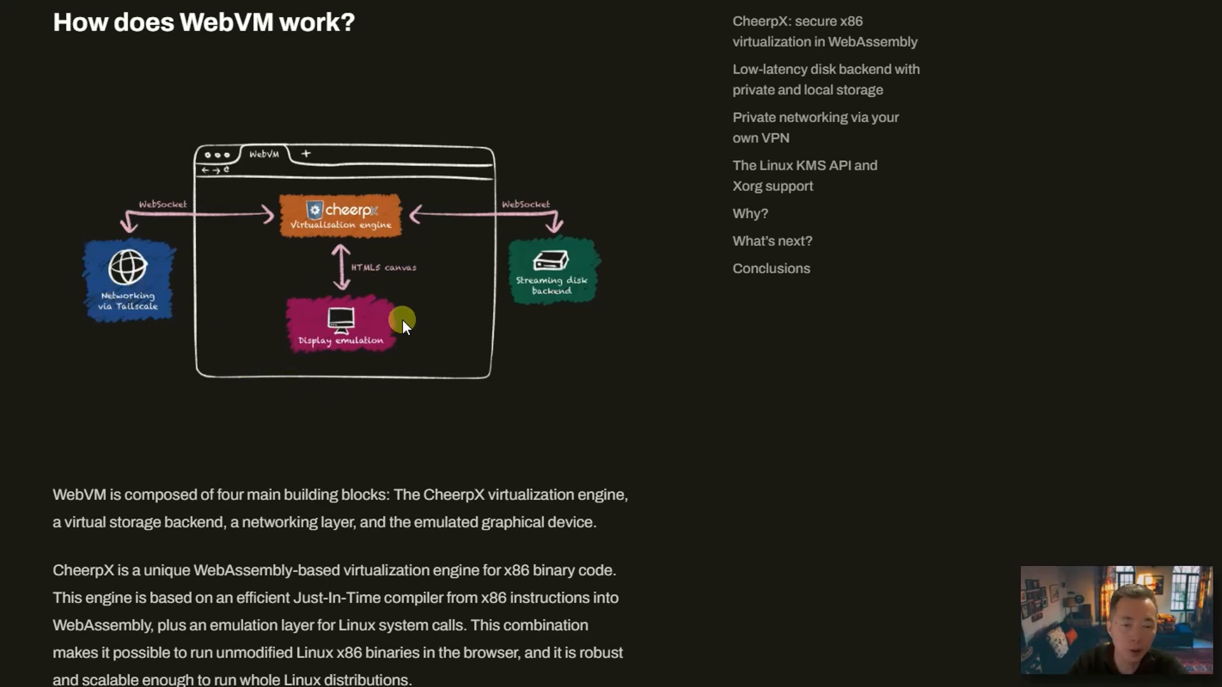
{"action": "mouse_move", "coordinate": [304, 308]}
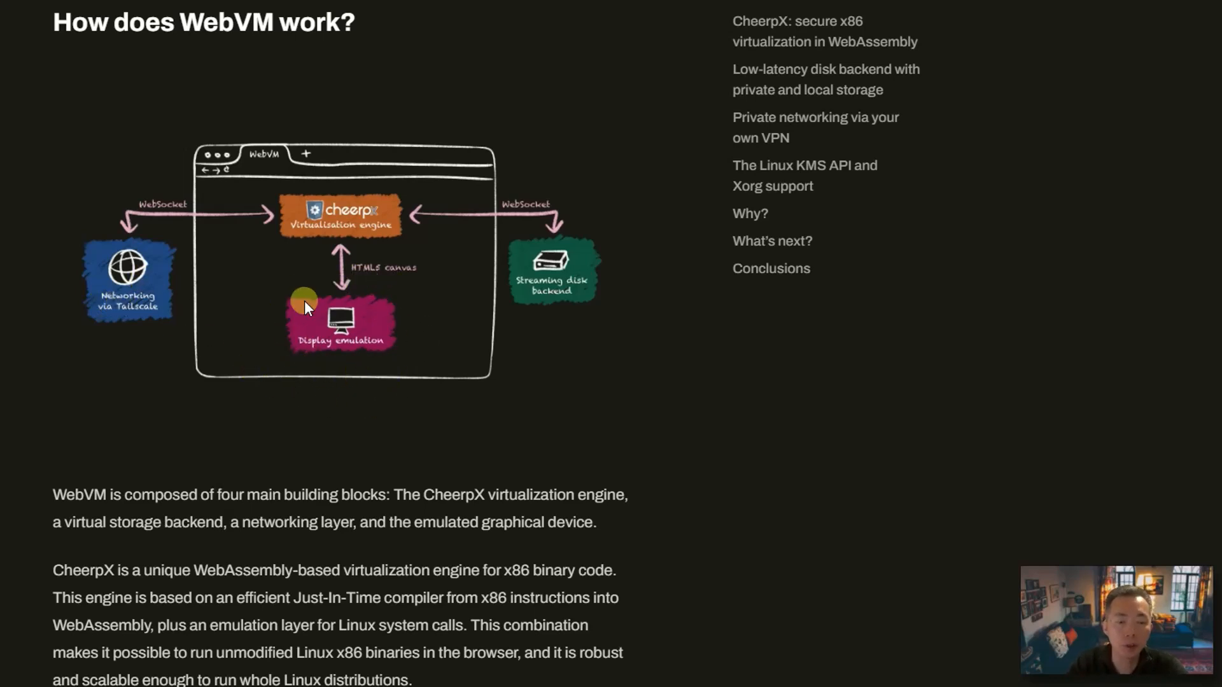
{"action": "mouse_move", "coordinate": [276, 371]}
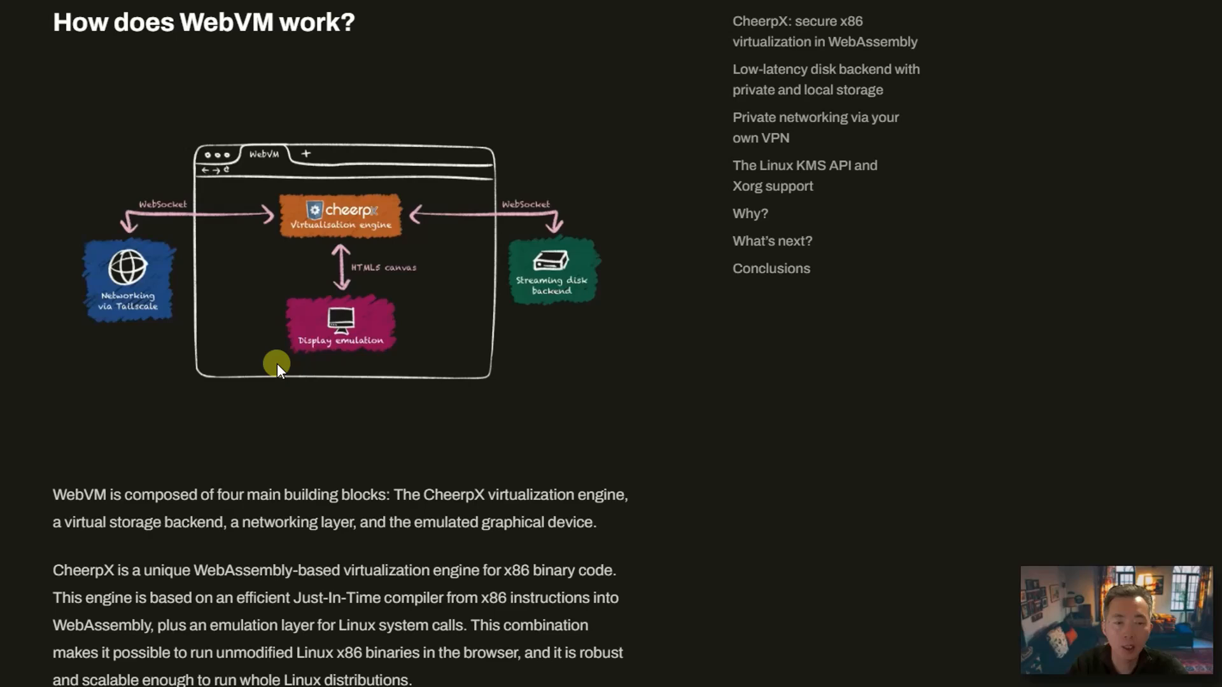
{"action": "mouse_move", "coordinate": [374, 409]}
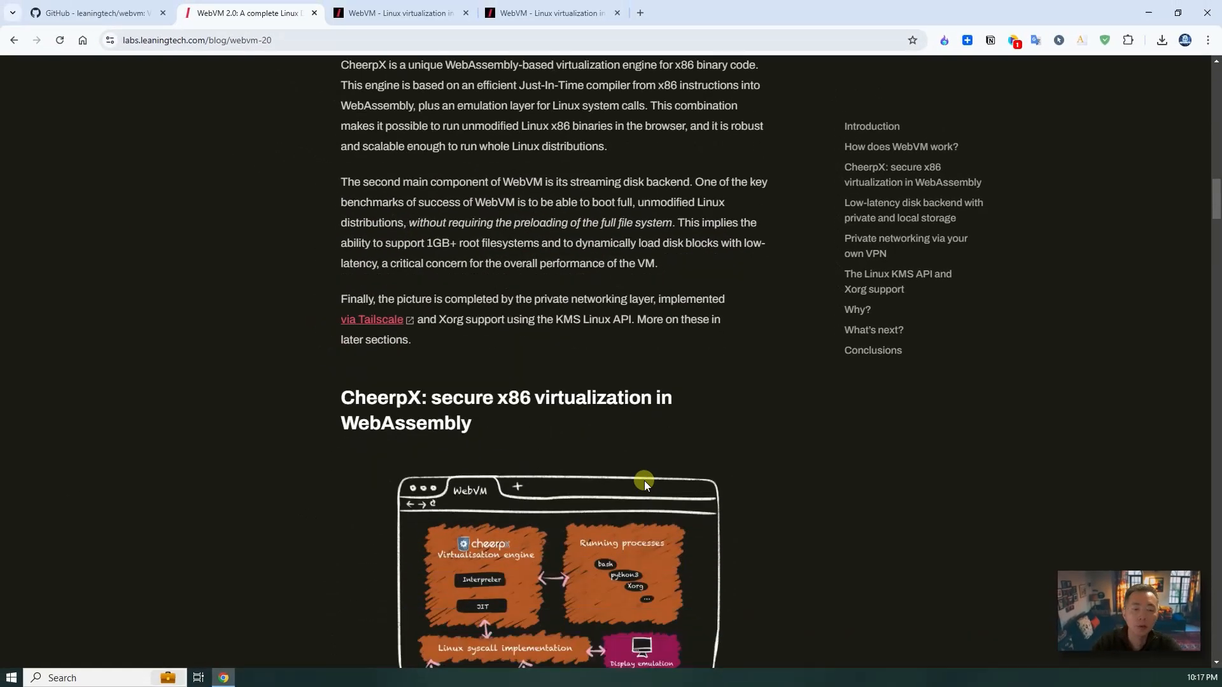
Scroll the WebVM 2.0 article past CheerpX to the low-latency disk backend section
{"action": "scroll", "scroll_direction": "down", "scroll_amount": 3}
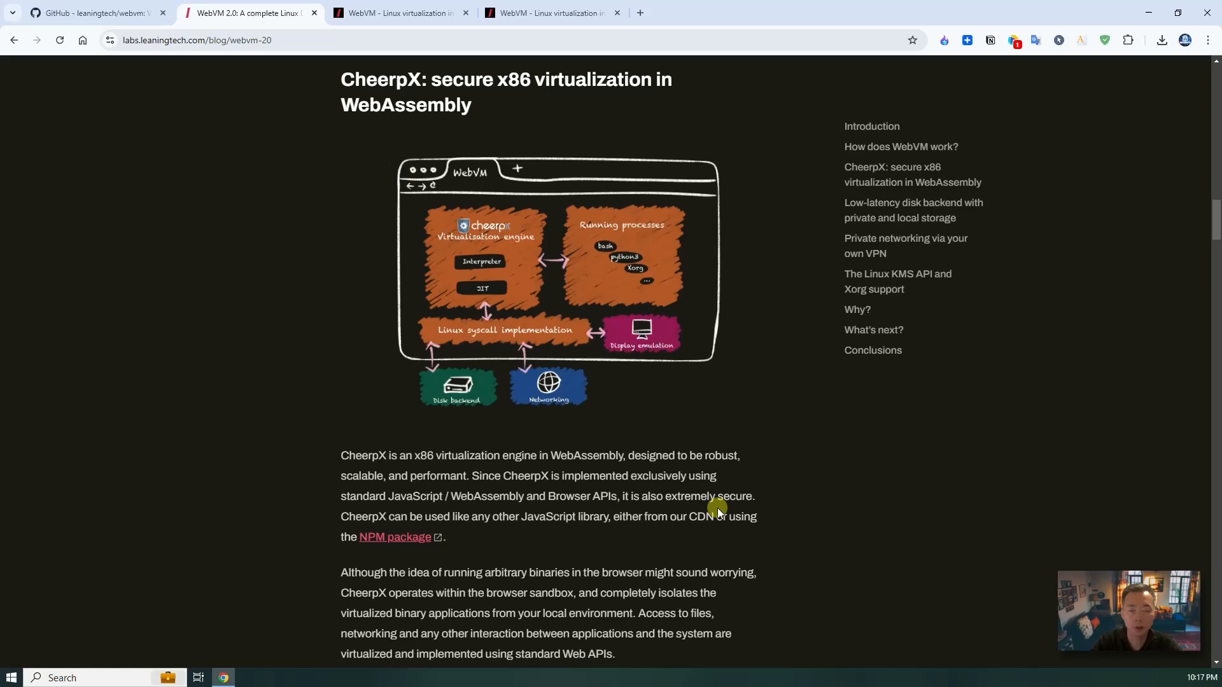
{"action": "scroll", "scroll_direction": "down", "scroll_amount": 3}
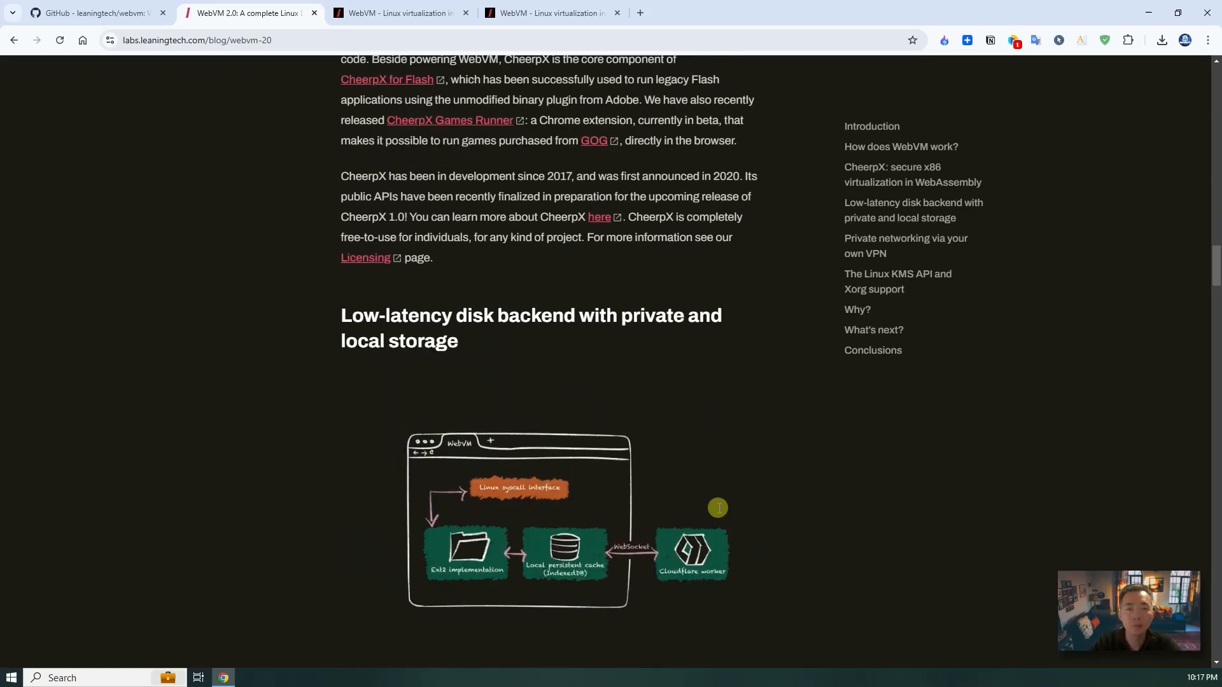
{"action": "scroll", "scroll_direction": "down", "scroll_amount": 3}
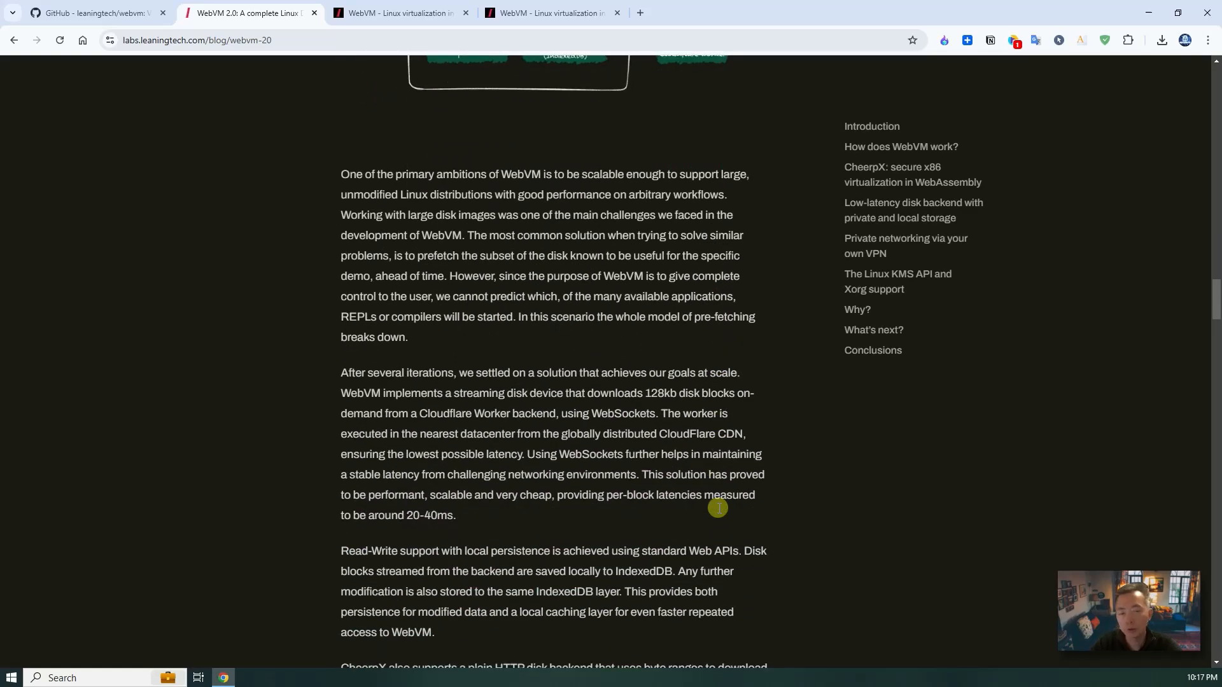
Return to the leaningtech/webvm GitHub tab and scroll around its README sections
{"action": "left_click", "coordinate": [85, 13]}
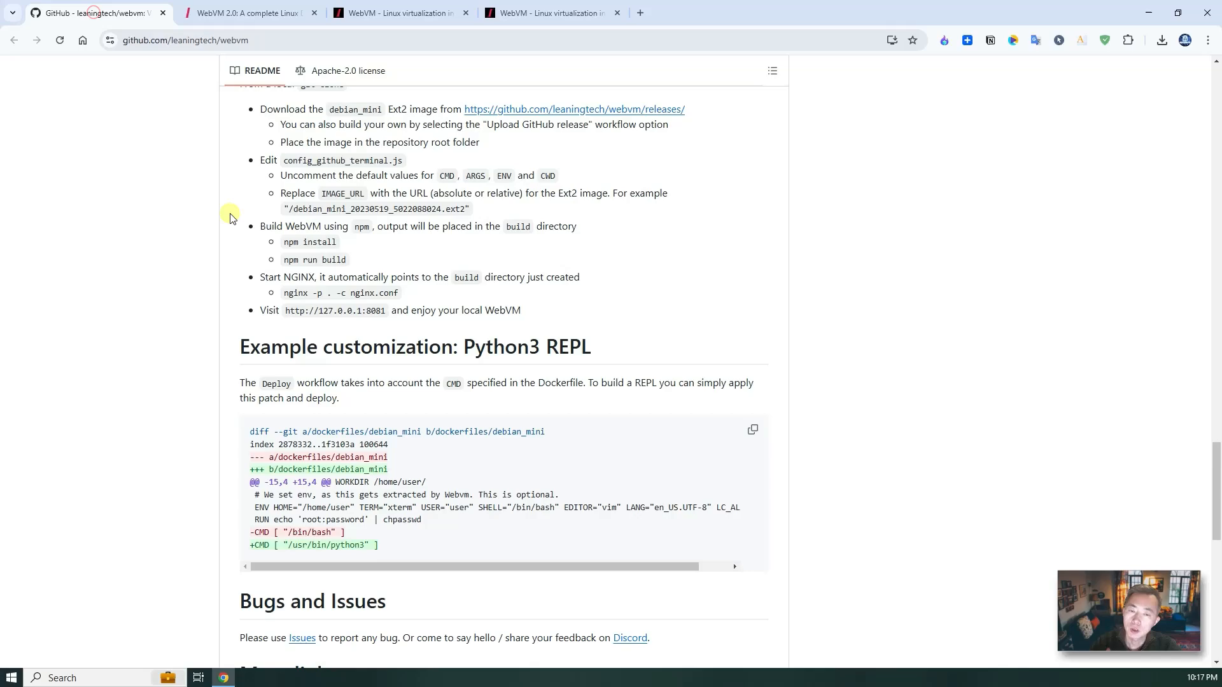
{"action": "scroll", "scroll_direction": "up", "scroll_amount": 3}
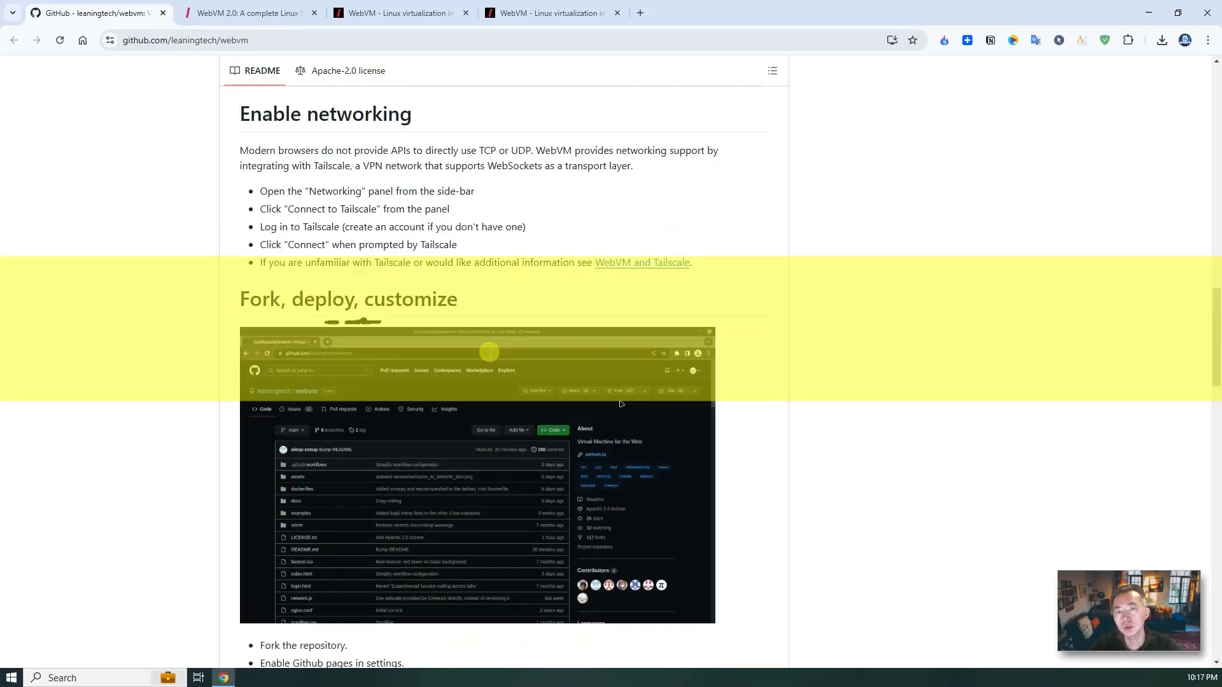
{"action": "scroll", "scroll_direction": "up", "scroll_amount": 3}
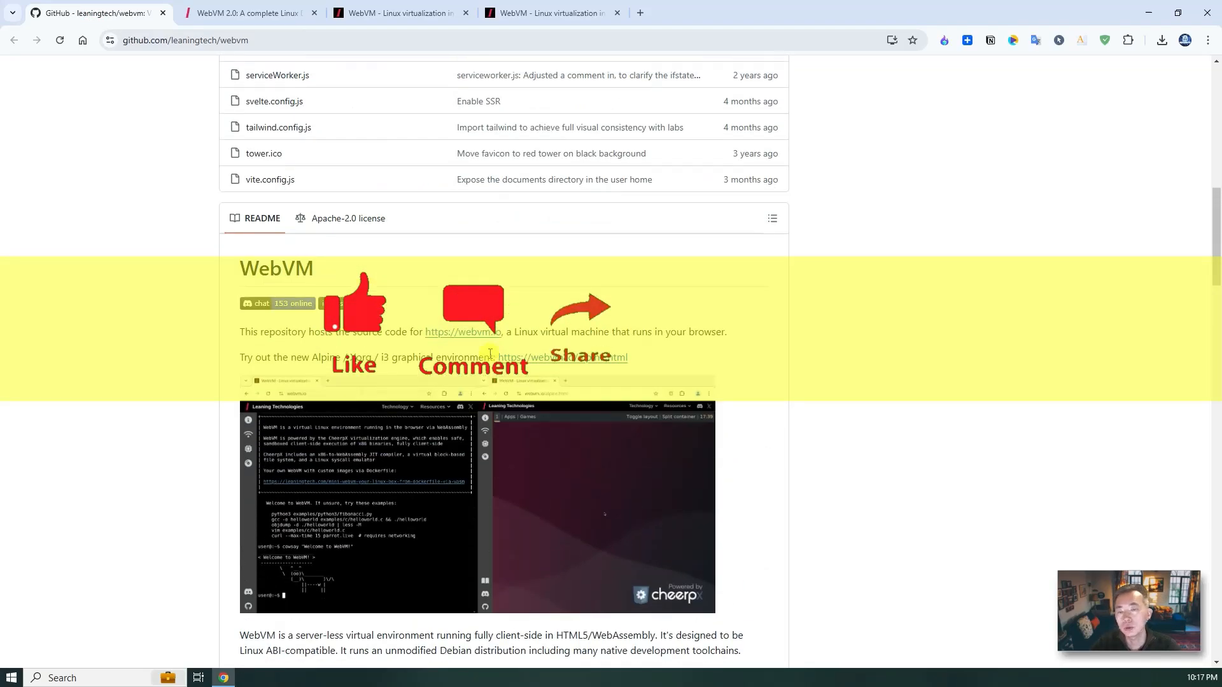
{"action": "scroll", "scroll_direction": "down", "scroll_amount": 3}
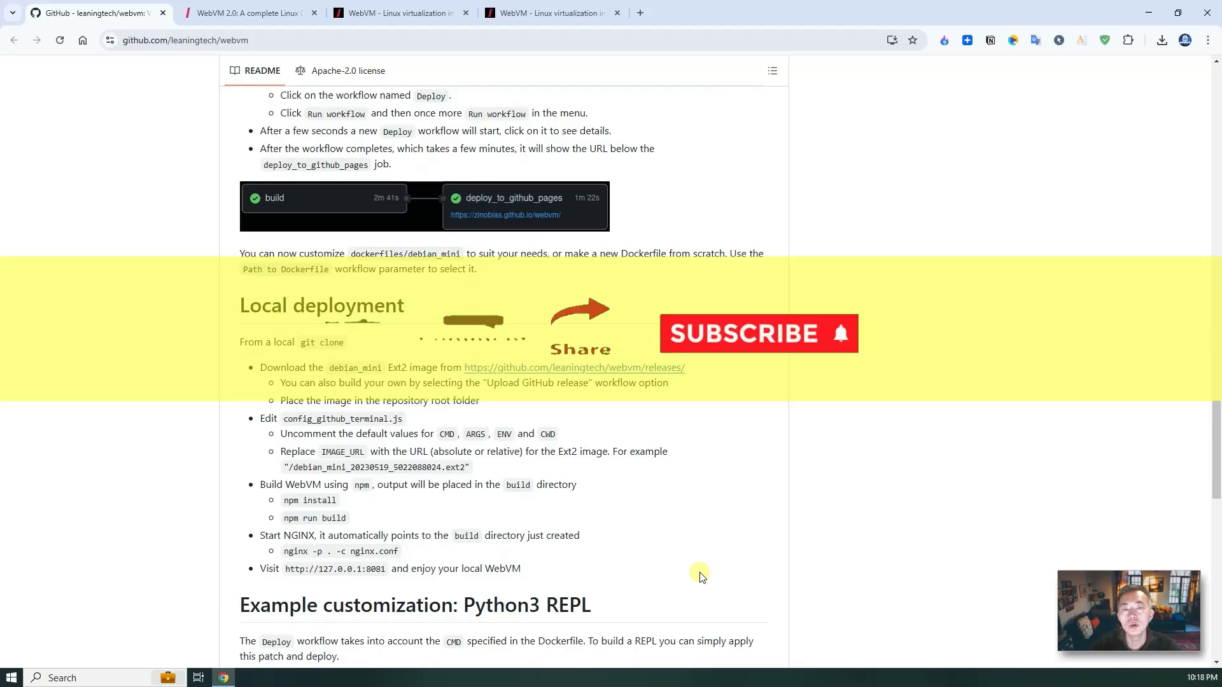
{"action": "scroll", "scroll_direction": "up", "scroll_amount": 3}
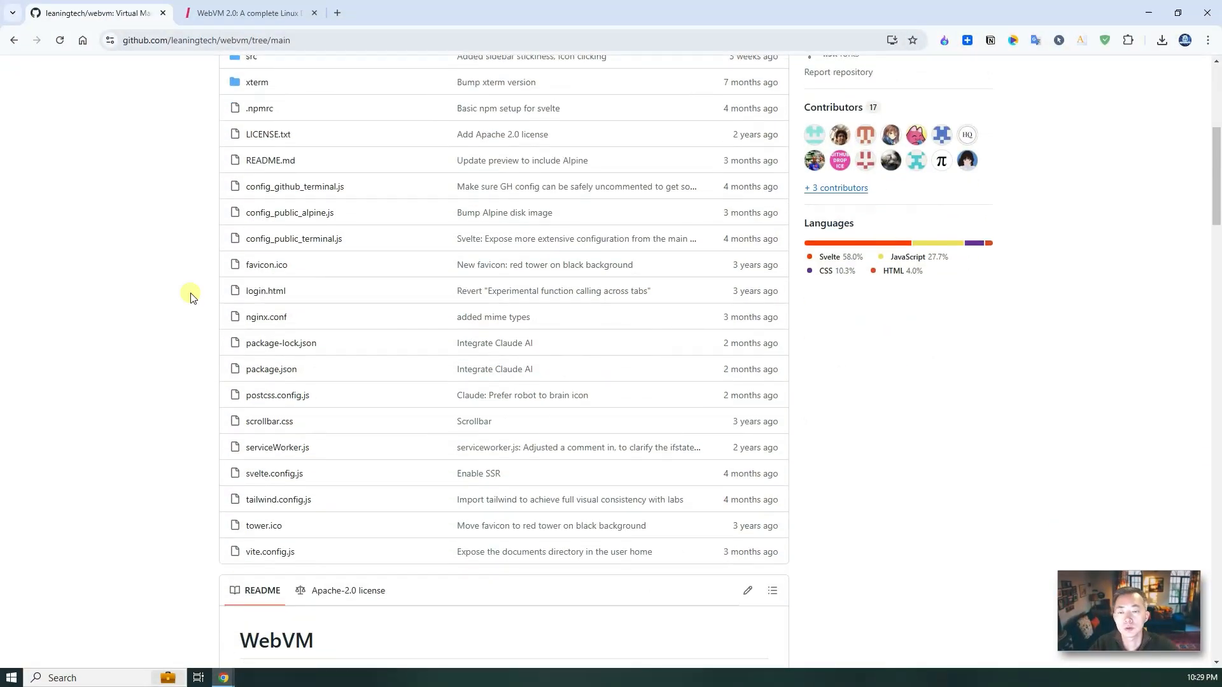
Scroll the README back and forth over the networking, fork, deploy and local deployment instructions
{"action": "scroll", "scroll_direction": "down", "scroll_amount": 3}
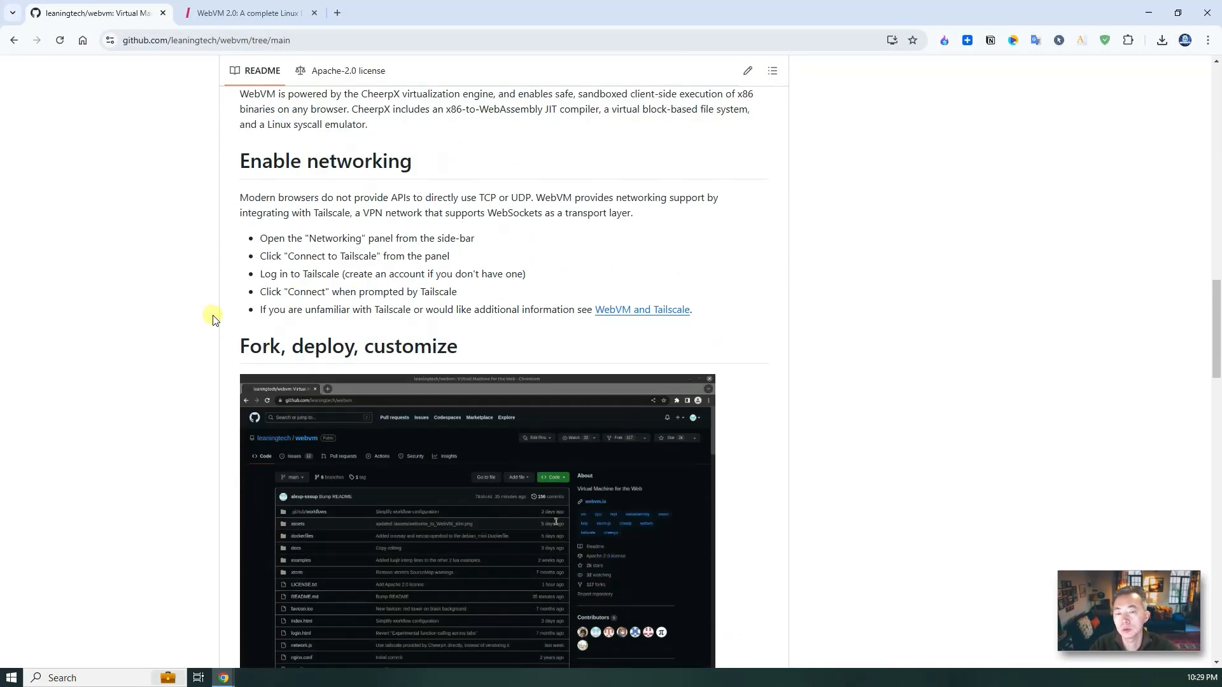
{"action": "scroll", "scroll_direction": "down", "scroll_amount": 3}
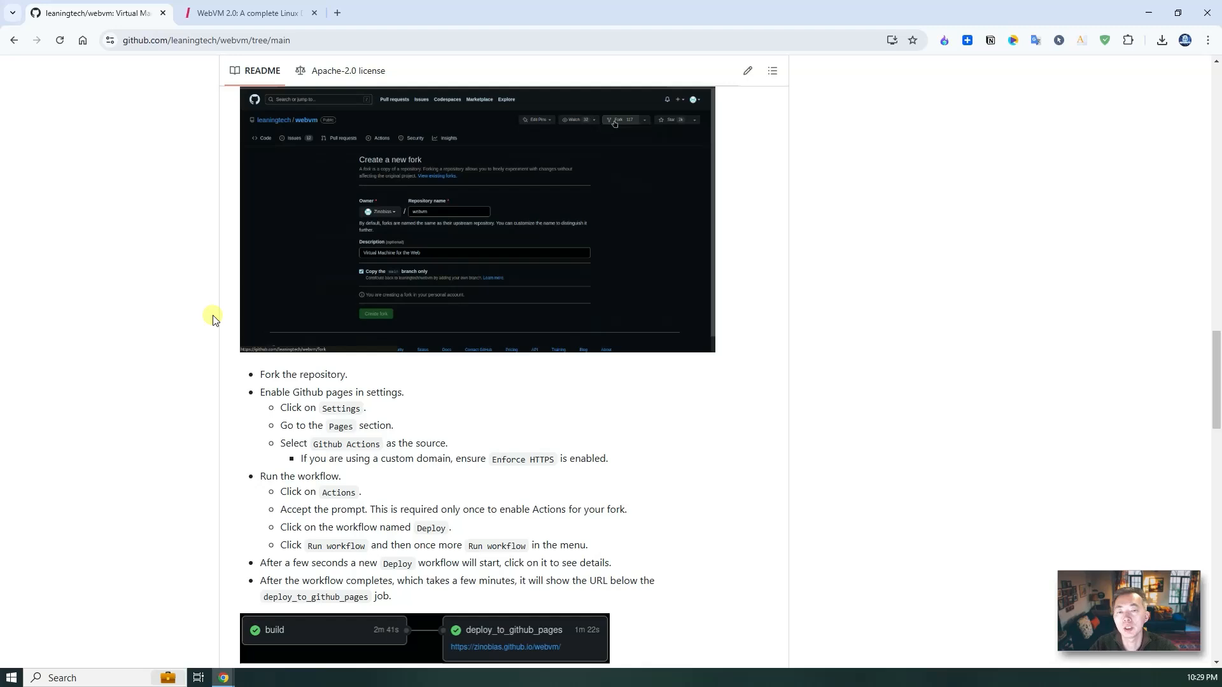
{"action": "scroll", "scroll_direction": "up", "scroll_amount": 3}
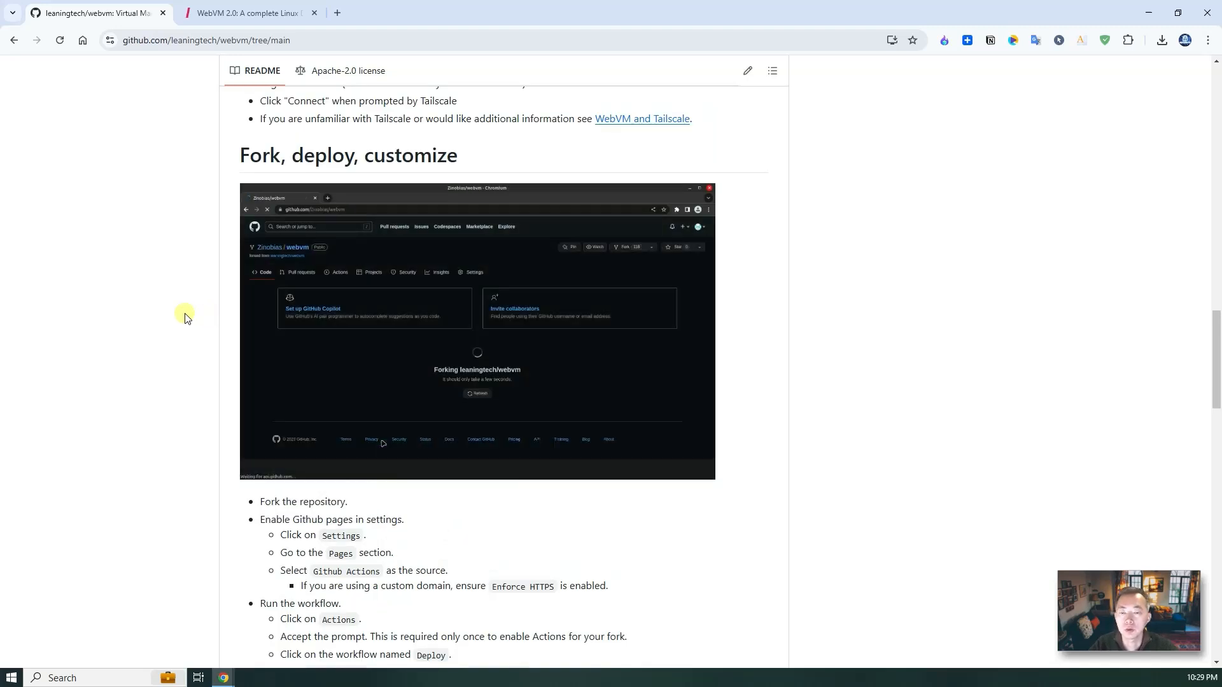
{"action": "scroll", "scroll_direction": "down", "scroll_amount": 3}
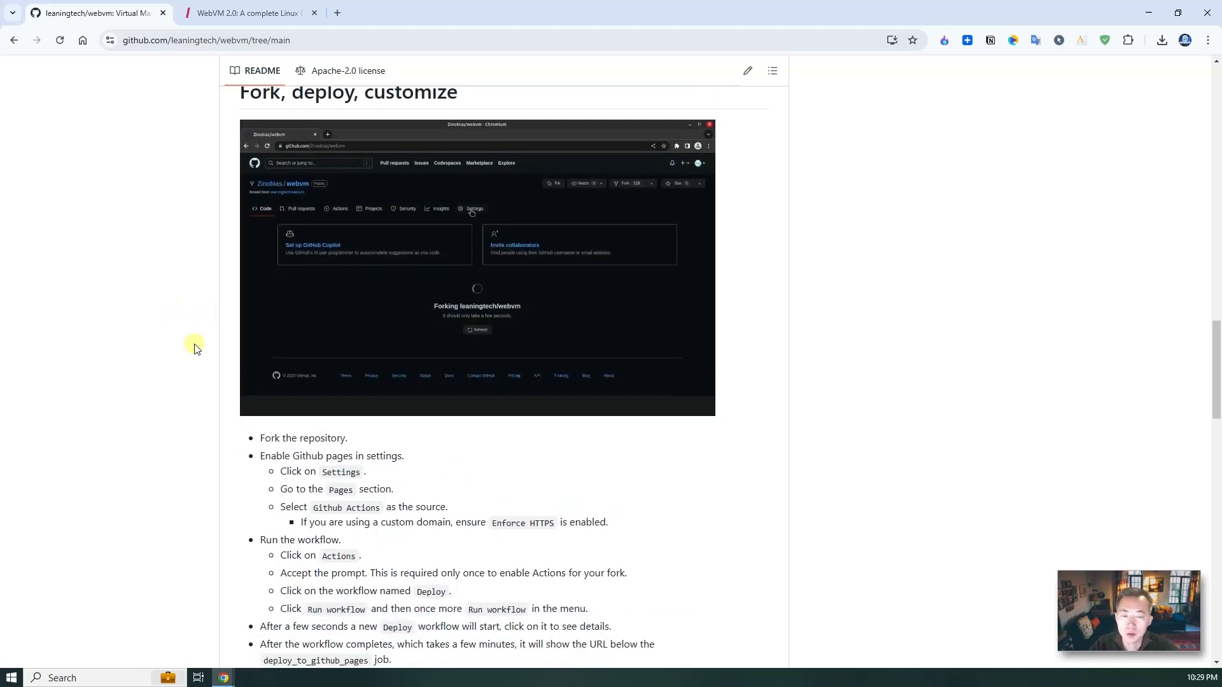
{"action": "scroll", "scroll_direction": "down", "scroll_amount": 3}
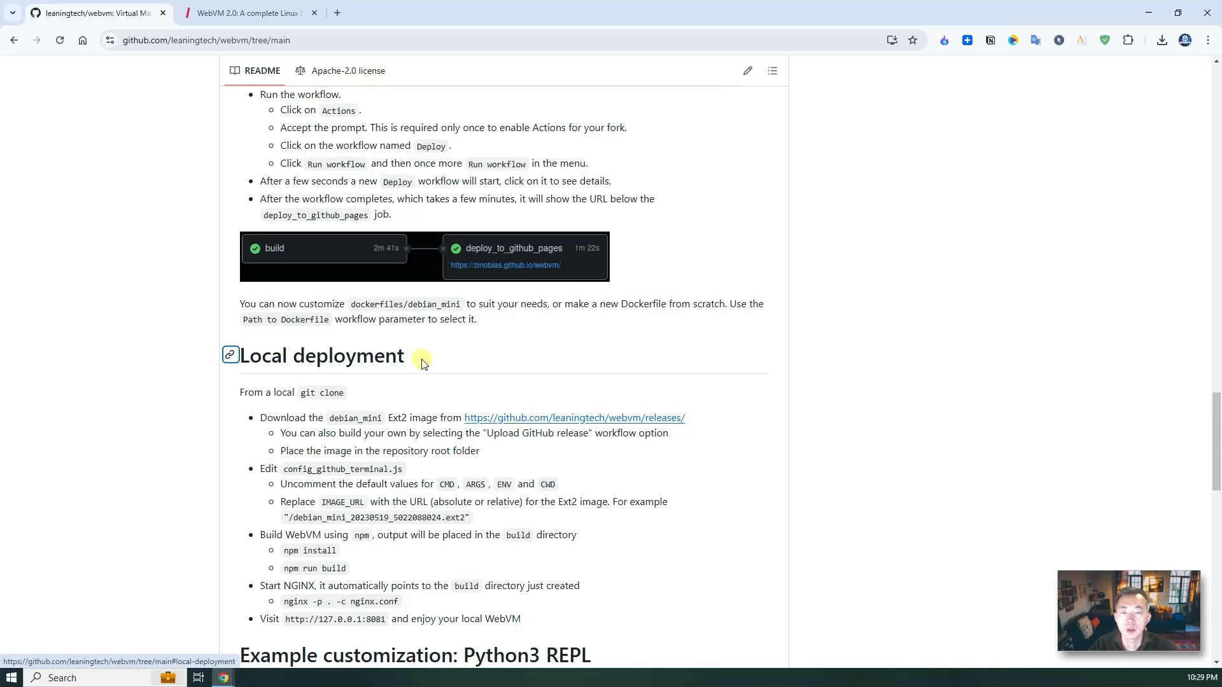
{"action": "scroll", "scroll_direction": "up", "scroll_amount": 3}
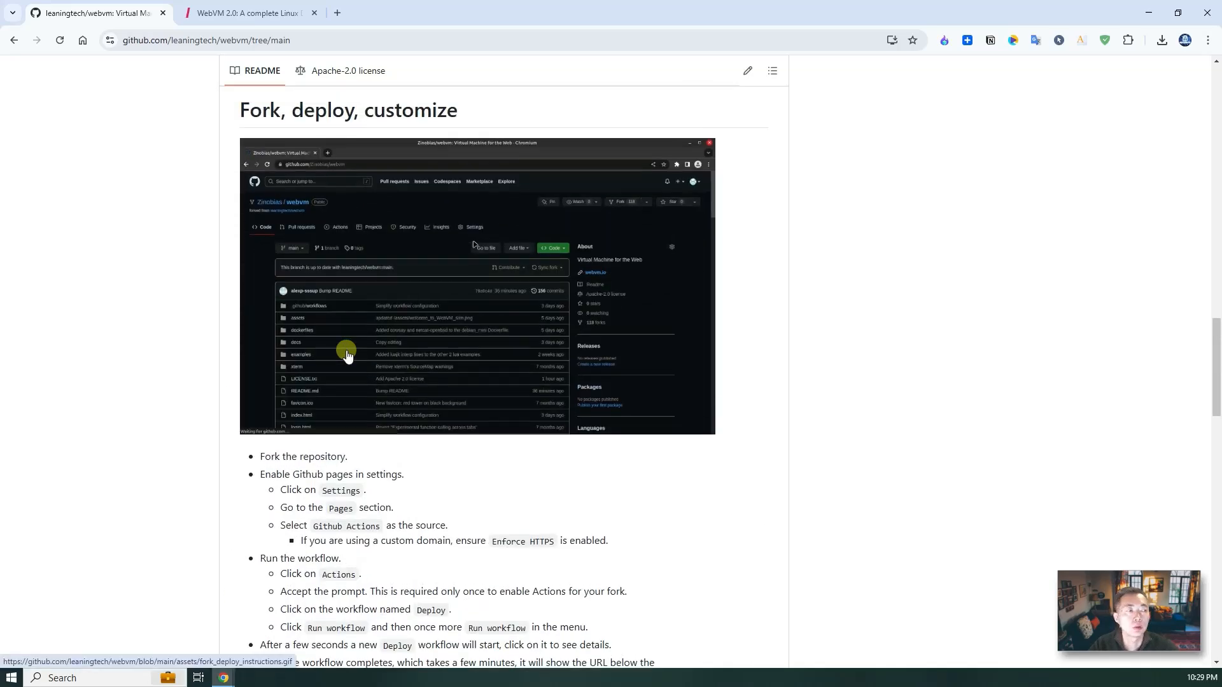
{"action": "scroll", "scroll_direction": "up", "scroll_amount": 3}
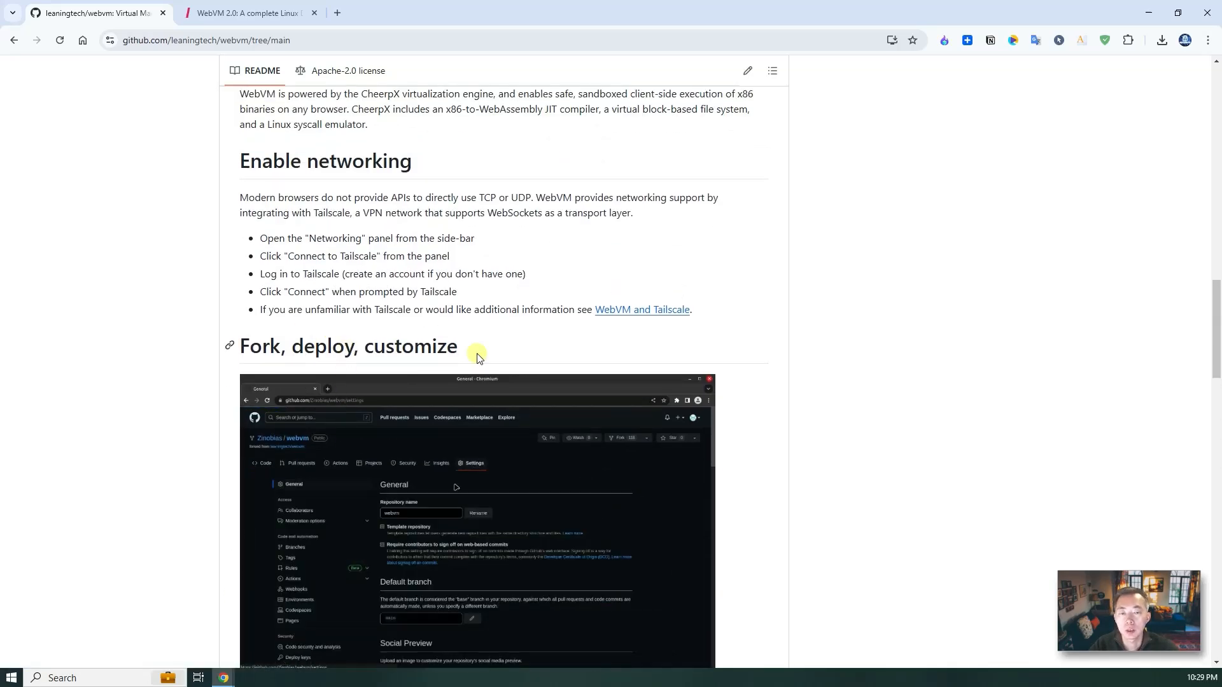
{"action": "scroll", "scroll_direction": "down", "scroll_amount": 3}
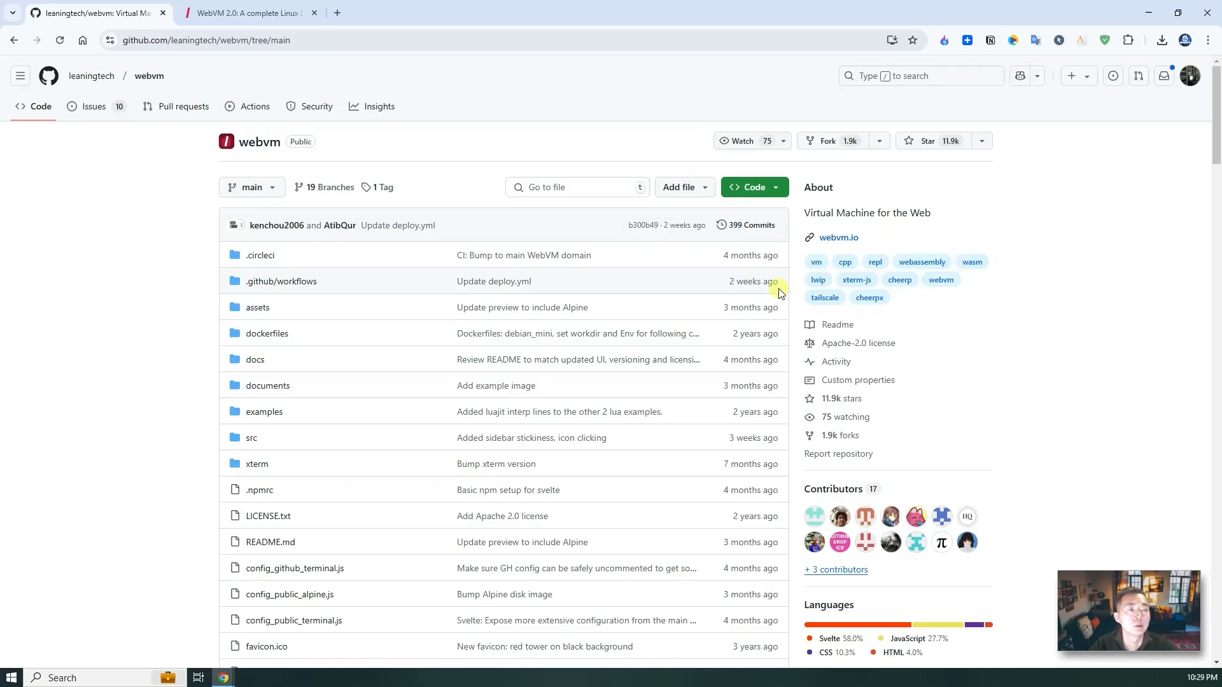
{"action": "mouse_move", "coordinate": [848, 146]}
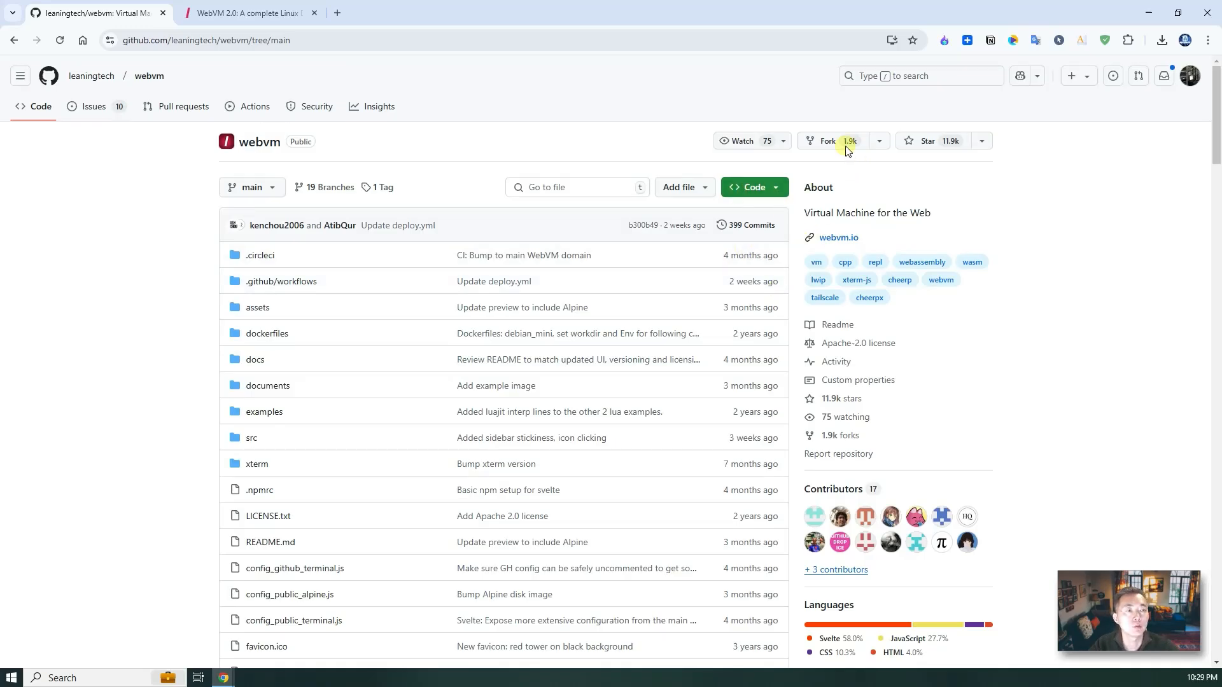
Fork leaningtech/webvm into the personal GitHub account with Create fork
{"action": "left_click", "coordinate": [825, 141]}
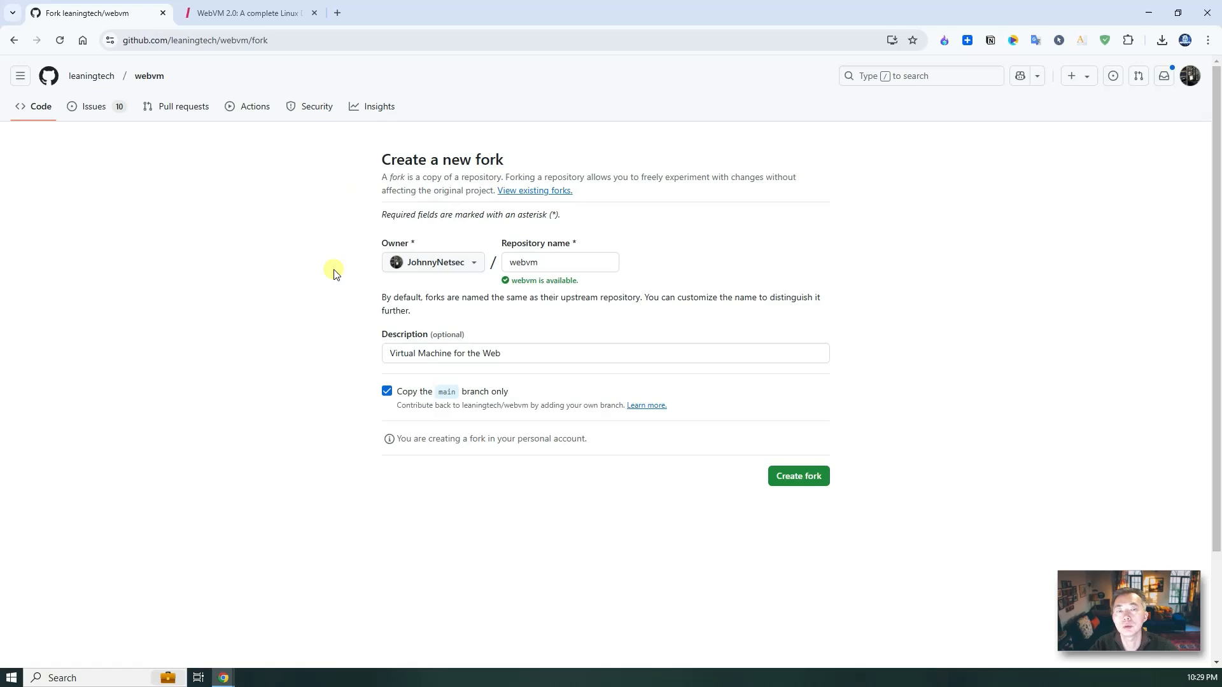
{"action": "left_click", "coordinate": [797, 475]}
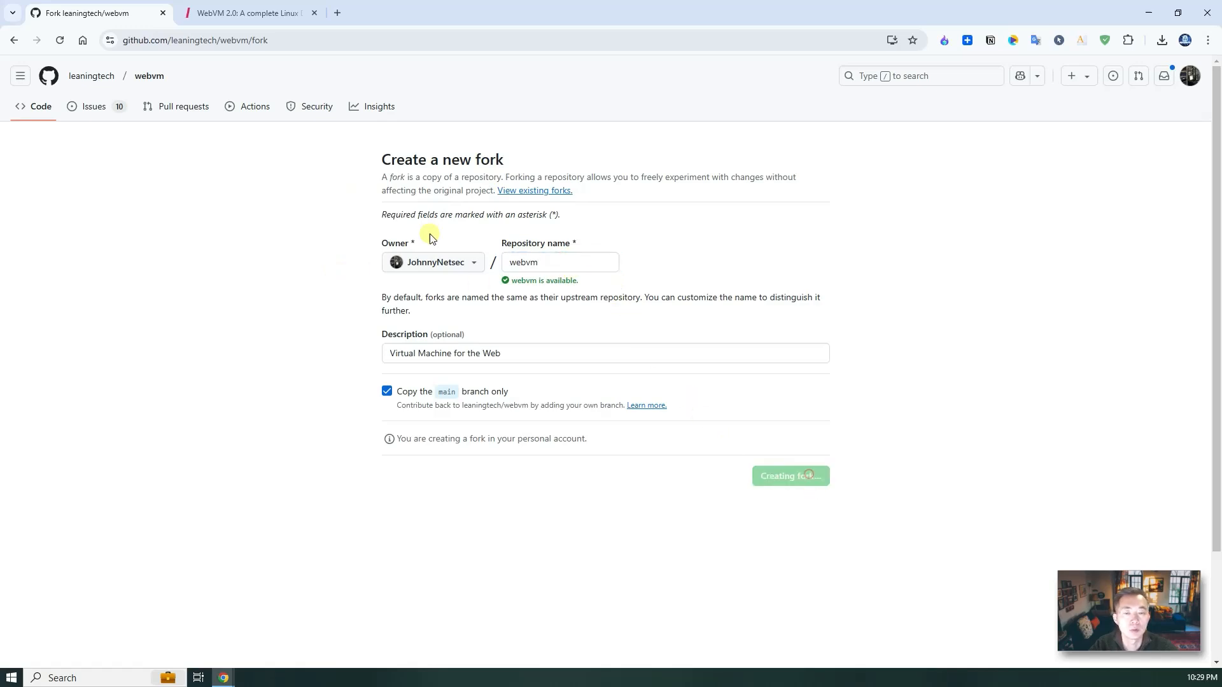
{"action": "left_click", "coordinate": [790, 475]}
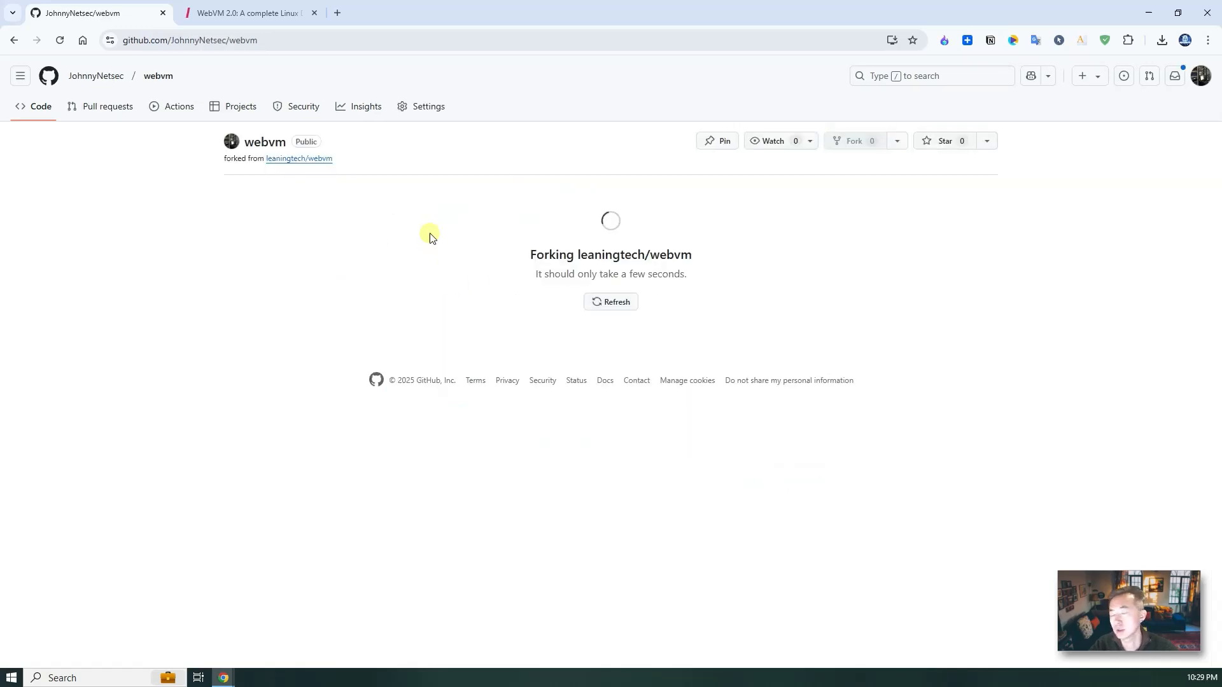
{"action": "mouse_move", "coordinate": [427, 245]}
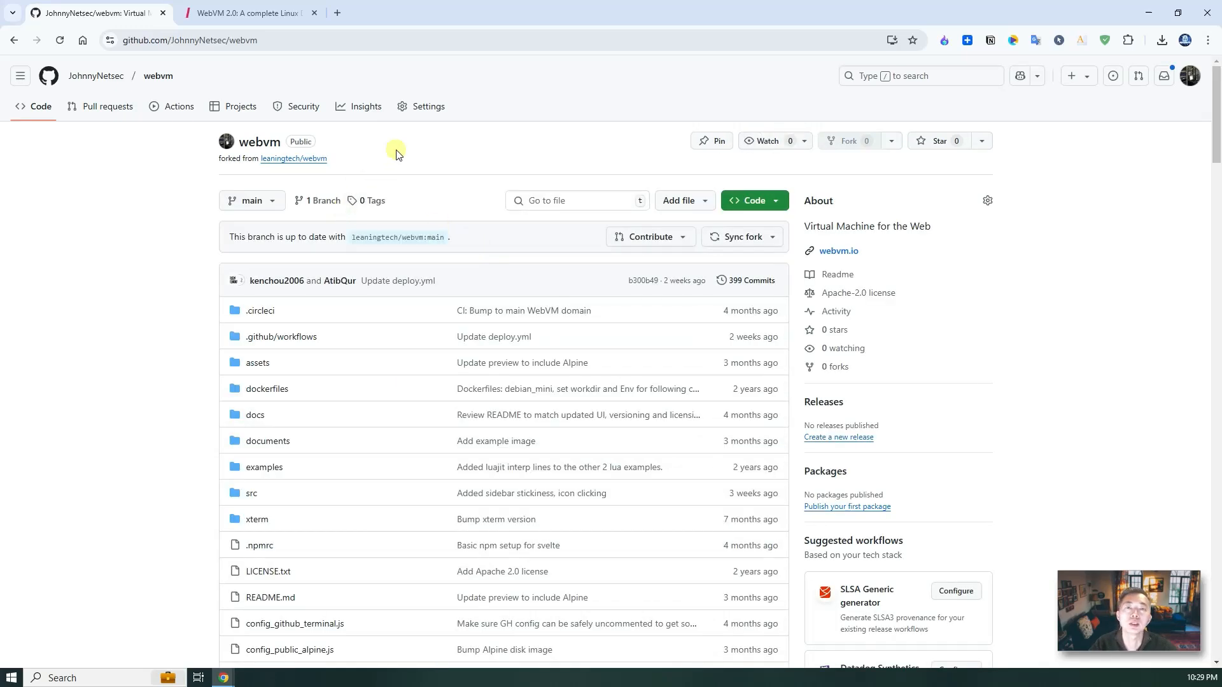
In the fork's Settings > Pages, set the build and deployment source to GitHub Actions
{"action": "left_click", "coordinate": [428, 106]}
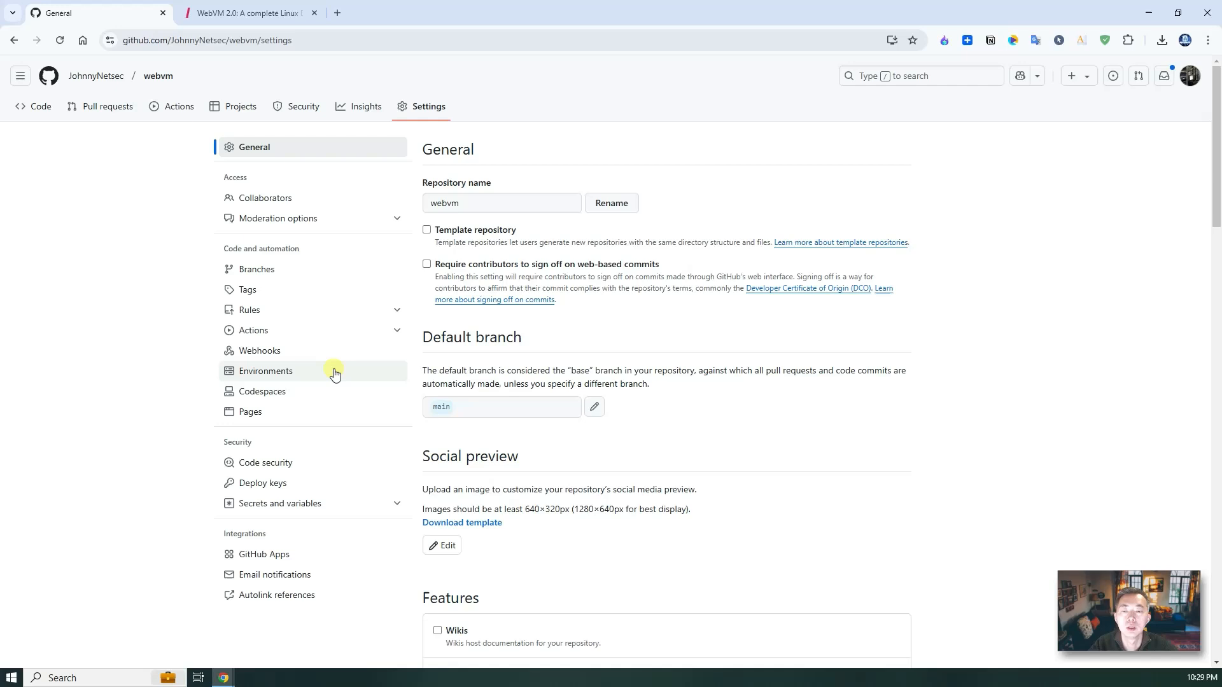
{"action": "left_click", "coordinate": [251, 411]}
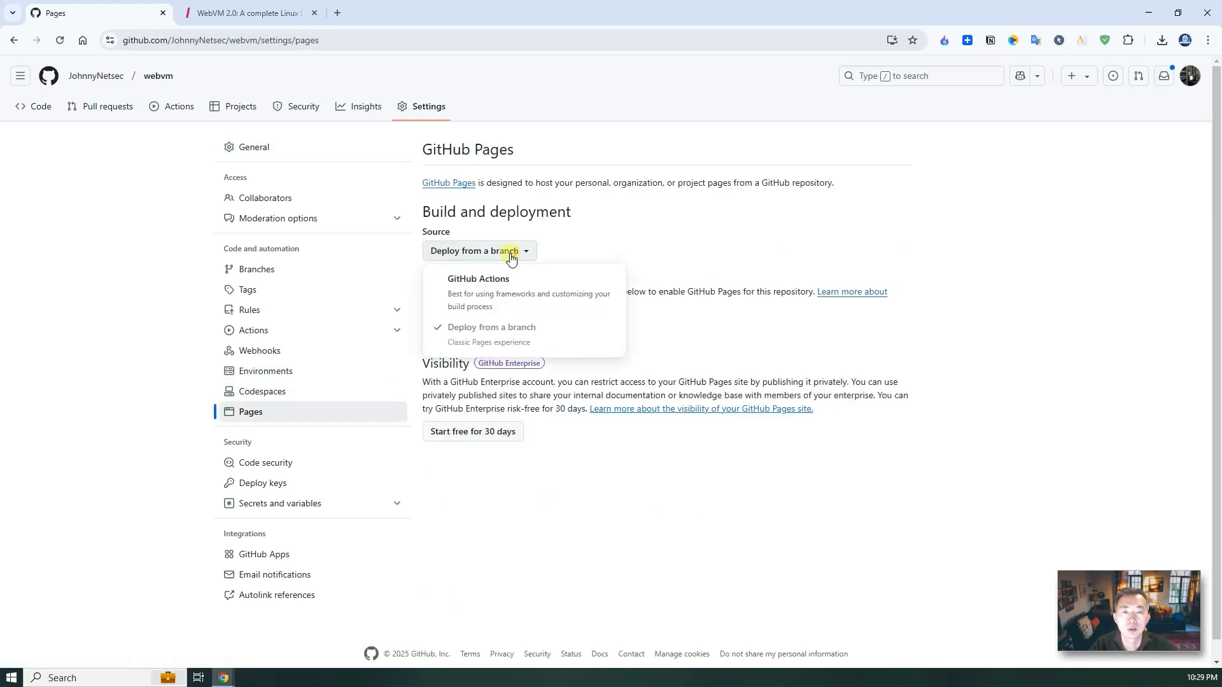
{"action": "mouse_move", "coordinate": [462, 289]}
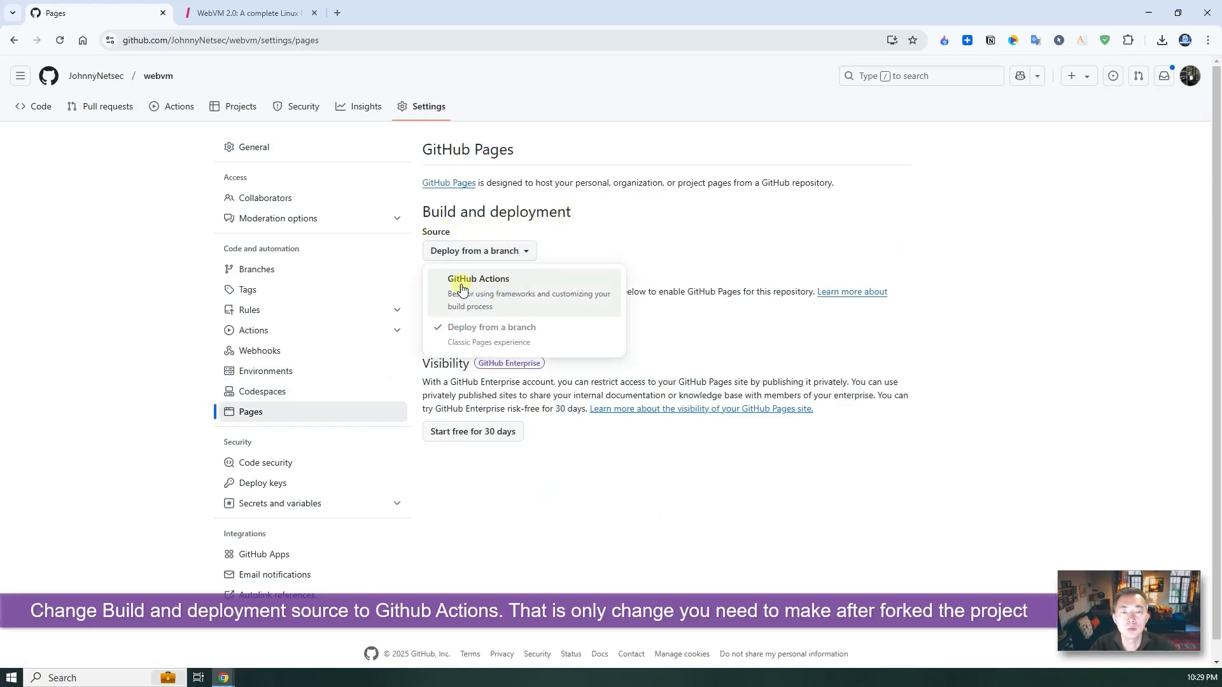
{"action": "left_click", "coordinate": [480, 278]}
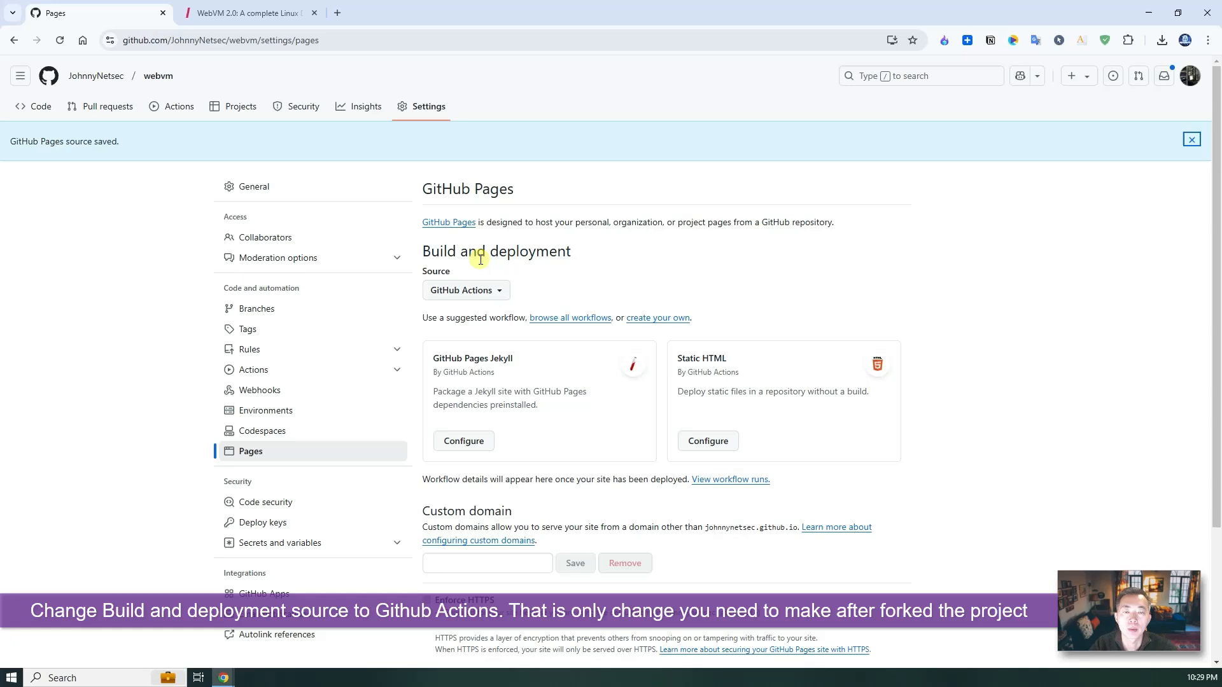
{"action": "mouse_move", "coordinate": [480, 275]}
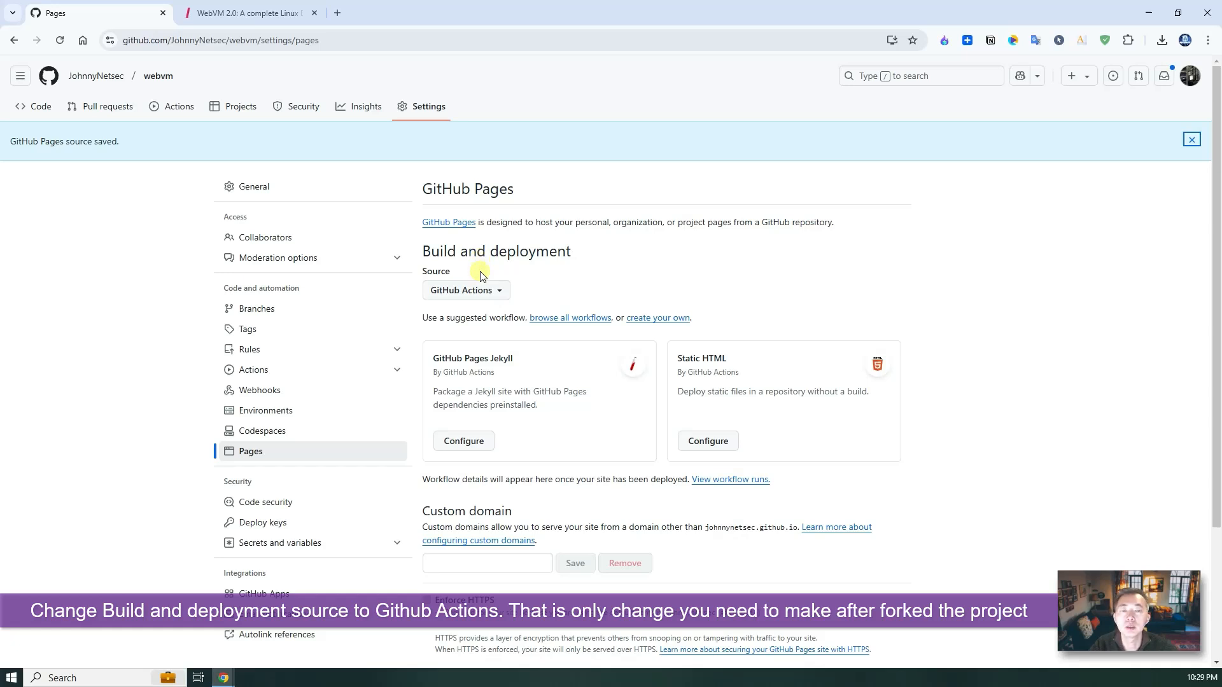
{"action": "mouse_move", "coordinate": [436, 241]}
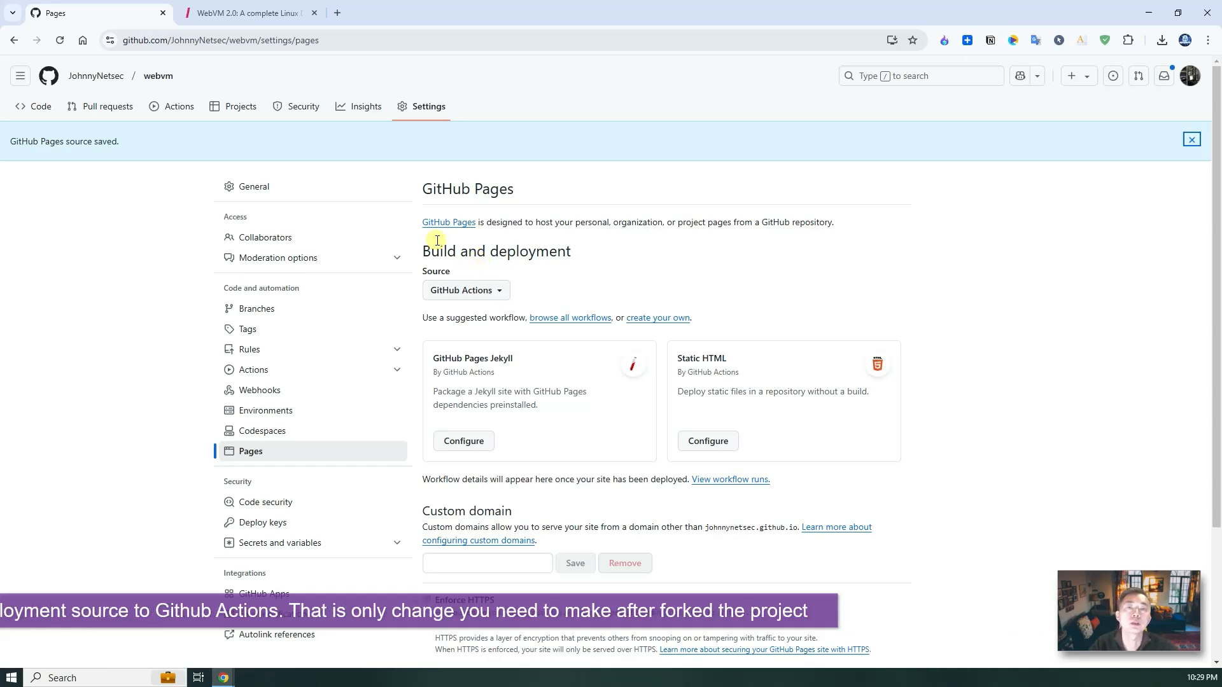
{"action": "left_click", "coordinate": [178, 106]}
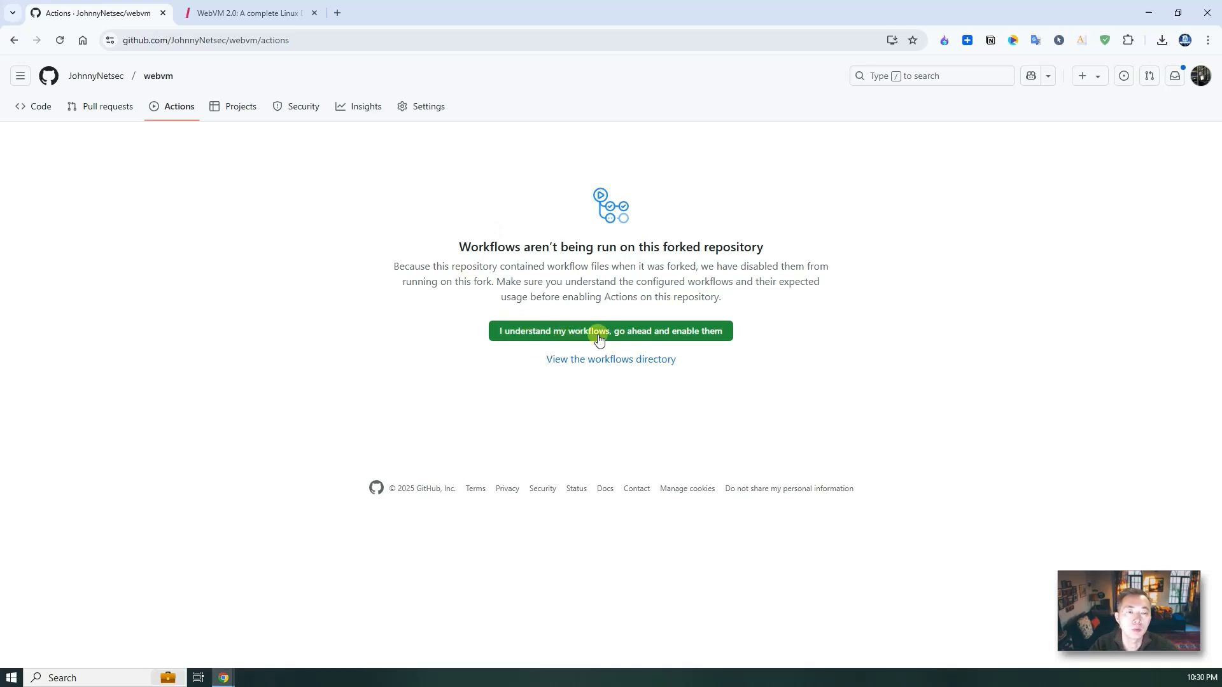
Enable workflows on the fork and select the Deploy workflow in the Actions sidebar
{"action": "left_click", "coordinate": [610, 331]}
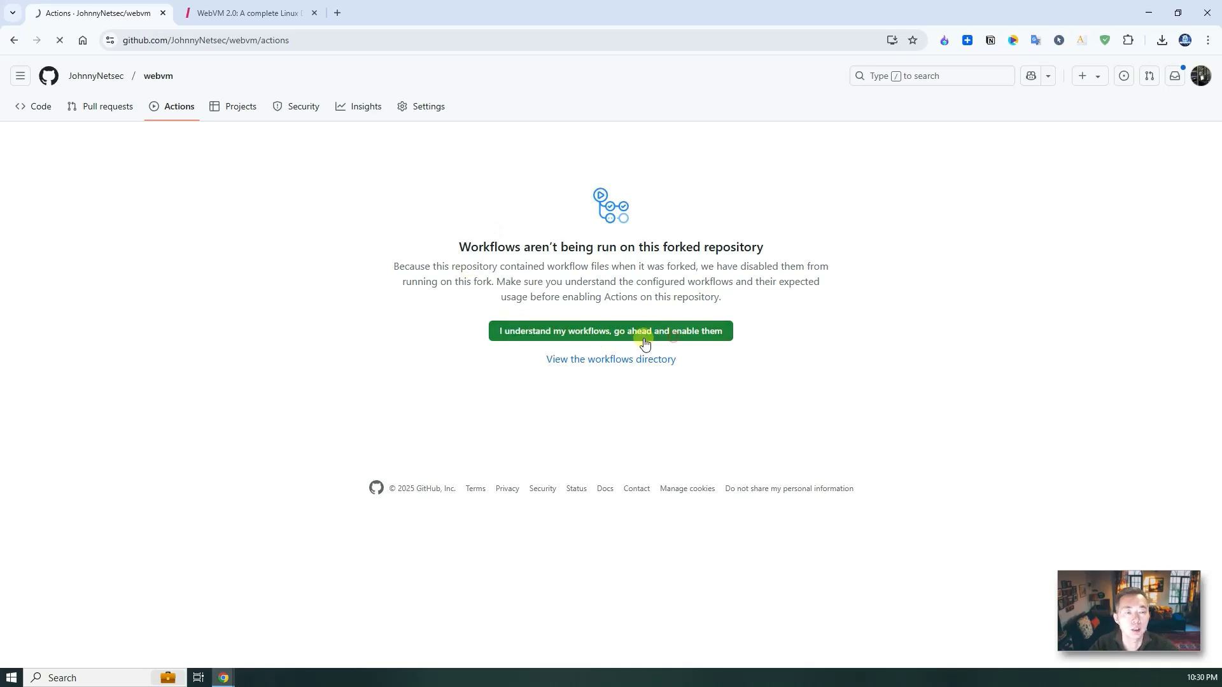
{"action": "left_click", "coordinate": [610, 330]}
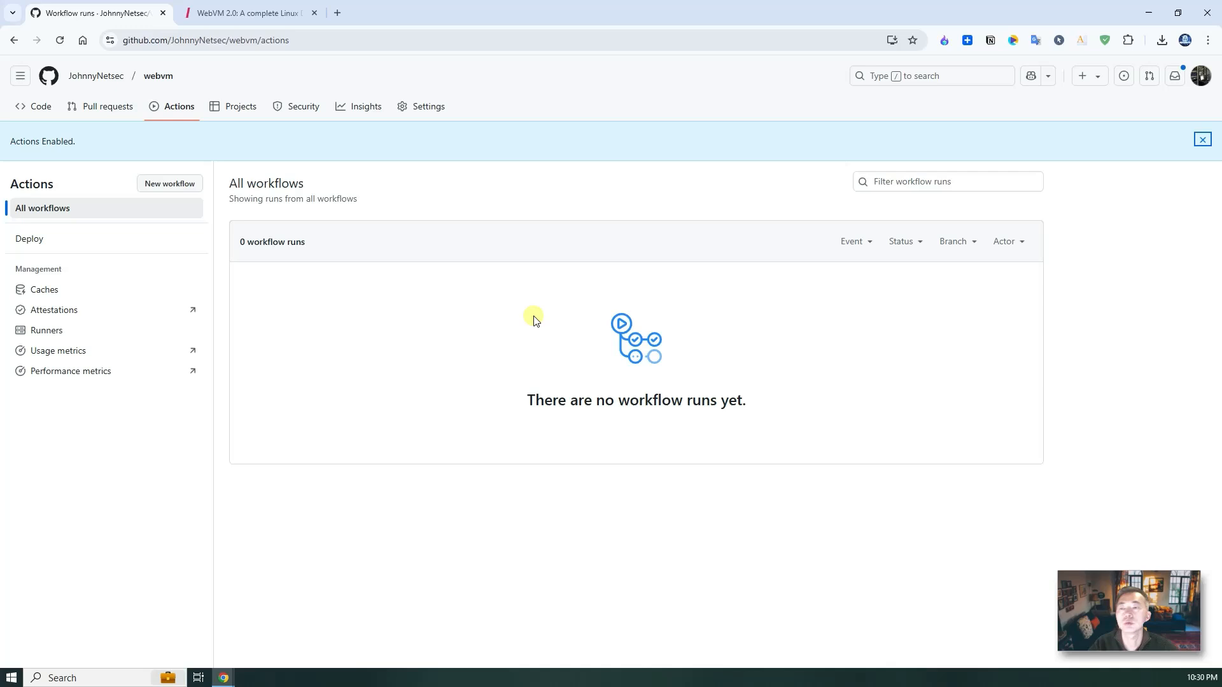
{"action": "mouse_move", "coordinate": [475, 327]}
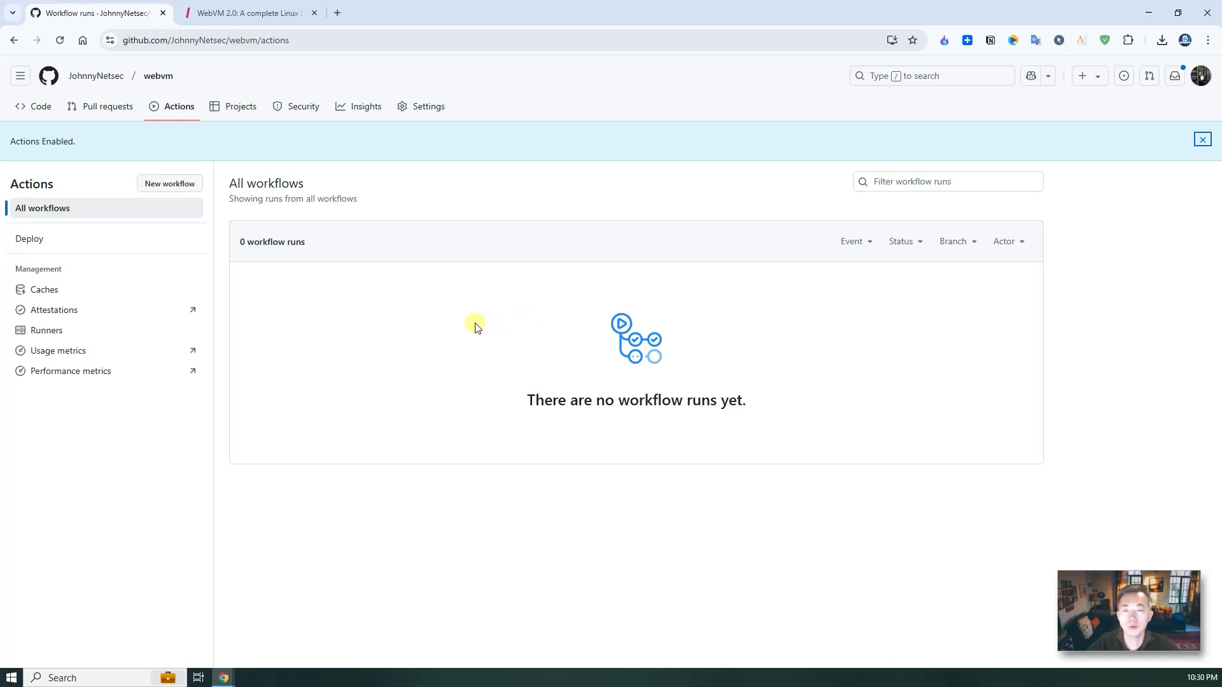
{"action": "mouse_move", "coordinate": [467, 331]}
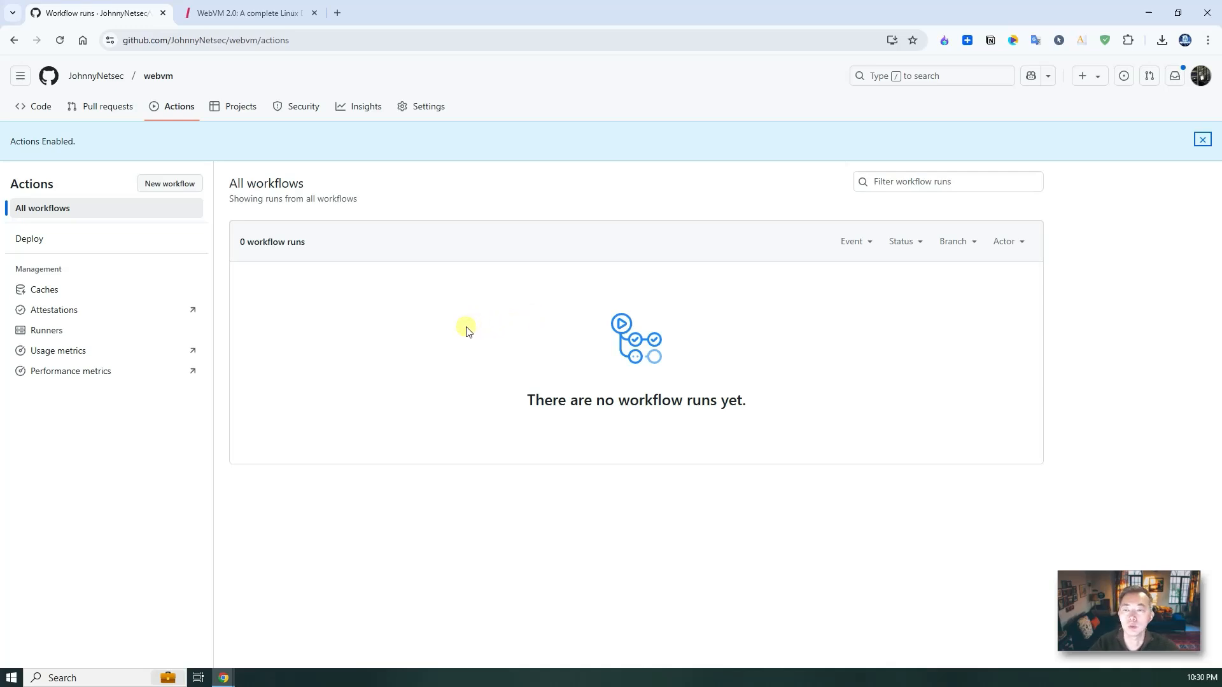
{"action": "mouse_move", "coordinate": [387, 335]}
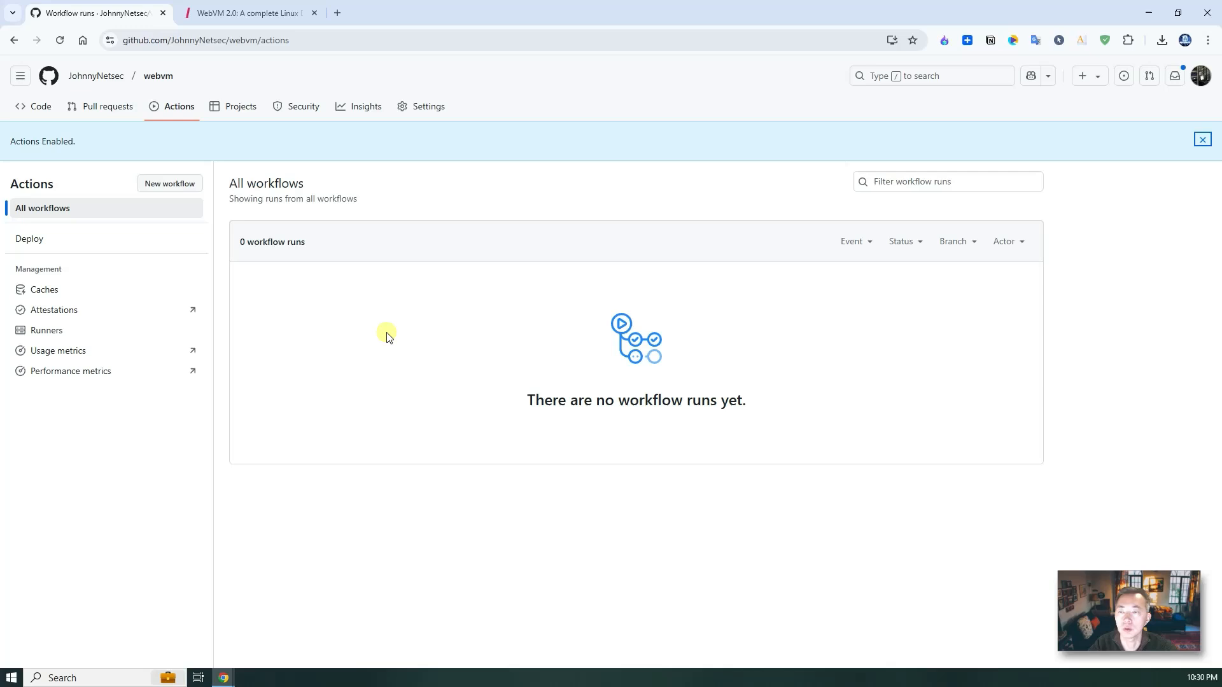
{"action": "left_click", "coordinate": [29, 238]}
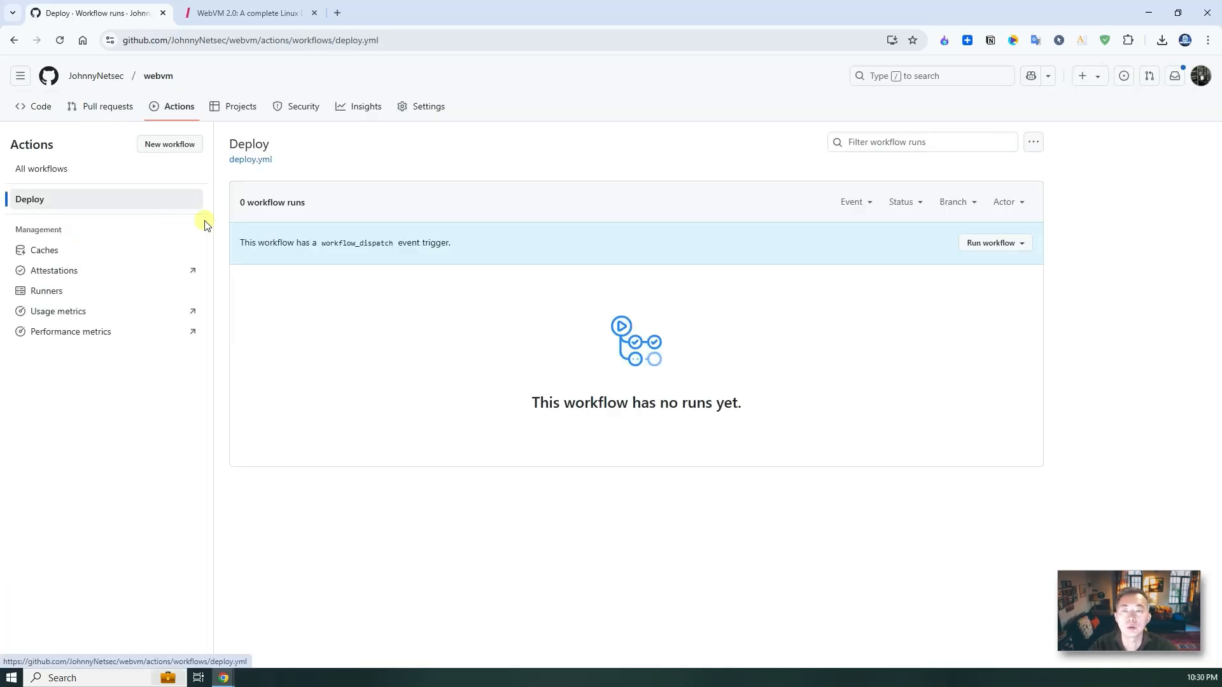
{"action": "mouse_move", "coordinate": [158, 229]}
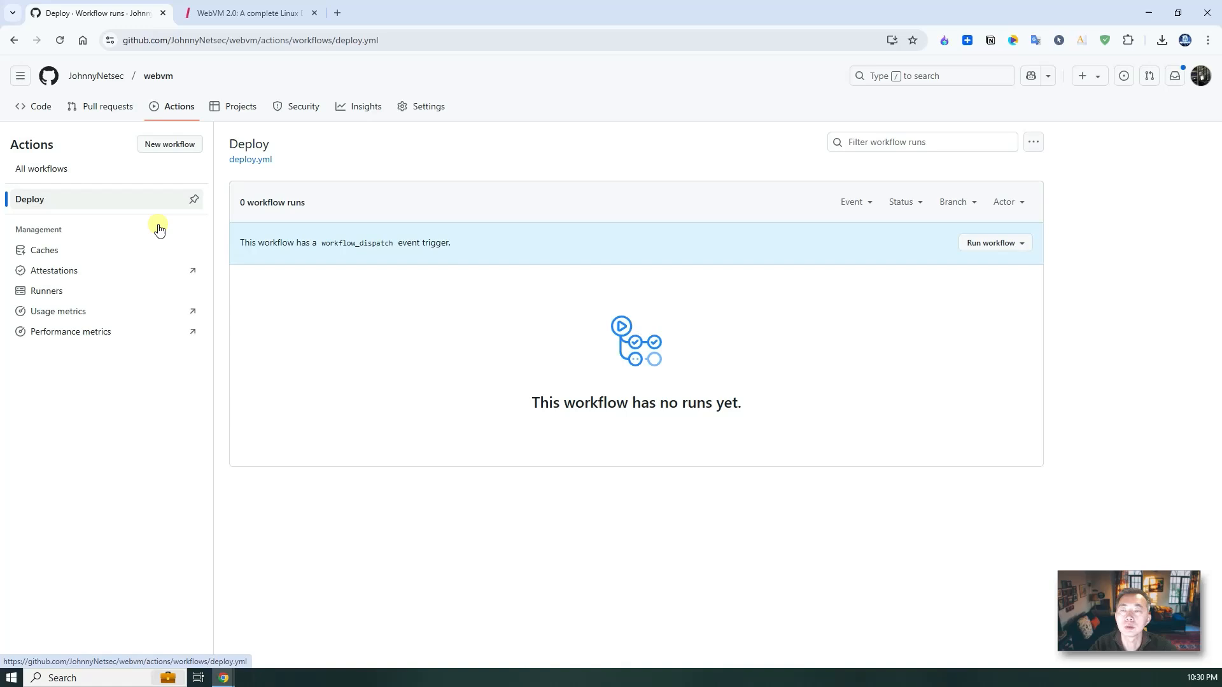
Run the Deploy workflow manually on main with Deploy to Github pages checked
{"action": "left_click", "coordinate": [996, 242]}
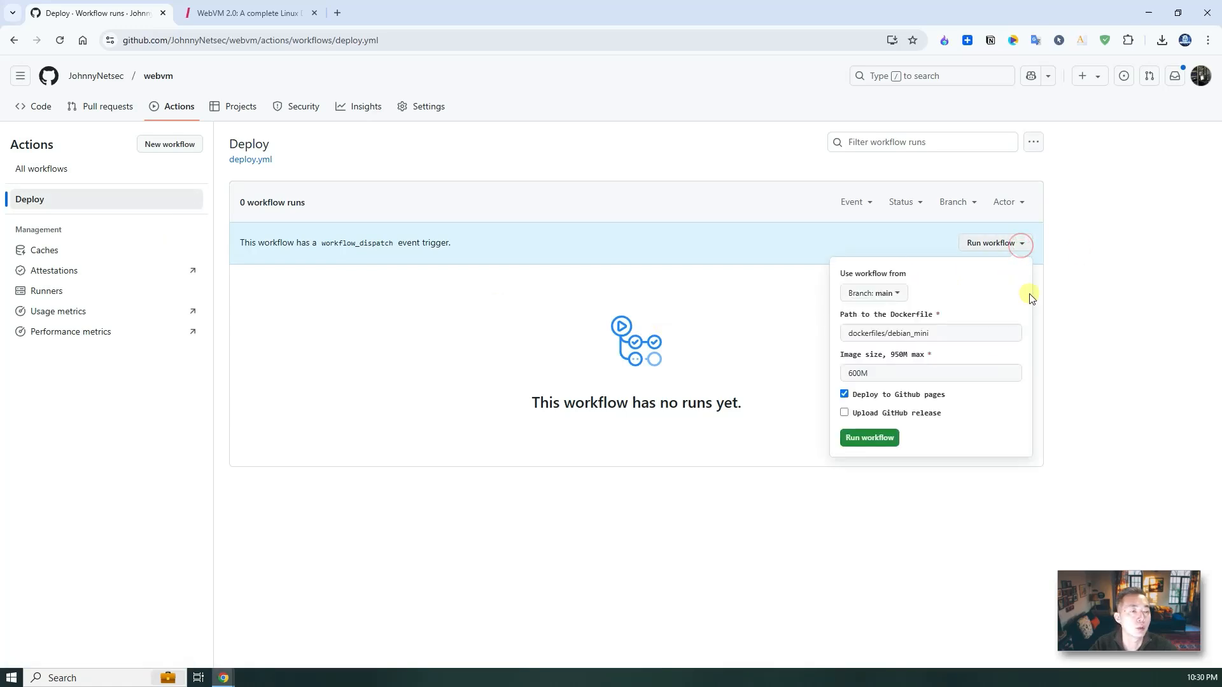
{"action": "left_click", "coordinate": [868, 436]}
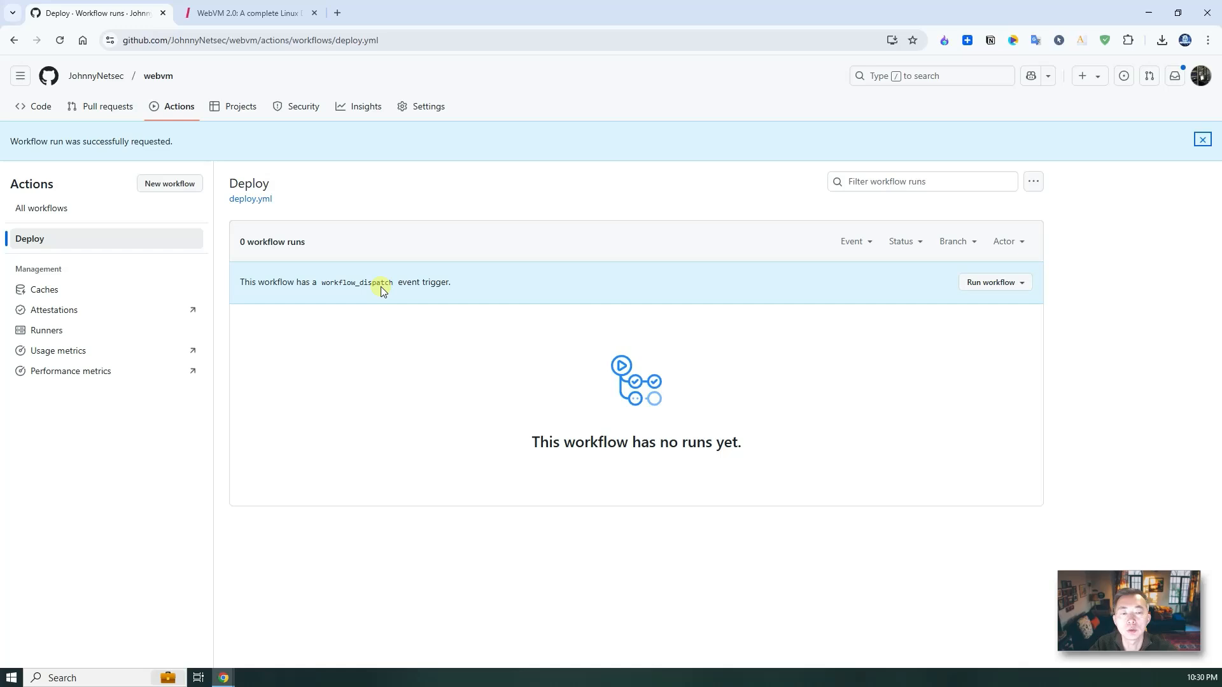
{"action": "mouse_move", "coordinate": [895, 299]}
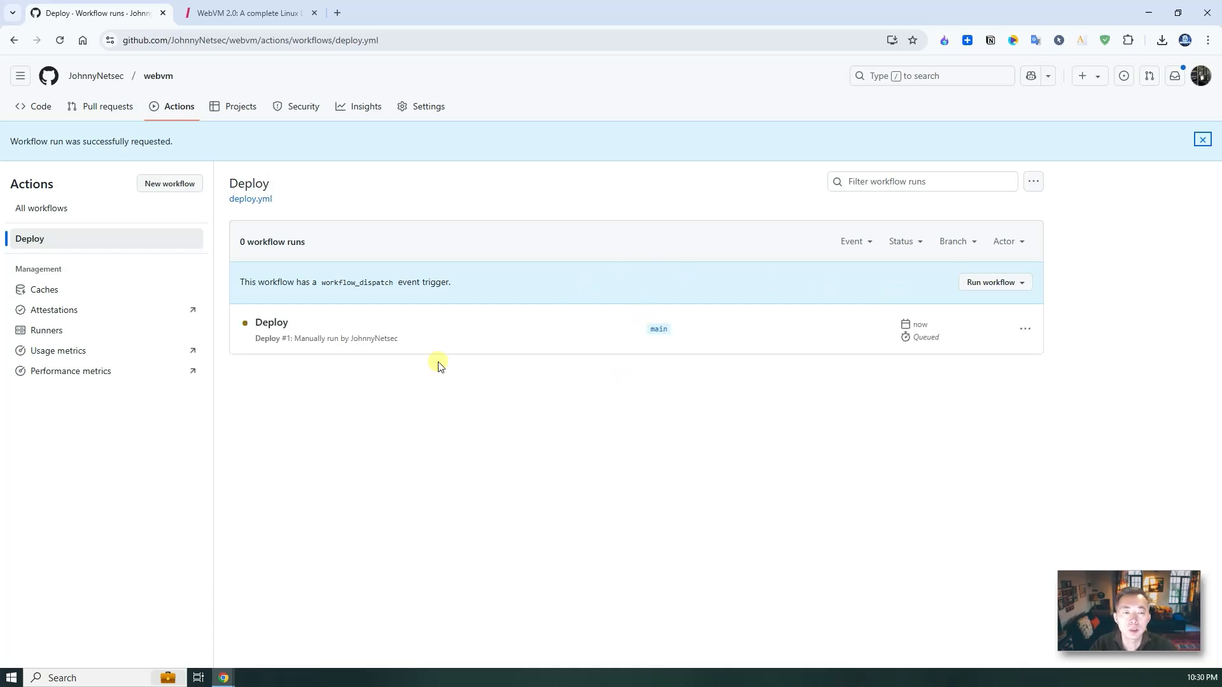
{"action": "mouse_move", "coordinate": [283, 345]}
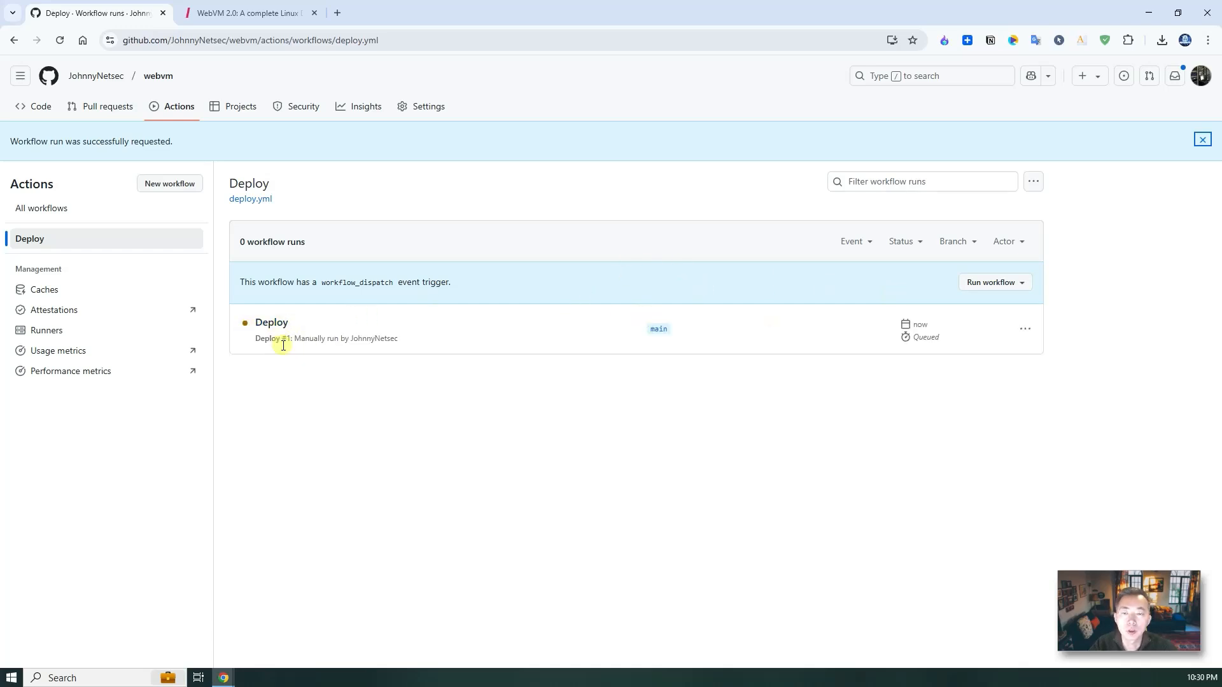
{"action": "mouse_move", "coordinate": [327, 350]}
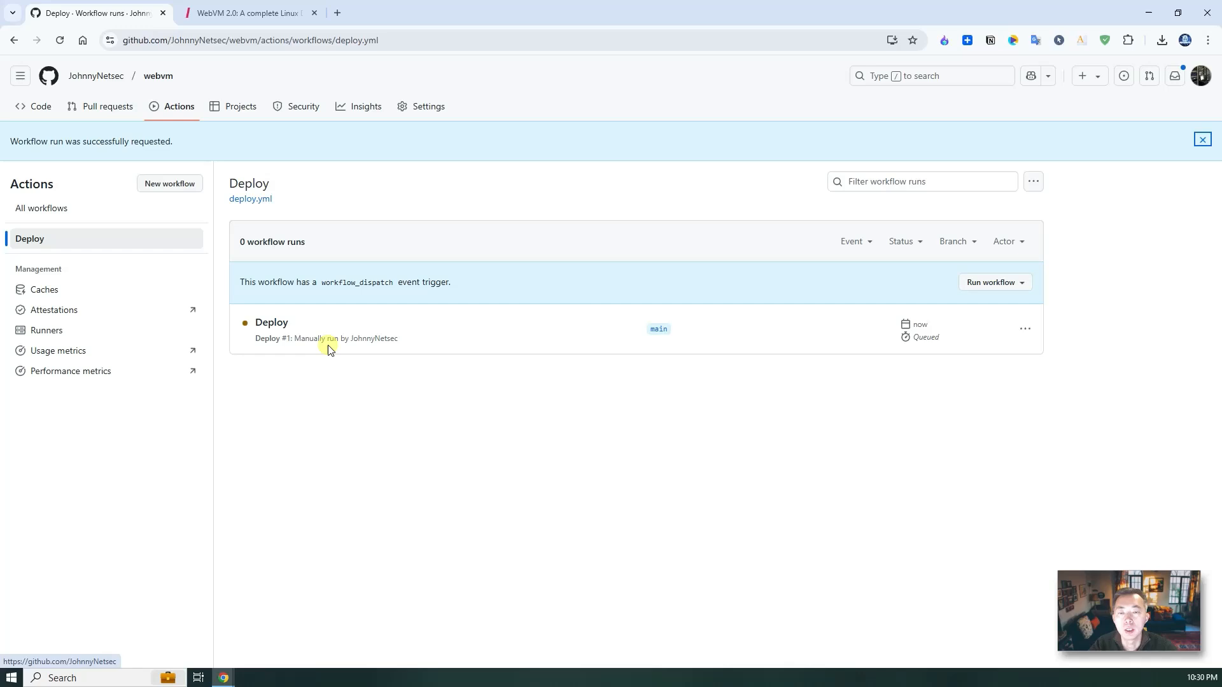
{"action": "mouse_move", "coordinate": [271, 323]}
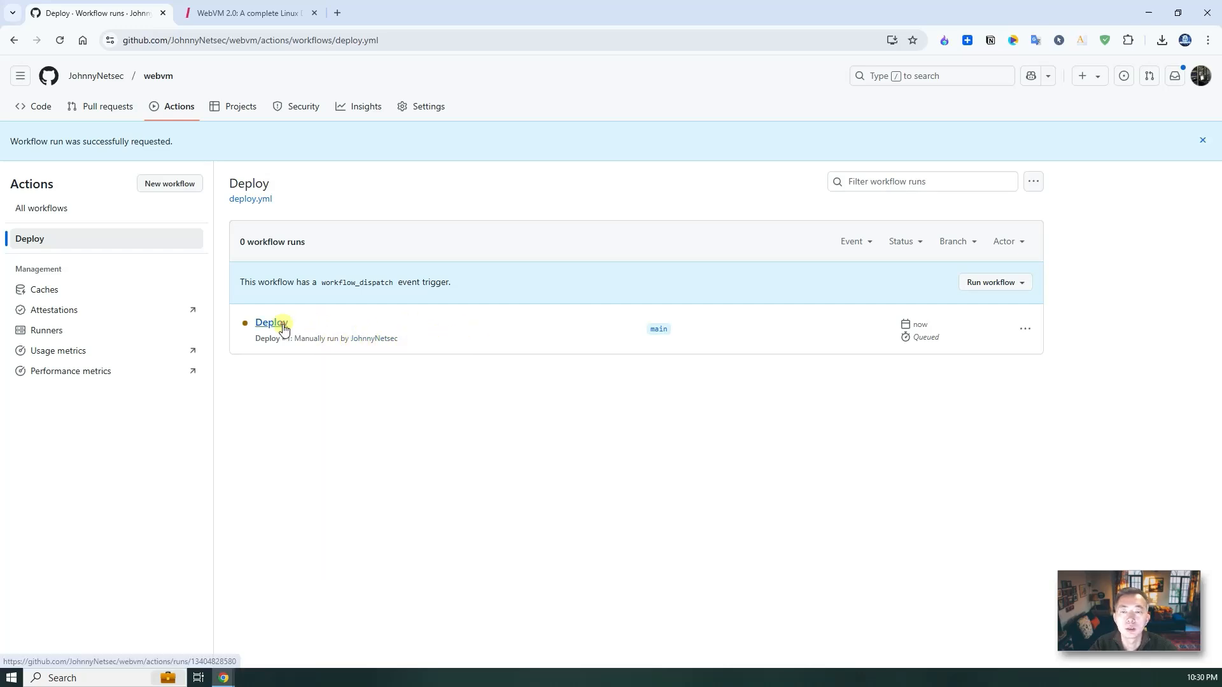
View the queued Deploy #1 run's summary and watch guard_clause and build complete
{"action": "left_click", "coordinate": [272, 322]}
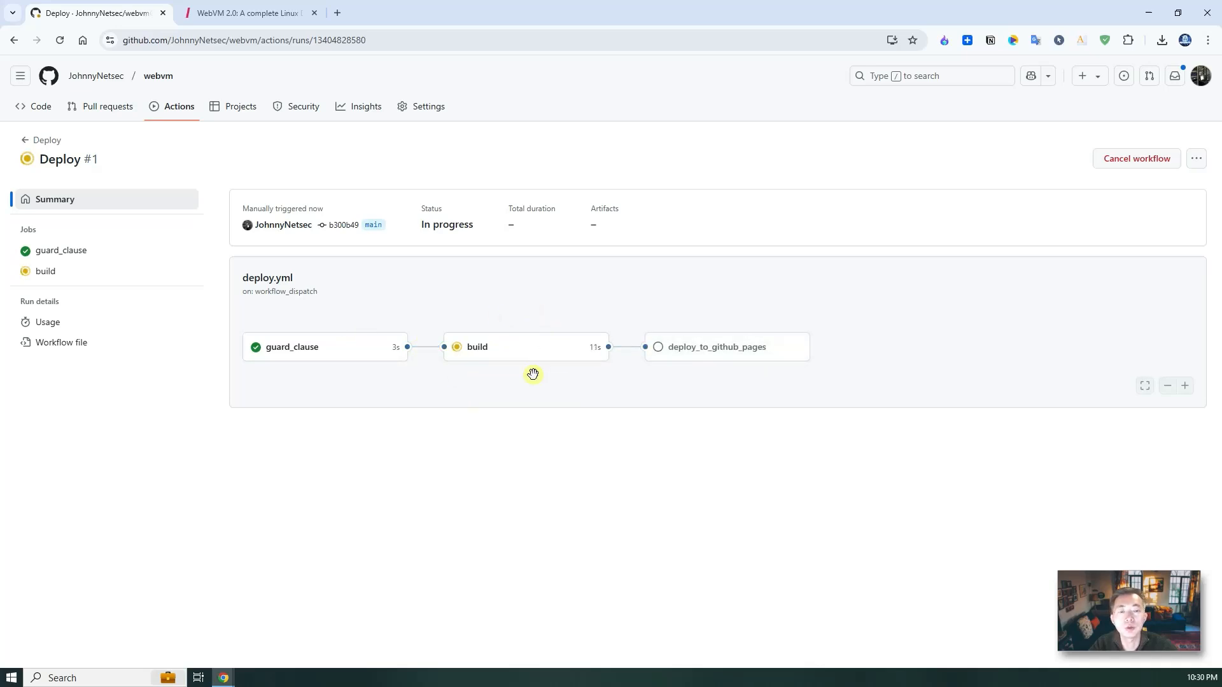
{"action": "mouse_move", "coordinate": [698, 350]}
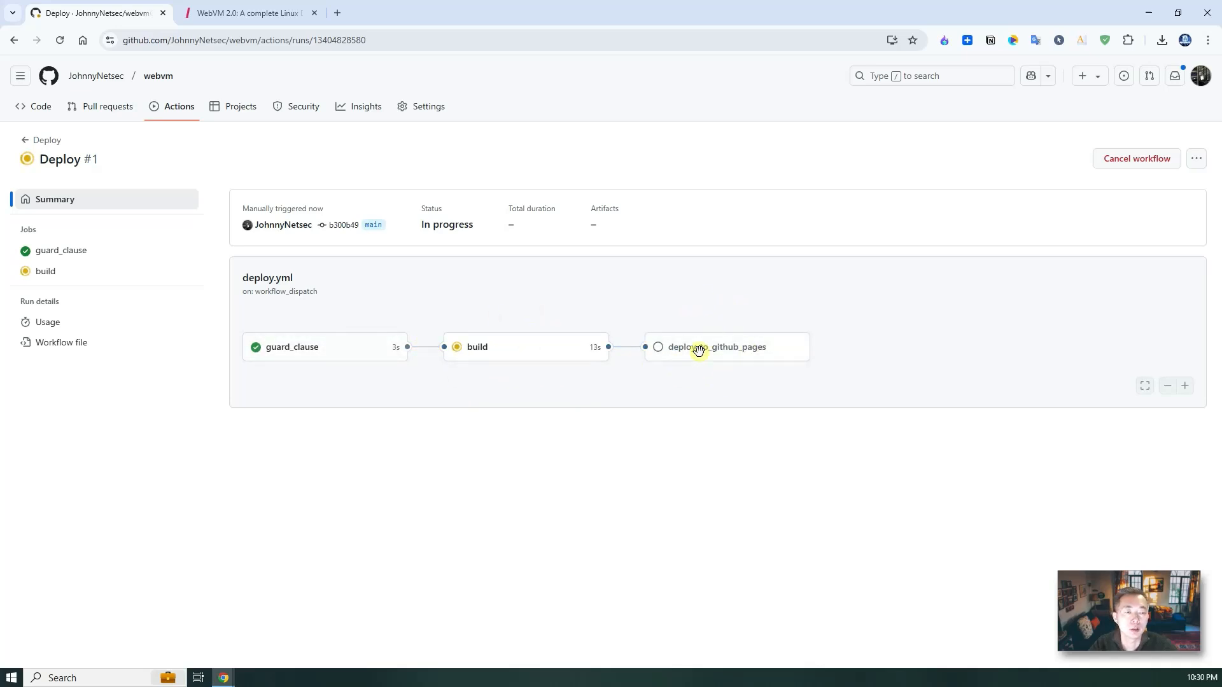
{"action": "mouse_move", "coordinate": [748, 369]}
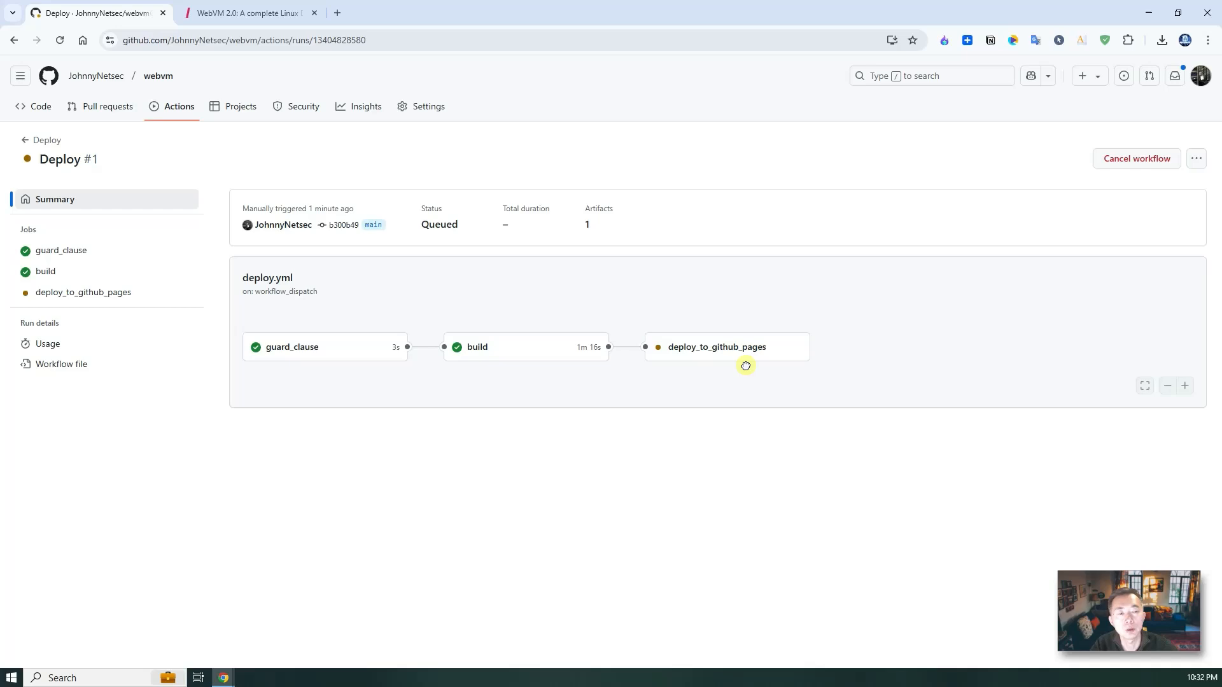
{"action": "mouse_move", "coordinate": [679, 391]}
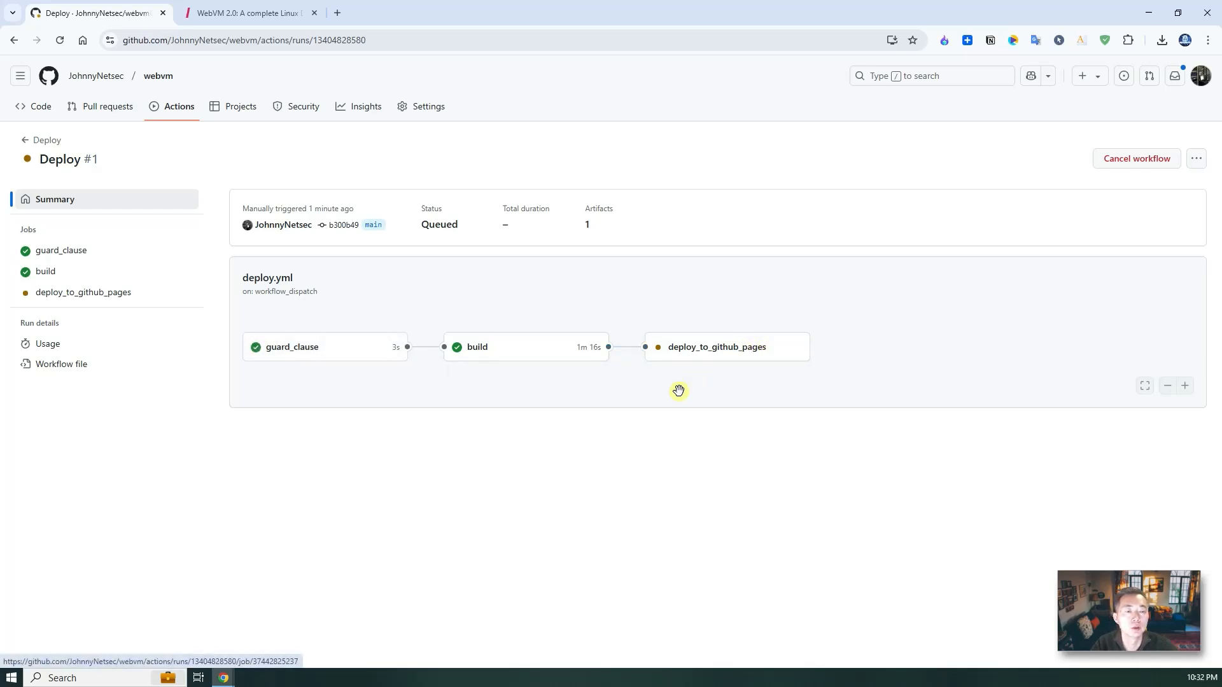
View the deploy_to_github_pages job log with the 'Deploy GitHub Pages site' step expanded until it succeeds
{"action": "left_click", "coordinate": [717, 347]}
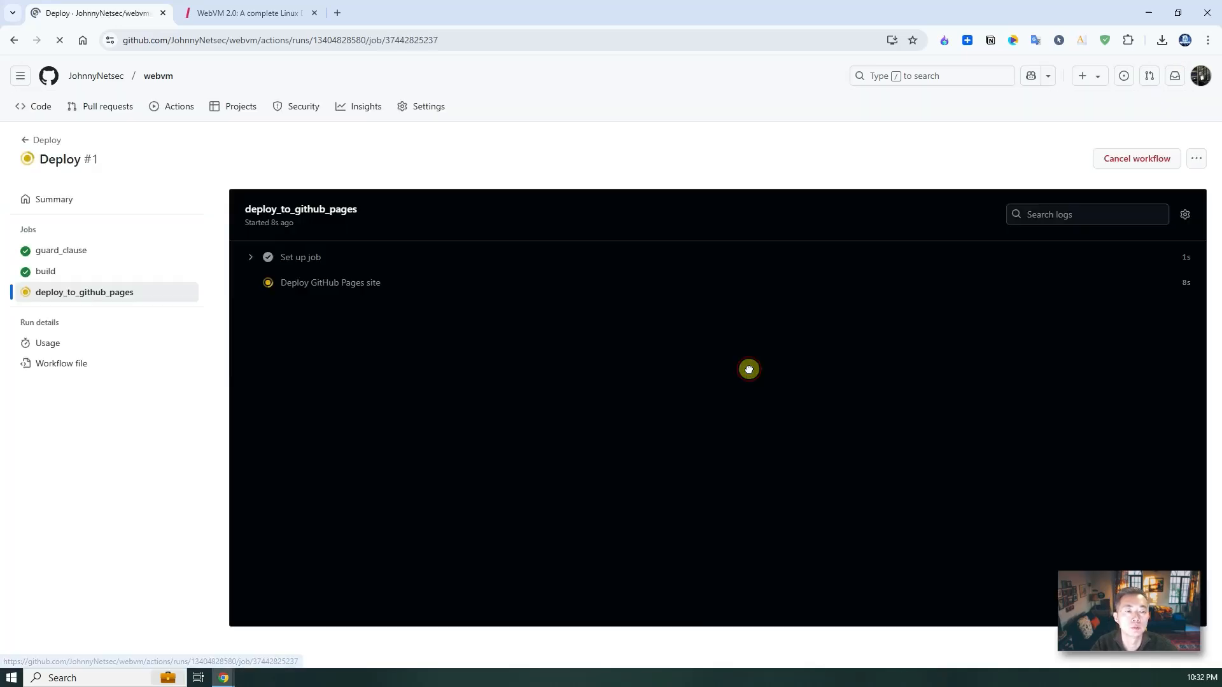
{"action": "left_click", "coordinate": [330, 283]}
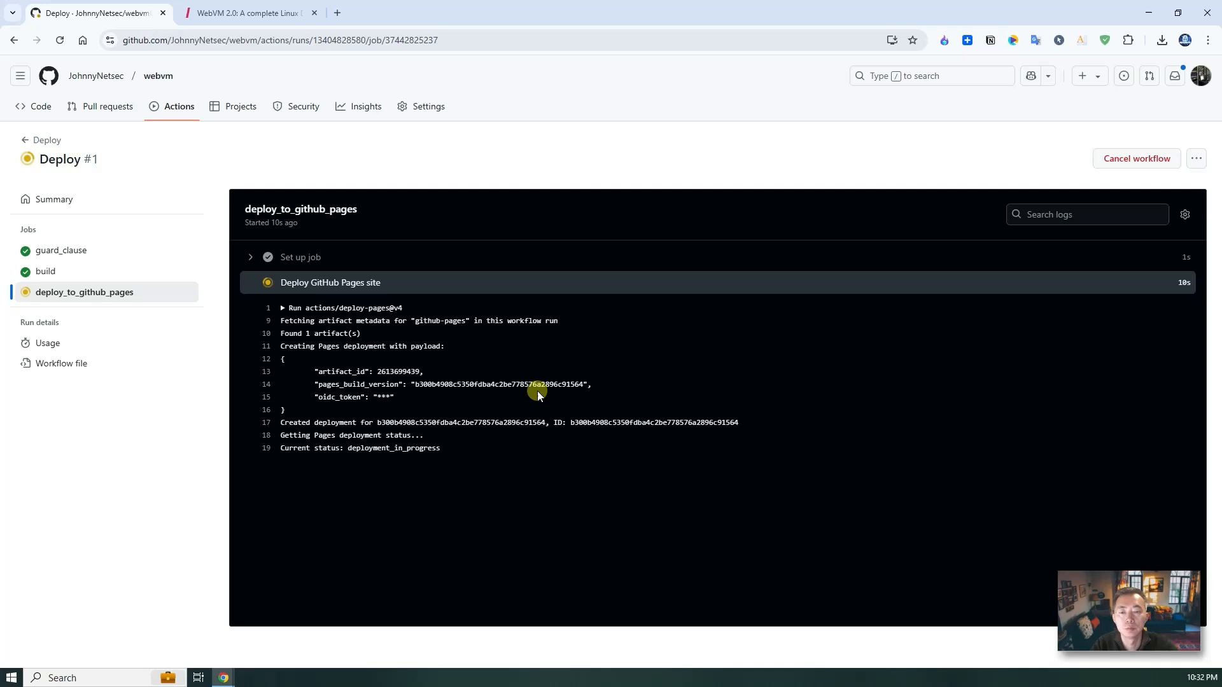
{"action": "mouse_move", "coordinate": [461, 345]}
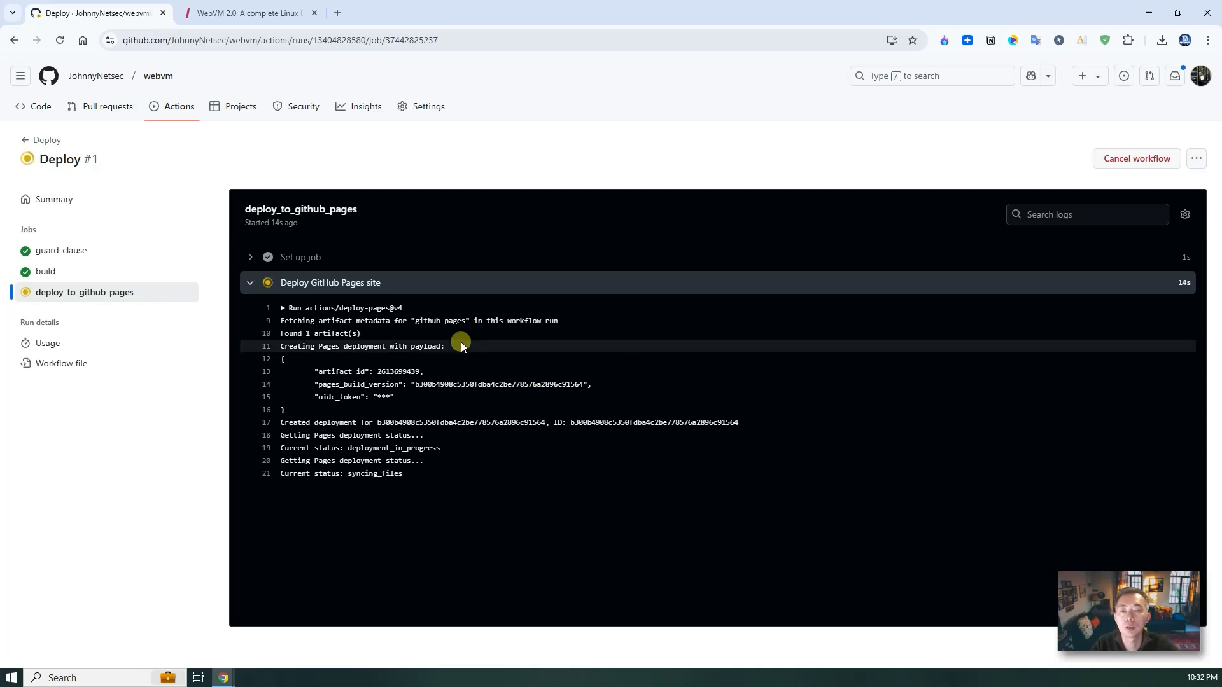
{"action": "mouse_move", "coordinate": [606, 460]}
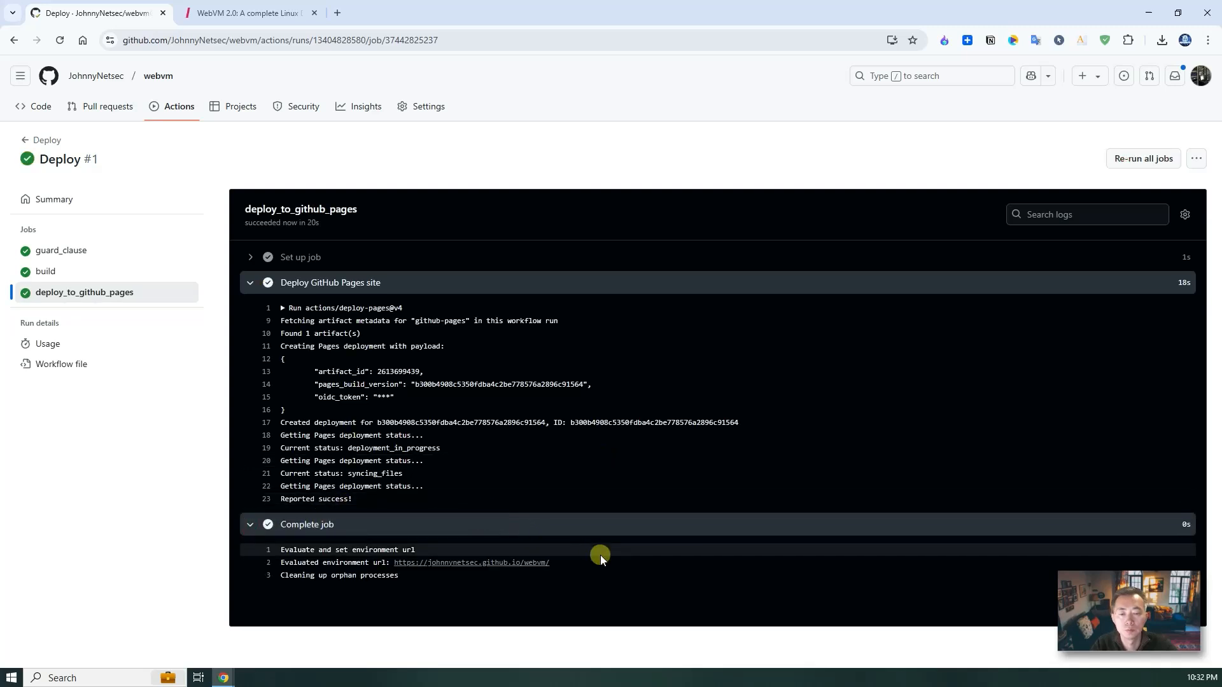
{"action": "mouse_move", "coordinate": [386, 565]}
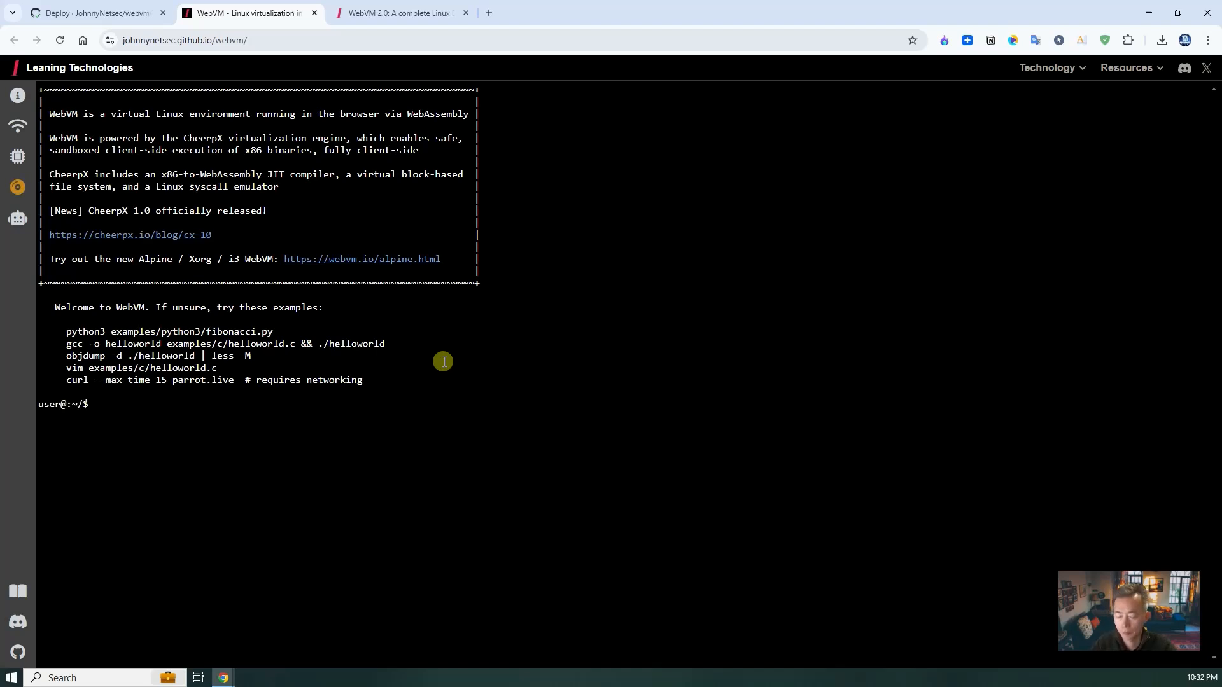
Become root in the WebVM terminal with su and the root password
{"action": "type", "text": "su"}
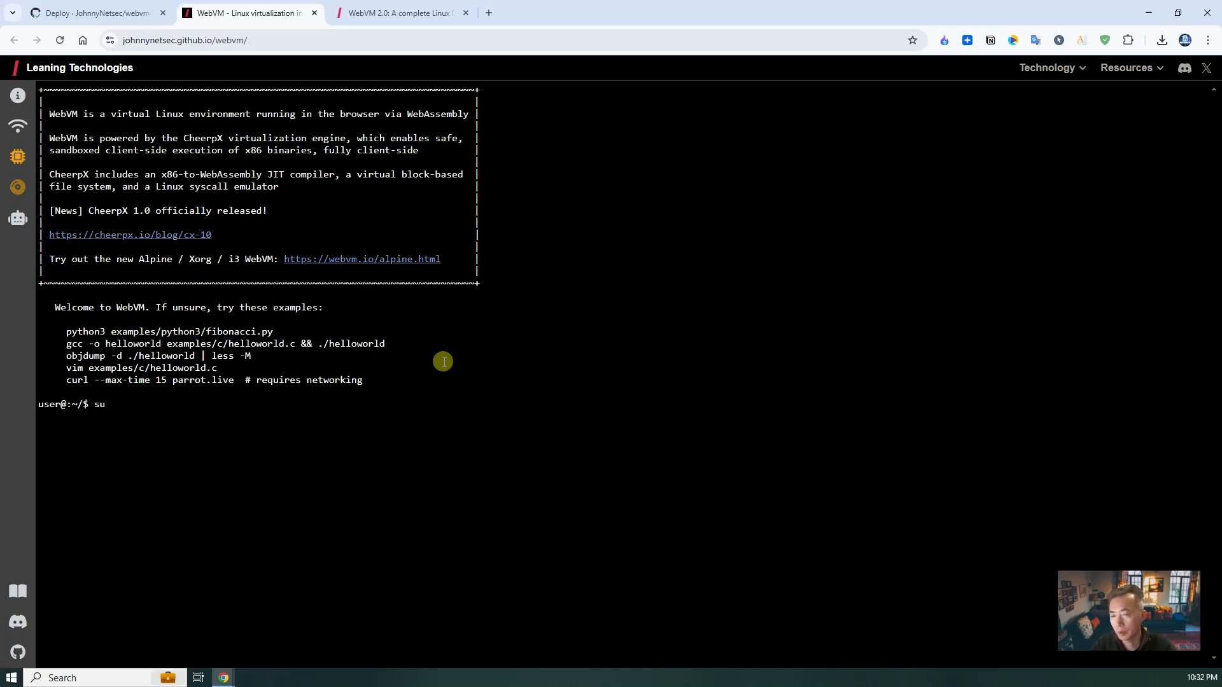
{"action": "key", "text": "Return"}
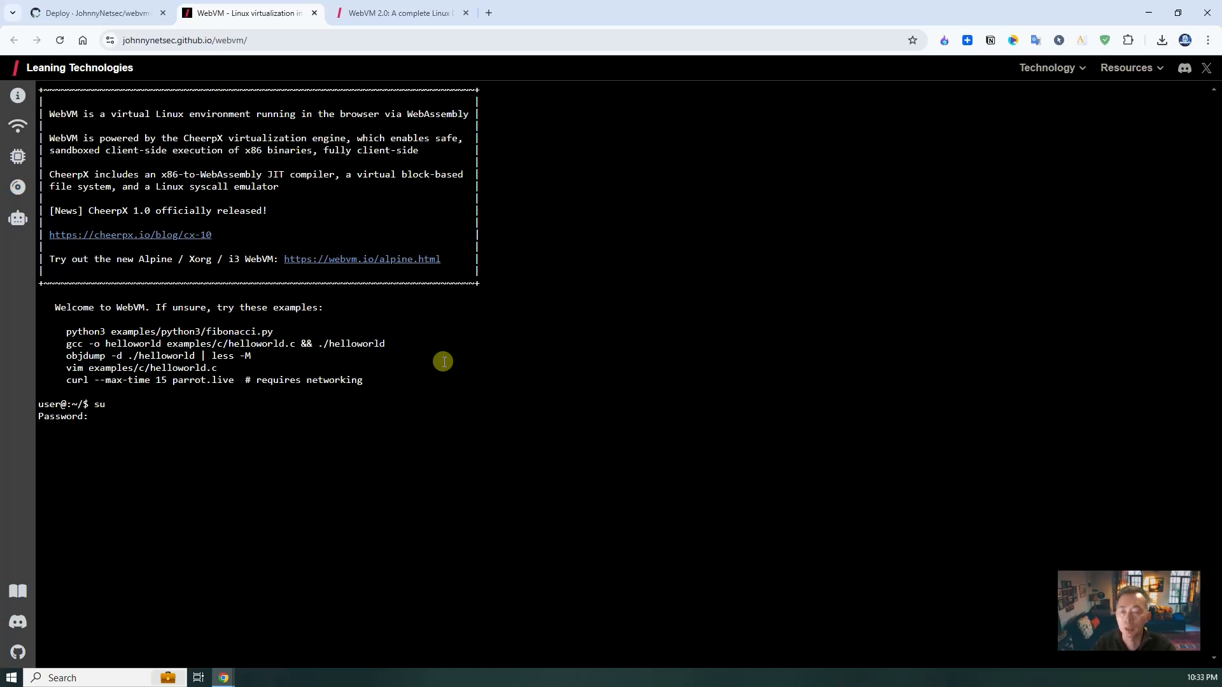
{"action": "key", "text": "Return"}
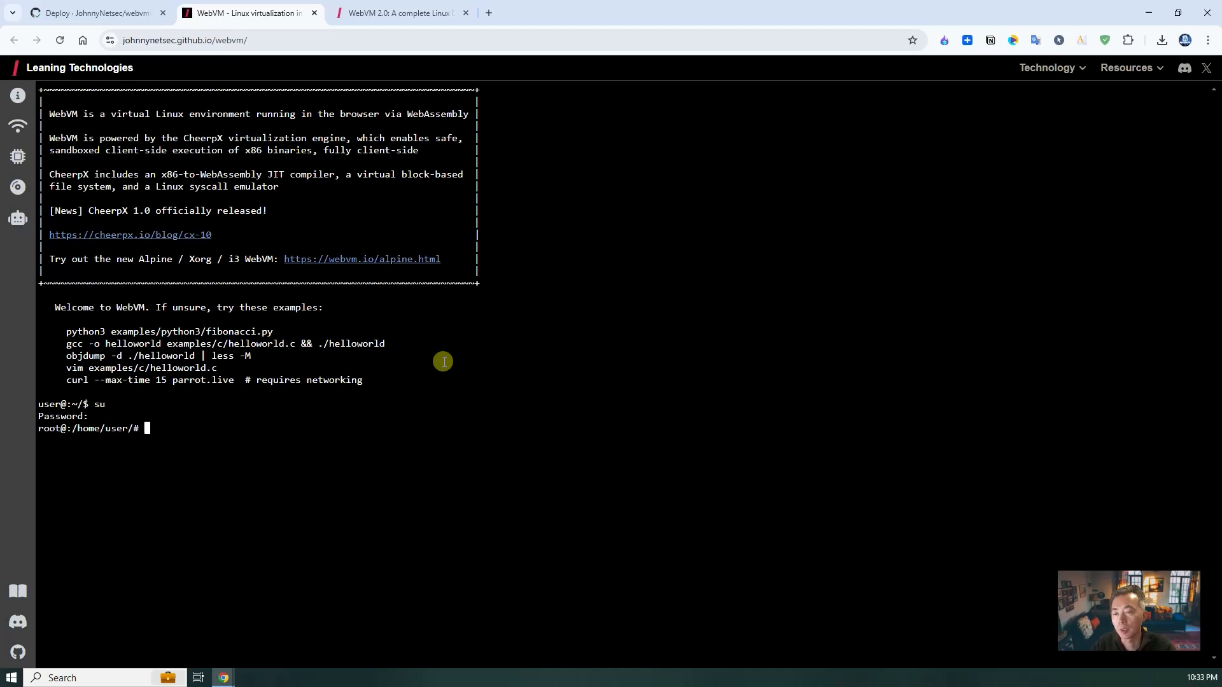
Refresh the package lists as root with apt update
{"action": "type", "text": "apt up"}
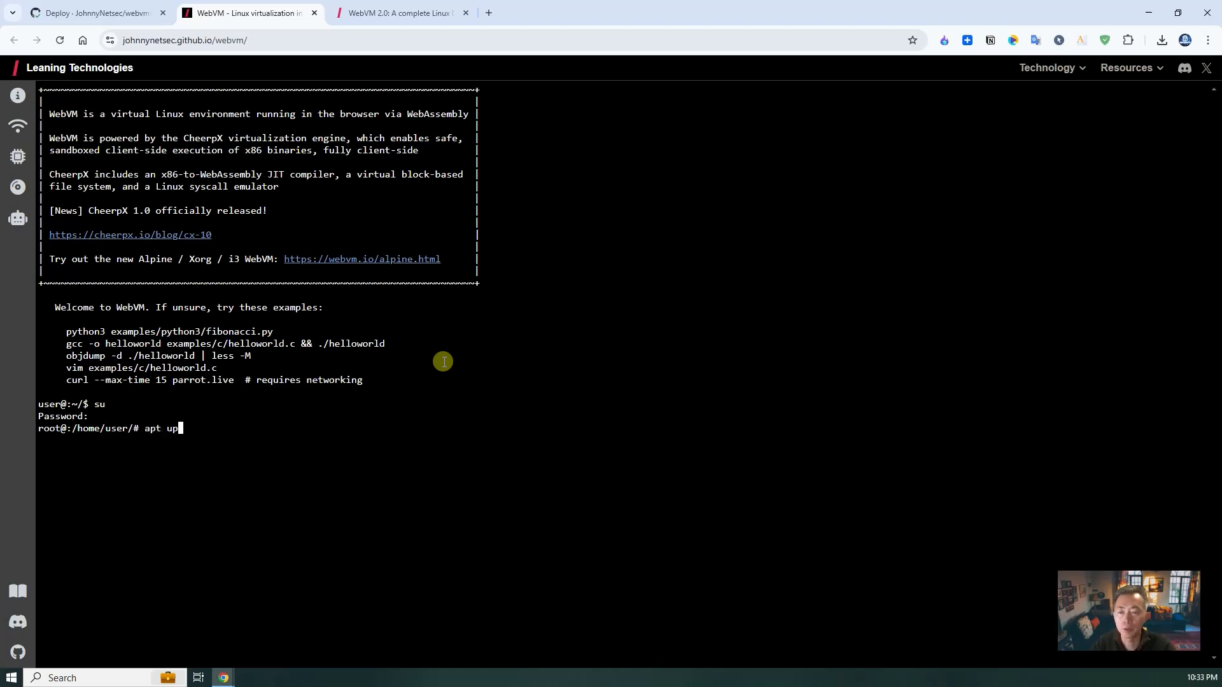
{"action": "type", "text": "date"}
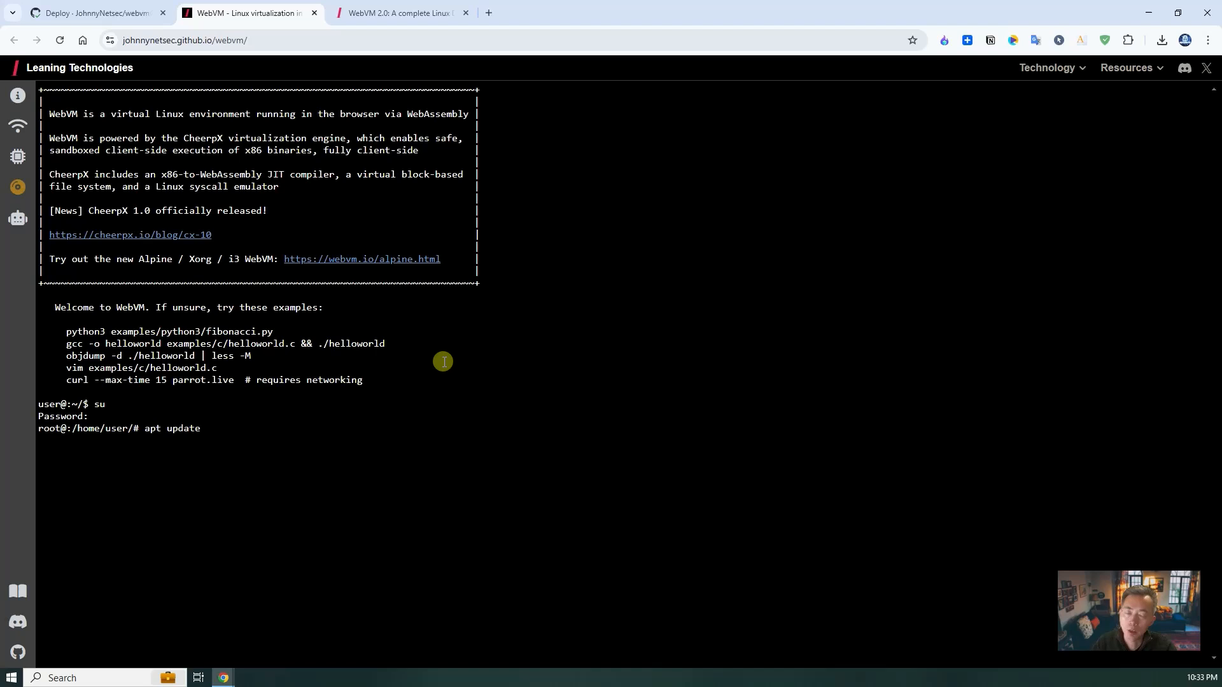
{"action": "key", "text": "Return"}
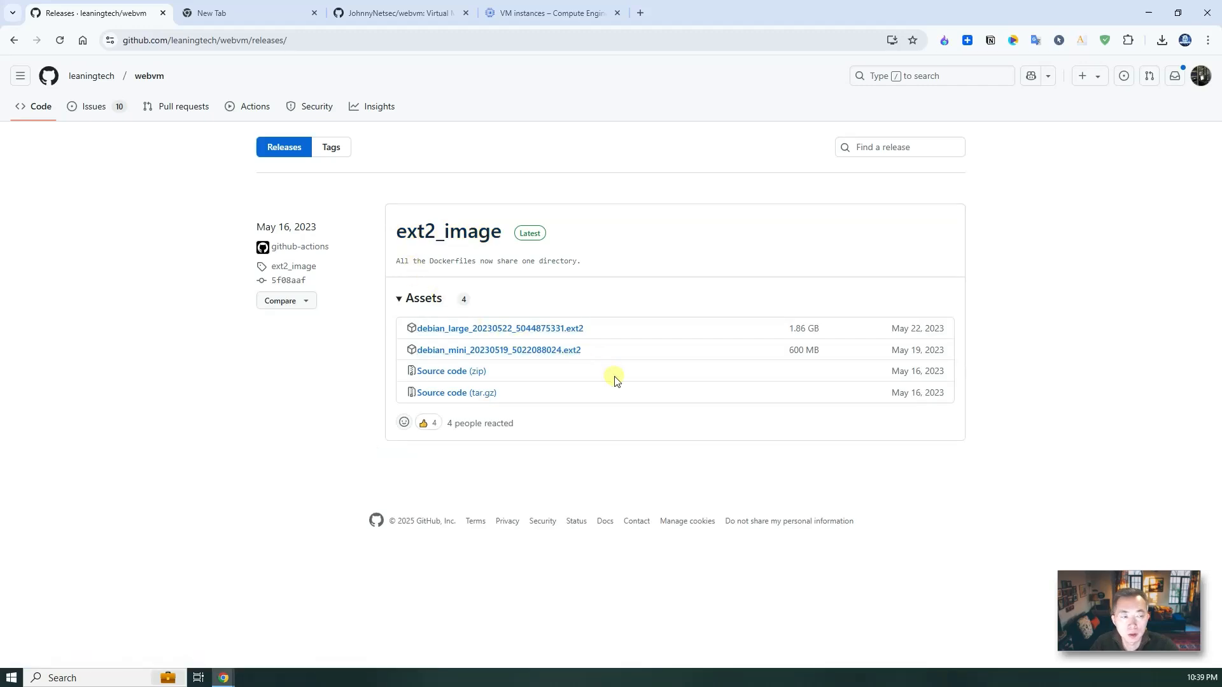
{"action": "mouse_move", "coordinate": [941, 350]}
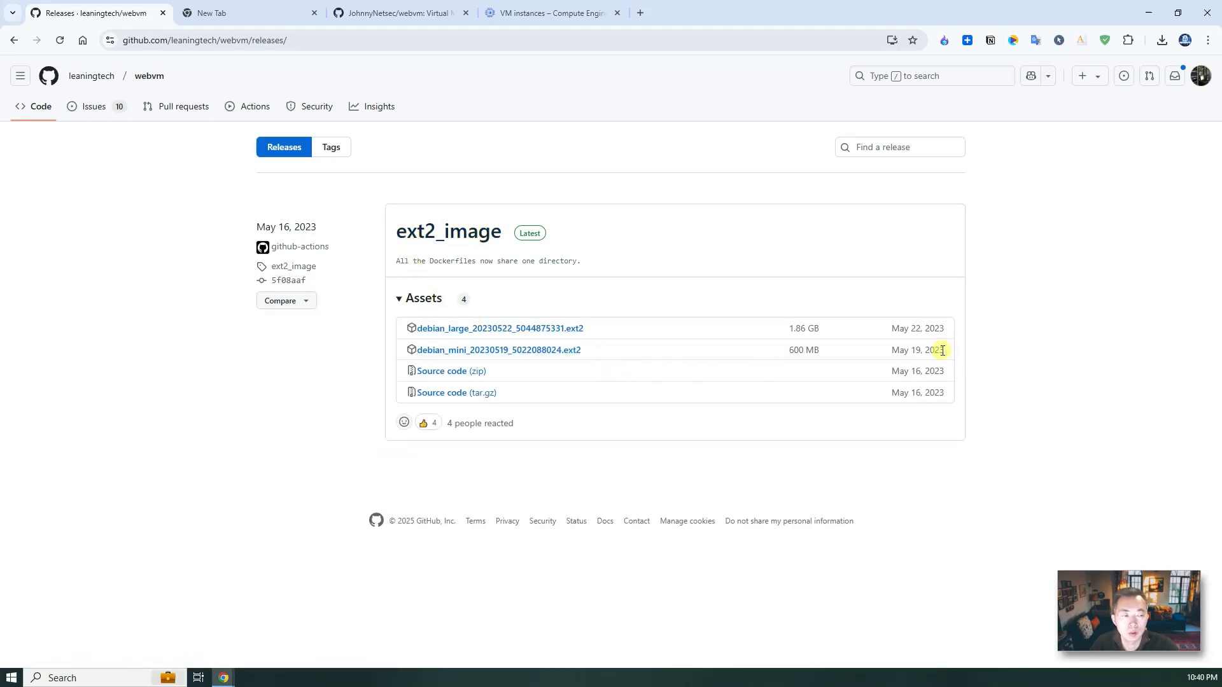
{"action": "mouse_move", "coordinate": [918, 350]}
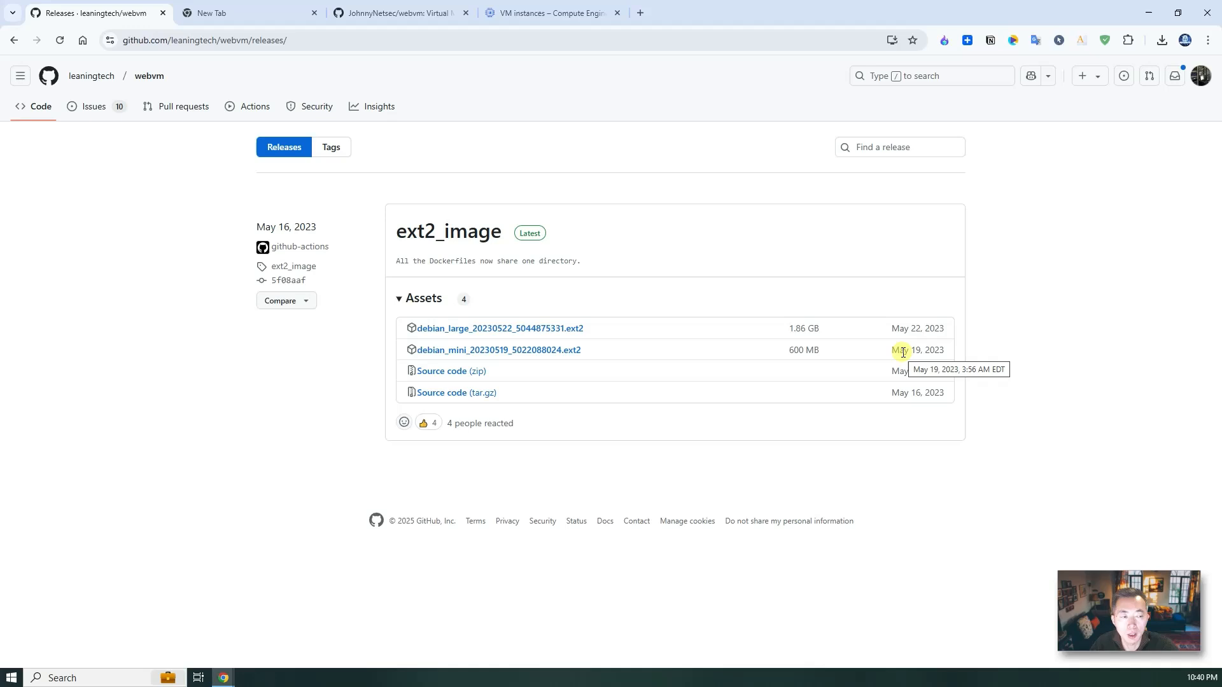
{"action": "mouse_move", "coordinate": [563, 377]}
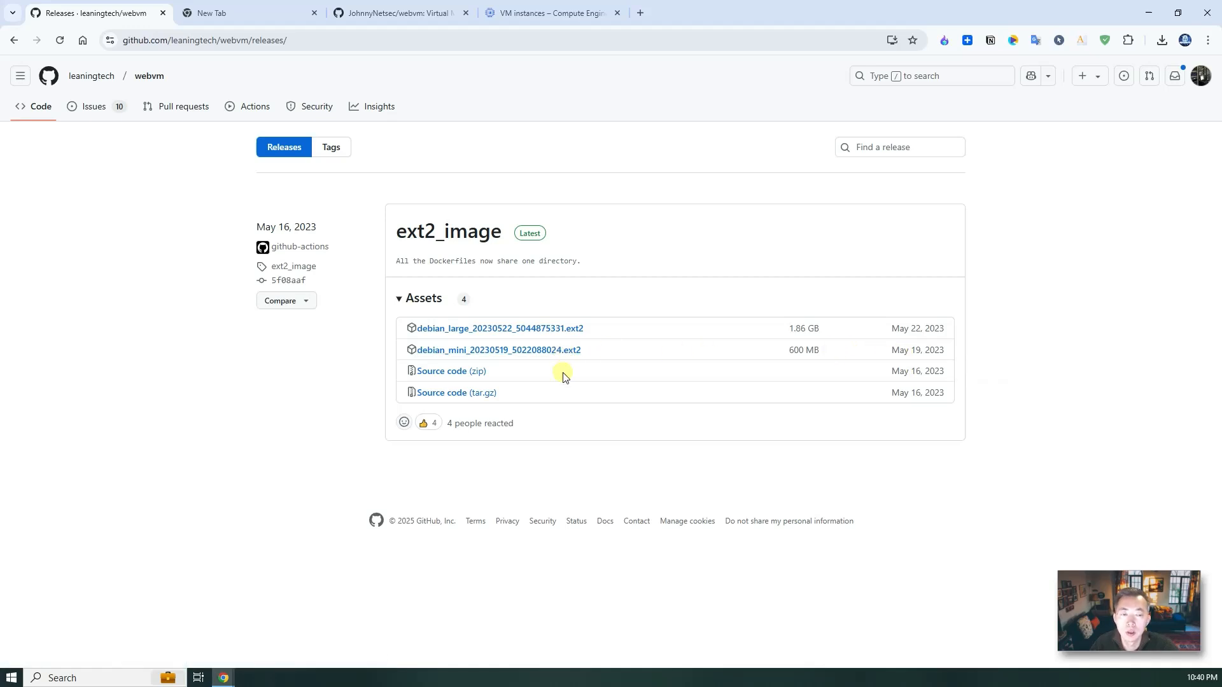
{"action": "mouse_move", "coordinate": [450, 408]}
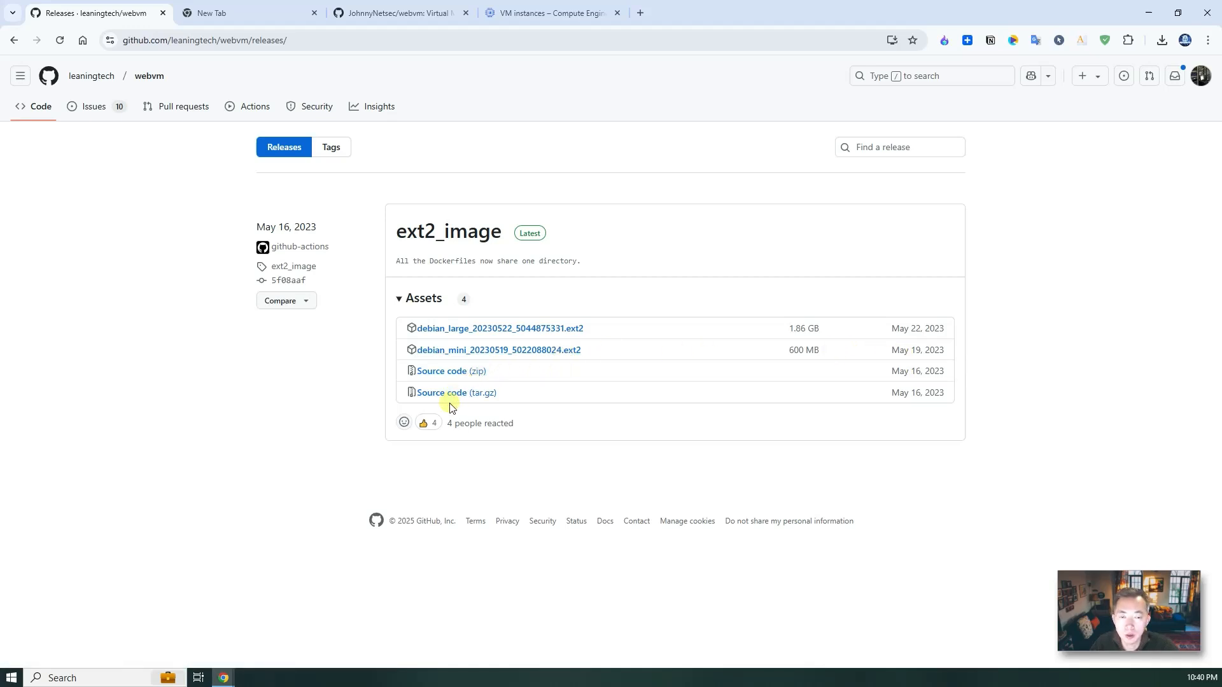
Download the ext2_image release's Source code (zip) and browse its top-level files
{"action": "left_click", "coordinate": [442, 370]}
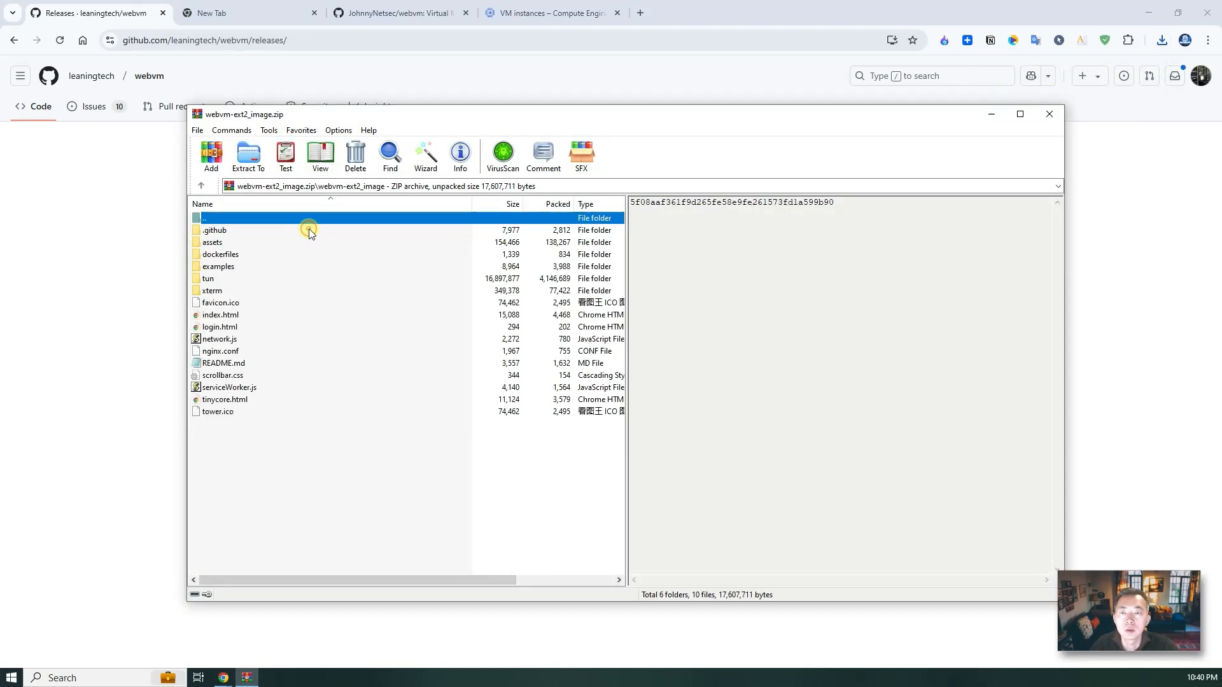
{"action": "double_click", "coordinate": [220, 255]}
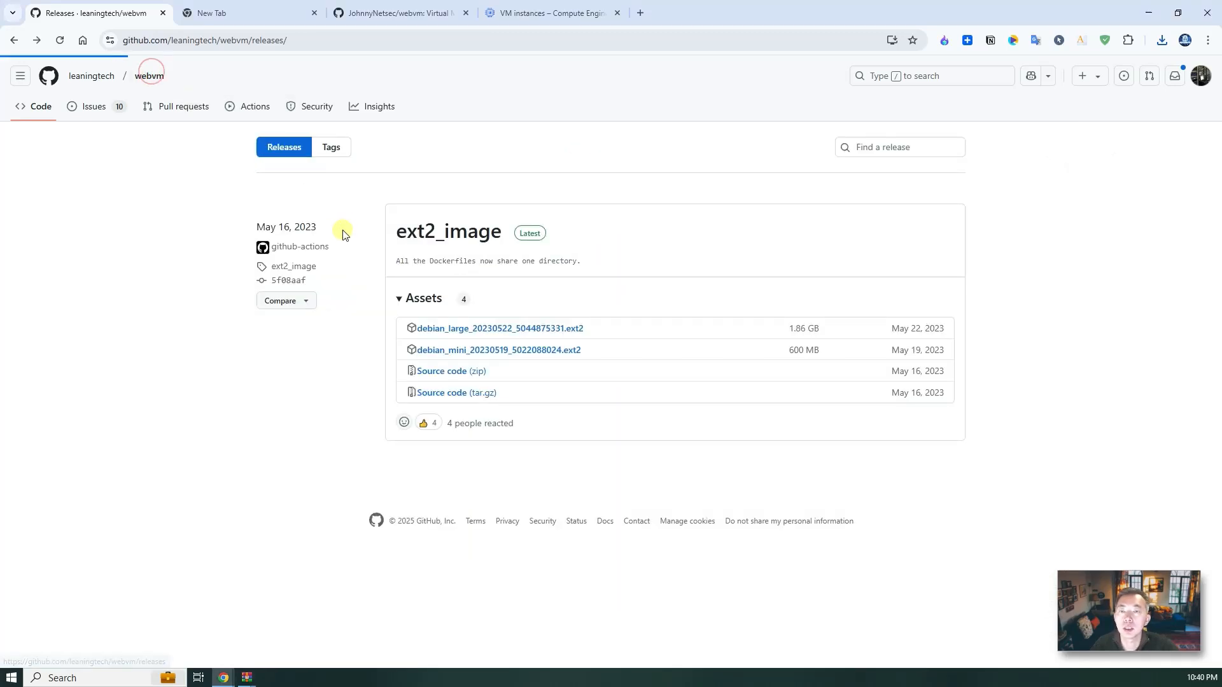
View webvm's dockerfiles/debian_mini on main, compare it with the archive's copy, and close the viewer
{"action": "left_click", "coordinate": [149, 75]}
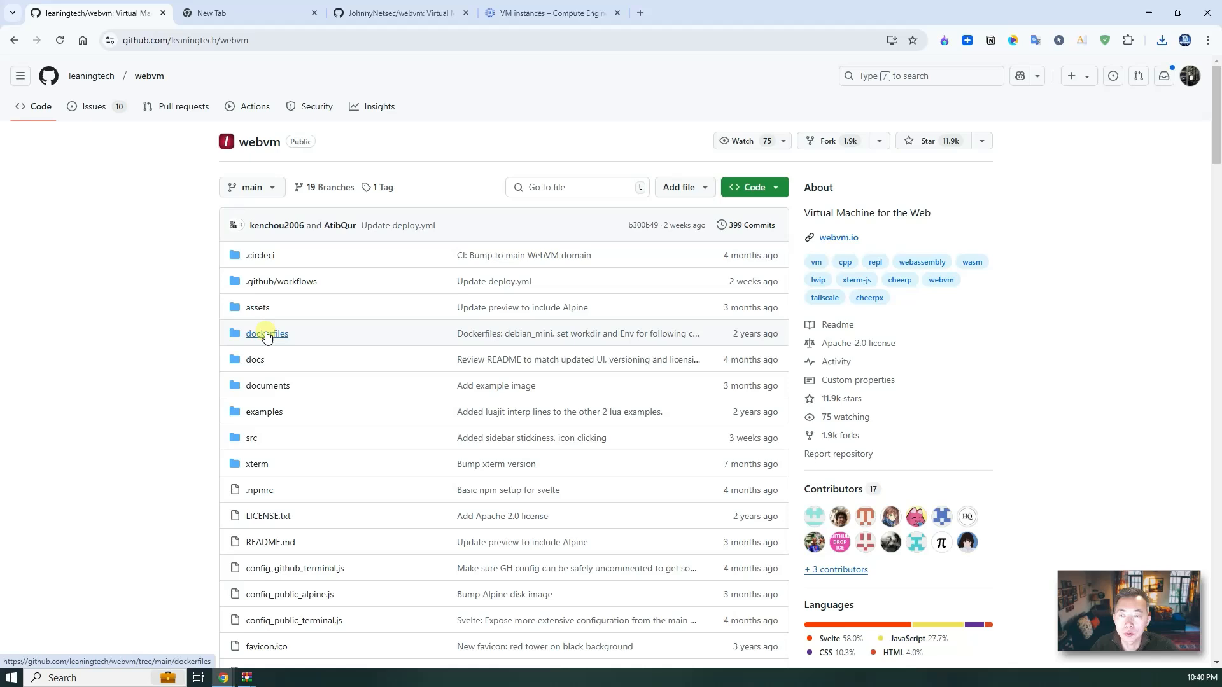
{"action": "left_click", "coordinate": [266, 333]}
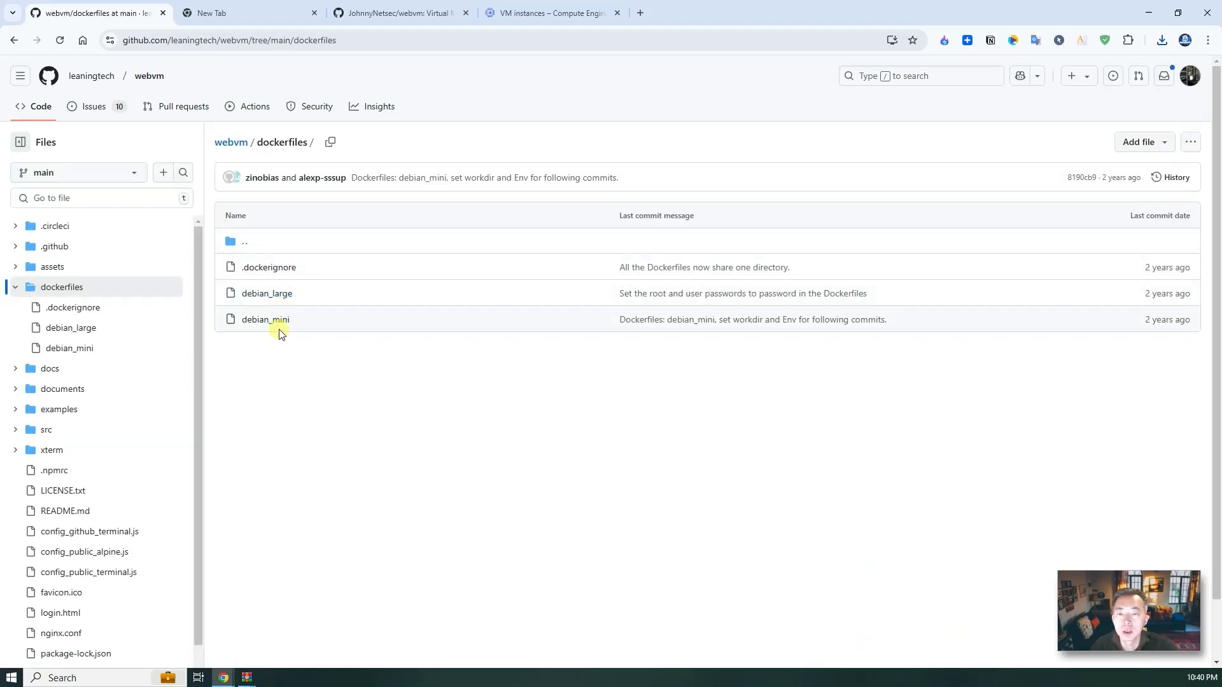
{"action": "left_click", "coordinate": [266, 319]}
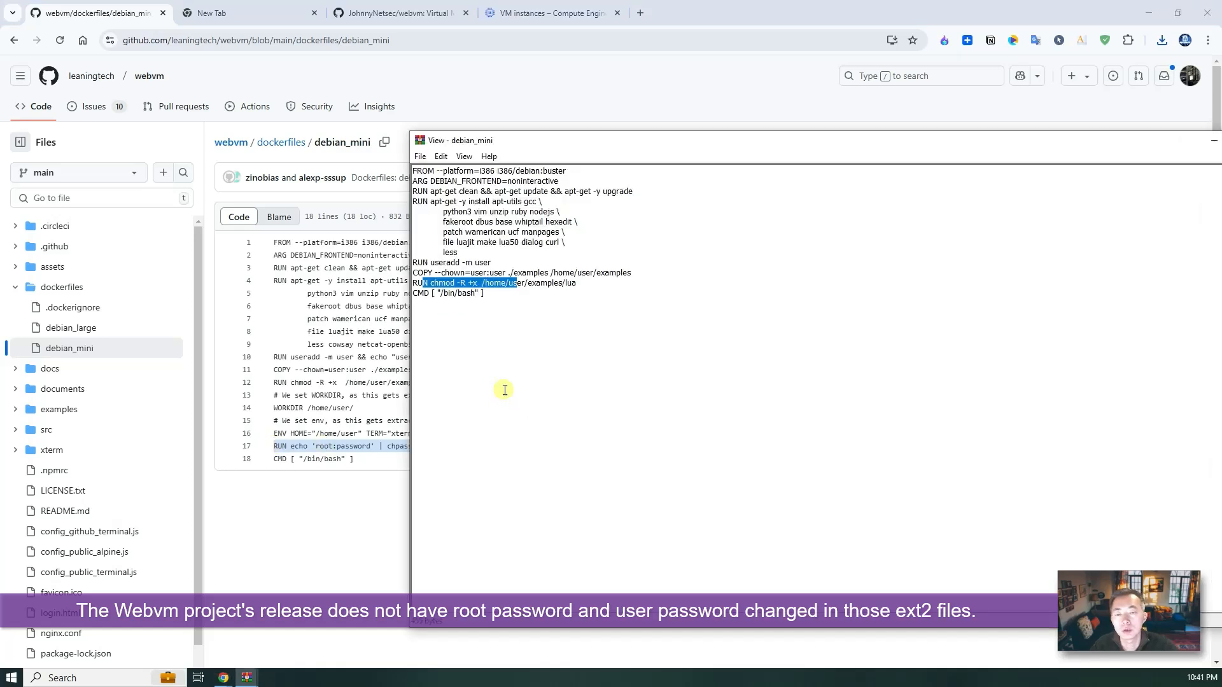
{"action": "mouse_move", "coordinate": [317, 370]}
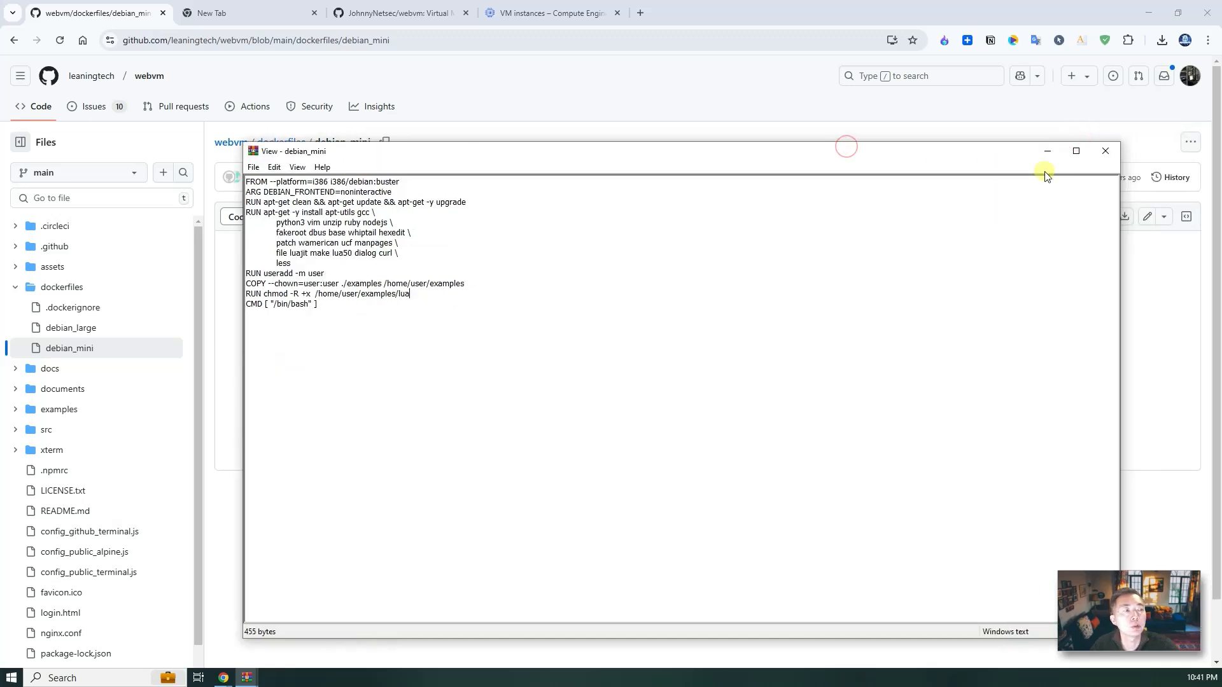
{"action": "left_click", "coordinate": [1105, 151]}
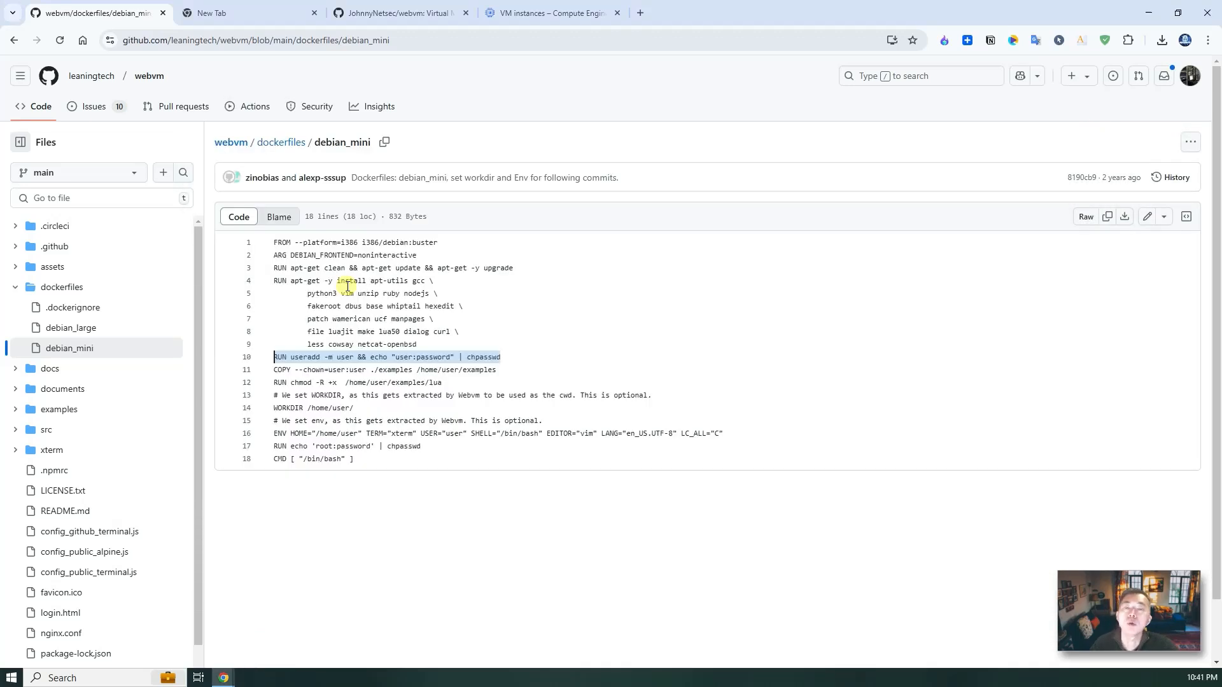
{"action": "mouse_move", "coordinate": [386, 255]}
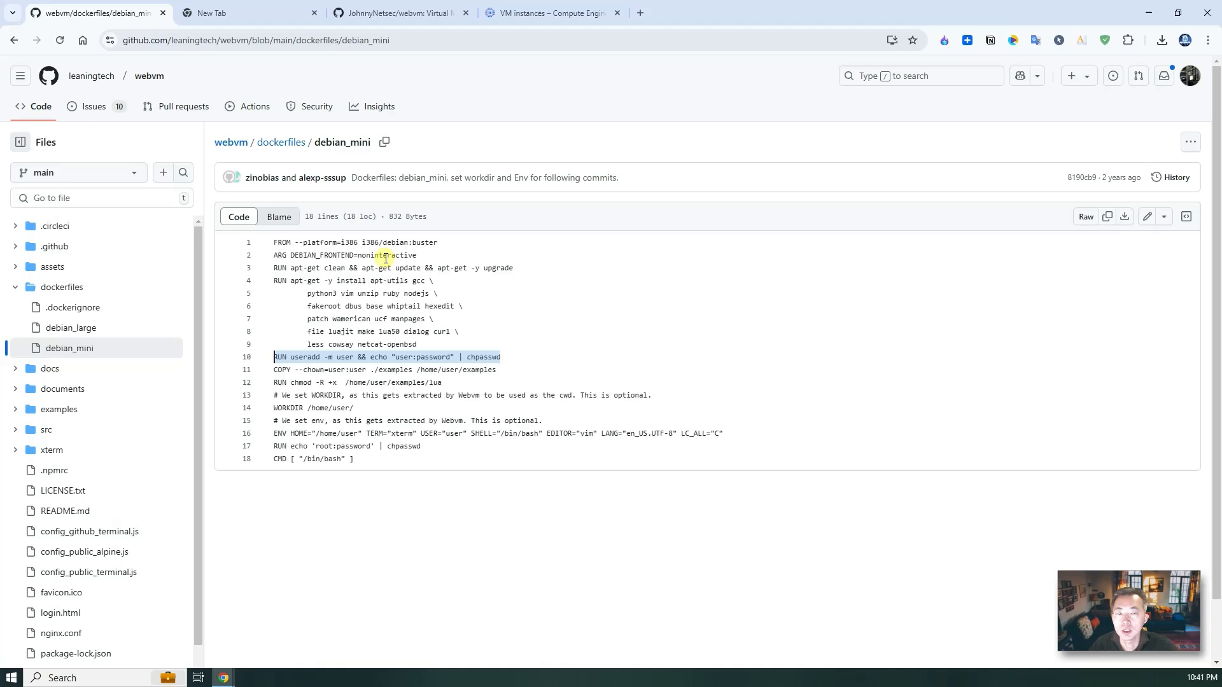
{"action": "mouse_move", "coordinate": [466, 60]}
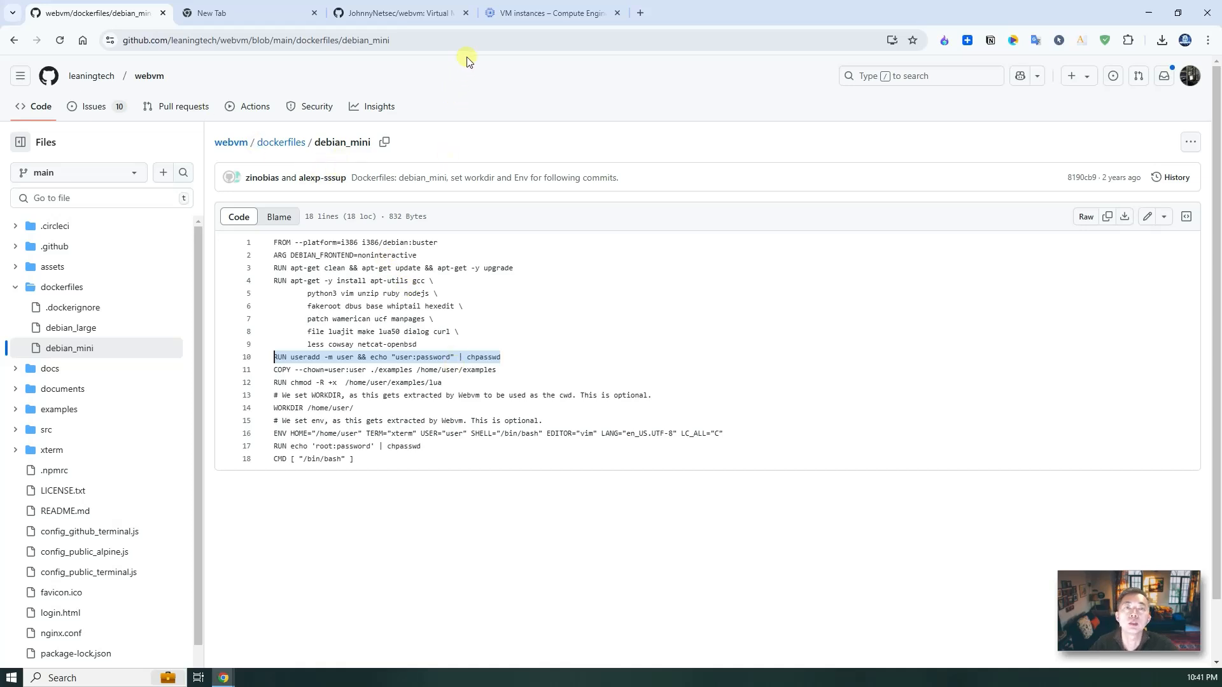
Reach the fork's Deploy workflow runs and bring up the Run workflow options
{"action": "left_click", "coordinate": [397, 13]}
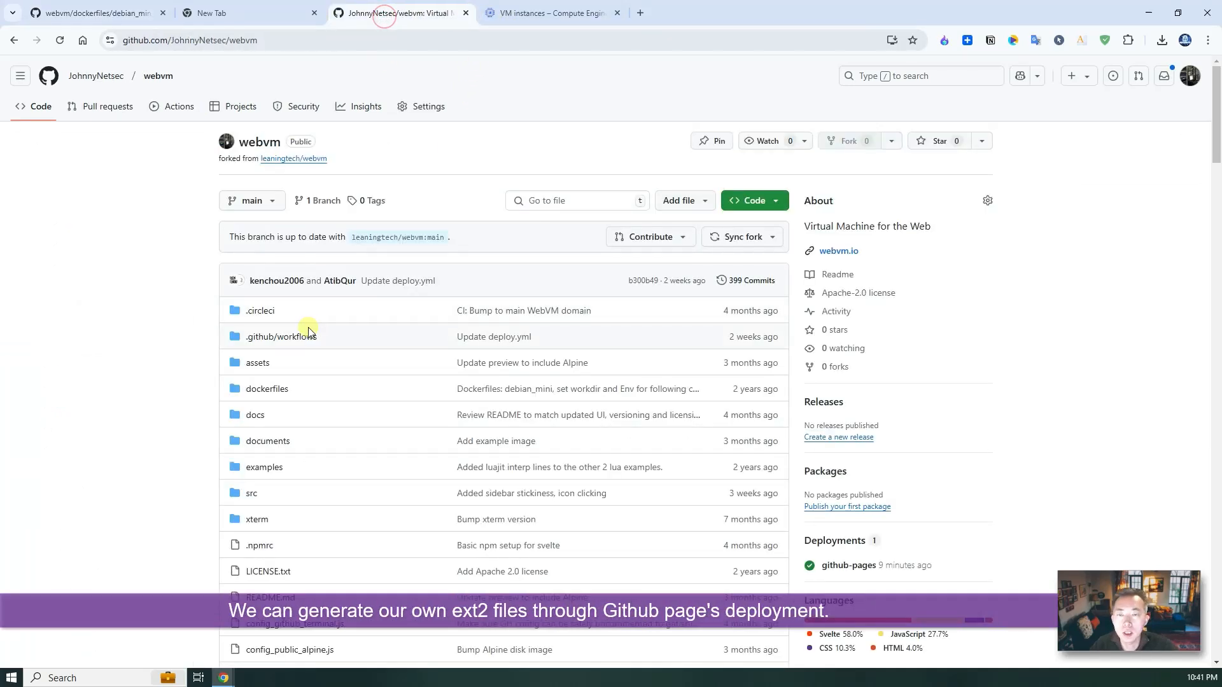
{"action": "mouse_move", "coordinate": [177, 106]}
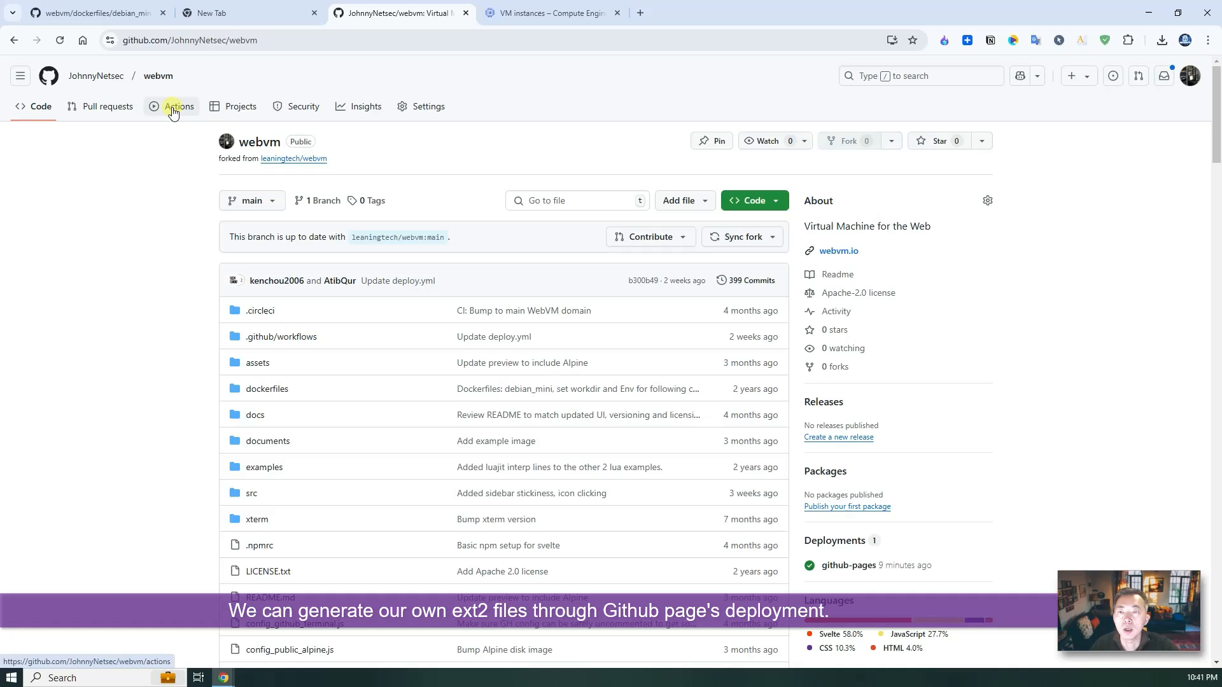
{"action": "left_click", "coordinate": [178, 106]}
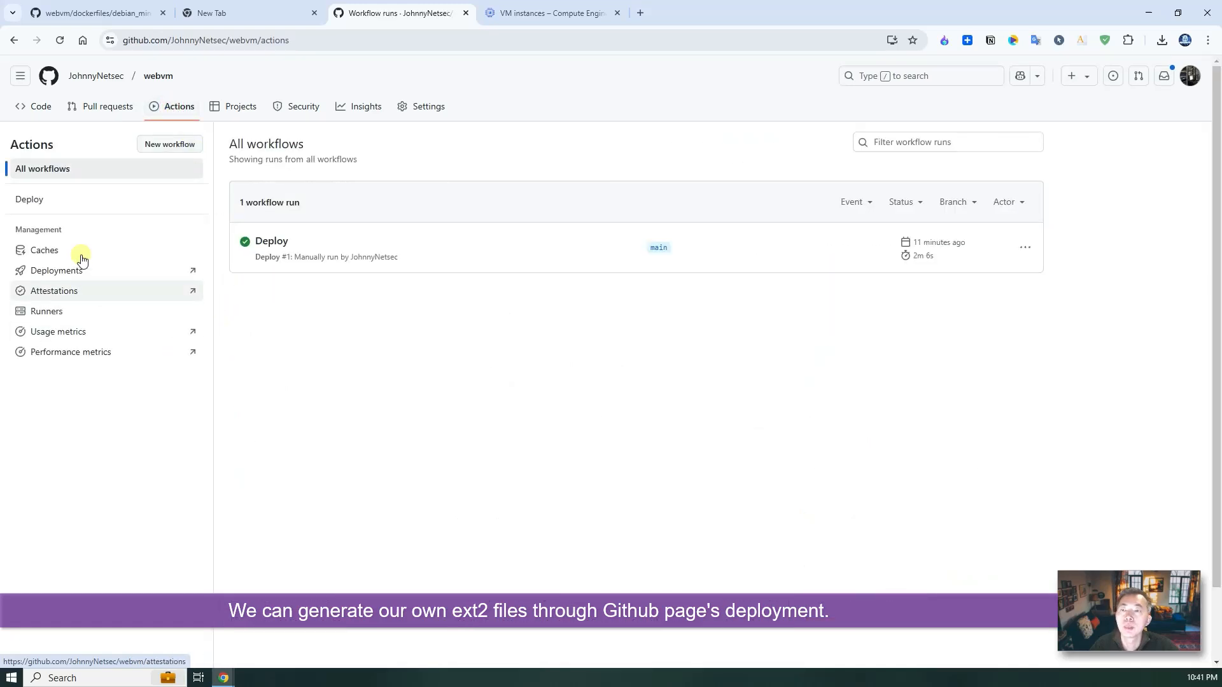
{"action": "left_click", "coordinate": [29, 198]}
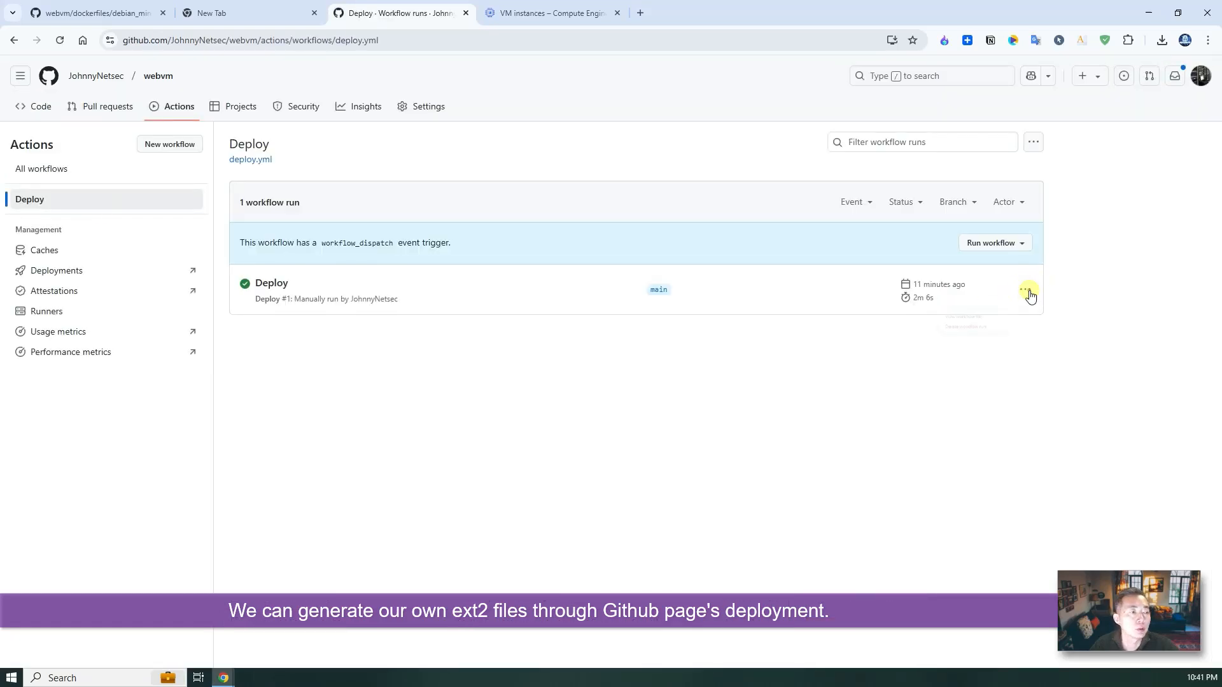
{"action": "left_click", "coordinate": [1029, 290]}
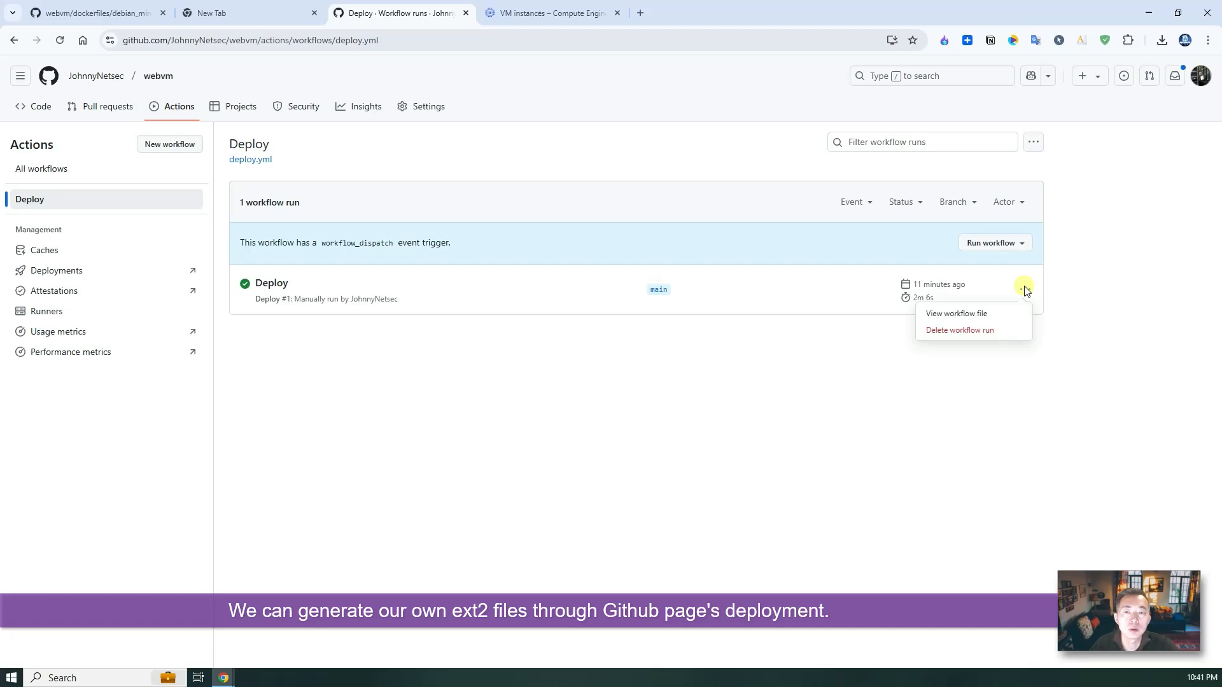
{"action": "left_click", "coordinate": [991, 242]}
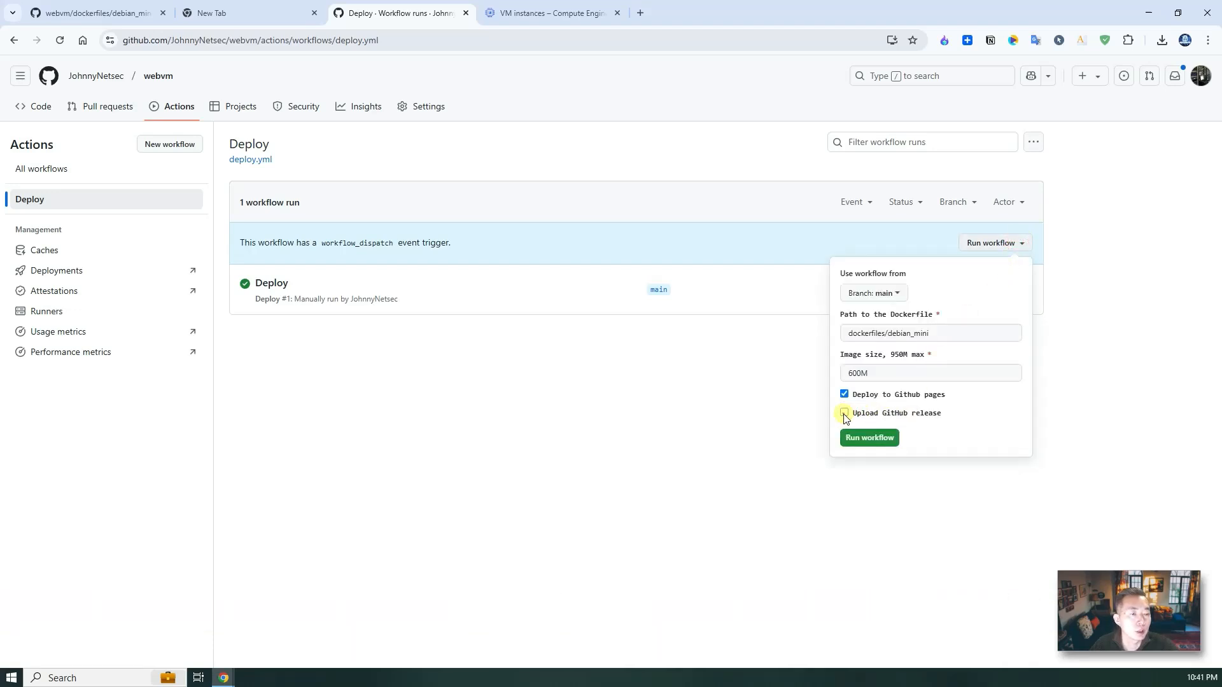
Start a new Deploy run with Upload GitHub release also enabled
{"action": "left_click", "coordinate": [843, 412]}
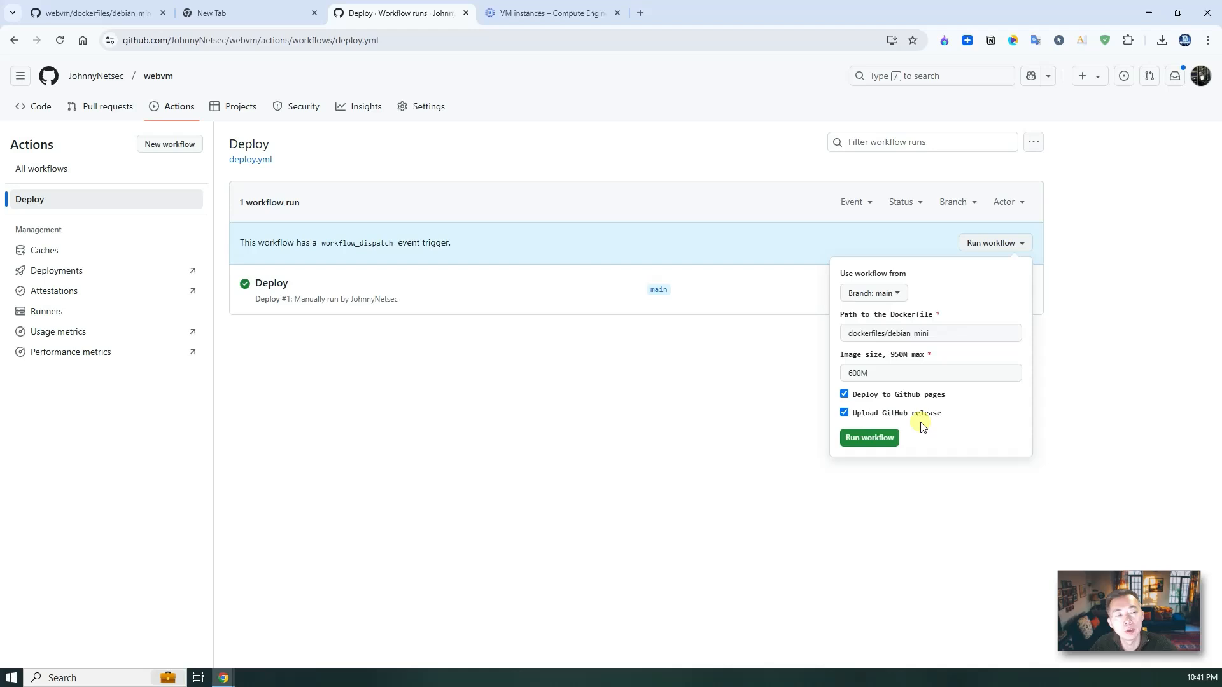
{"action": "left_click", "coordinate": [868, 437]}
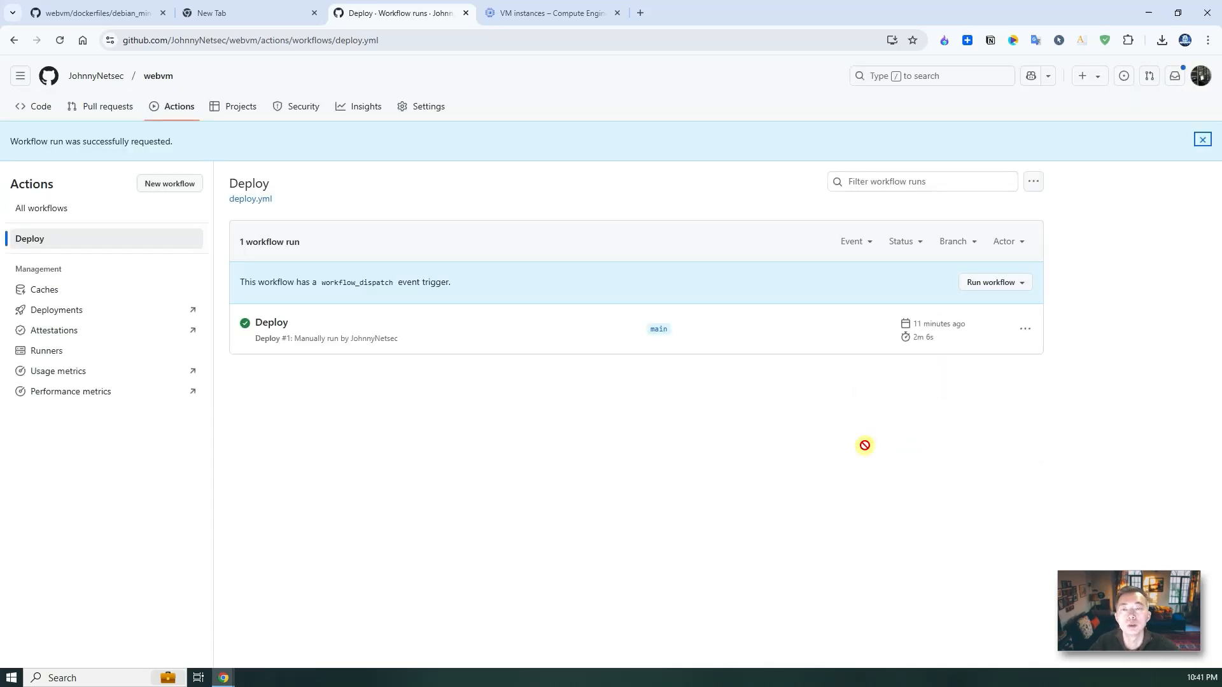
{"action": "mouse_move", "coordinate": [572, 329]}
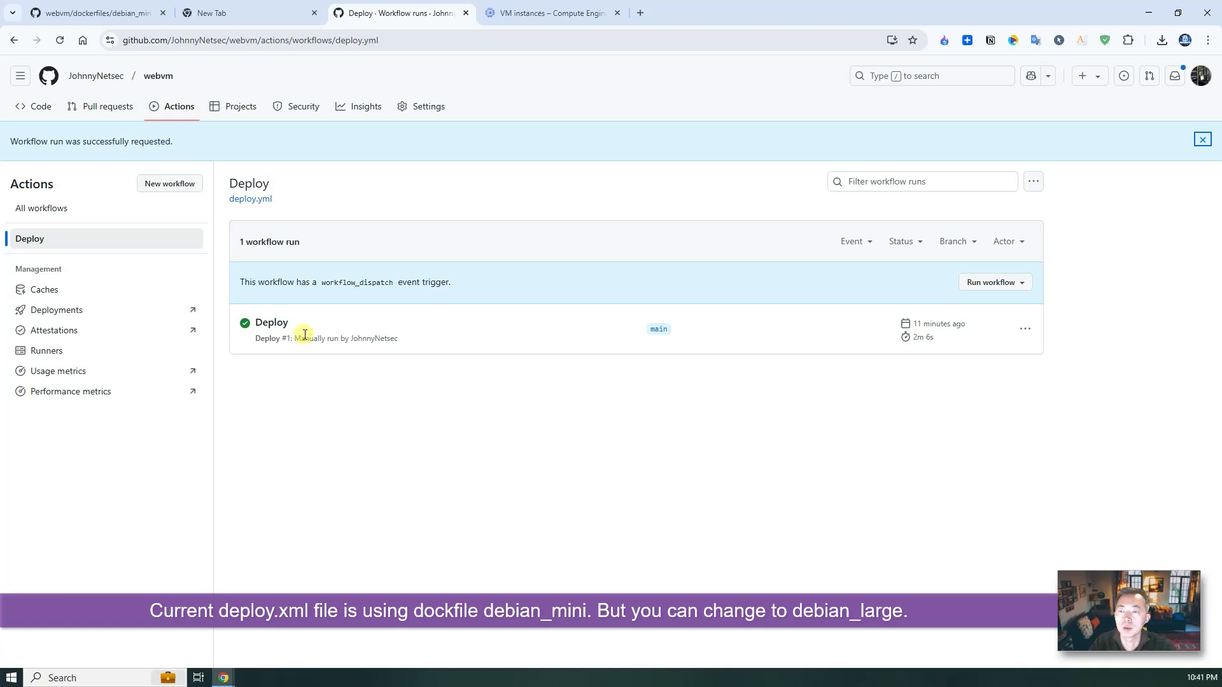
Check the DOCKERFILE_PATH default in .github/workflows/deploy.yml from a new repository tab
{"action": "left_click", "coordinate": [271, 322]}
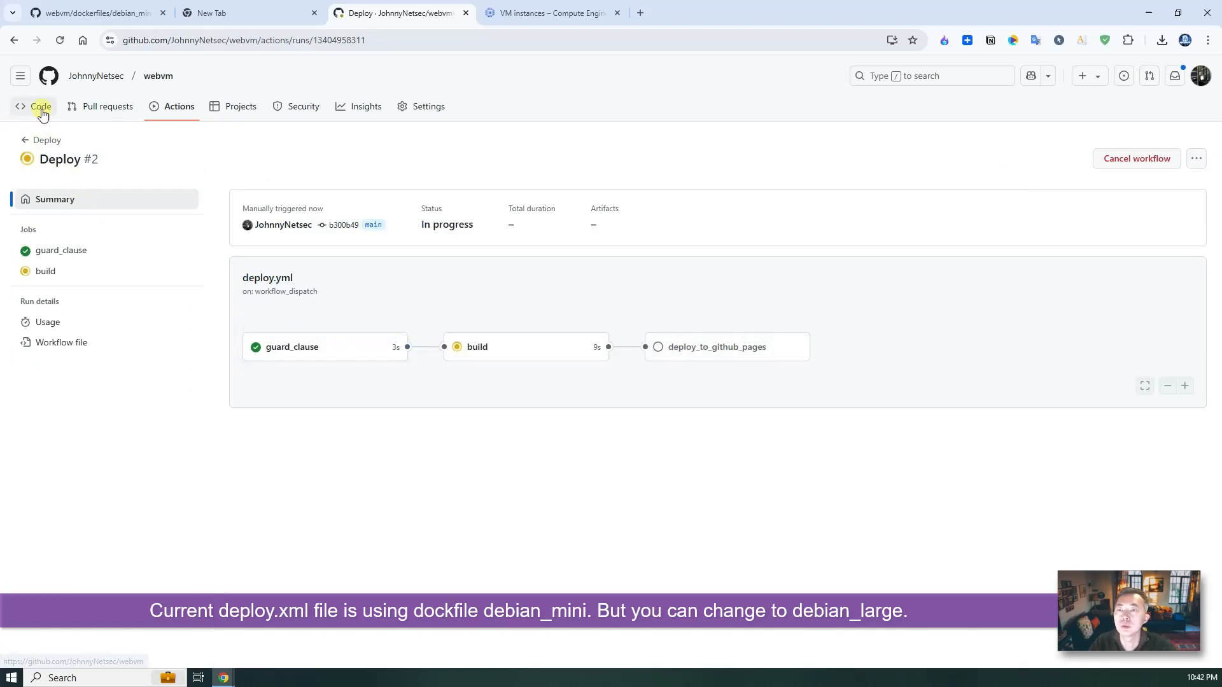
{"action": "right_click", "coordinate": [158, 75]}
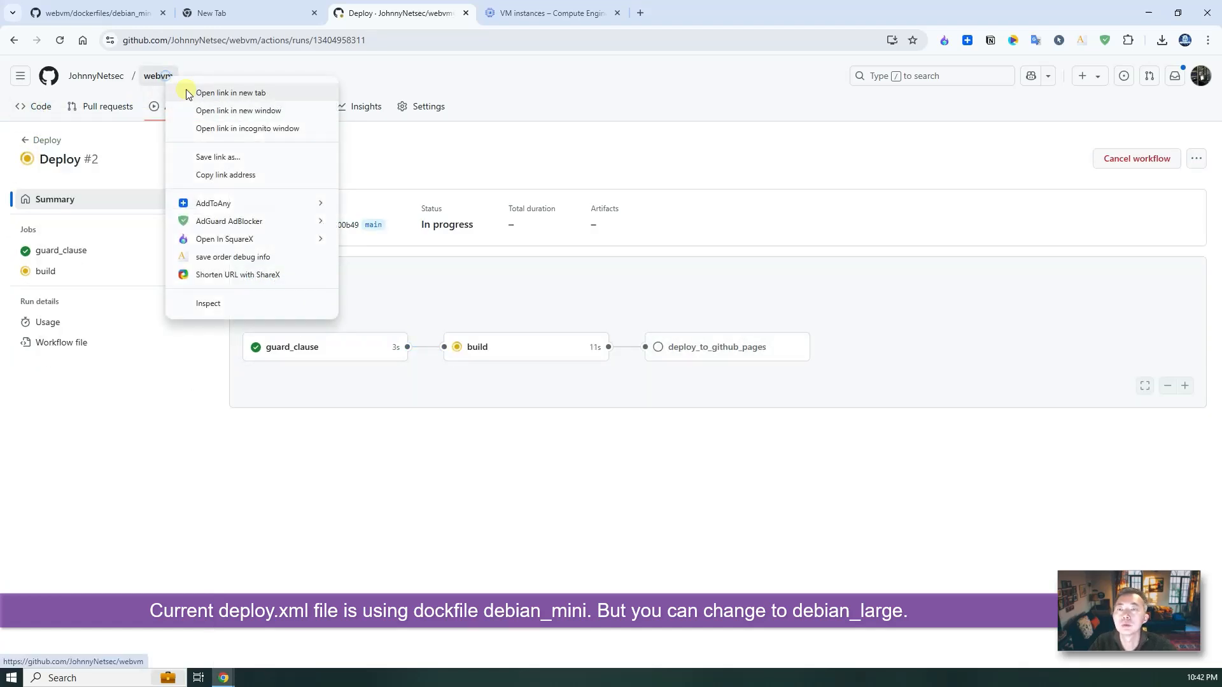
{"action": "left_click", "coordinate": [230, 93]}
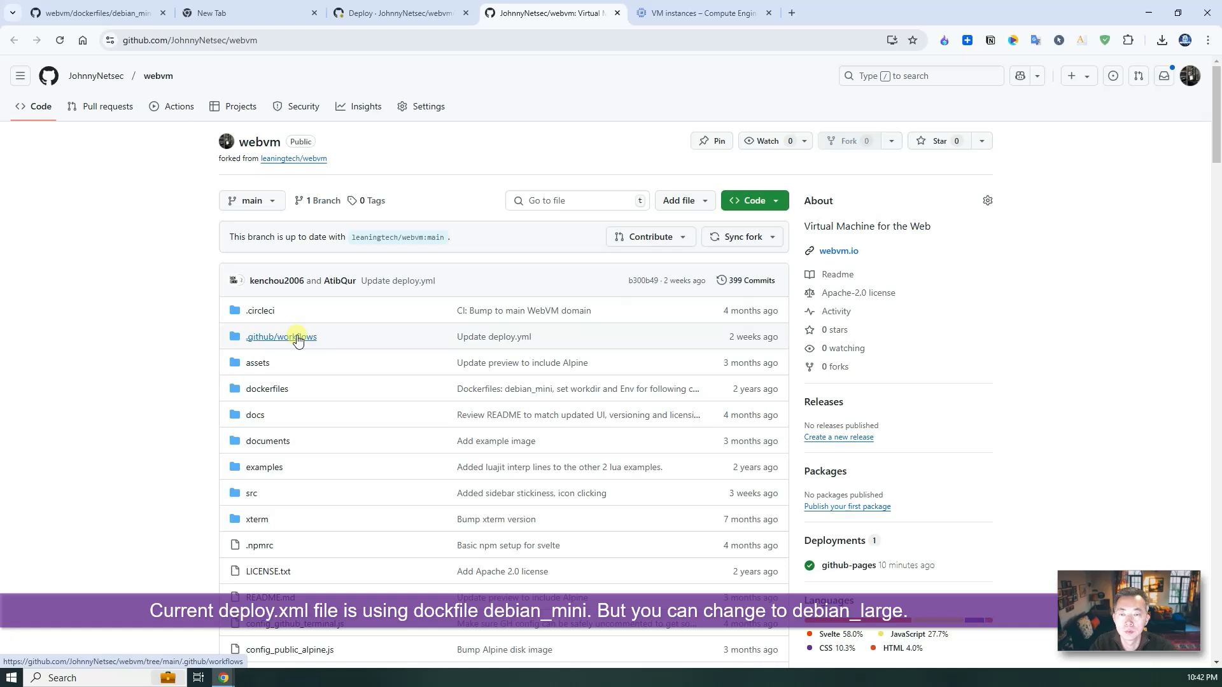
{"action": "left_click", "coordinate": [280, 336]}
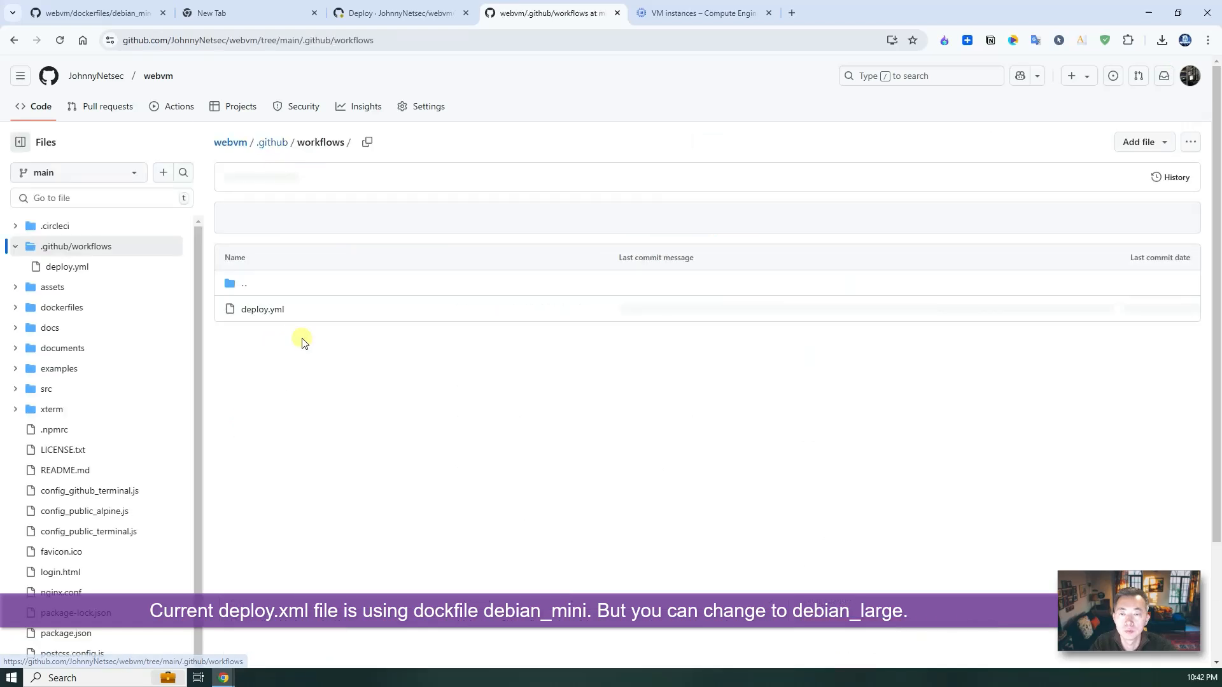
{"action": "left_click", "coordinate": [262, 308]}
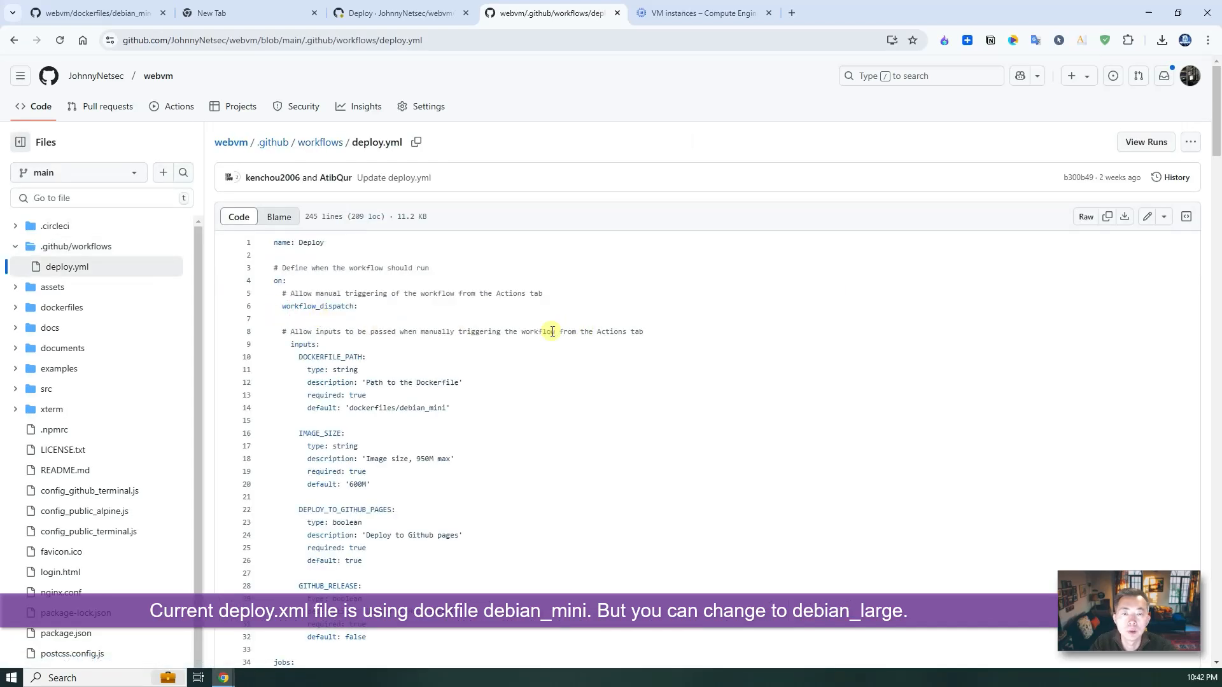
{"action": "mouse_move", "coordinate": [448, 407]}
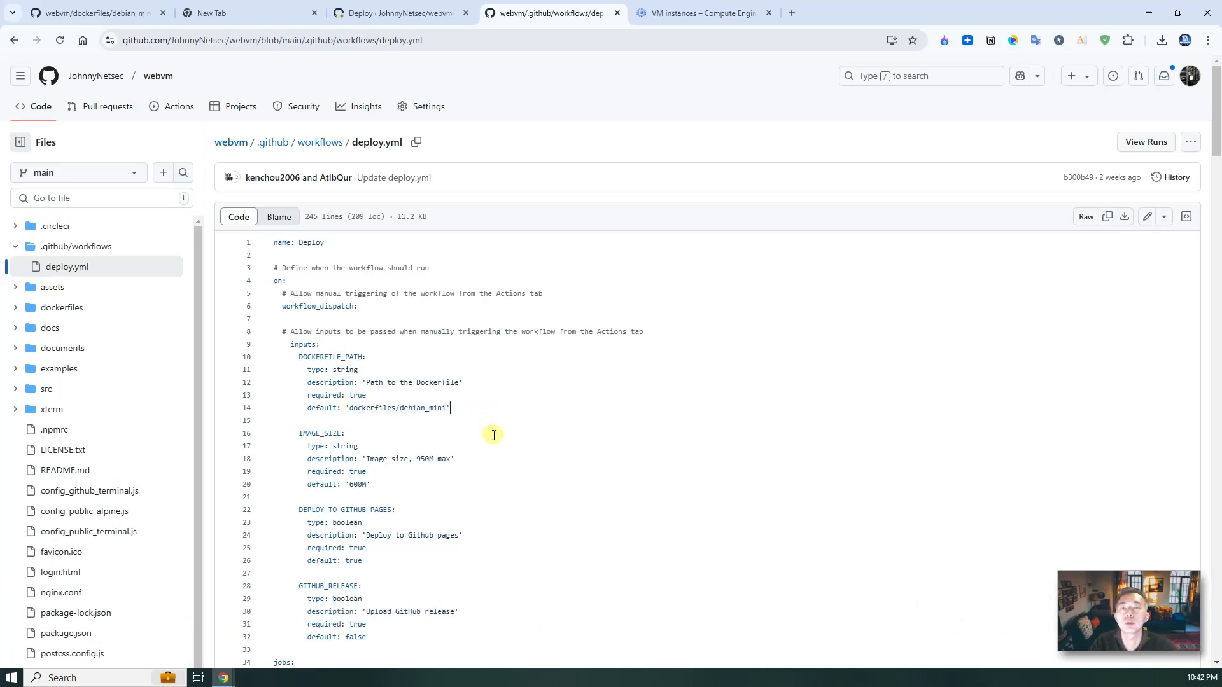
{"action": "scroll", "scroll_direction": "down", "scroll_amount": 3}
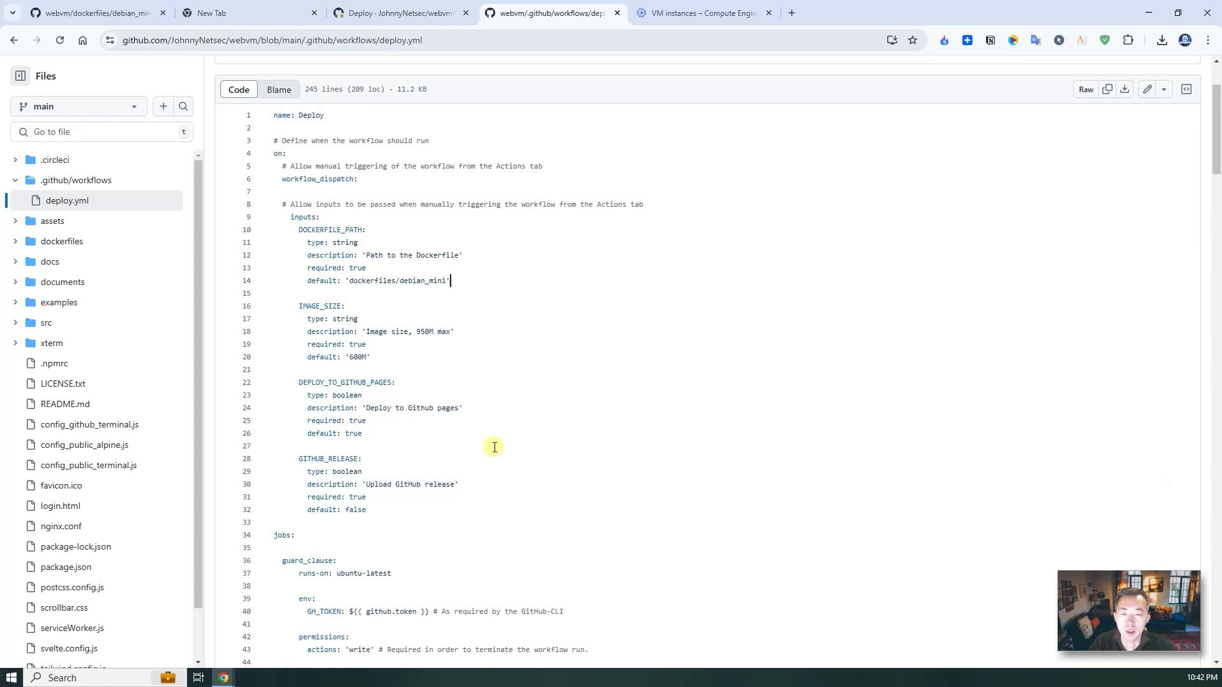
{"action": "scroll", "scroll_direction": "down", "scroll_amount": 3}
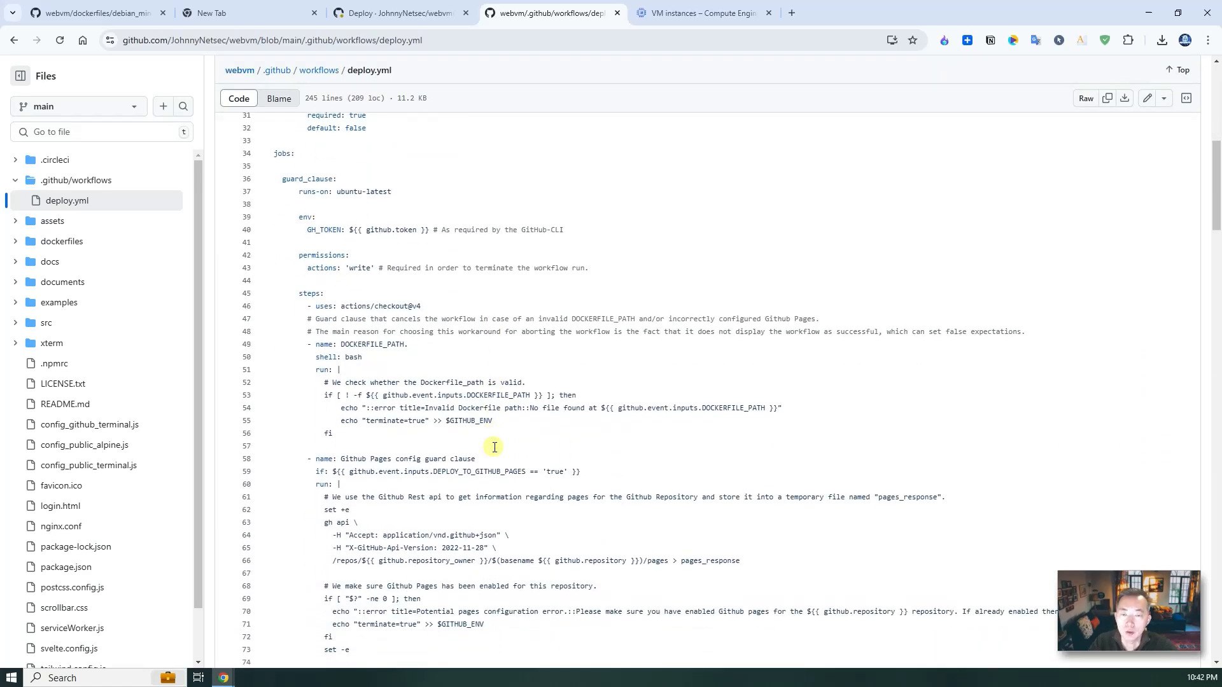
{"action": "scroll", "scroll_direction": "down", "scroll_amount": 3}
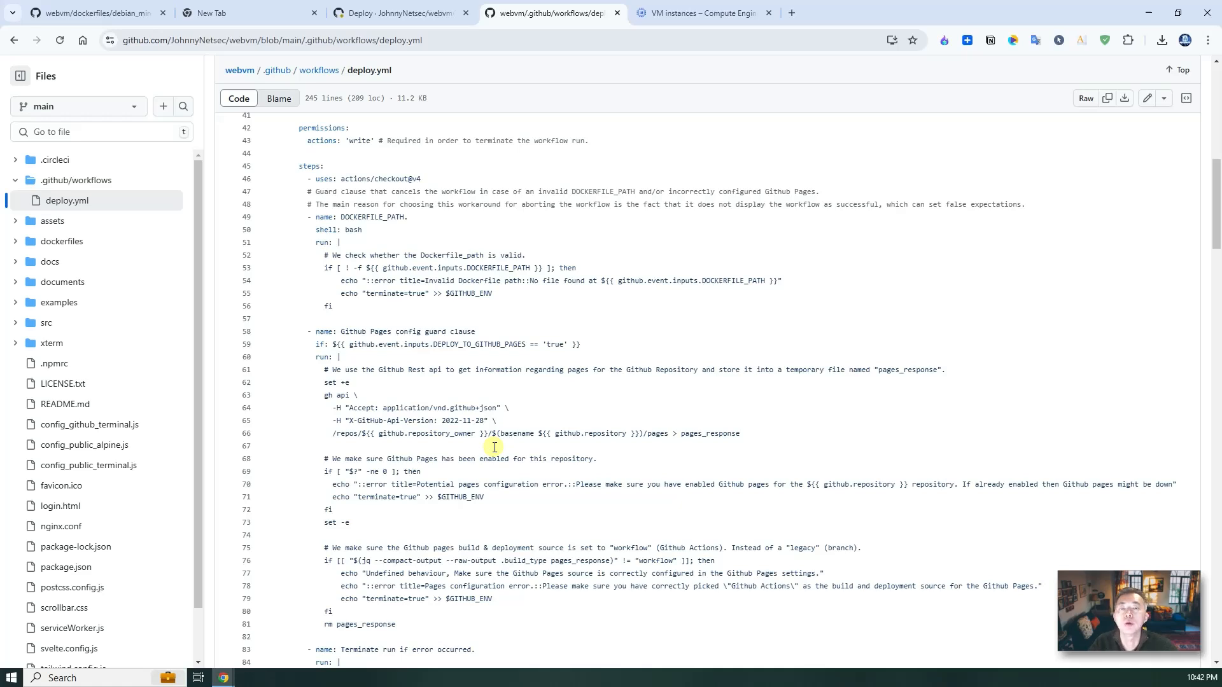
{"action": "scroll", "scroll_direction": "down", "scroll_amount": 3}
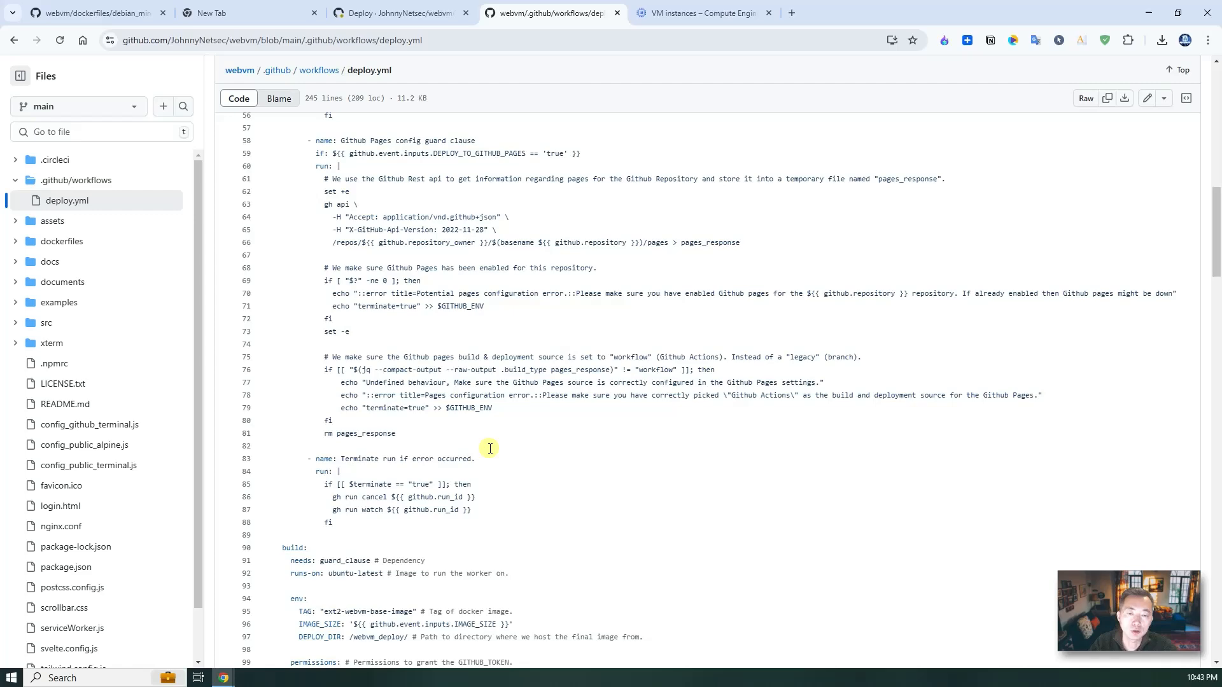
{"action": "scroll", "scroll_direction": "up", "scroll_amount": 3}
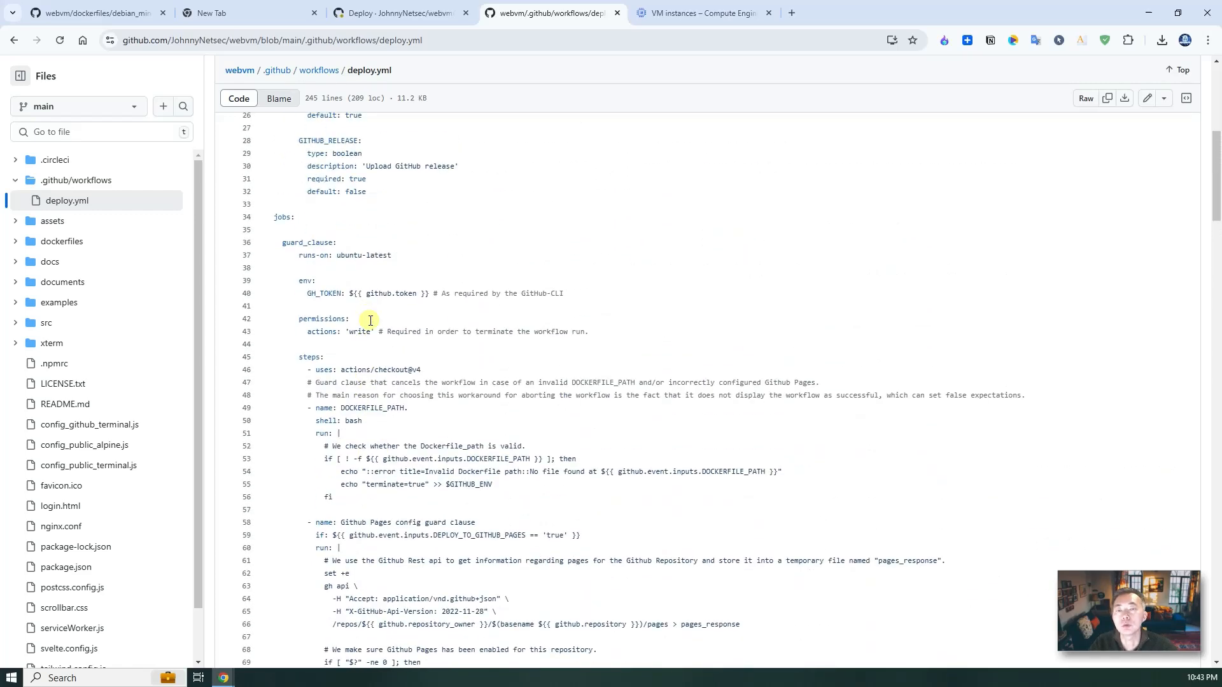
{"action": "mouse_move", "coordinate": [437, 401]}
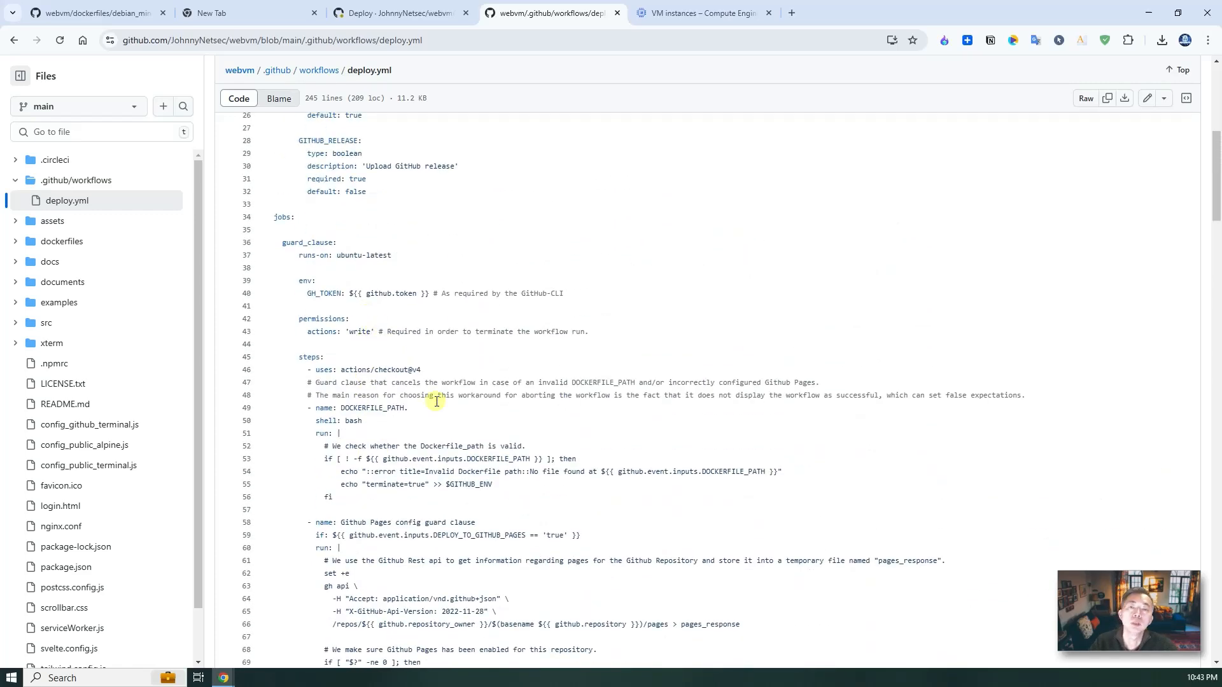
{"action": "scroll", "scroll_direction": "up", "scroll_amount": 3}
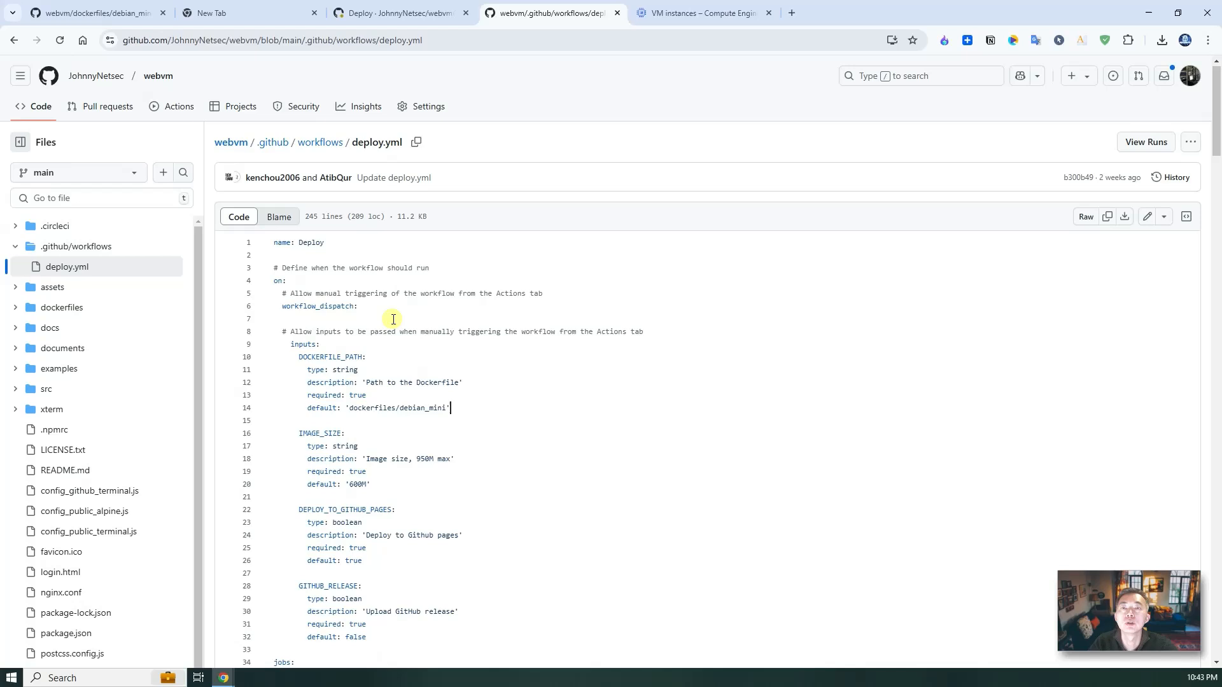
Follow the Deploy #2 run's build log until it succeeds, then return to the repository home
{"action": "left_click", "coordinate": [178, 106]}
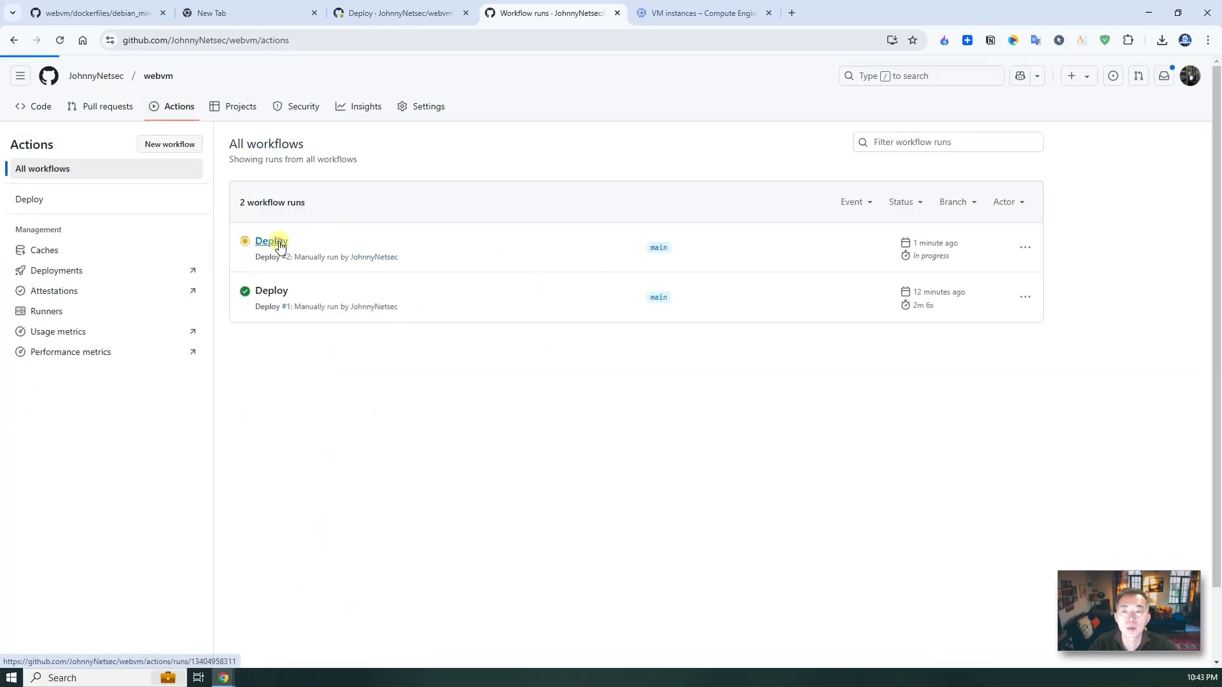
{"action": "left_click", "coordinate": [270, 240]}
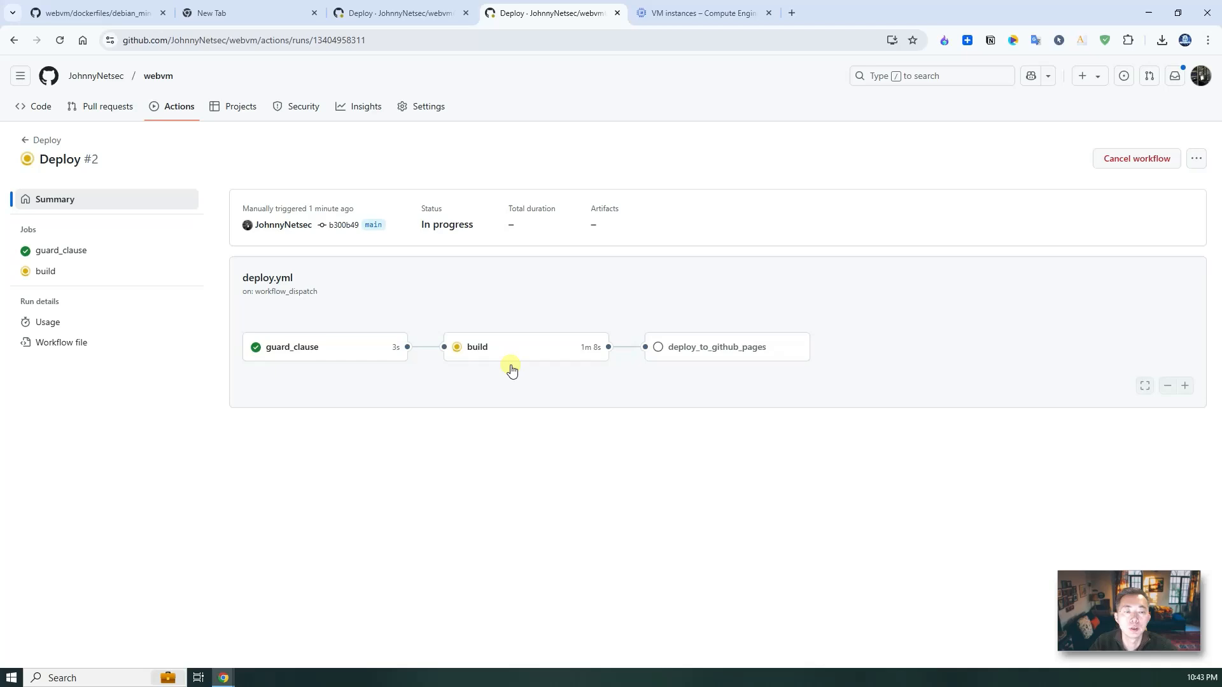
{"action": "mouse_move", "coordinate": [504, 356]}
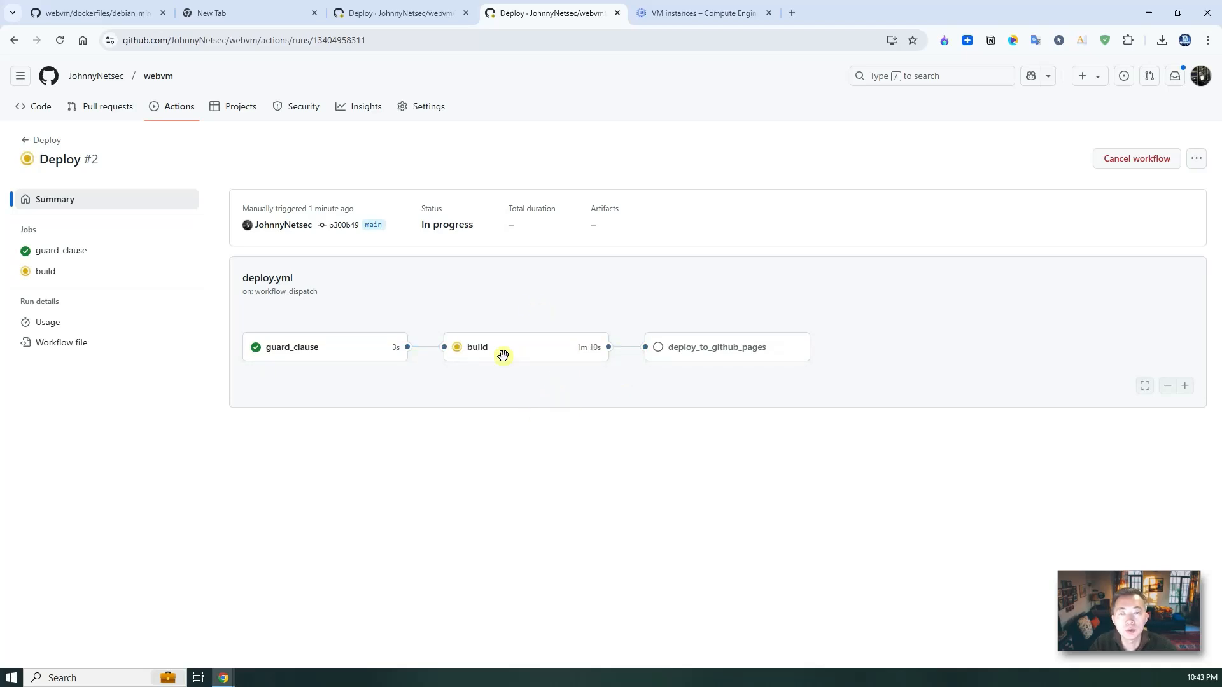
{"action": "mouse_move", "coordinate": [548, 418]}
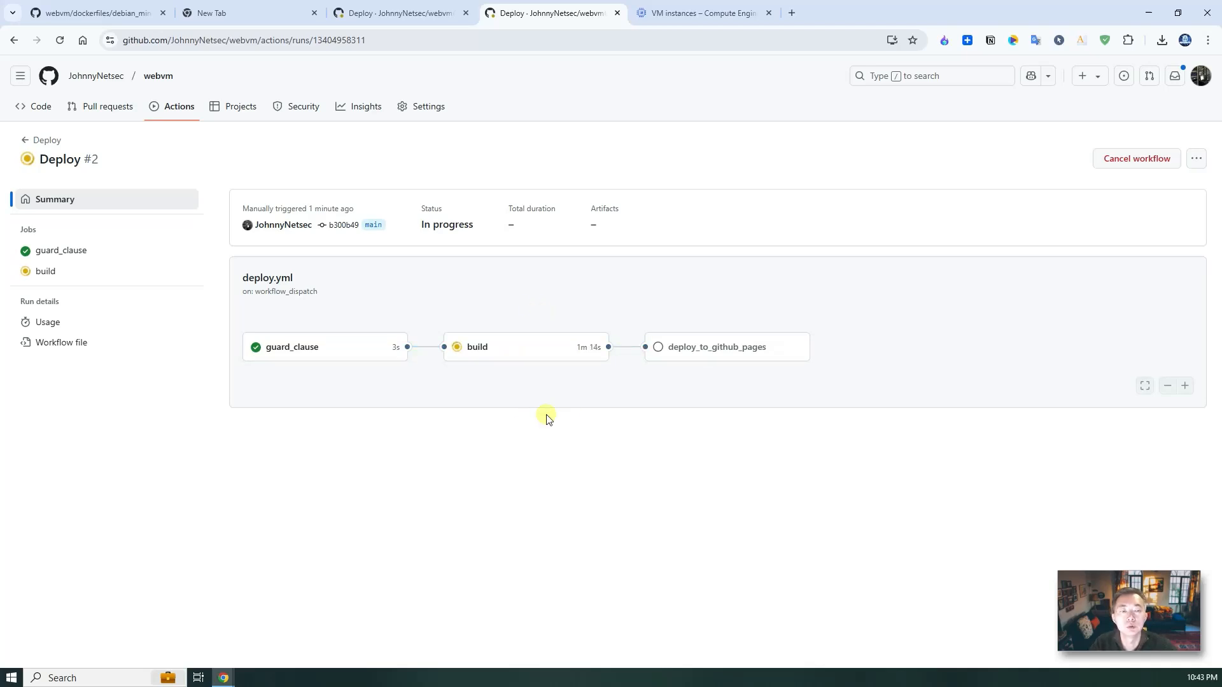
{"action": "mouse_move", "coordinate": [513, 363]}
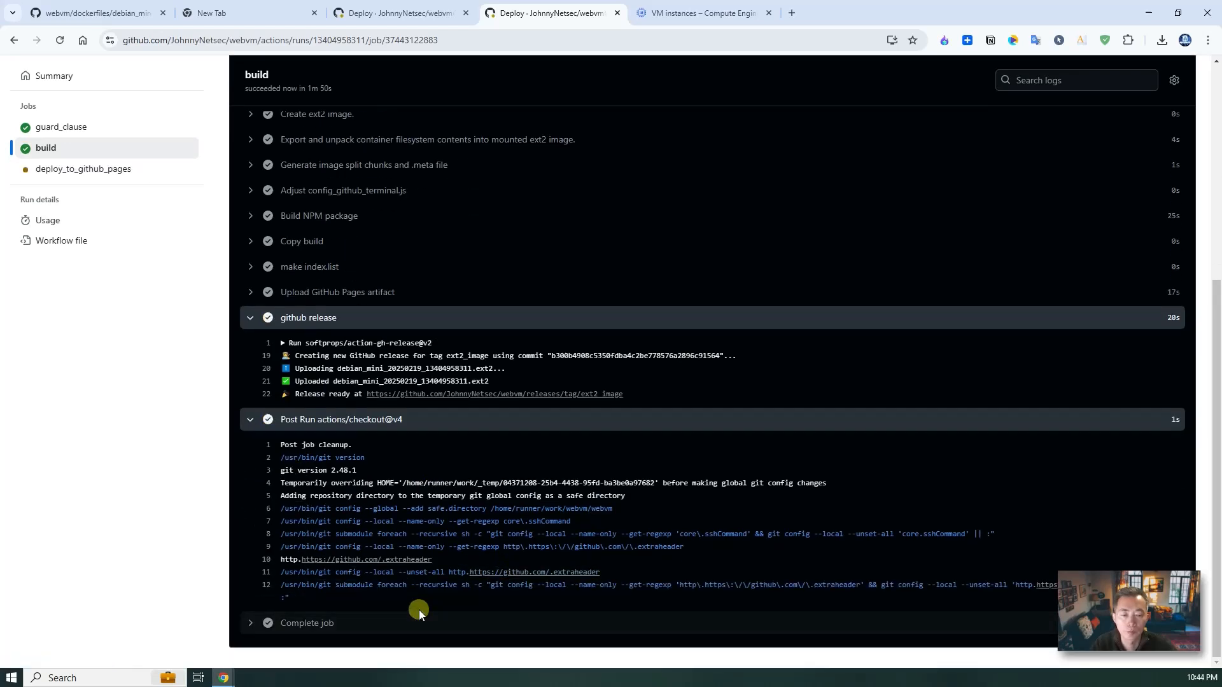
{"action": "scroll", "scroll_direction": "up", "scroll_amount": 3}
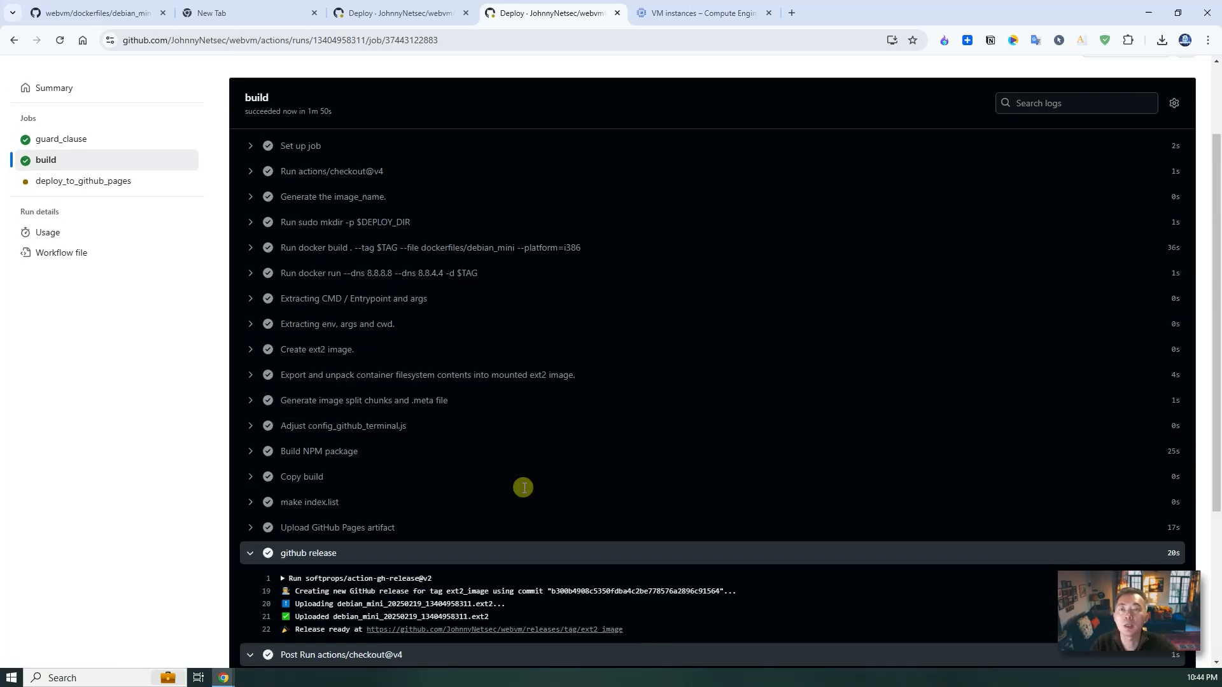
{"action": "scroll", "scroll_direction": "up", "scroll_amount": 3}
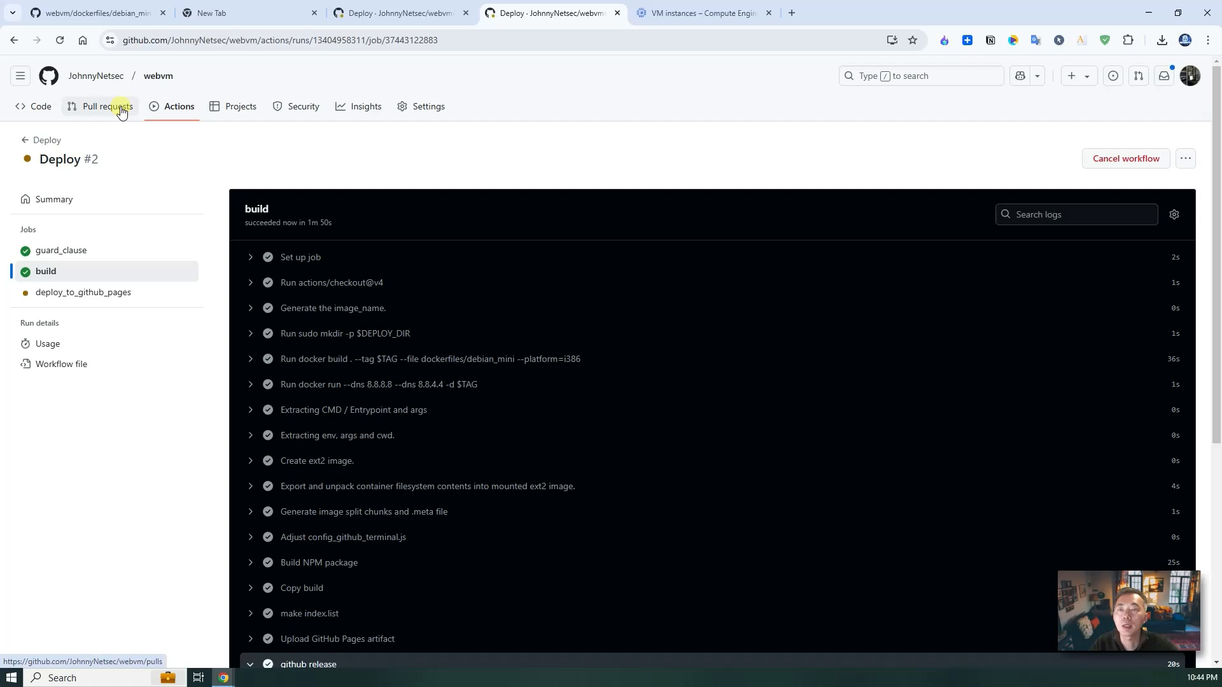
{"action": "left_click", "coordinate": [179, 105]}
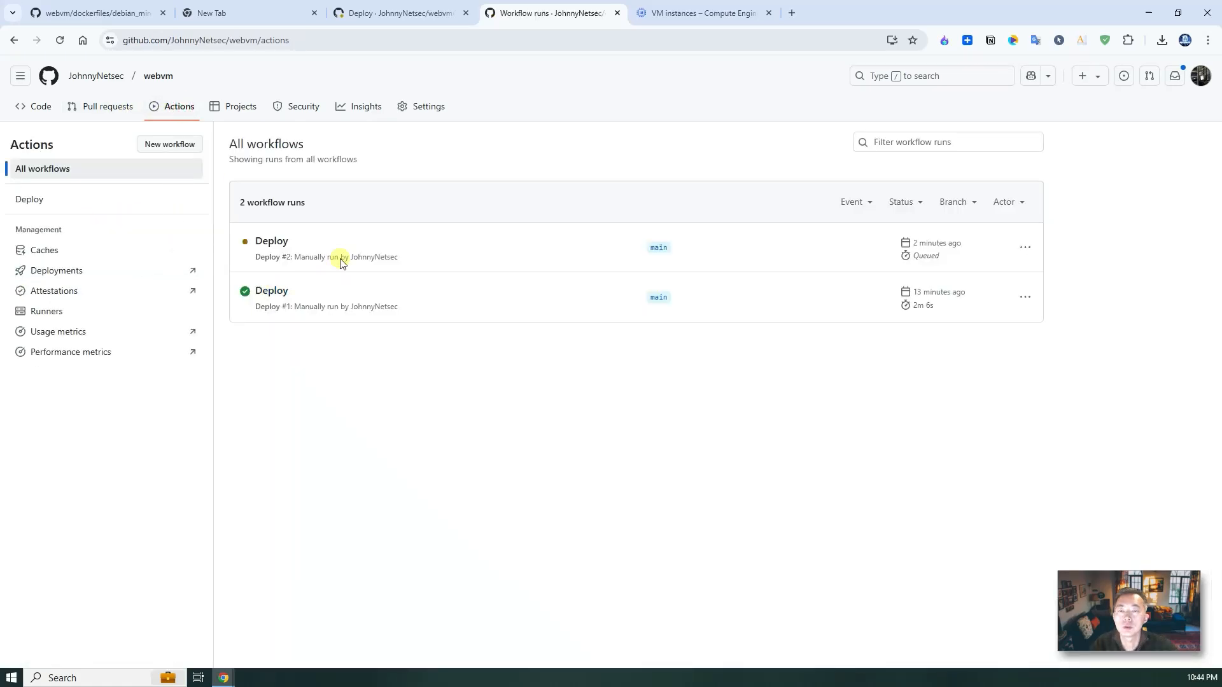
{"action": "left_click", "coordinate": [271, 240]}
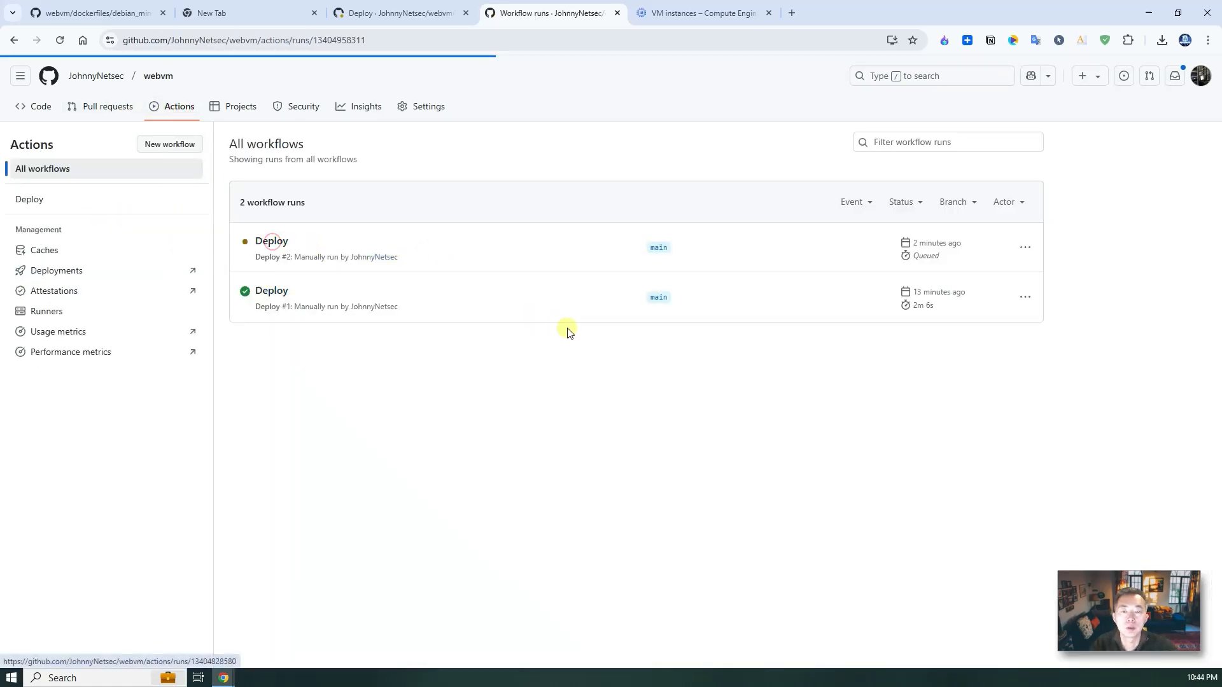
{"action": "left_click", "coordinate": [273, 240]}
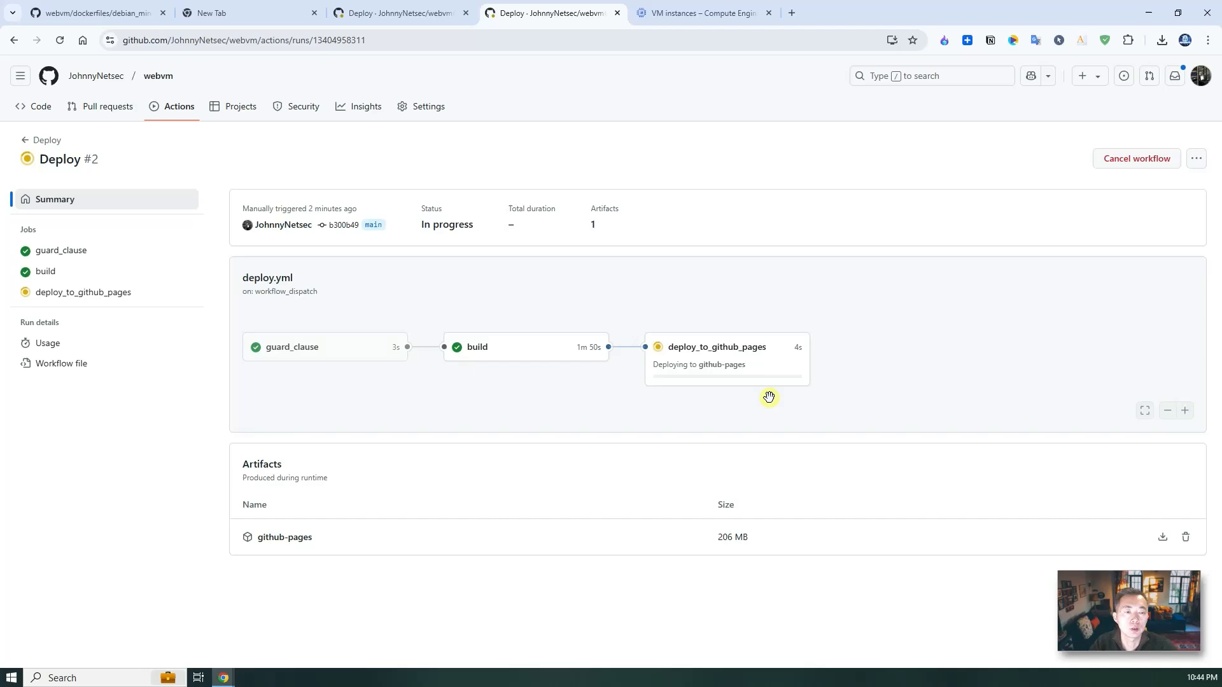
{"action": "mouse_move", "coordinate": [775, 361]}
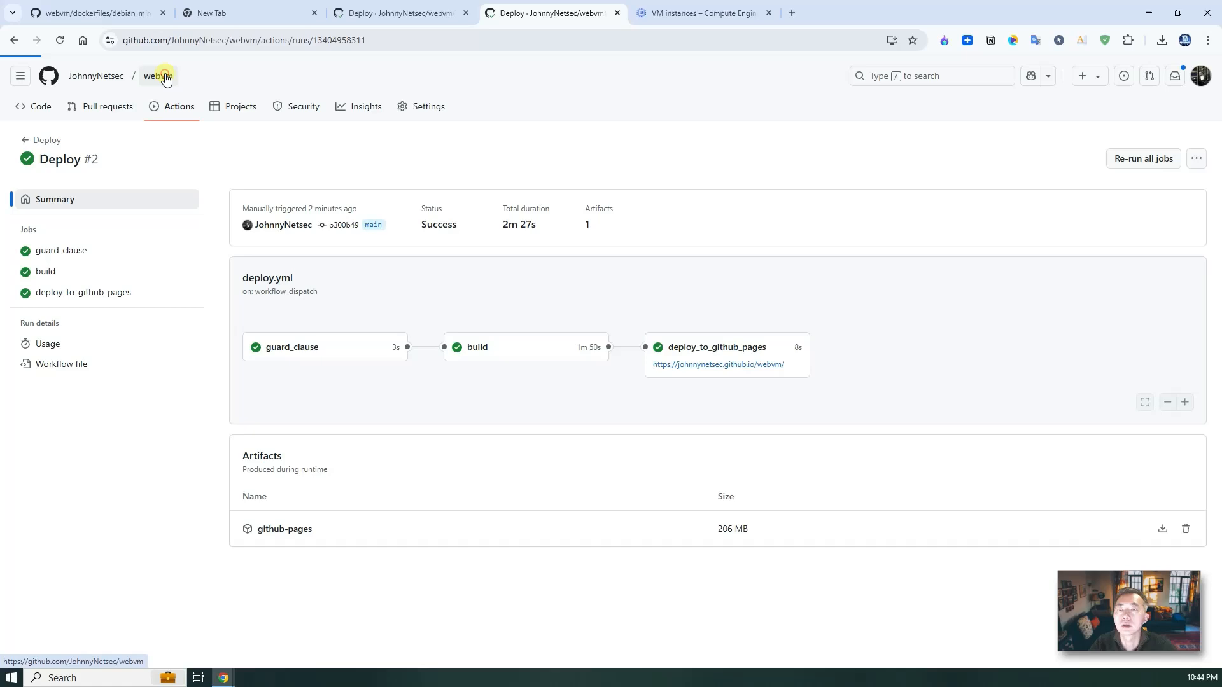
{"action": "left_click", "coordinate": [158, 75]}
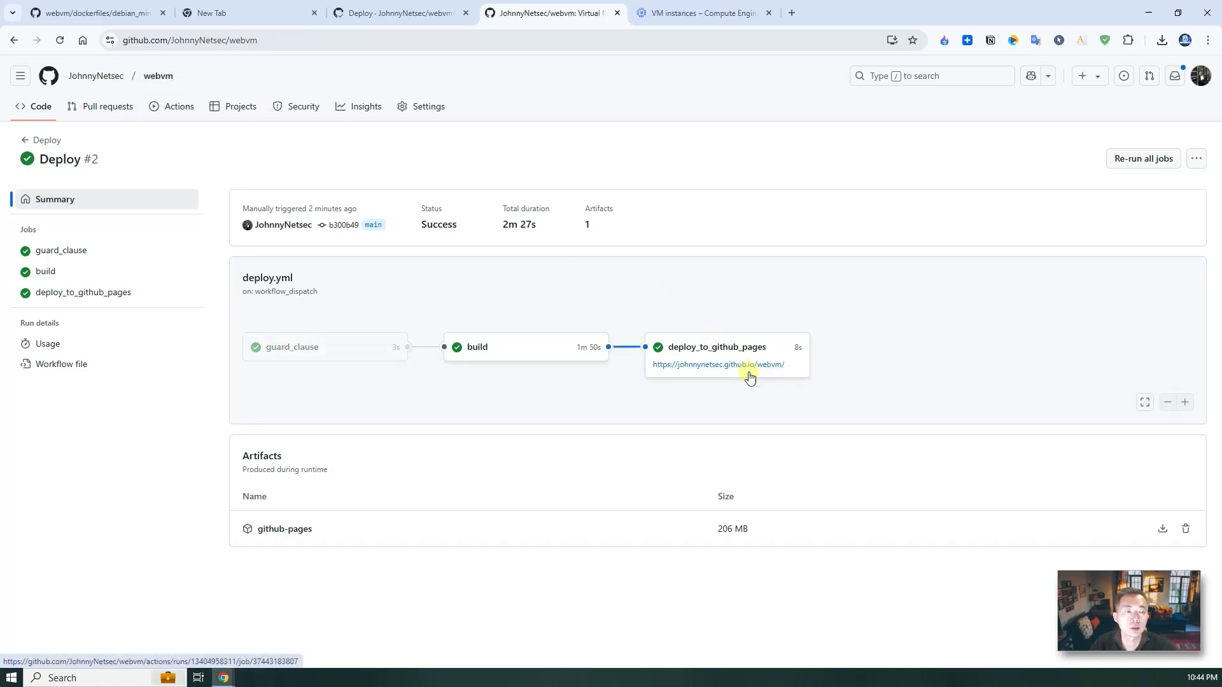
Inspect the new ext2_image release with its 600 MB debian_mini ext2 image and recent downloads
{"action": "left_click", "coordinate": [158, 75]}
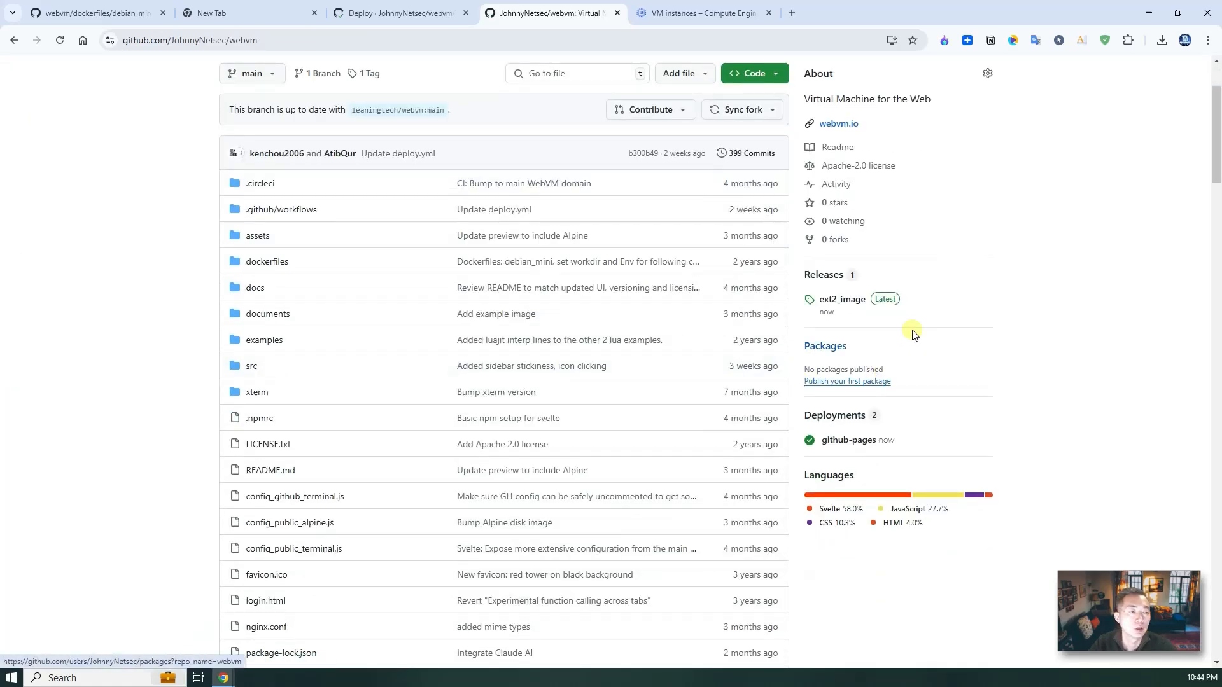
{"action": "mouse_move", "coordinate": [851, 332]}
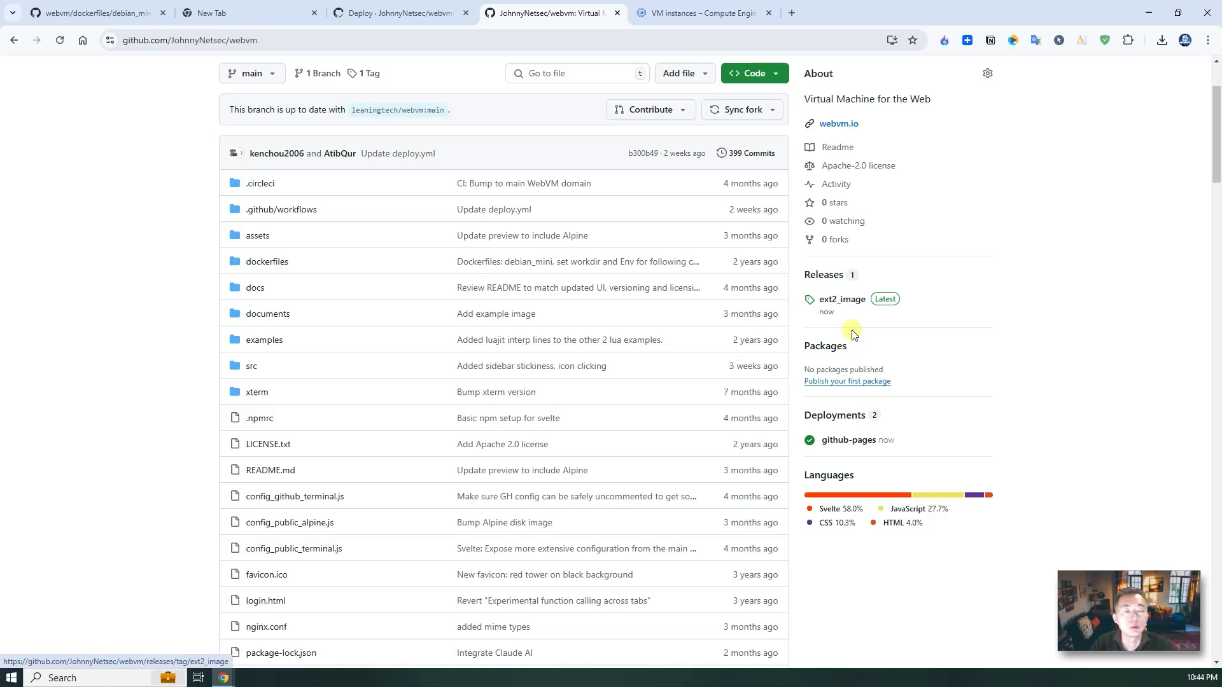
{"action": "left_click", "coordinate": [841, 299]}
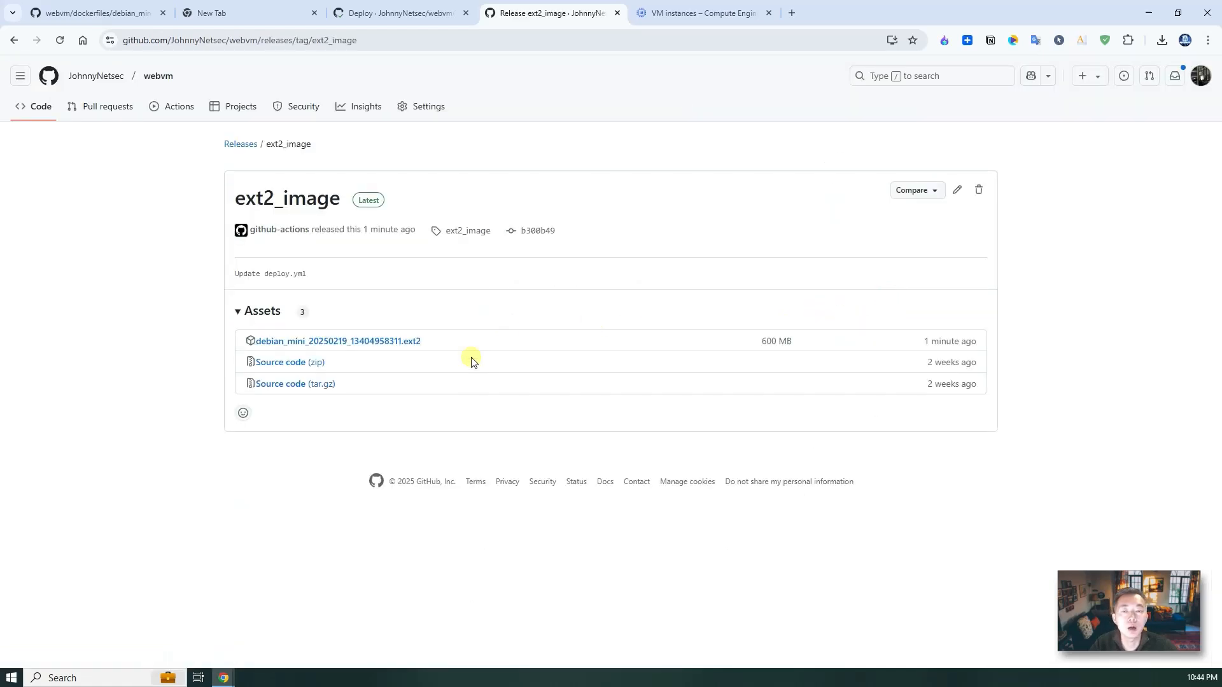
{"action": "mouse_move", "coordinate": [316, 362]}
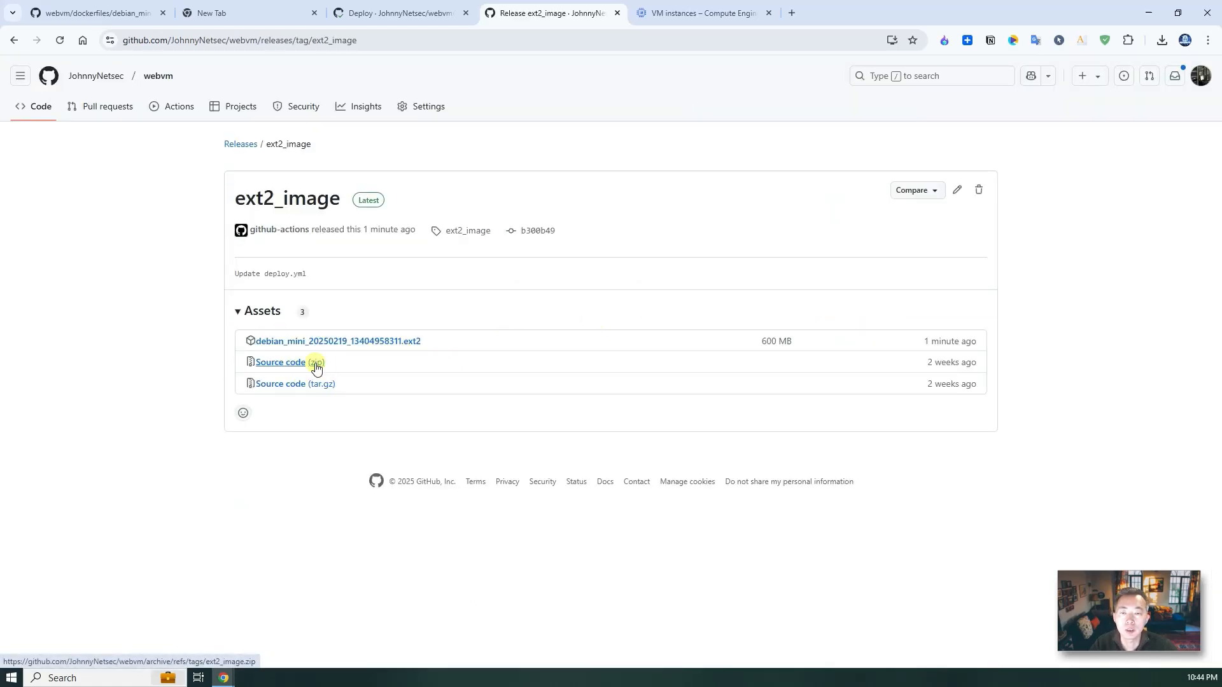
{"action": "mouse_move", "coordinate": [672, 303]}
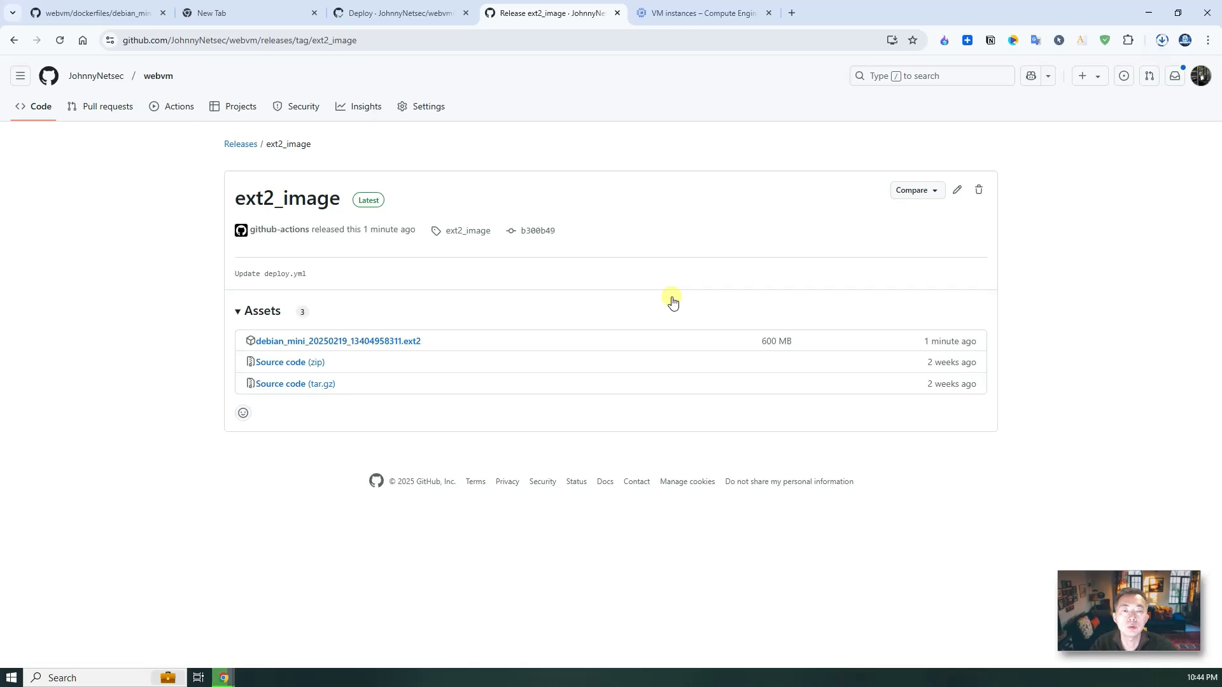
{"action": "mouse_move", "coordinate": [400, 437]}
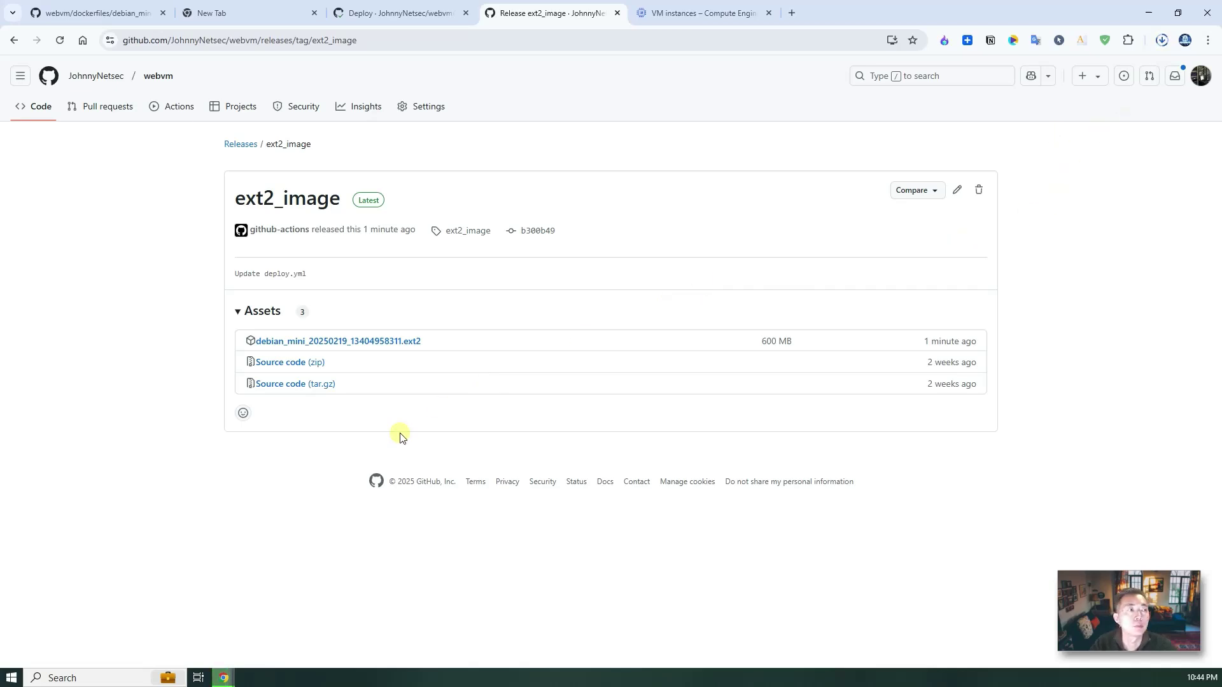
{"action": "mouse_move", "coordinate": [399, 389]}
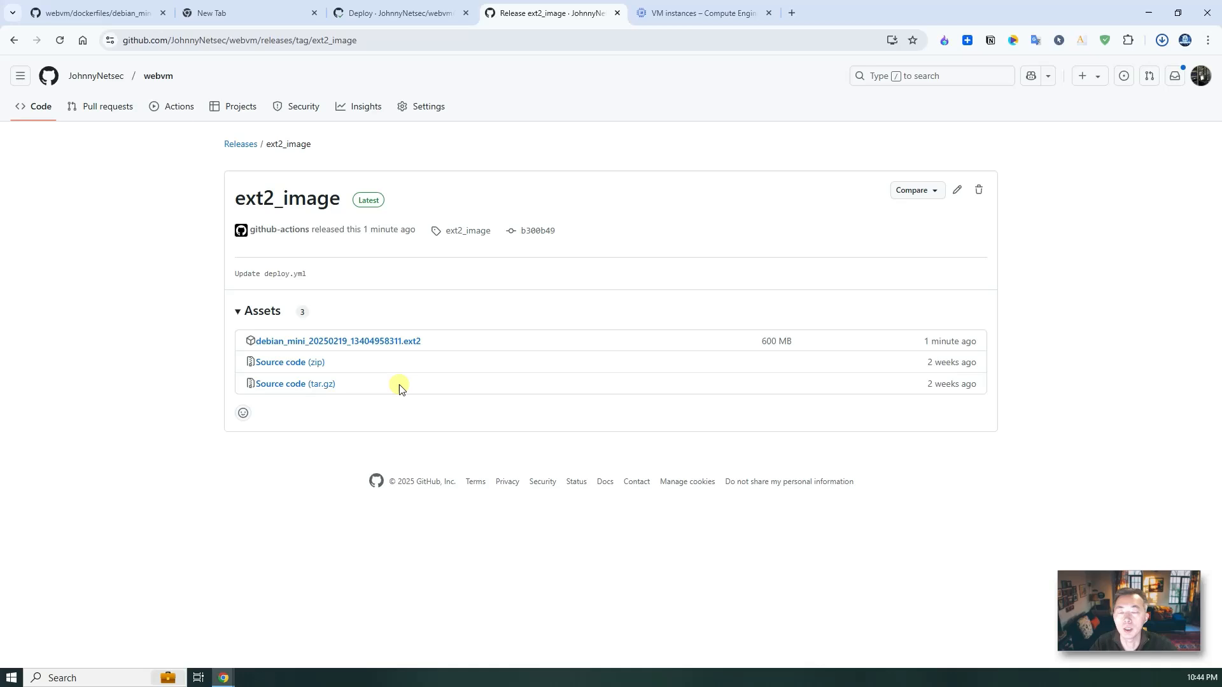
{"action": "left_click", "coordinate": [1161, 40]}
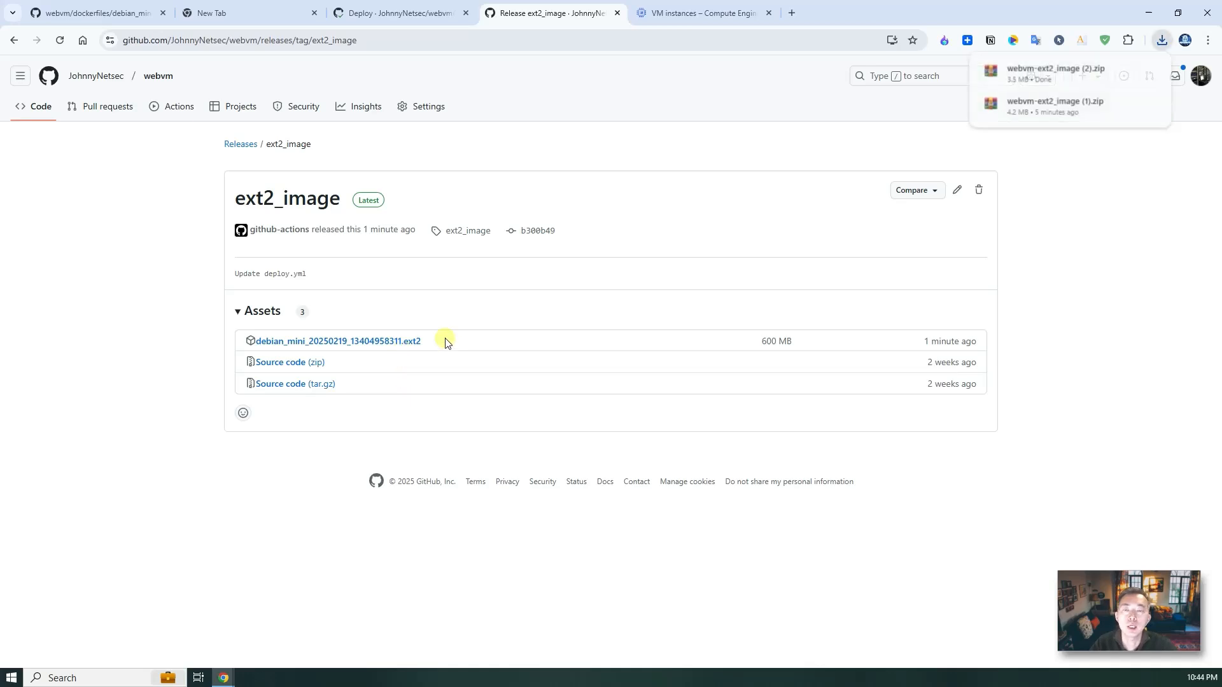
Return to the leaningtech webvm README's Local deployment section, then show the Compute Engine VM instances list
{"action": "left_click", "coordinate": [93, 13]}
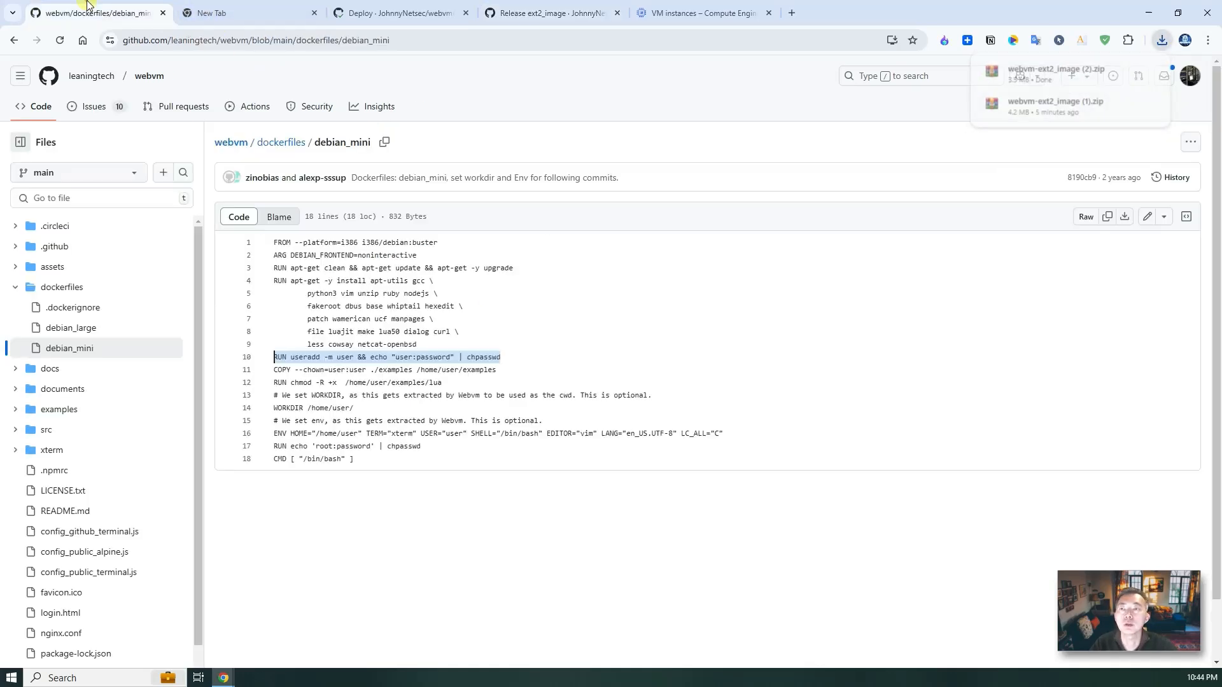
{"action": "left_click", "coordinate": [13, 39]}
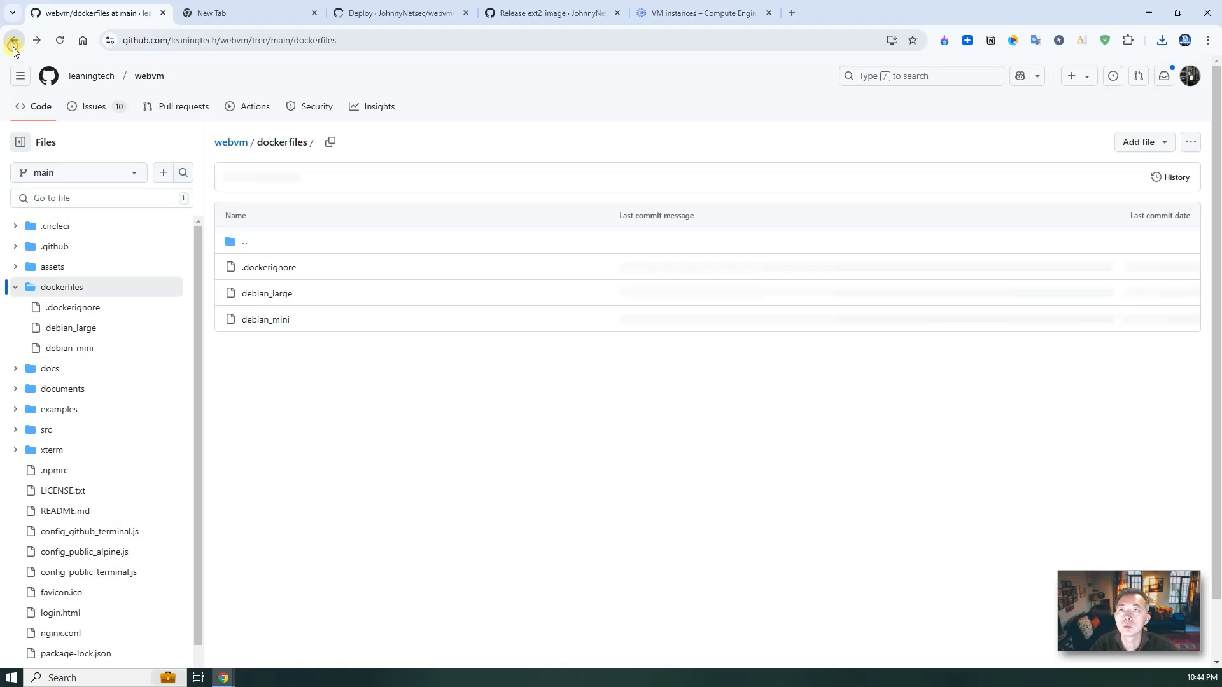
{"action": "left_click", "coordinate": [13, 39]}
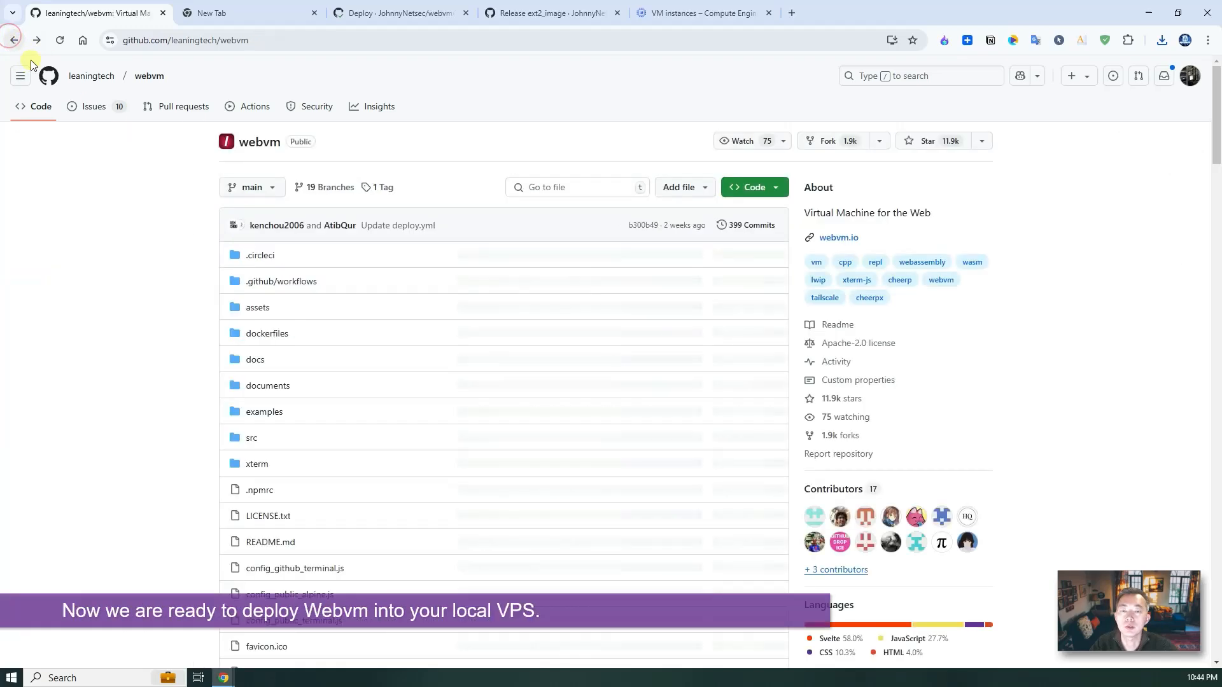
{"action": "scroll", "scroll_direction": "down", "scroll_amount": 3}
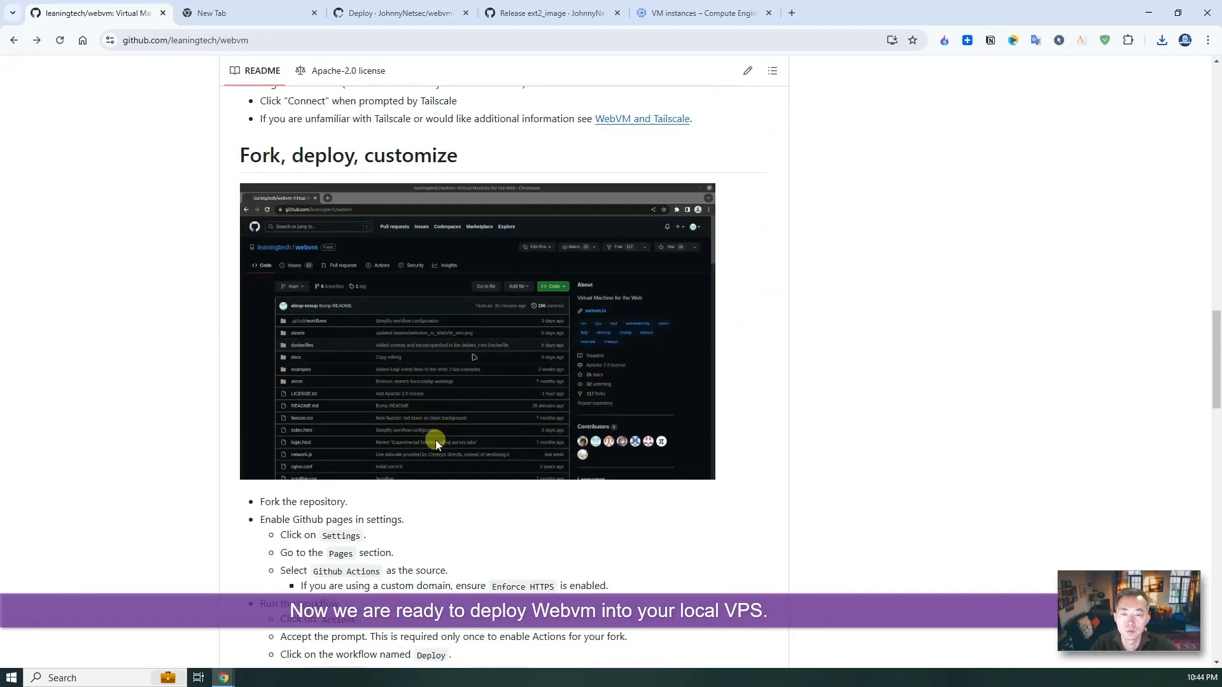
{"action": "scroll", "scroll_direction": "down", "scroll_amount": 3}
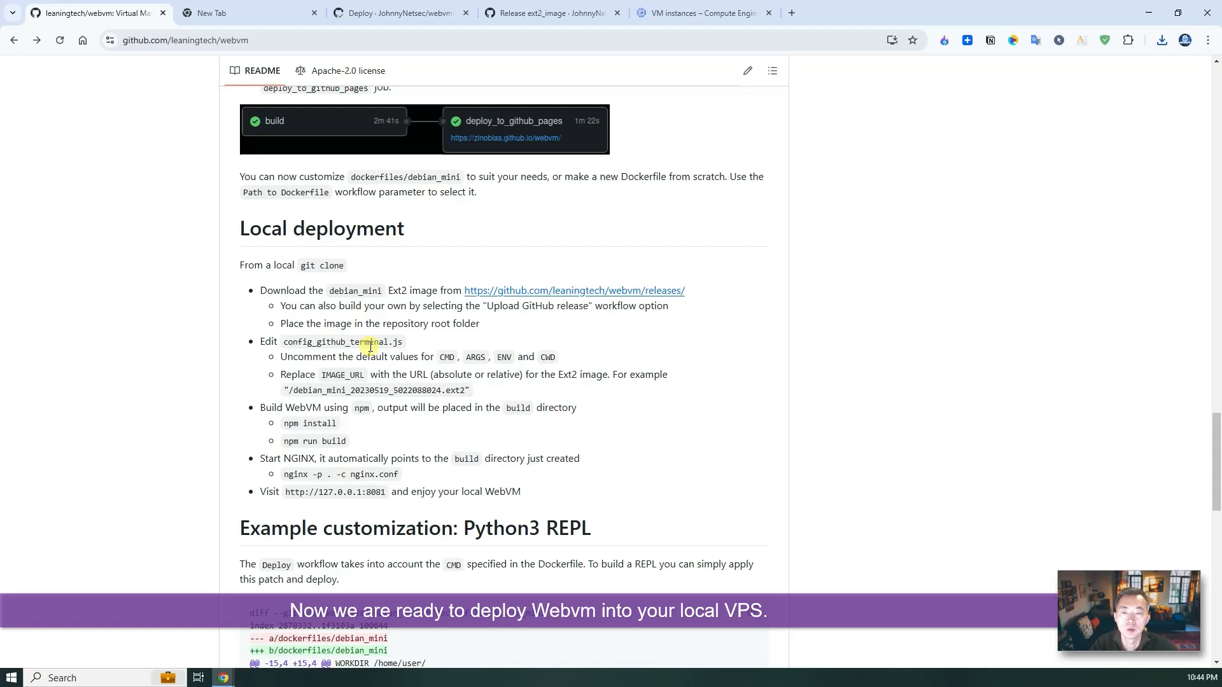
{"action": "mouse_move", "coordinate": [686, 41]}
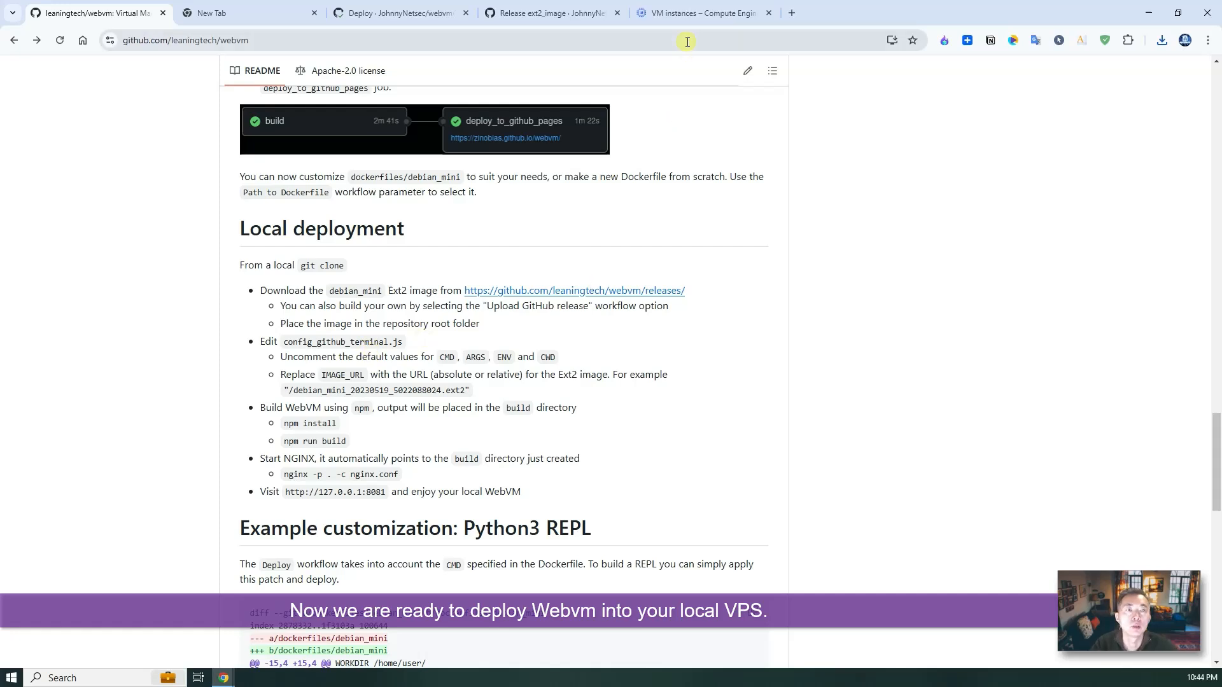
{"action": "left_click", "coordinate": [699, 13]}
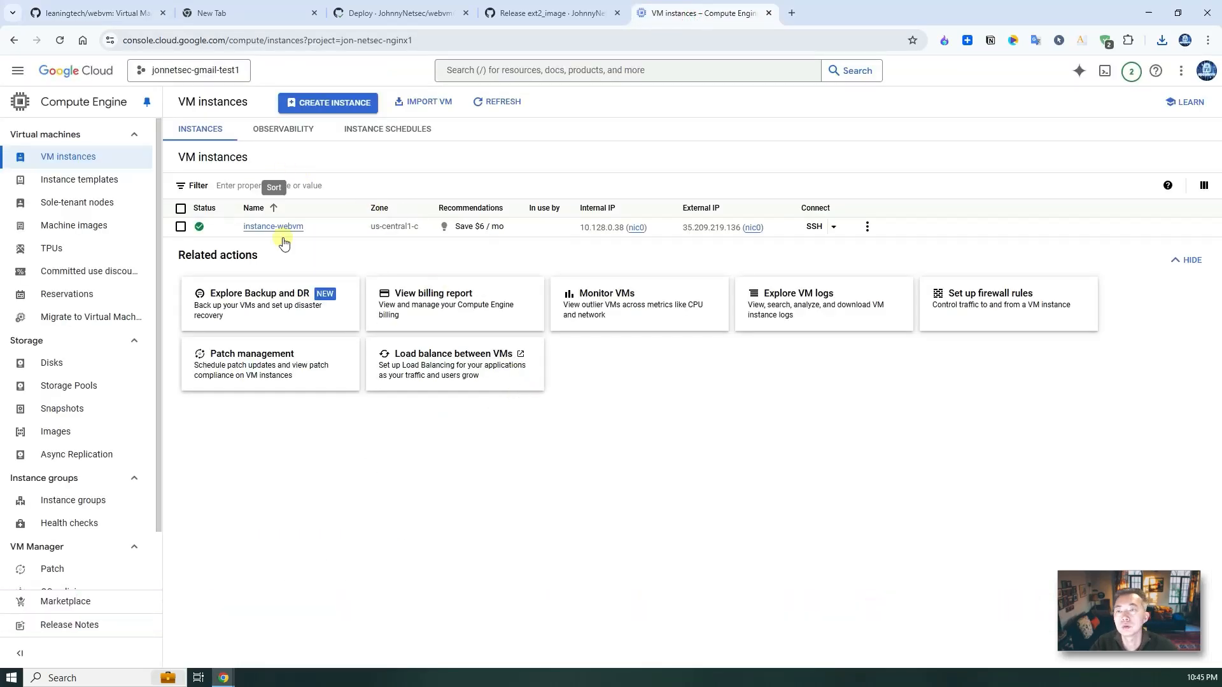
{"action": "mouse_move", "coordinate": [331, 173]}
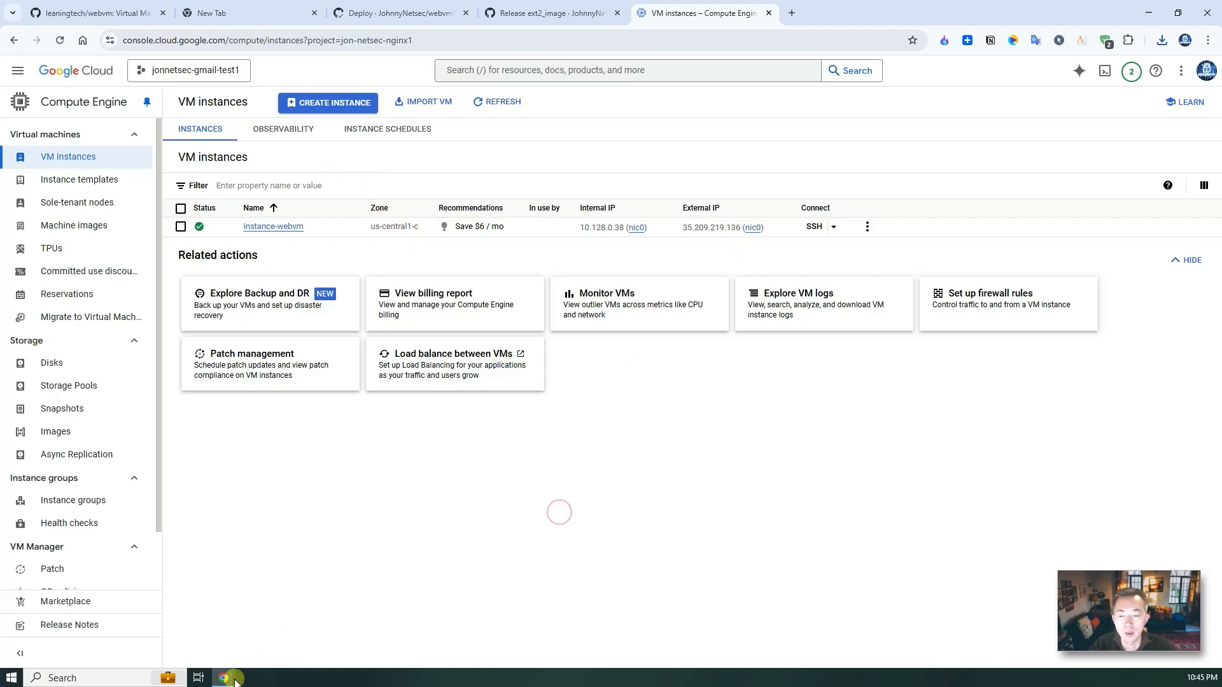
SSH into instance-webvm, clone the webvm repository and cd into webvm/
{"action": "left_click", "coordinate": [813, 226]}
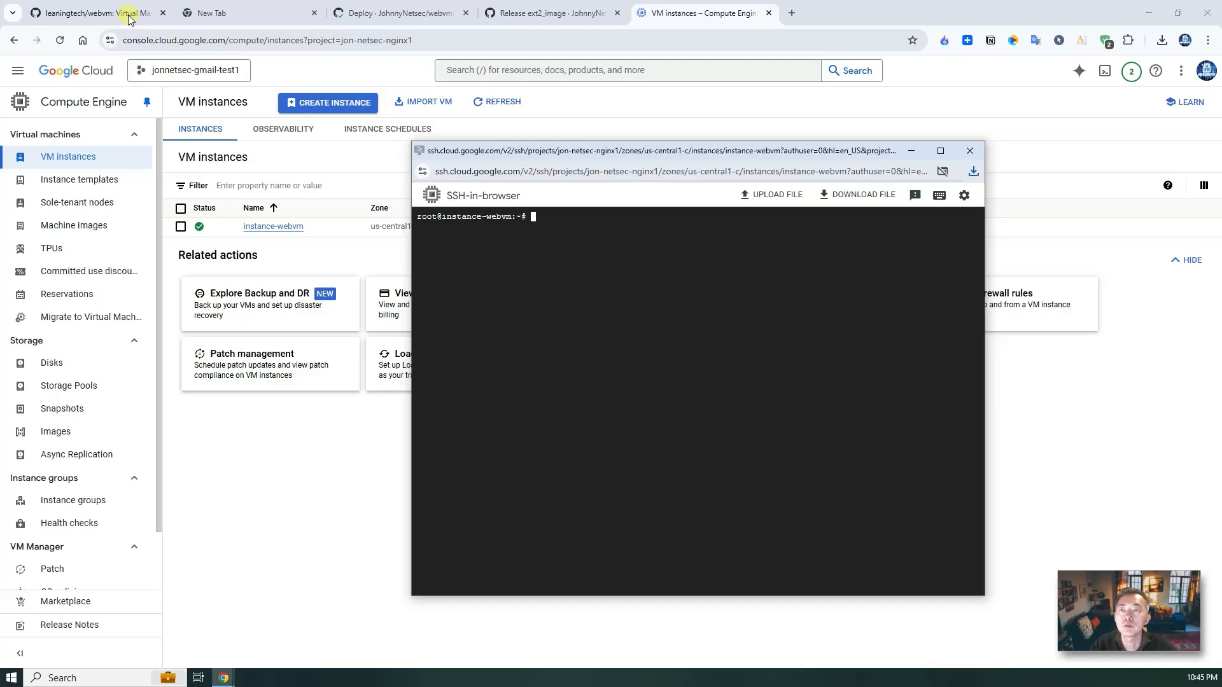
{"action": "left_click", "coordinate": [93, 12]}
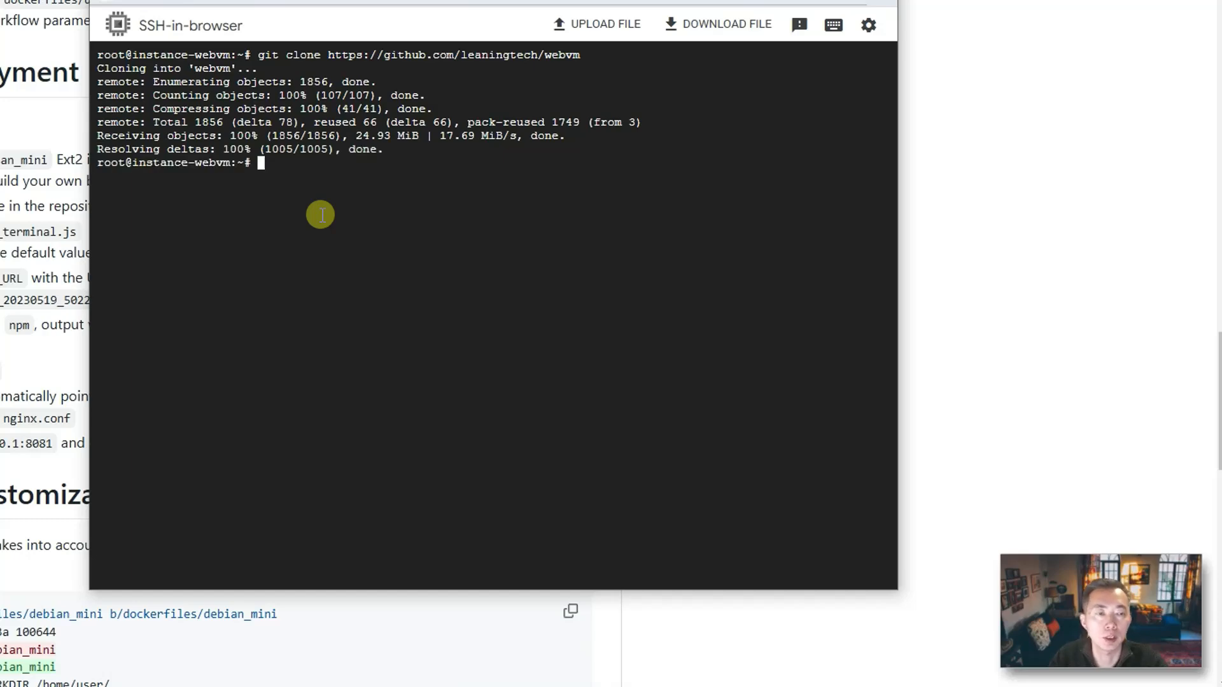
{"action": "type", "text": "cd webvm/"}
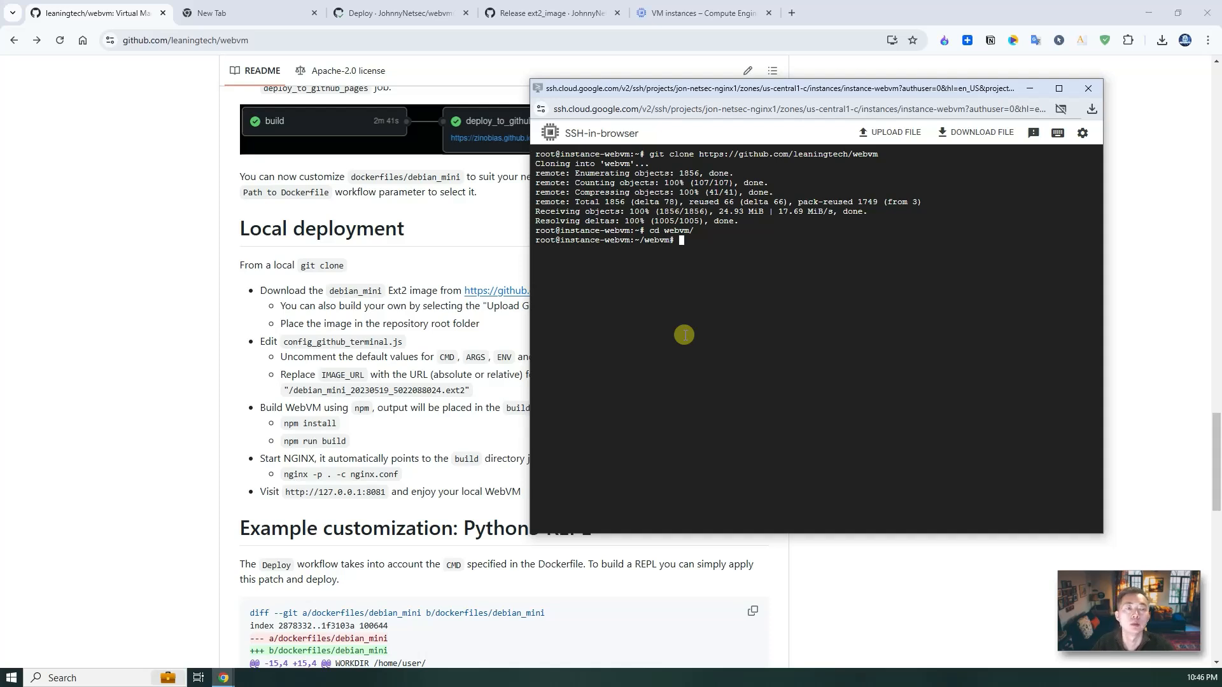
Download the debian_mini ext2 image with wget using the release asset link
{"action": "type", "text": "wget"}
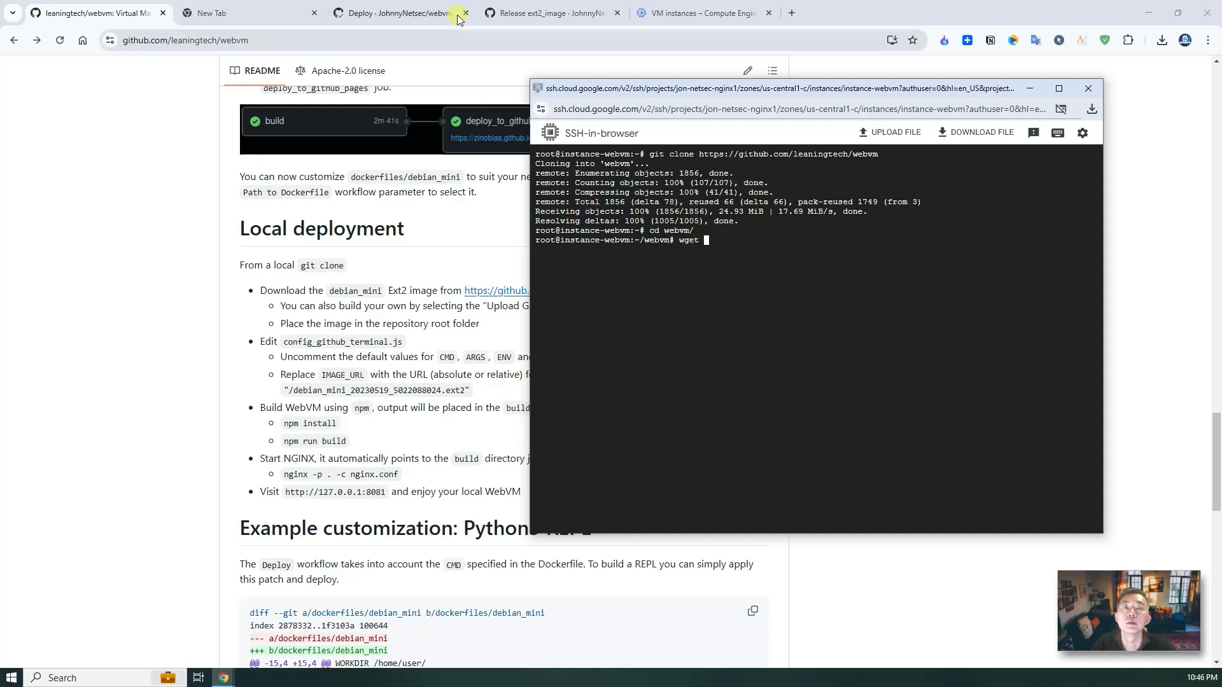
{"action": "left_click", "coordinate": [550, 12]}
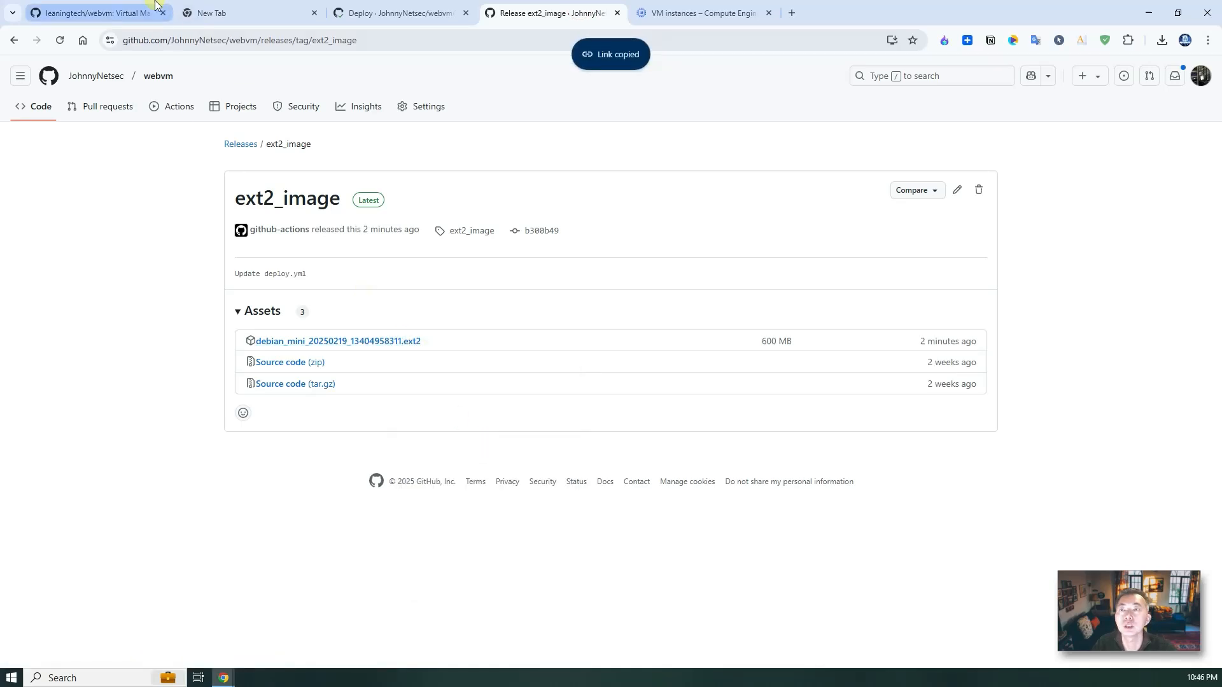
{"action": "mouse_move", "coordinate": [223, 676]}
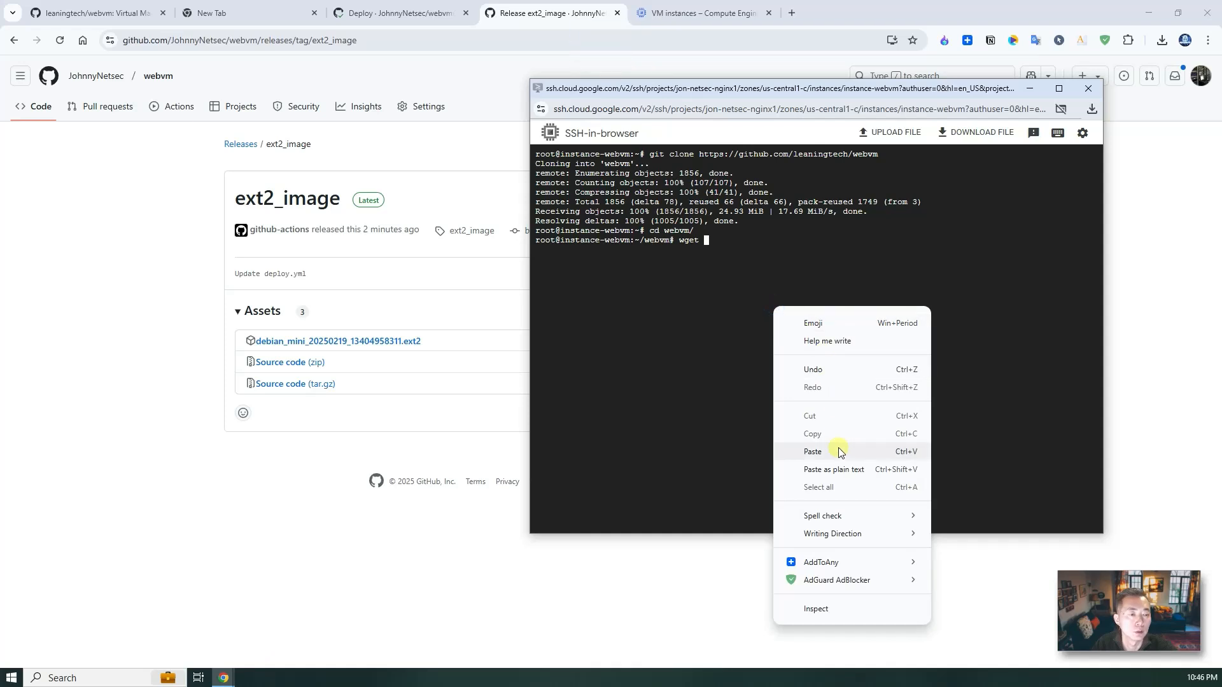
{"action": "left_click", "coordinate": [813, 451]}
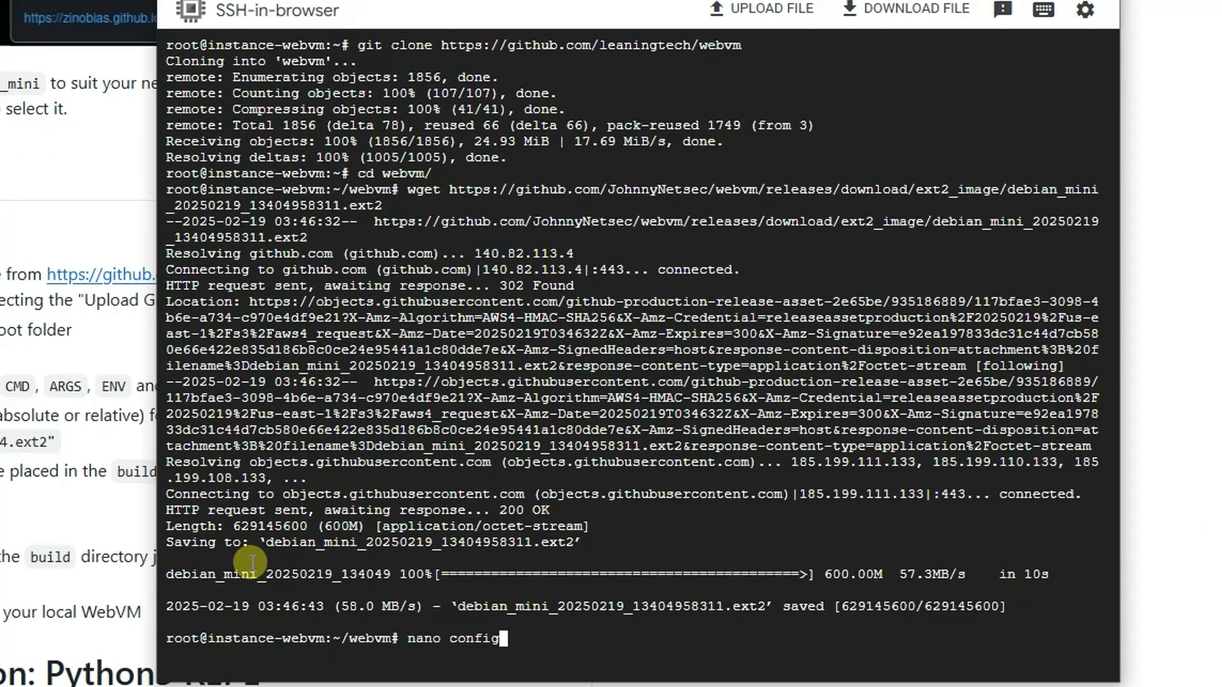
In nano, point config_github_terminal.js at ./debian_mini_20250219_13404958311.ext2, uncomment defaults and save
{"action": "type", "text": "_github_terminal.js"}
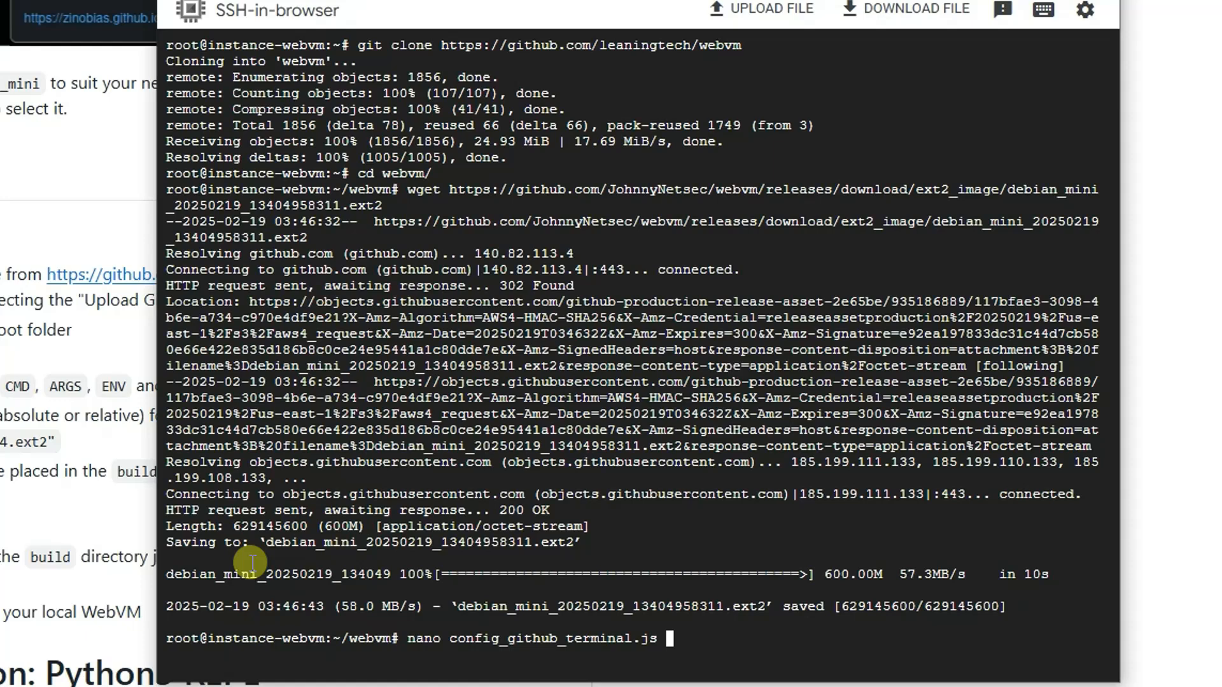
{"action": "key", "text": "Return"}
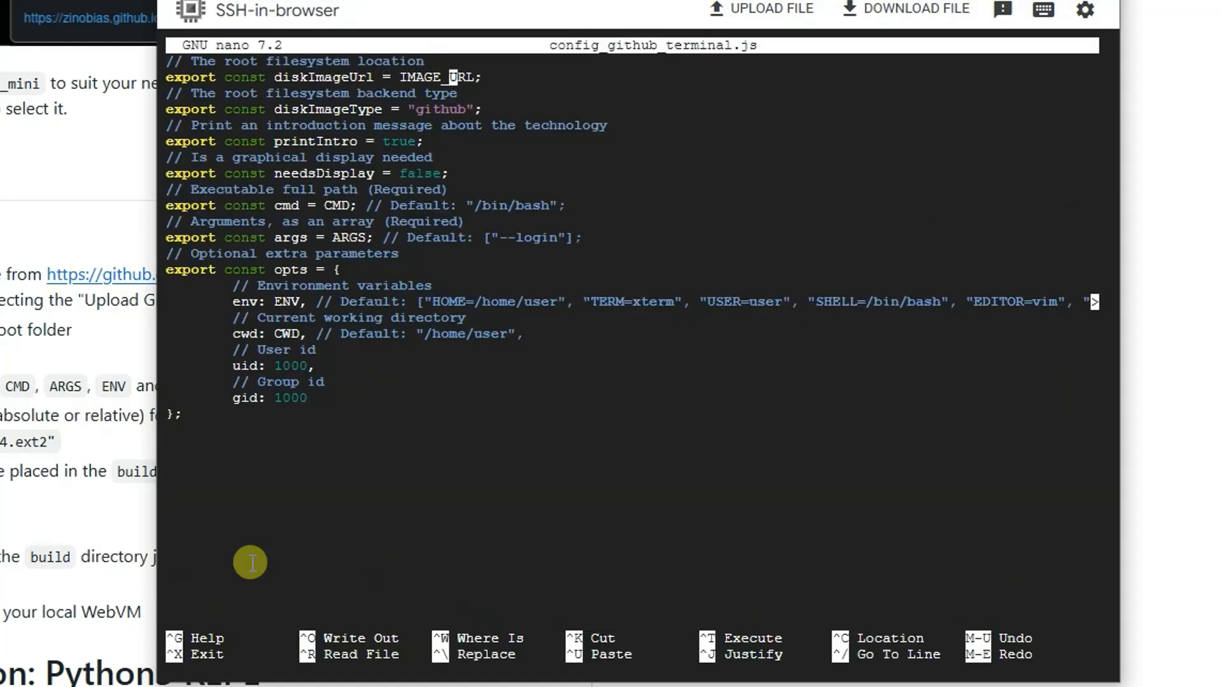
{"action": "type", "text": "./debian_mini_20250219_13404958311.ext2"}
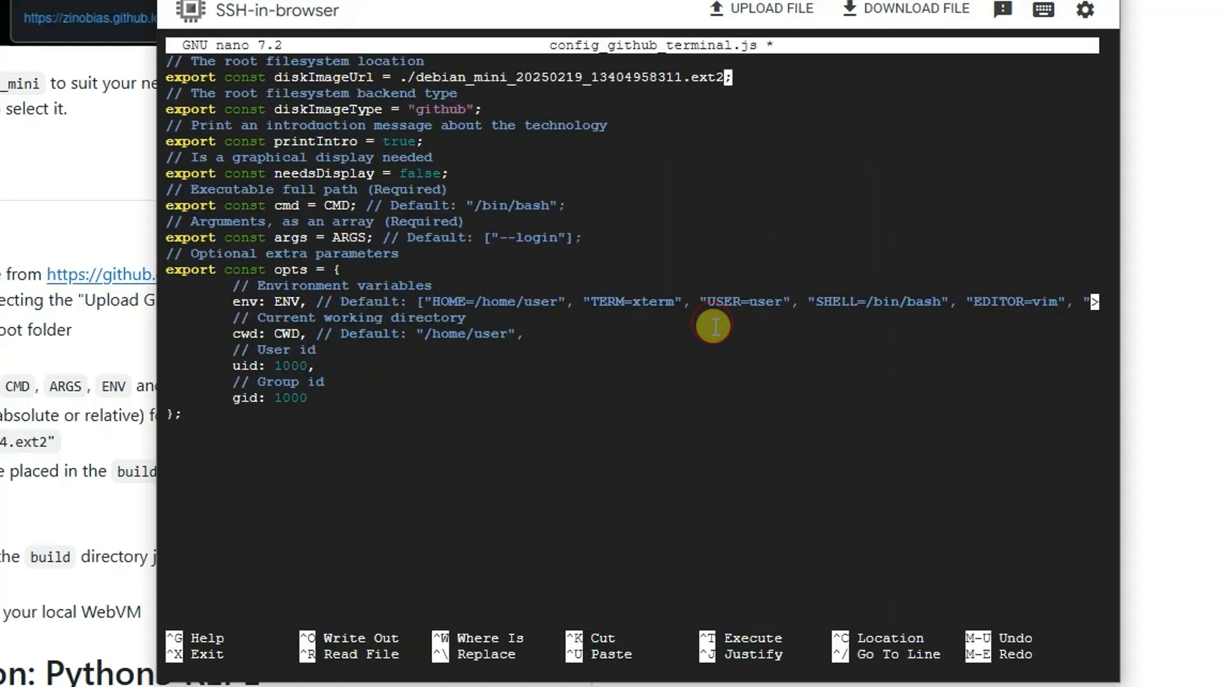
{"action": "left_click", "coordinate": [612, 126]}
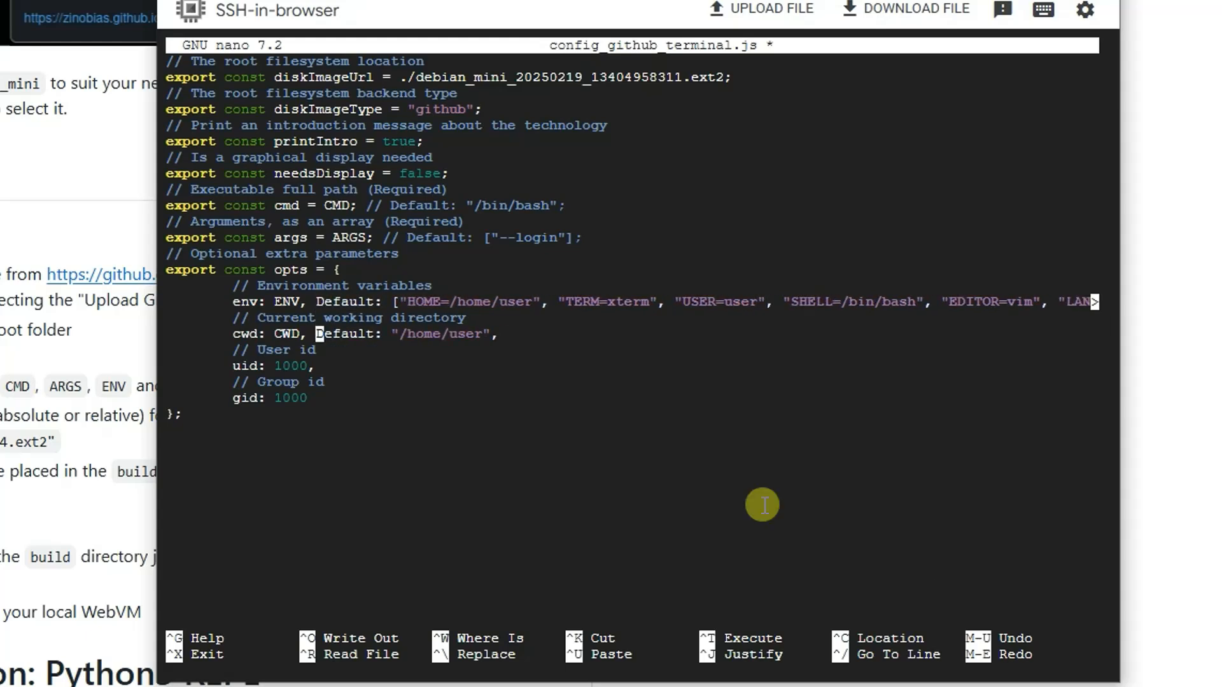
{"action": "key", "text": "ctrl+o"}
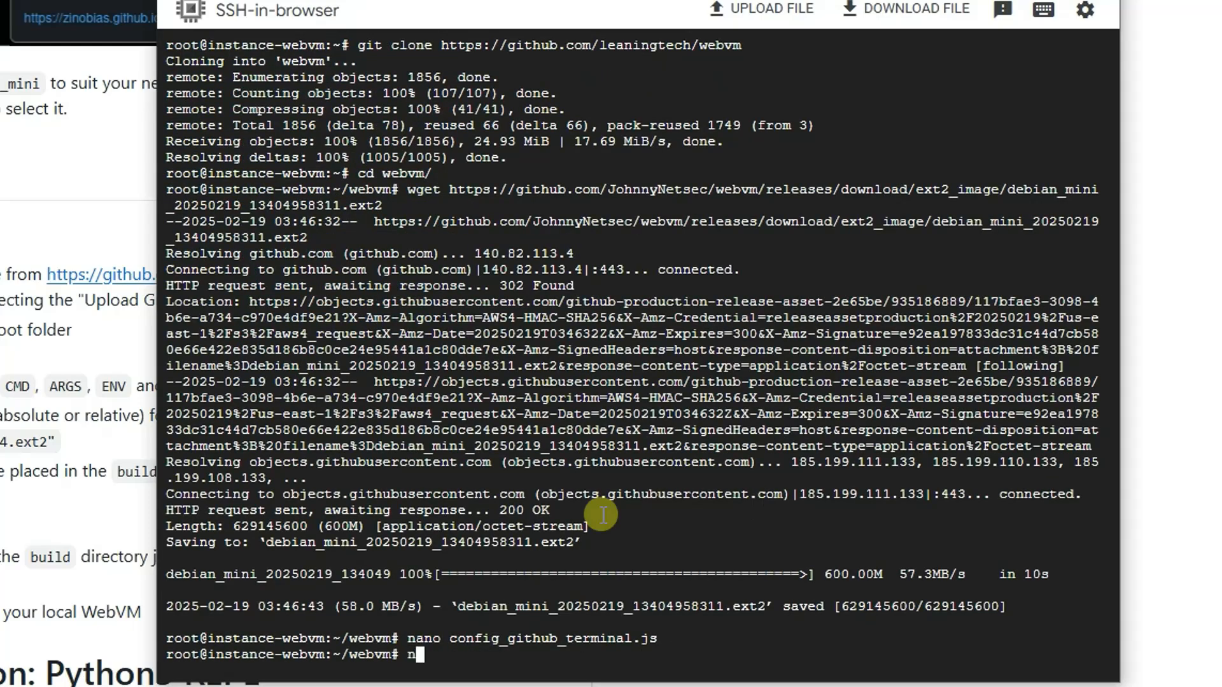
Run npm install and npm run build so the site is written to the build folder
{"action": "type", "text": "pm install"}
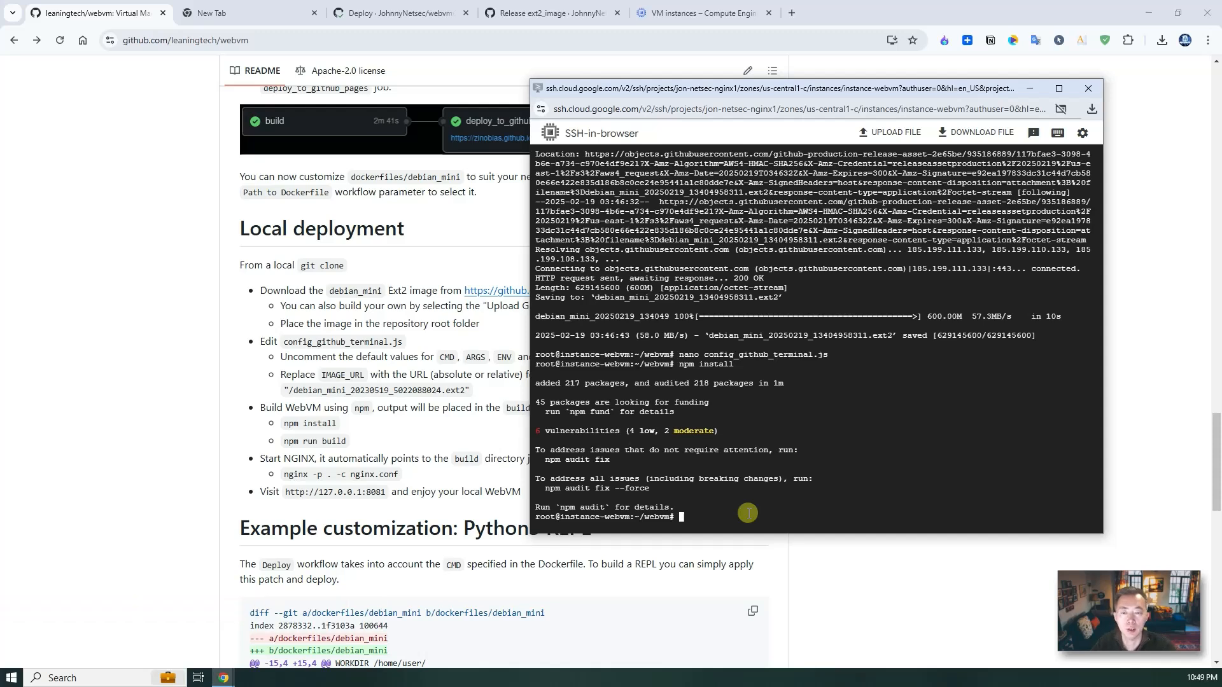
{"action": "type", "text": "npm ru"}
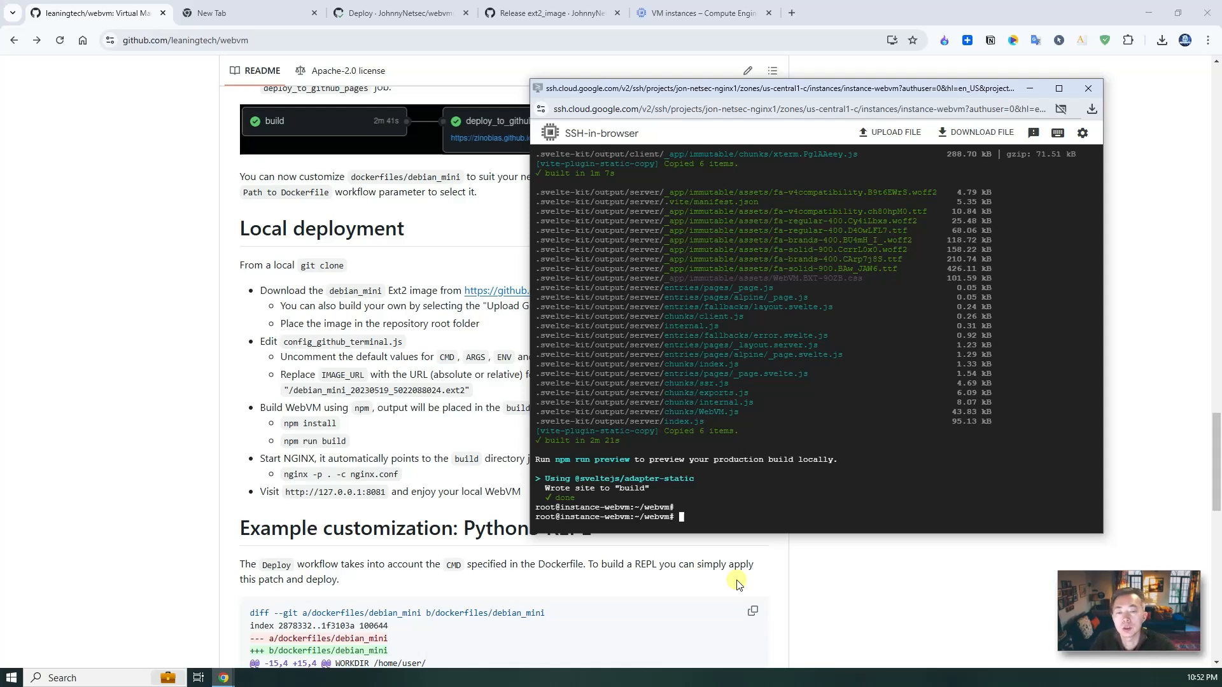
{"action": "mouse_move", "coordinate": [572, 585]}
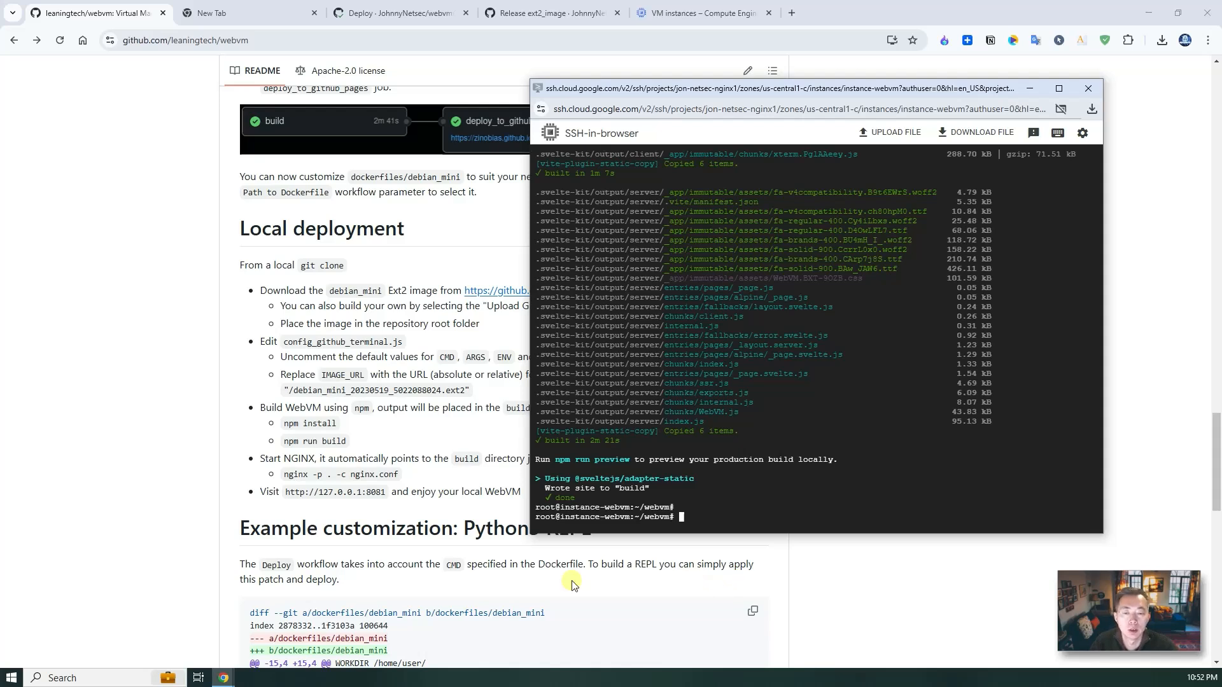
{"action": "mouse_move", "coordinate": [752, 513]}
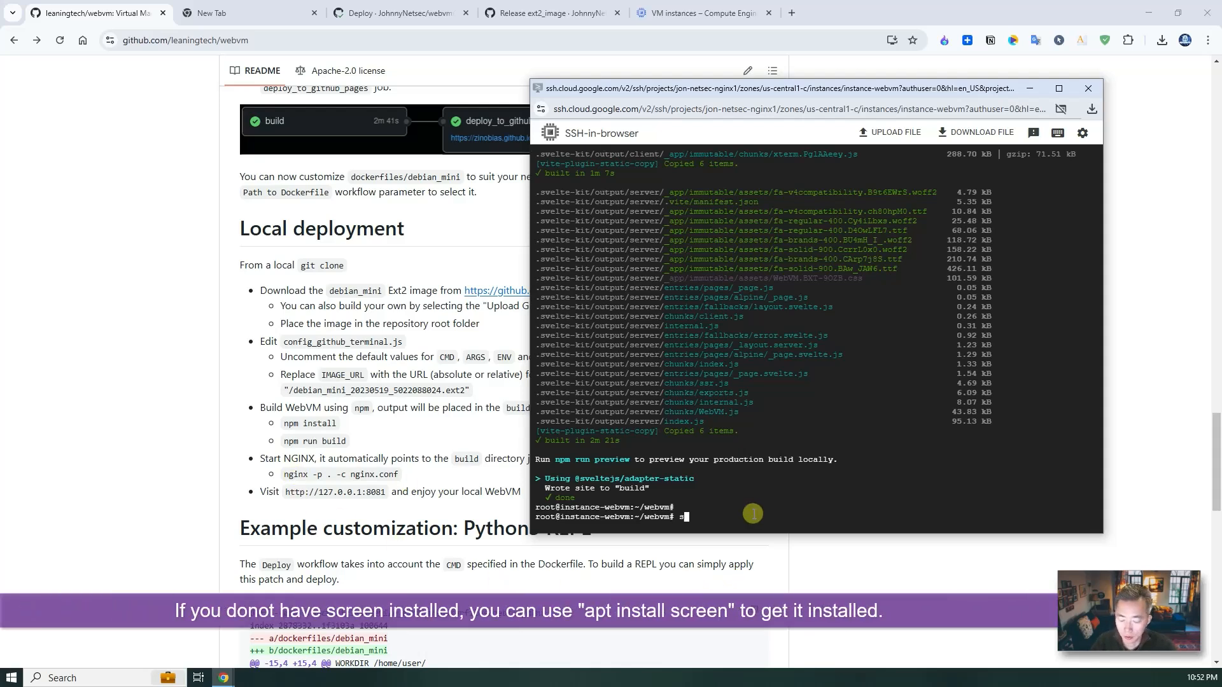
Start nginx -p . -c nginx.conf in a detached screen session named nginx and minimize the SSH window
{"action": "type", "text": "creen"}
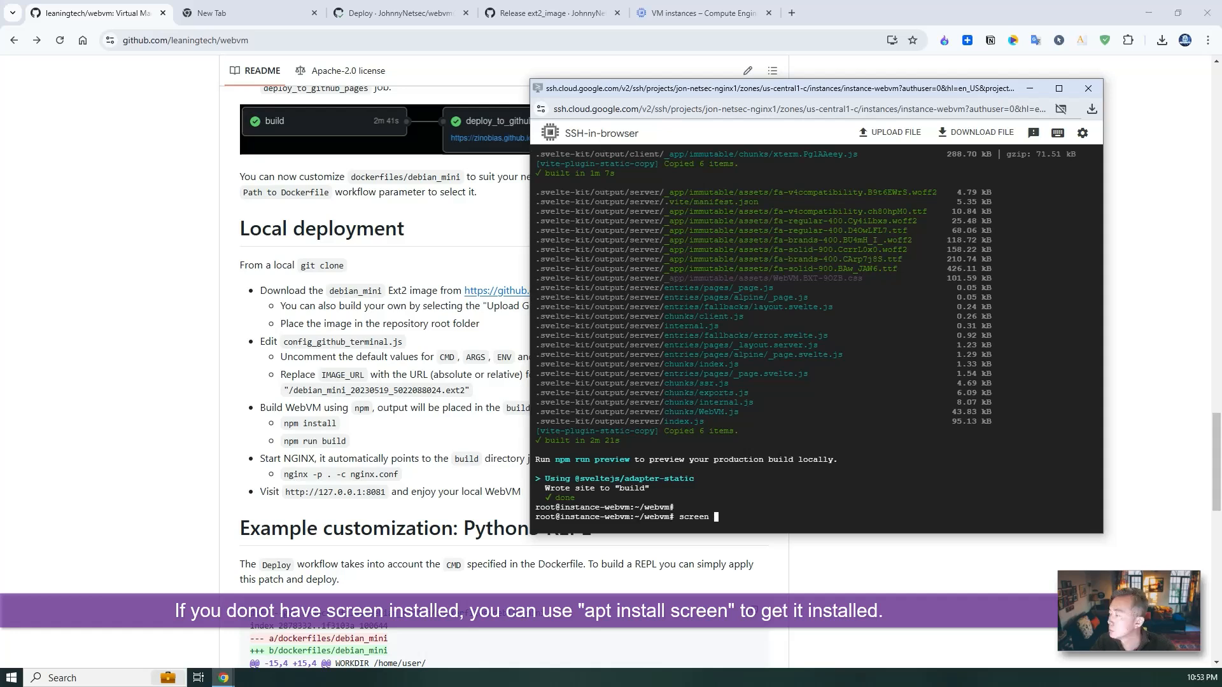
{"action": "mouse_move", "coordinate": [88, 433]}
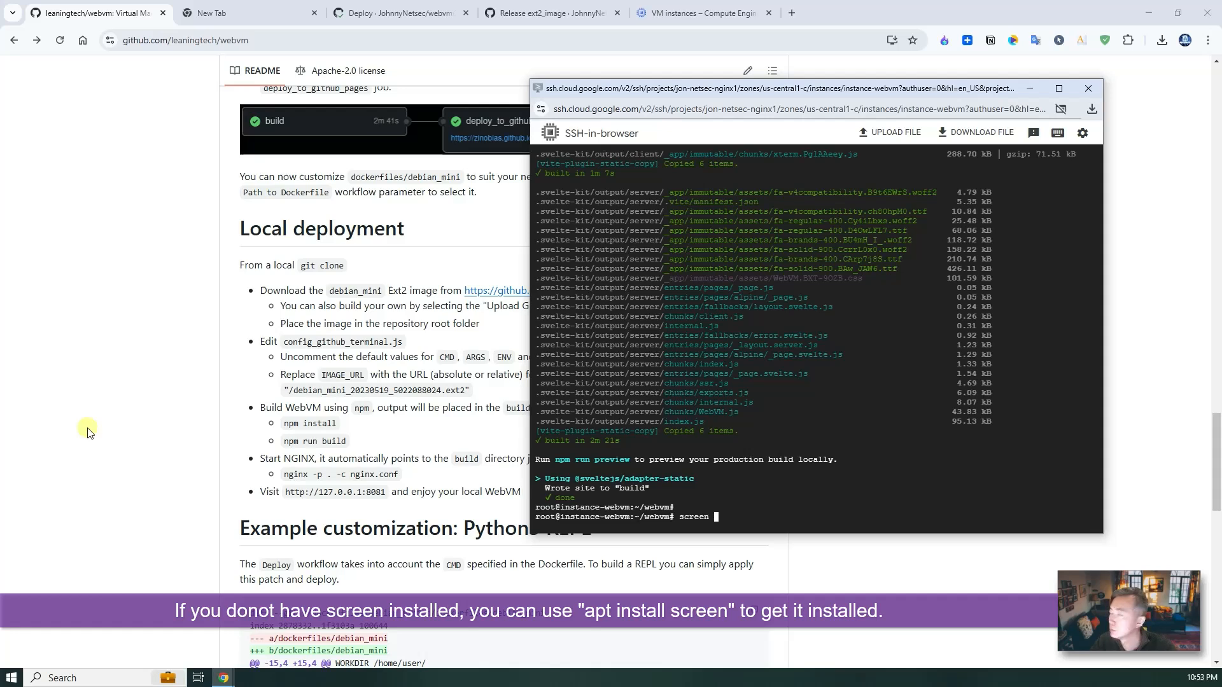
{"action": "type", "text": "-"}
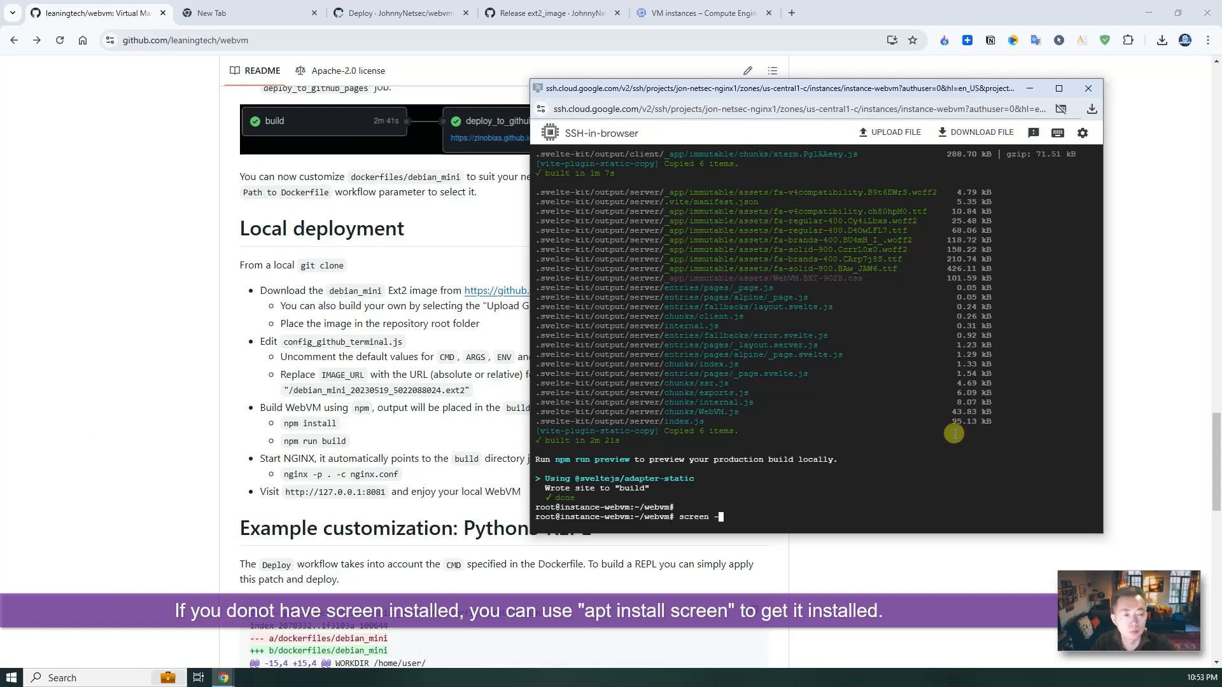
{"action": "type", "text": "S"}
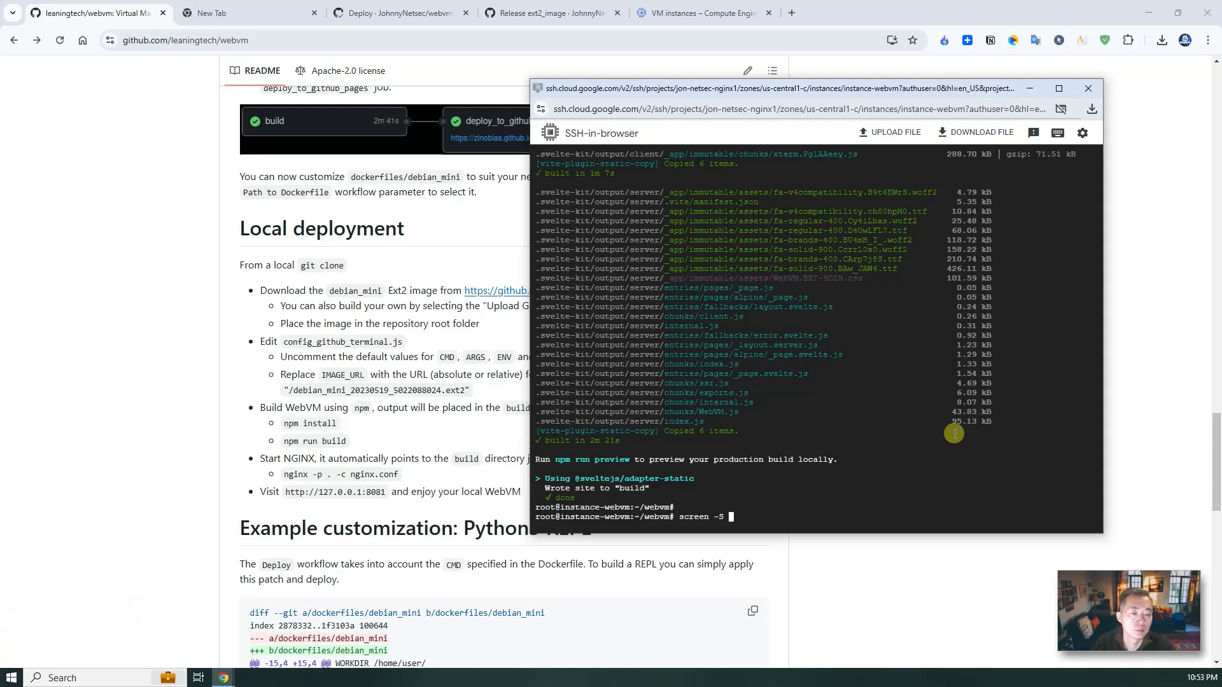
{"action": "key", "text": "Return"}
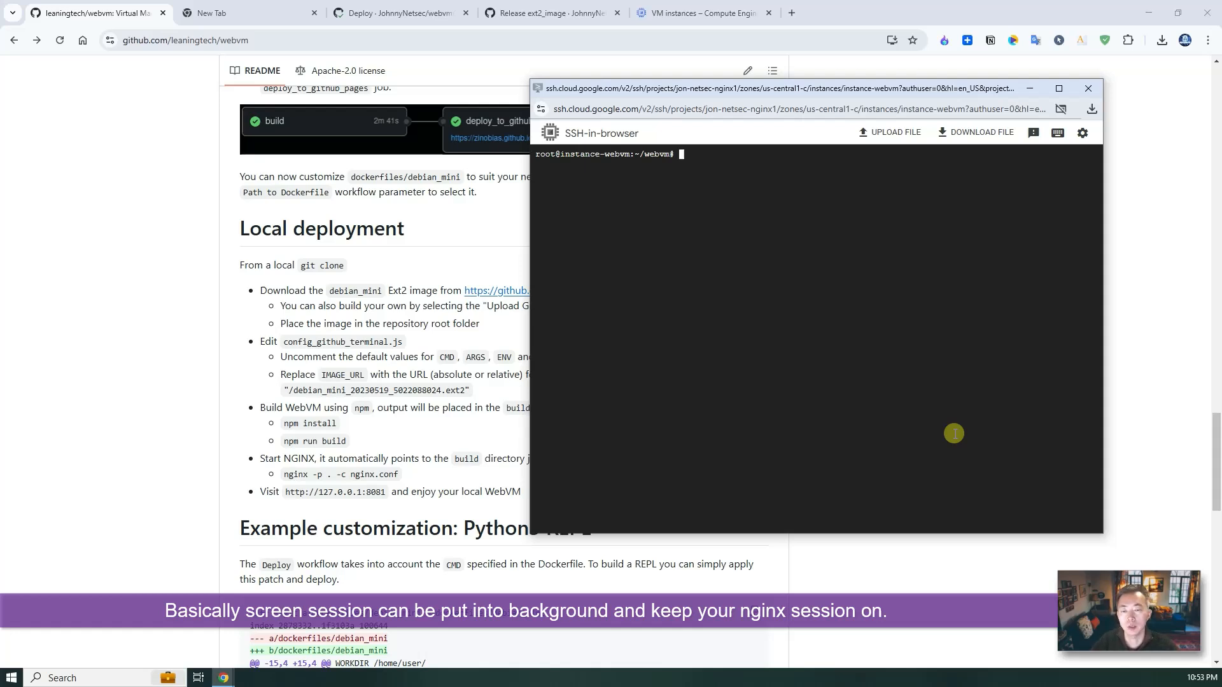
{"action": "type", "text": "ng"}
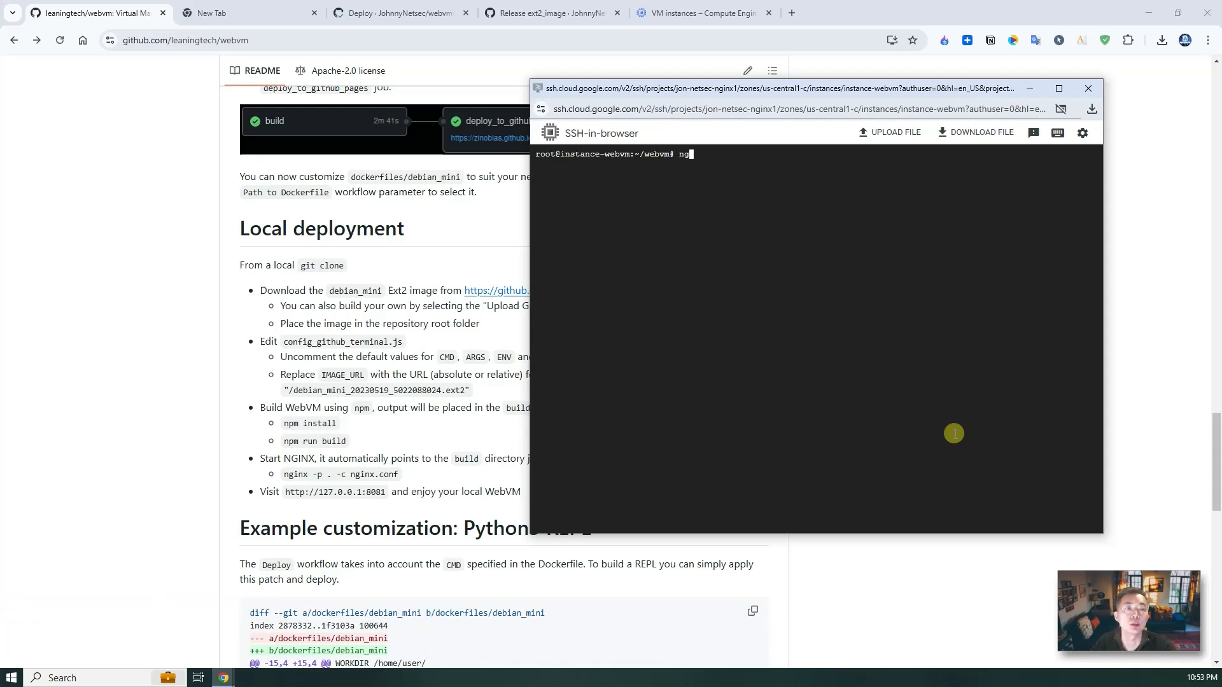
{"action": "type", "text": "inx -p . -c nginx.conf"}
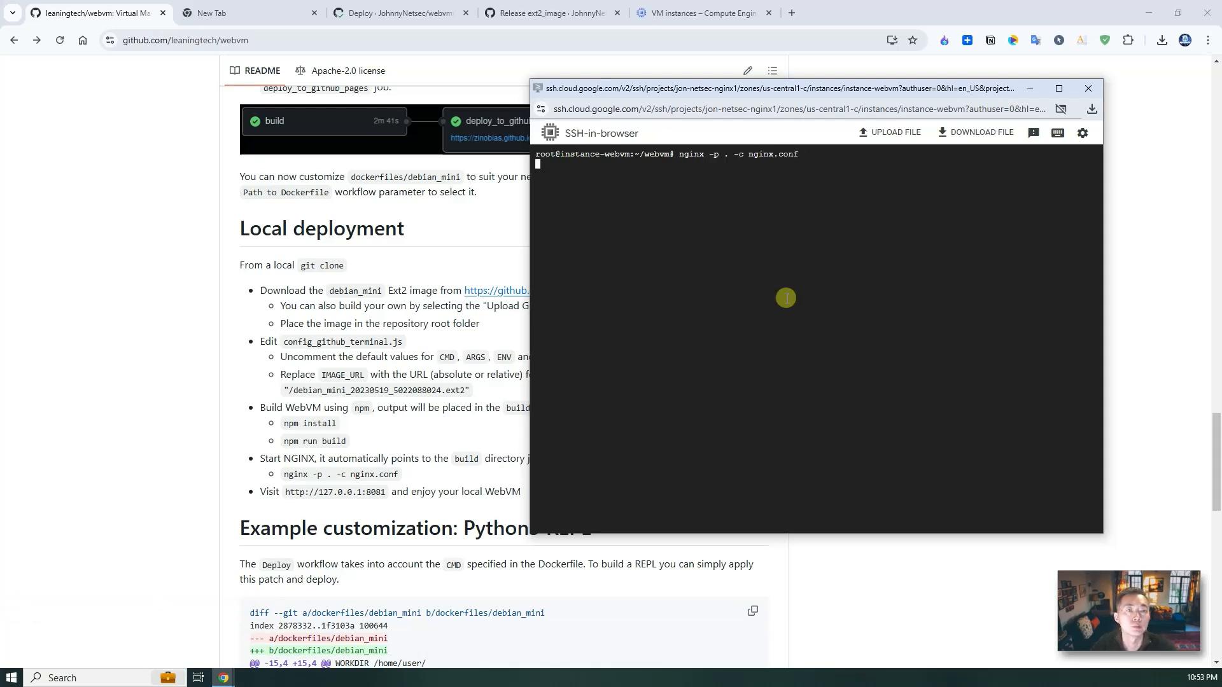
{"action": "mouse_move", "coordinate": [723, 228]}
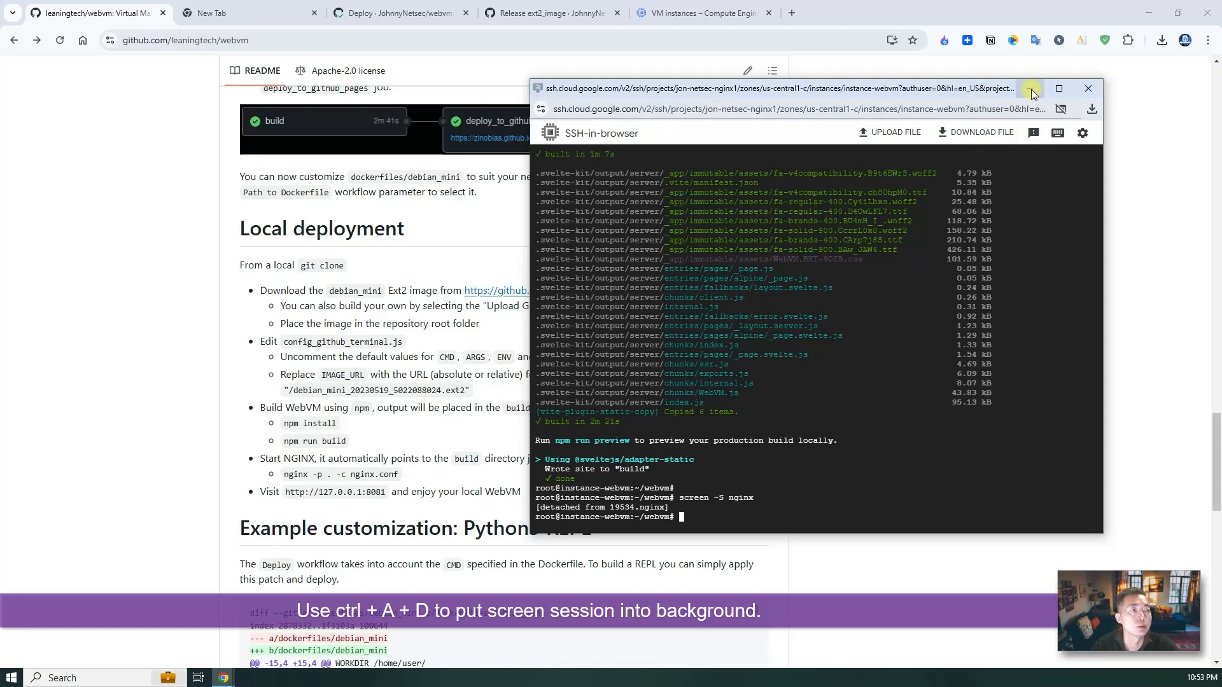
{"action": "left_click", "coordinate": [1089, 88]}
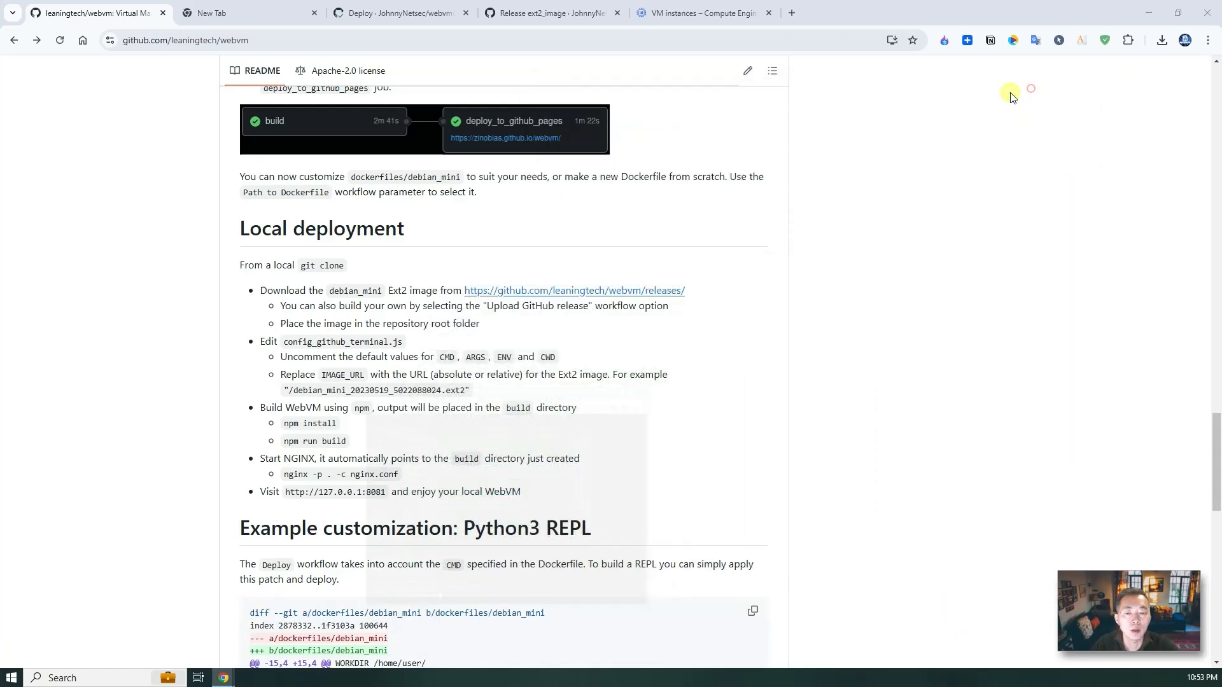
{"action": "mouse_move", "coordinate": [536, 69]}
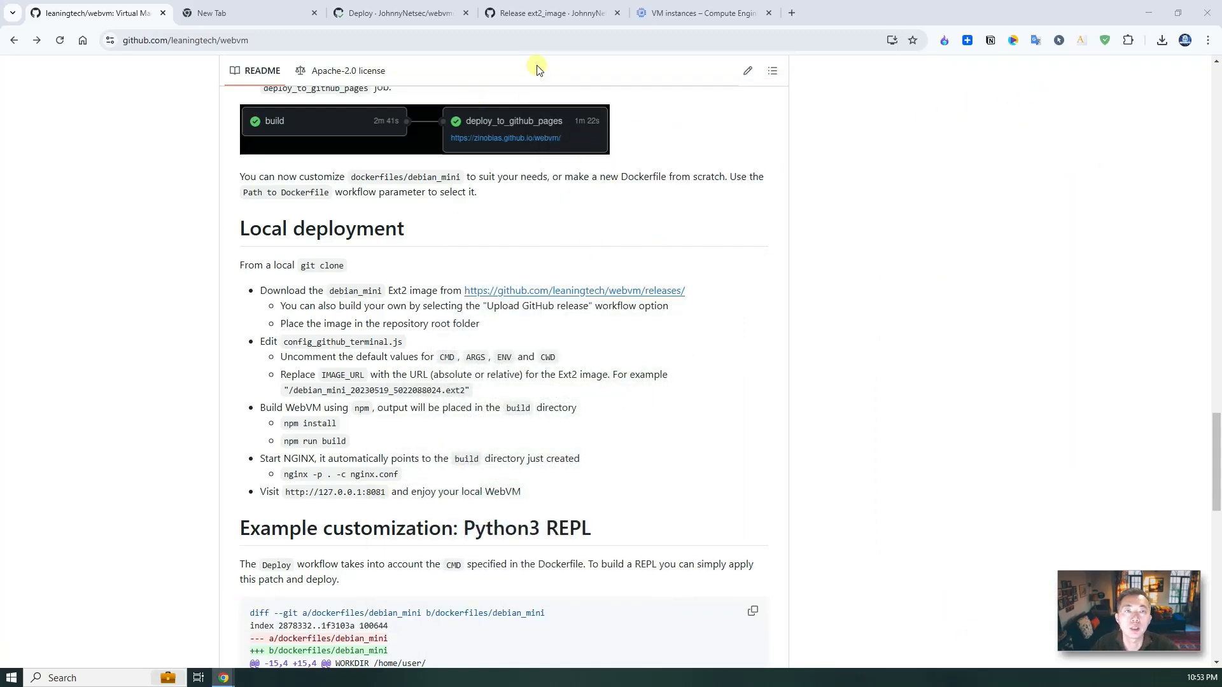
{"action": "left_click", "coordinate": [700, 13]}
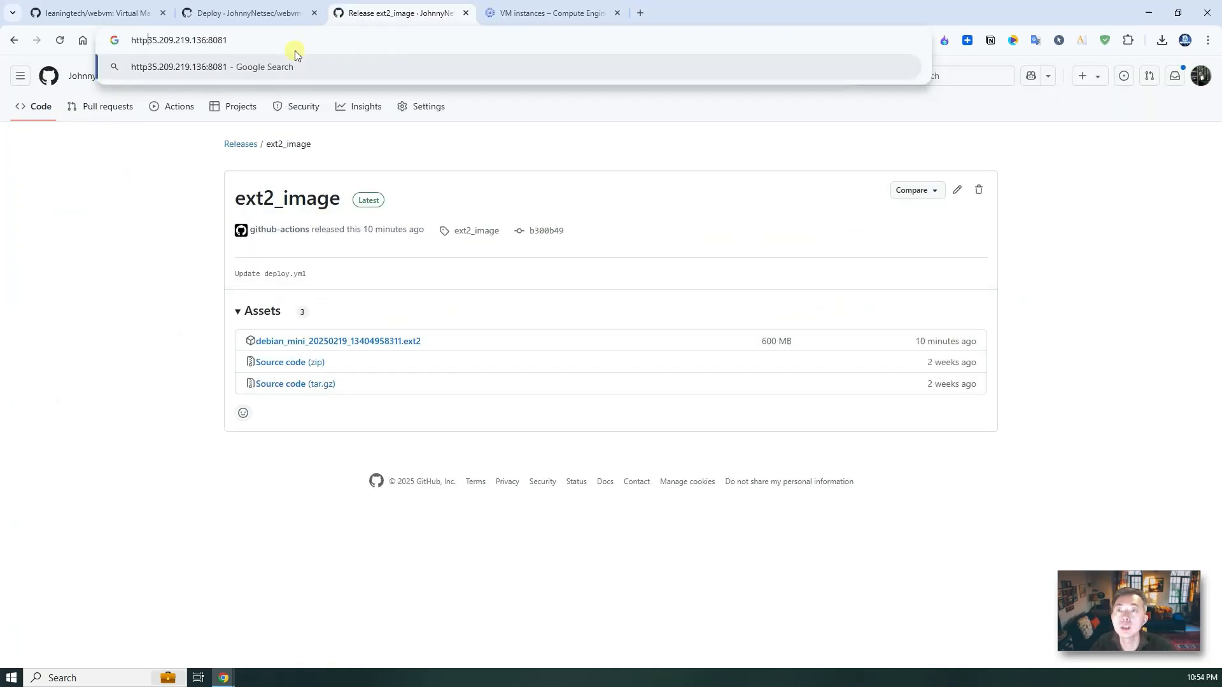
{"action": "key", "text": "Return"}
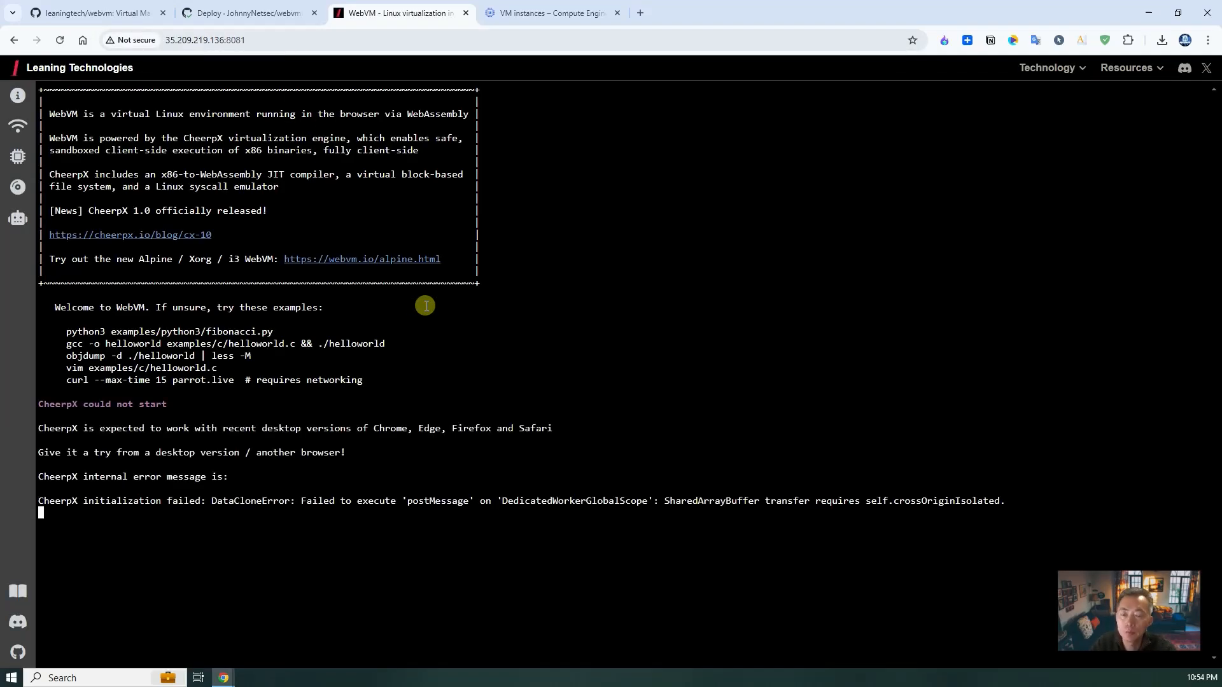
{"action": "mouse_move", "coordinate": [138, 526]}
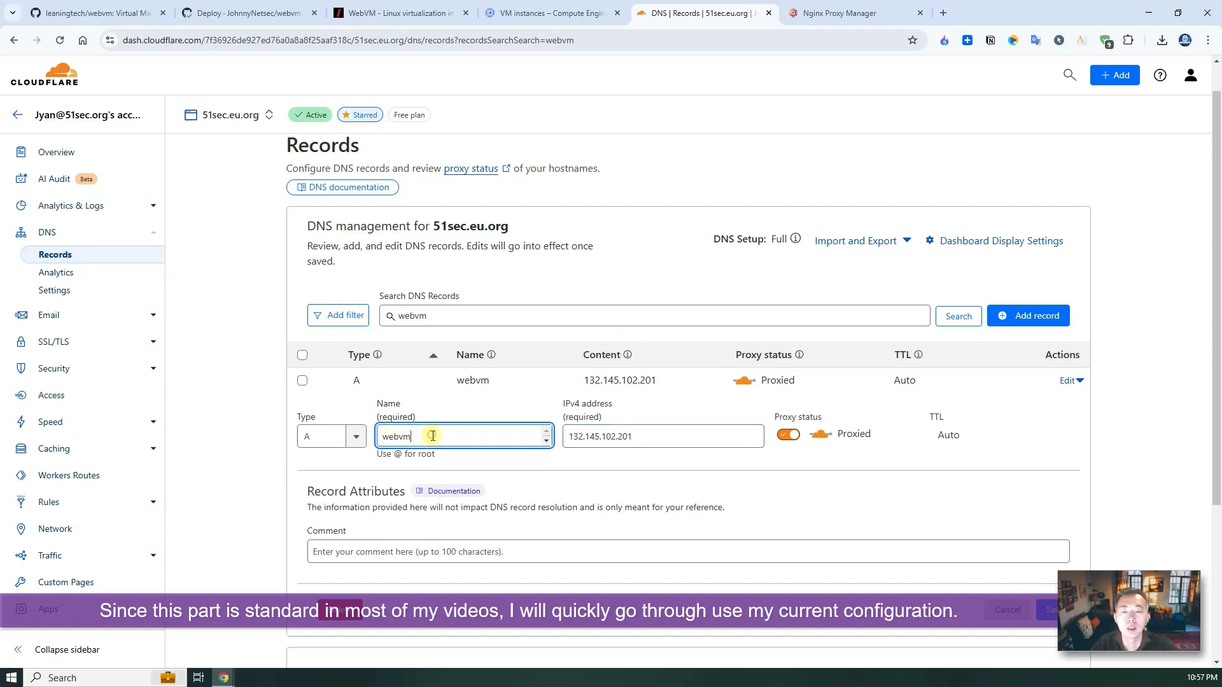
{"action": "triple_click", "coordinate": [421, 436]}
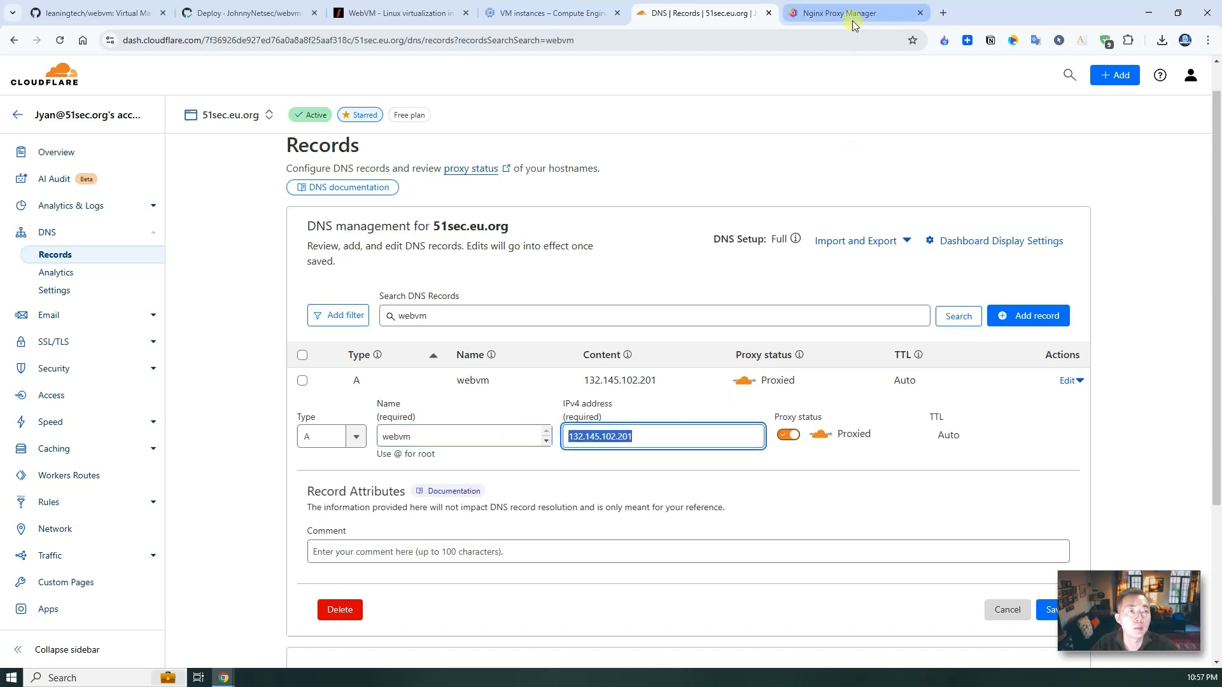
{"action": "mouse_move", "coordinate": [631, 173]}
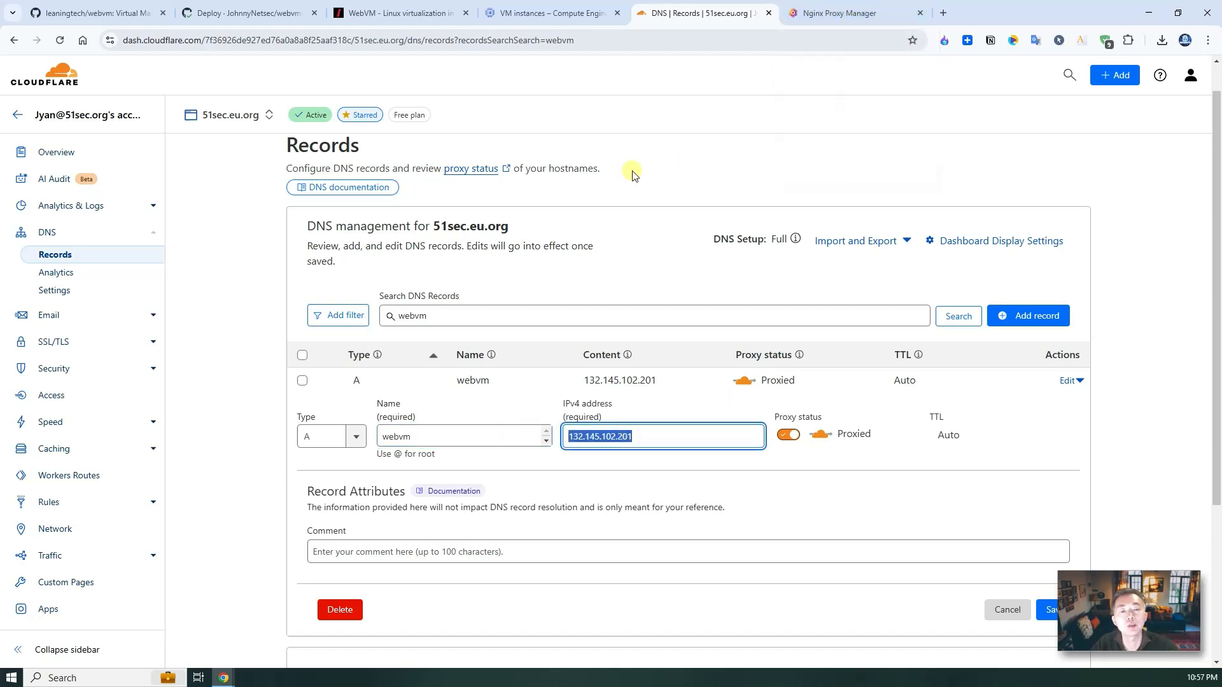
{"action": "left_click", "coordinate": [852, 13]}
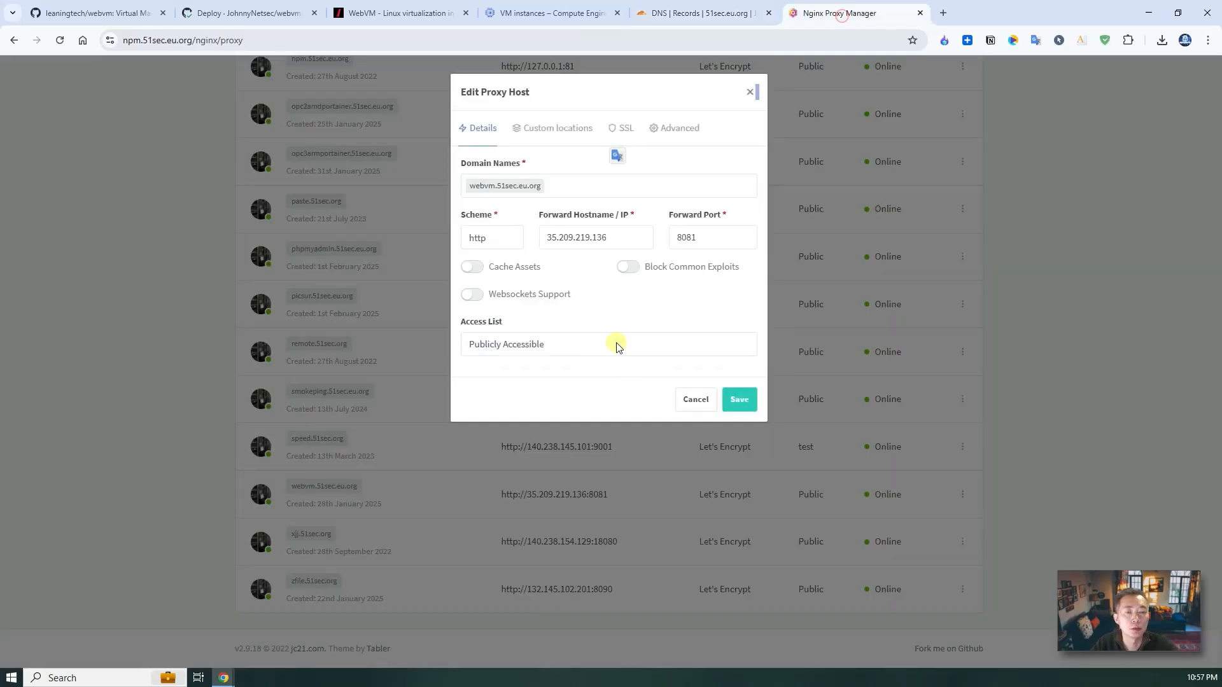
{"action": "mouse_move", "coordinate": [504, 106]}
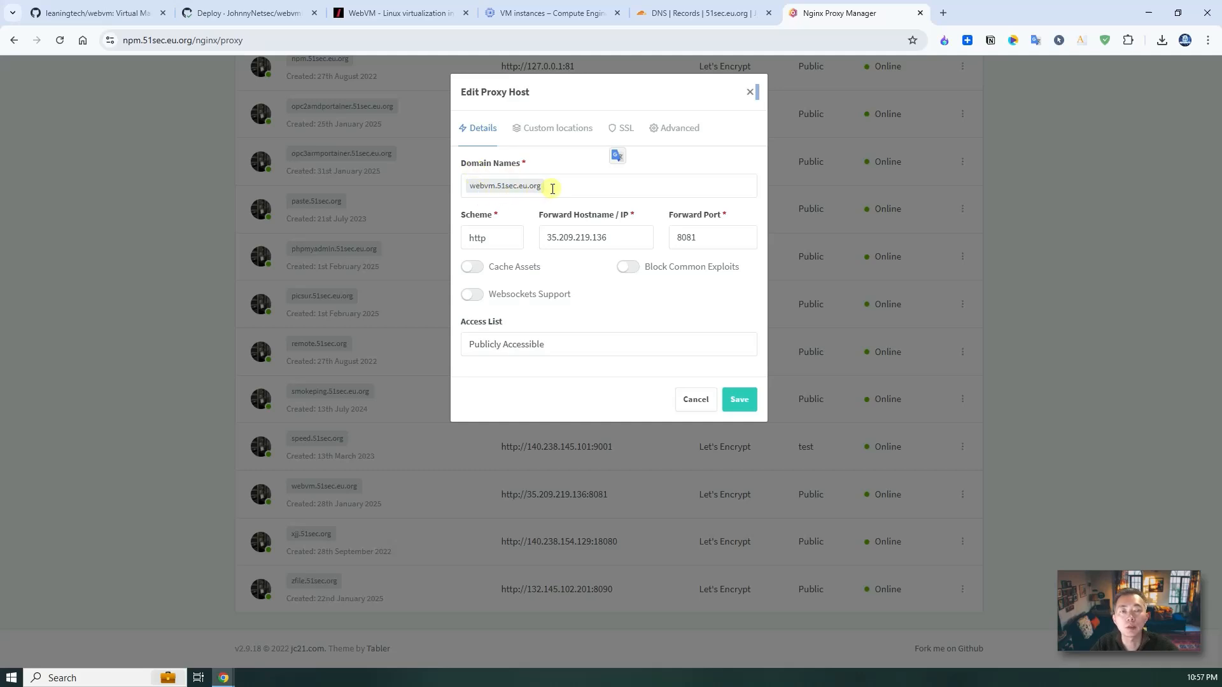
{"action": "left_click", "coordinate": [701, 13]}
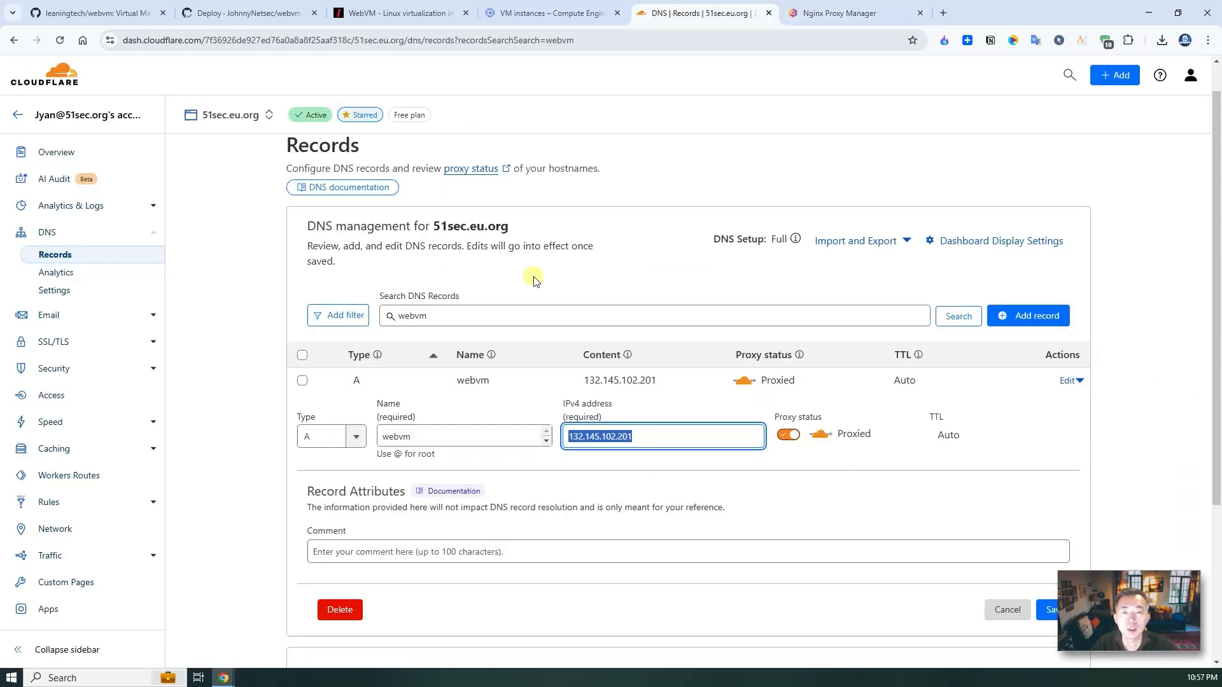
{"action": "left_click", "coordinate": [851, 13]}
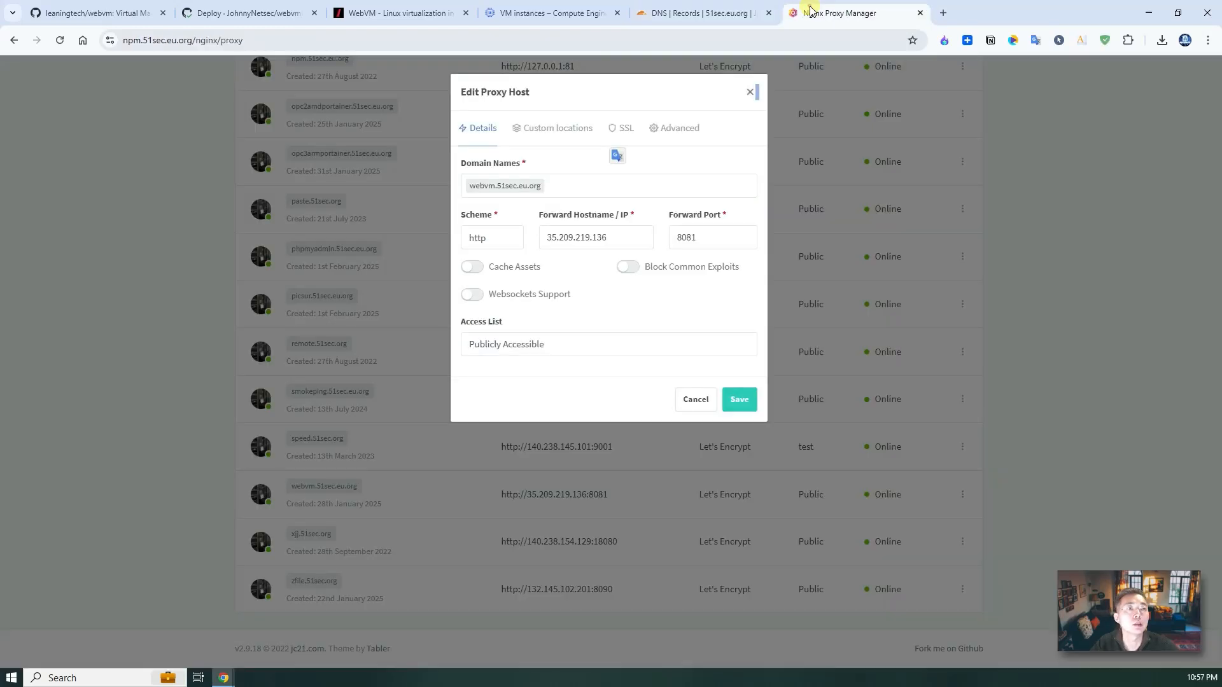
{"action": "triple_click", "coordinate": [595, 237]}
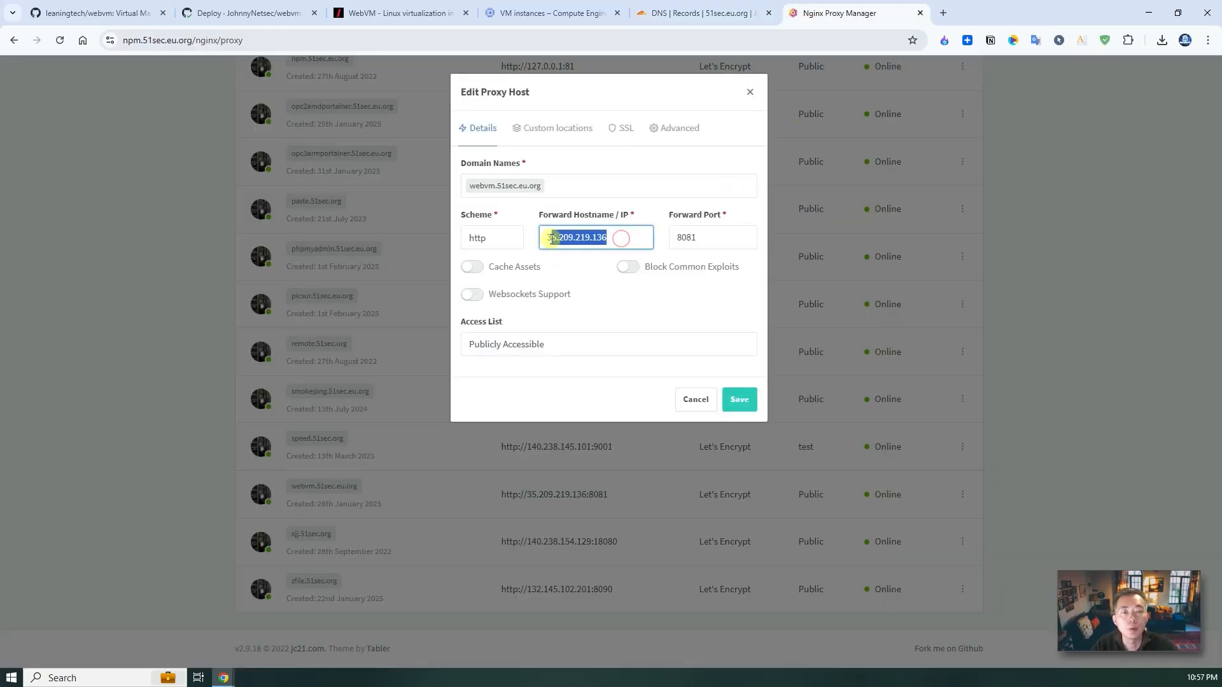
{"action": "left_click", "coordinate": [552, 13]}
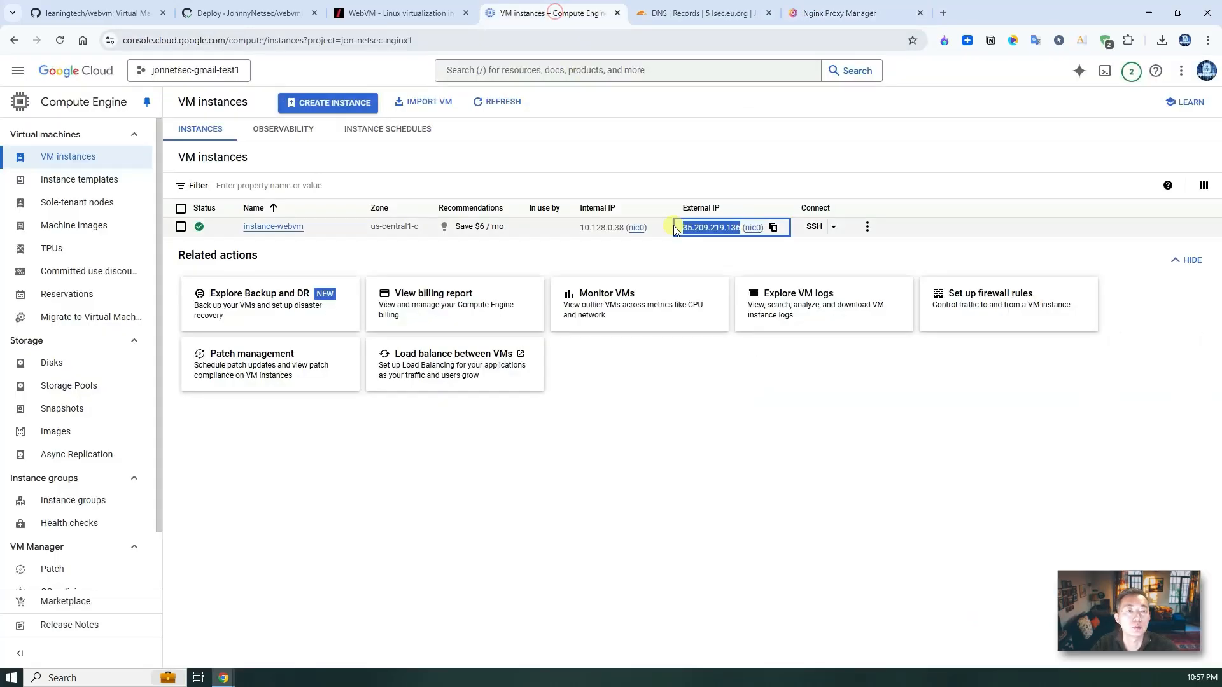
{"action": "left_click", "coordinate": [855, 13]}
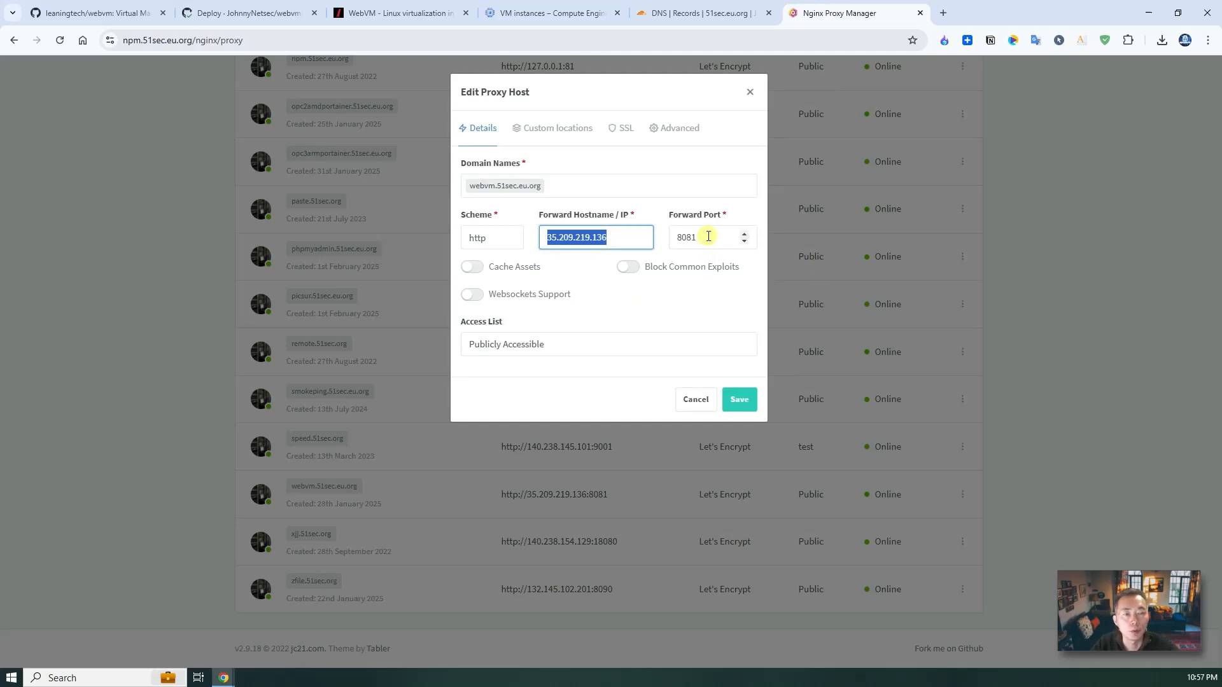
{"action": "left_click", "coordinate": [625, 128]}
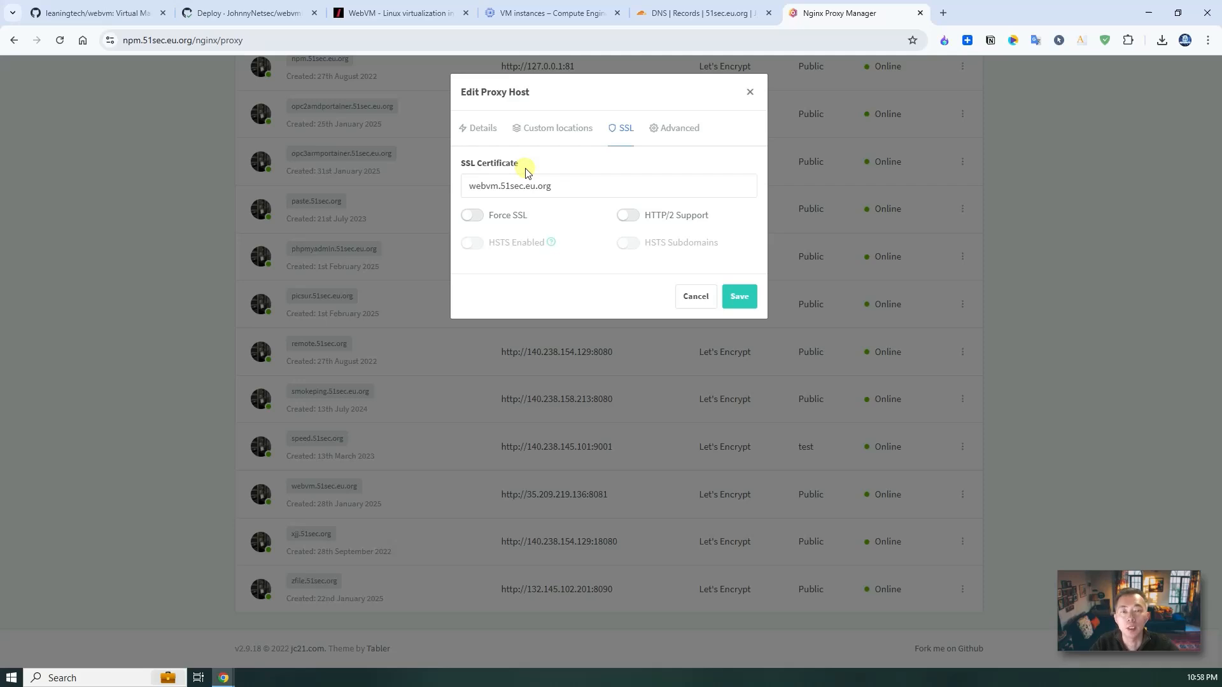
{"action": "mouse_move", "coordinate": [509, 116]}
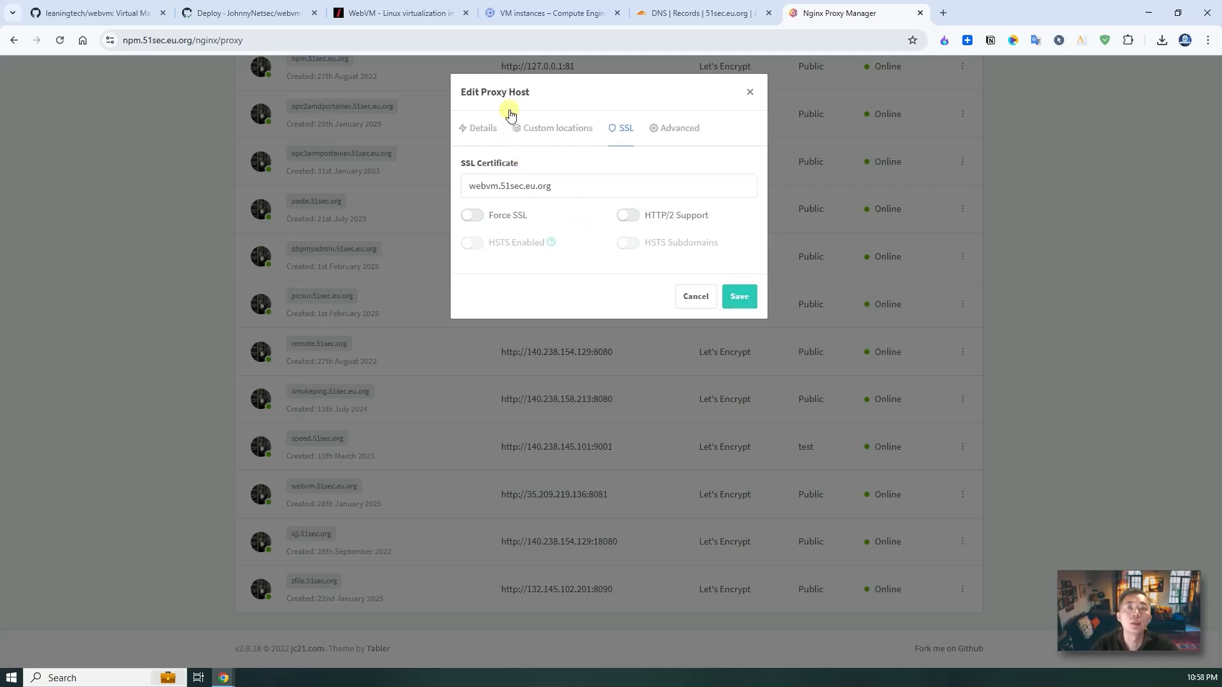
{"action": "left_click", "coordinate": [398, 13]}
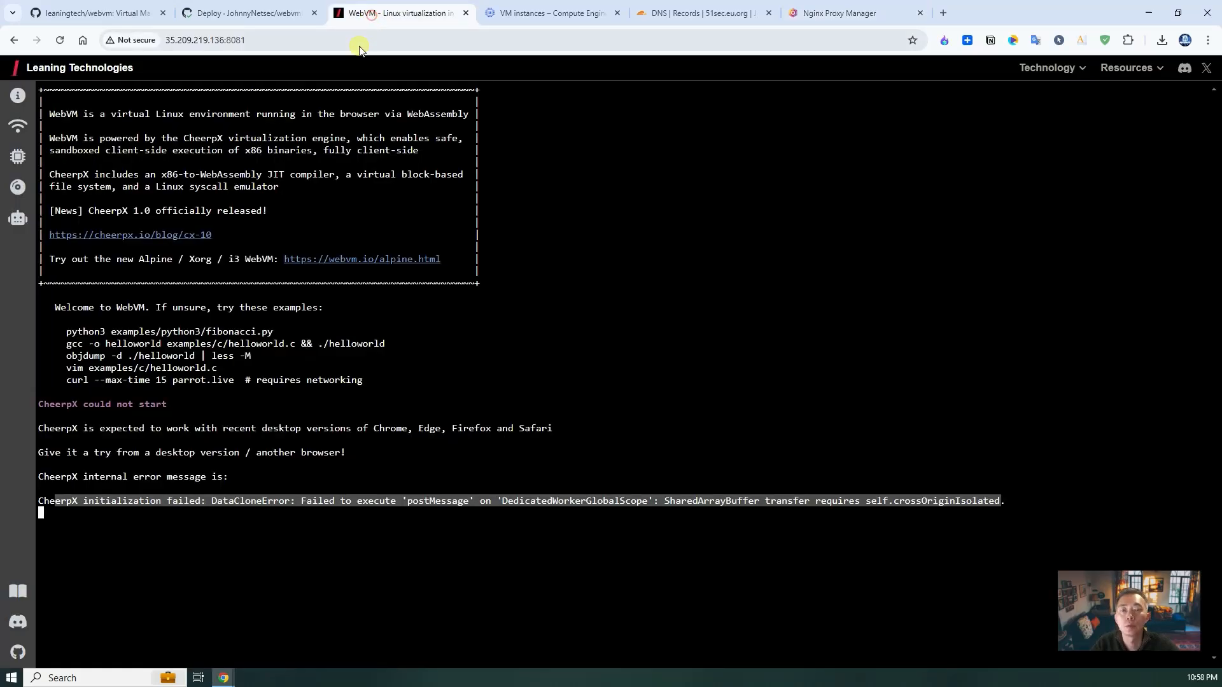
Load WebVM at webvm.51sec.eu.org and switch to a root shell with su
{"action": "left_click", "coordinate": [205, 39]}
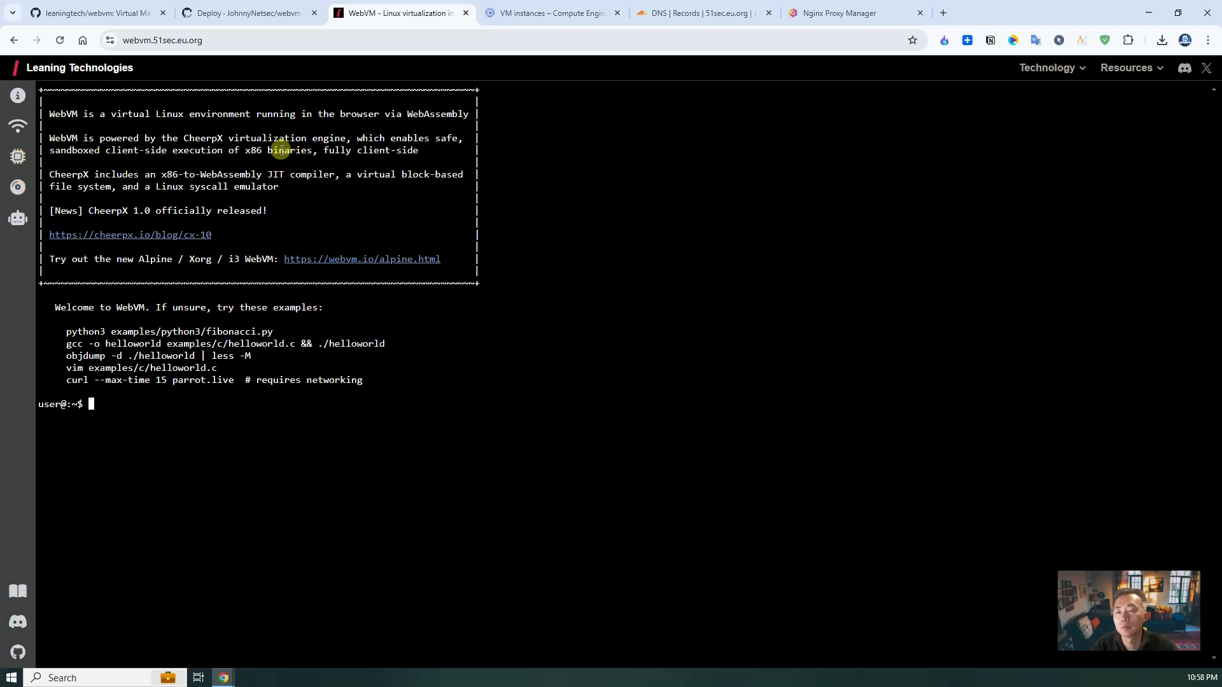
{"action": "key", "text": "Return"}
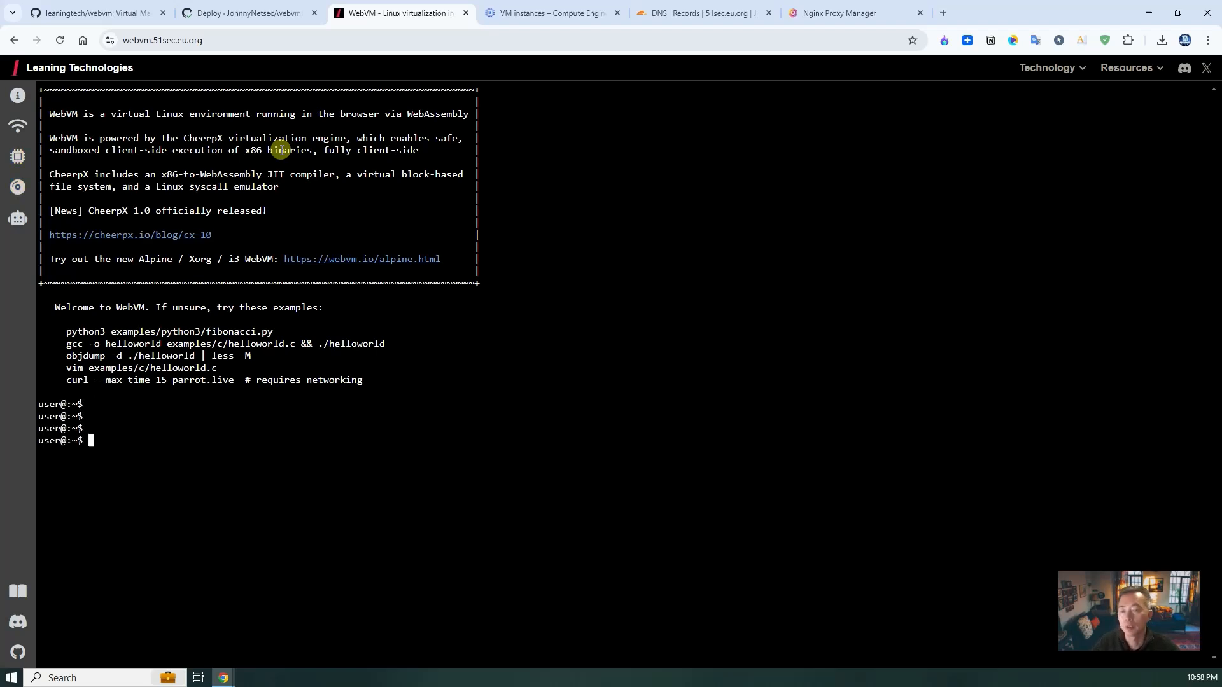
{"action": "type", "text": "su"}
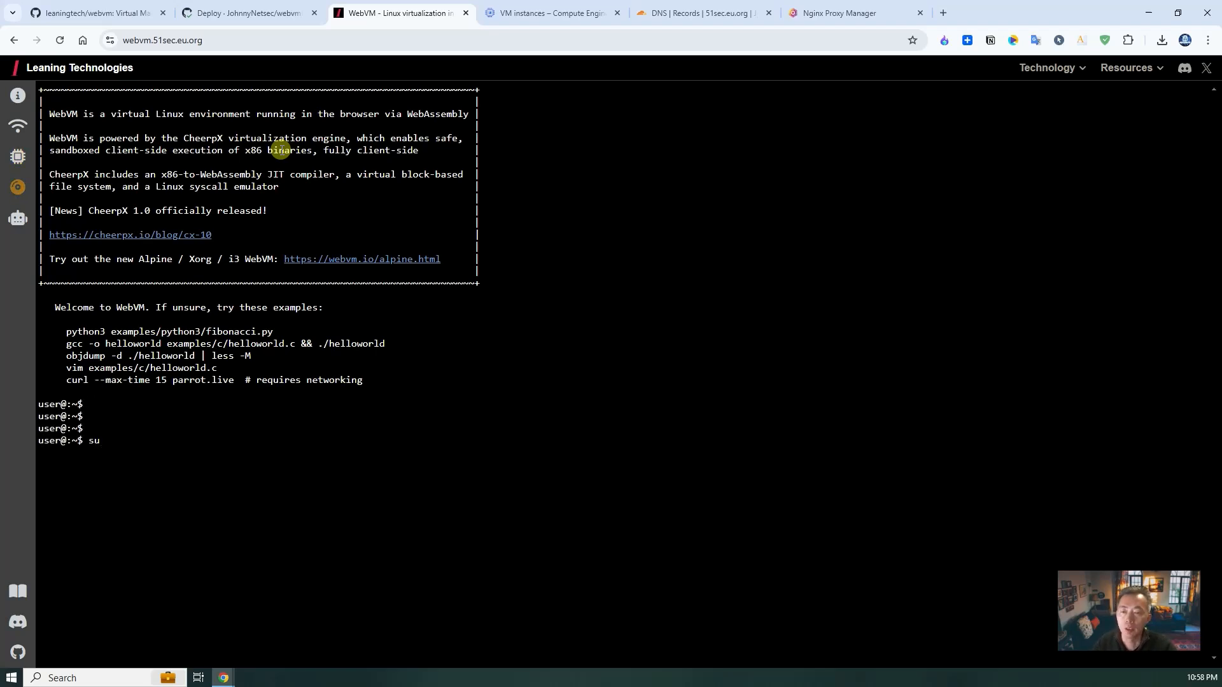
{"action": "key", "text": "Return"}
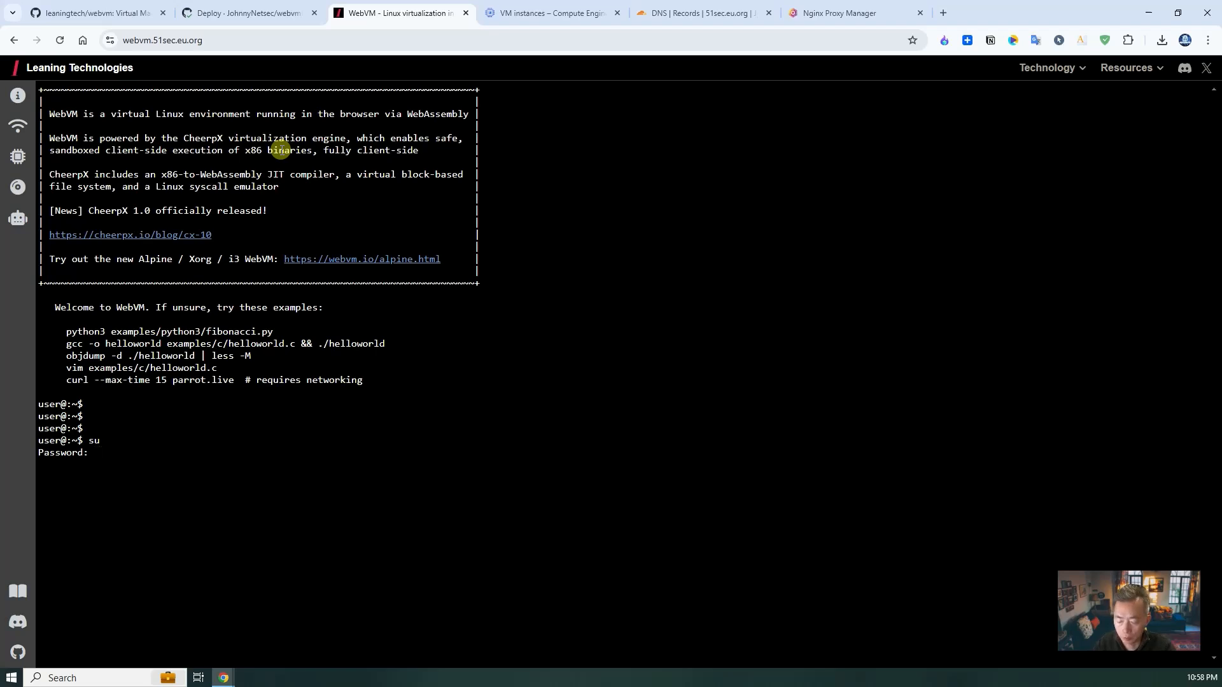
{"action": "key", "text": "Return"}
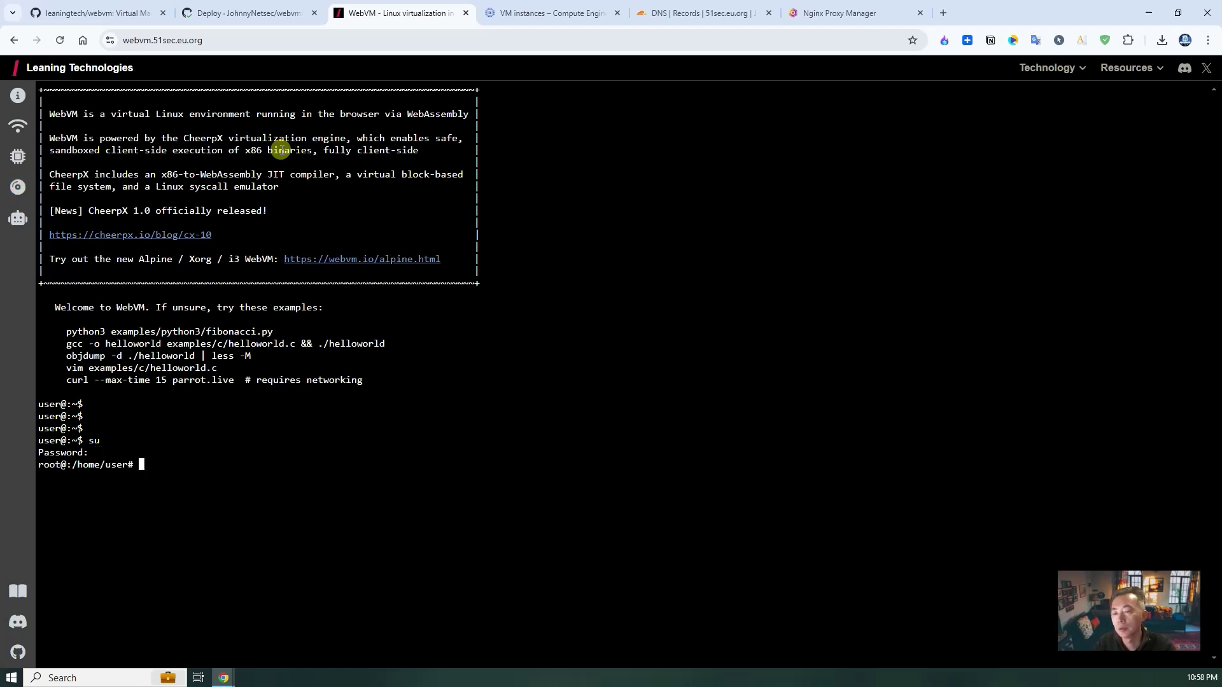
Glance at the WebVM readme page, then return to and focus the WebVM terminal
{"action": "left_click", "coordinate": [93, 13]}
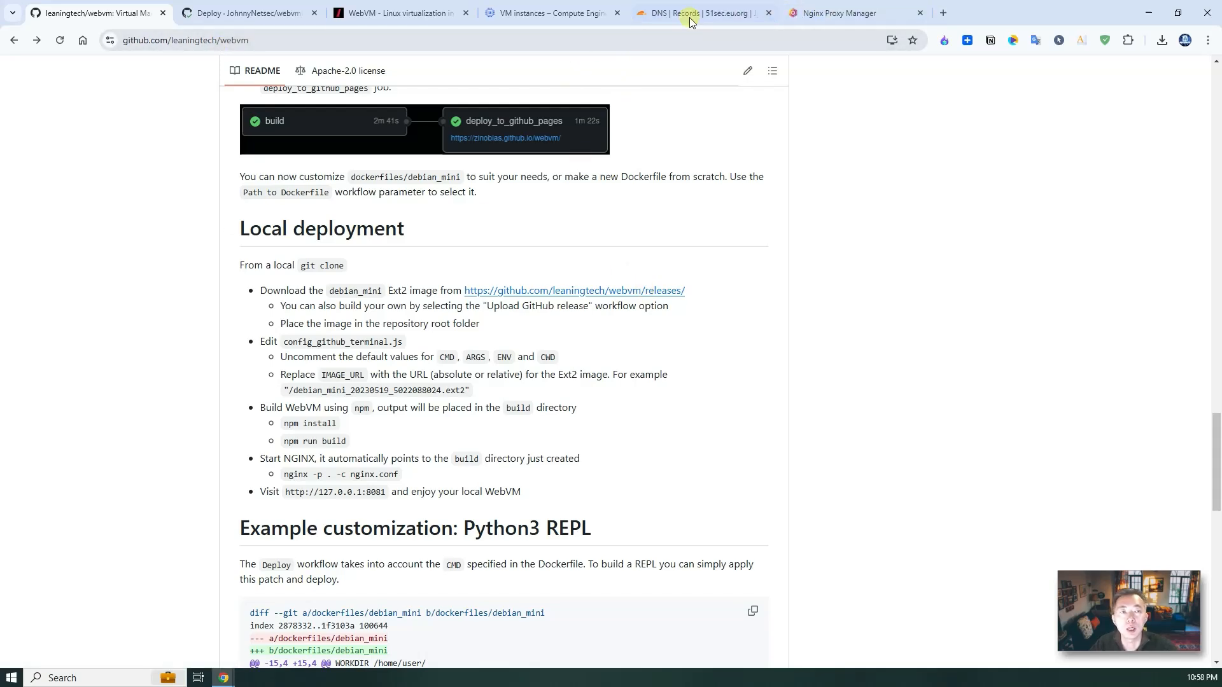
{"action": "left_click", "coordinate": [399, 13]}
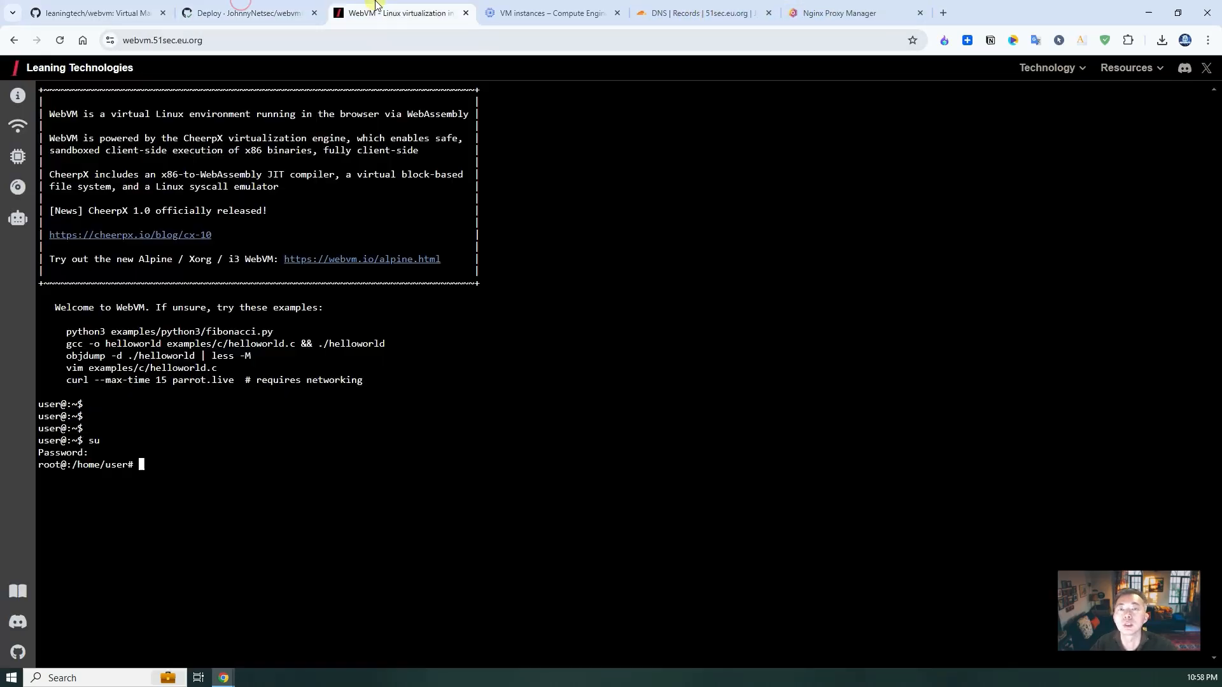
{"action": "mouse_move", "coordinate": [162, 467]}
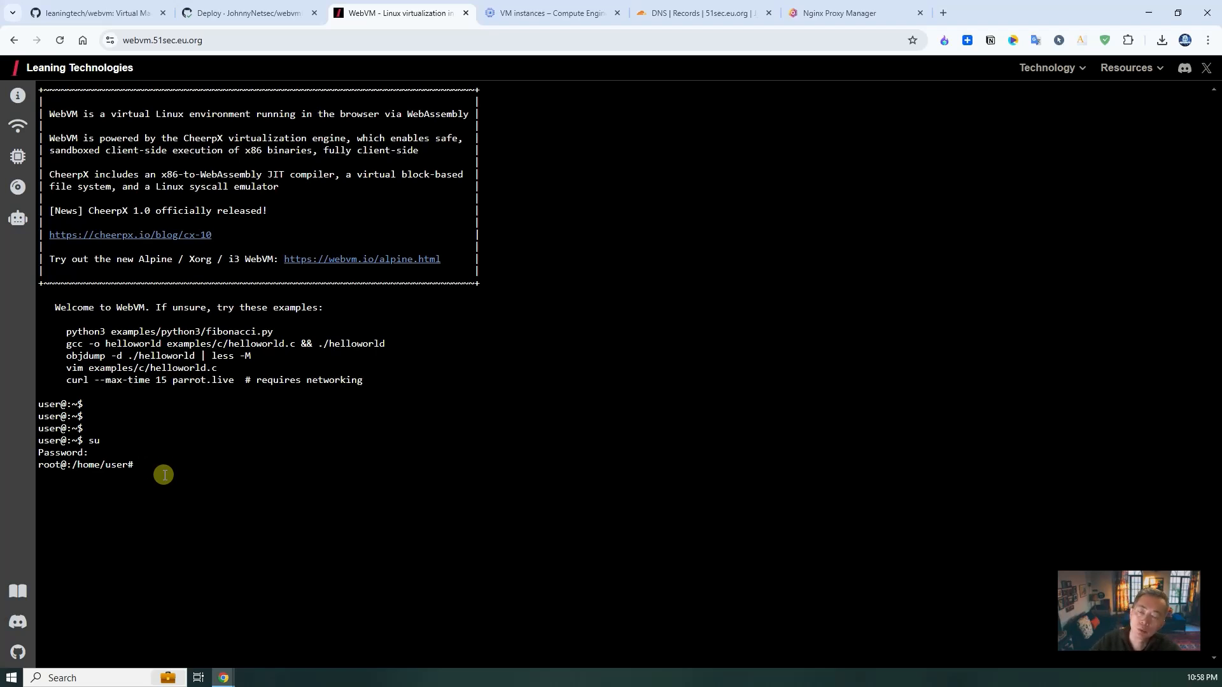
{"action": "left_click", "coordinate": [17, 126]}
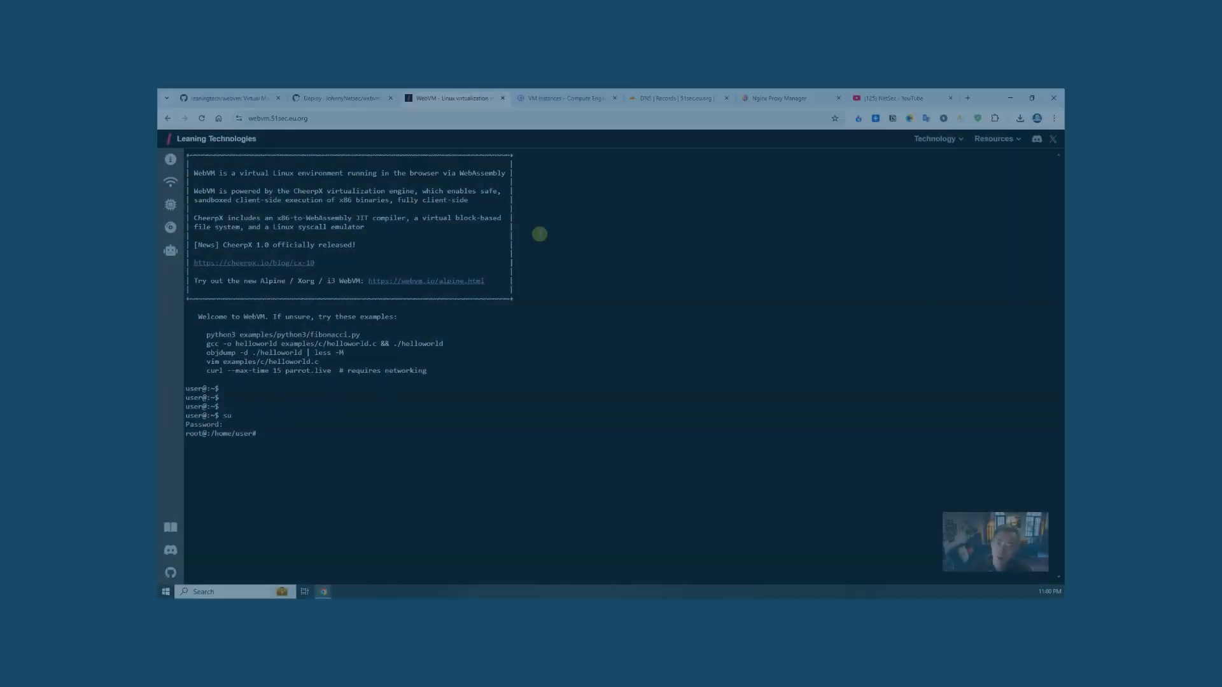
Start Connect to Tailscale from the Networking sidebar, then switch to the NetSec YouTube tab
{"action": "left_click", "coordinate": [1032, 98]}
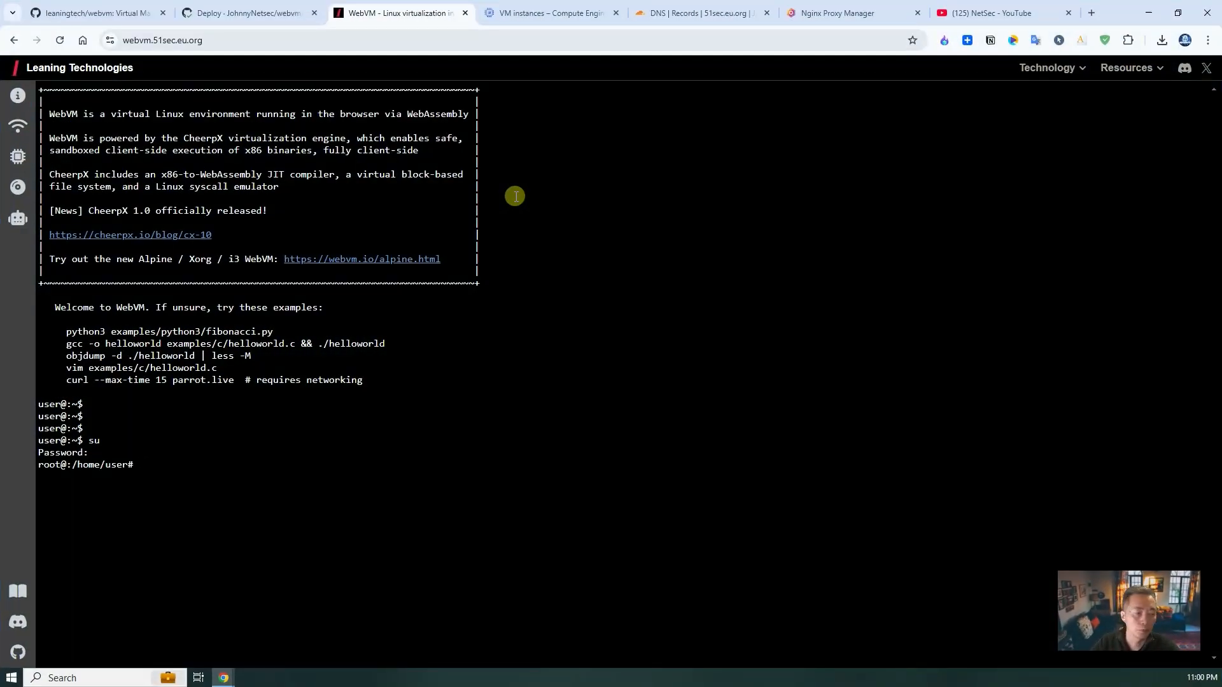
{"action": "left_click", "coordinate": [16, 126]}
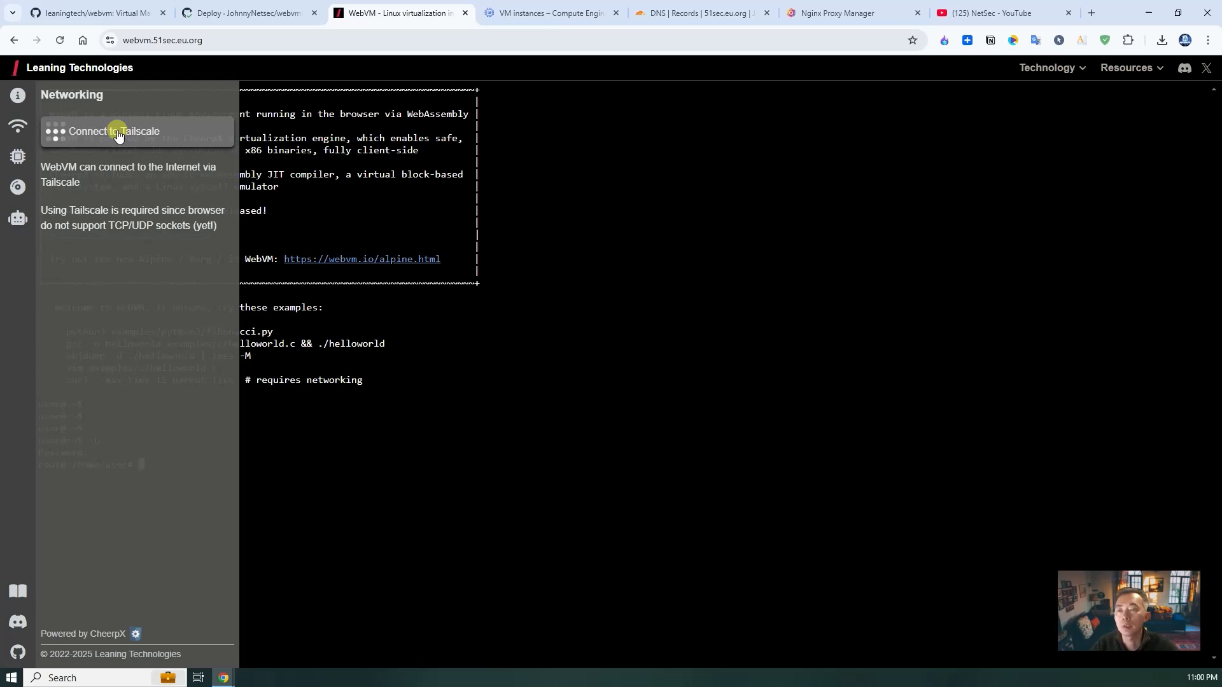
{"action": "left_click", "coordinate": [114, 132]}
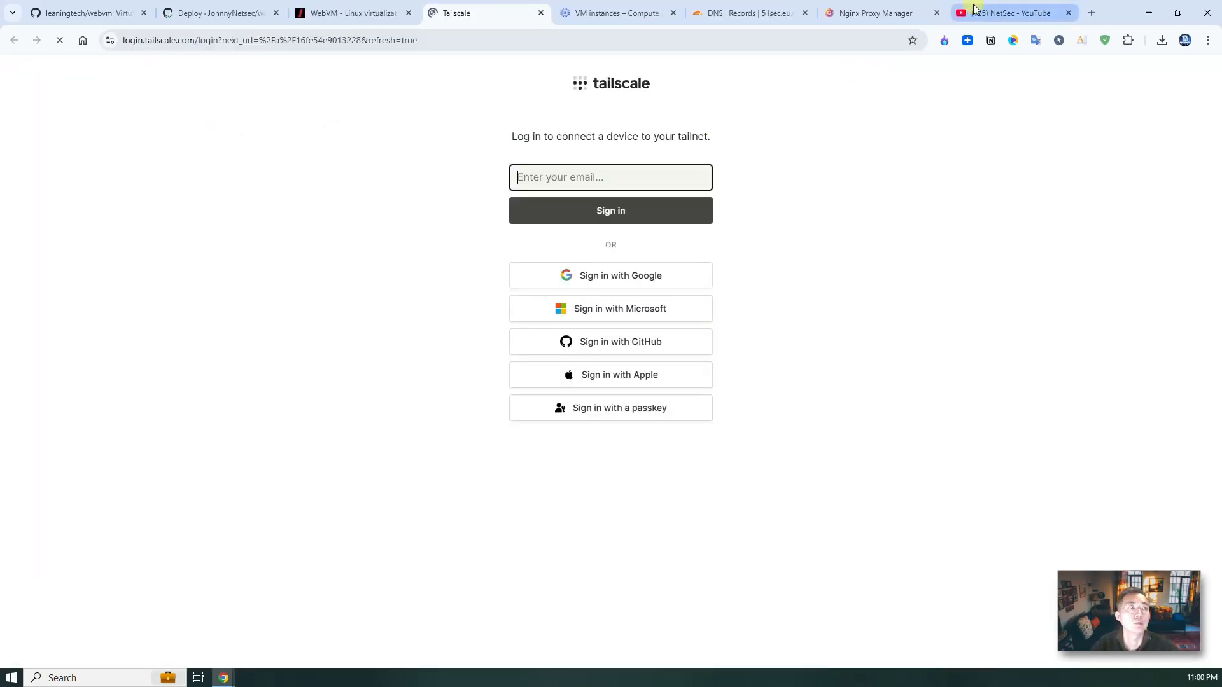
{"action": "left_click", "coordinate": [1009, 13]}
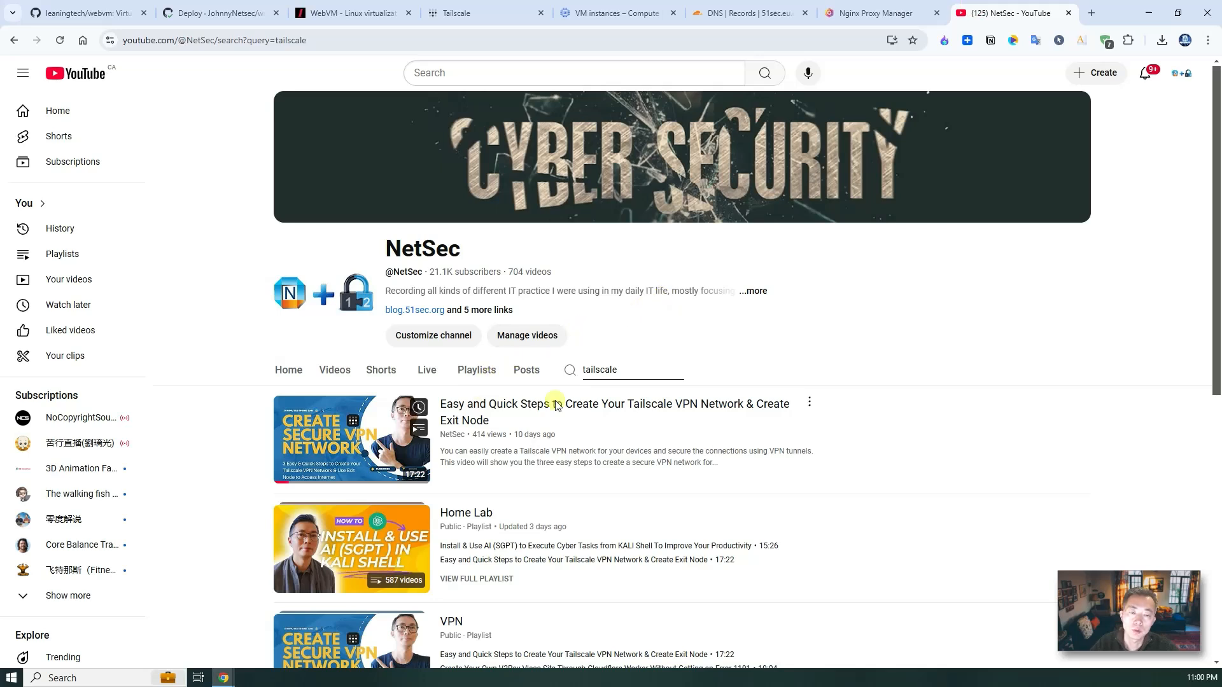
{"action": "mouse_move", "coordinate": [848, 421]}
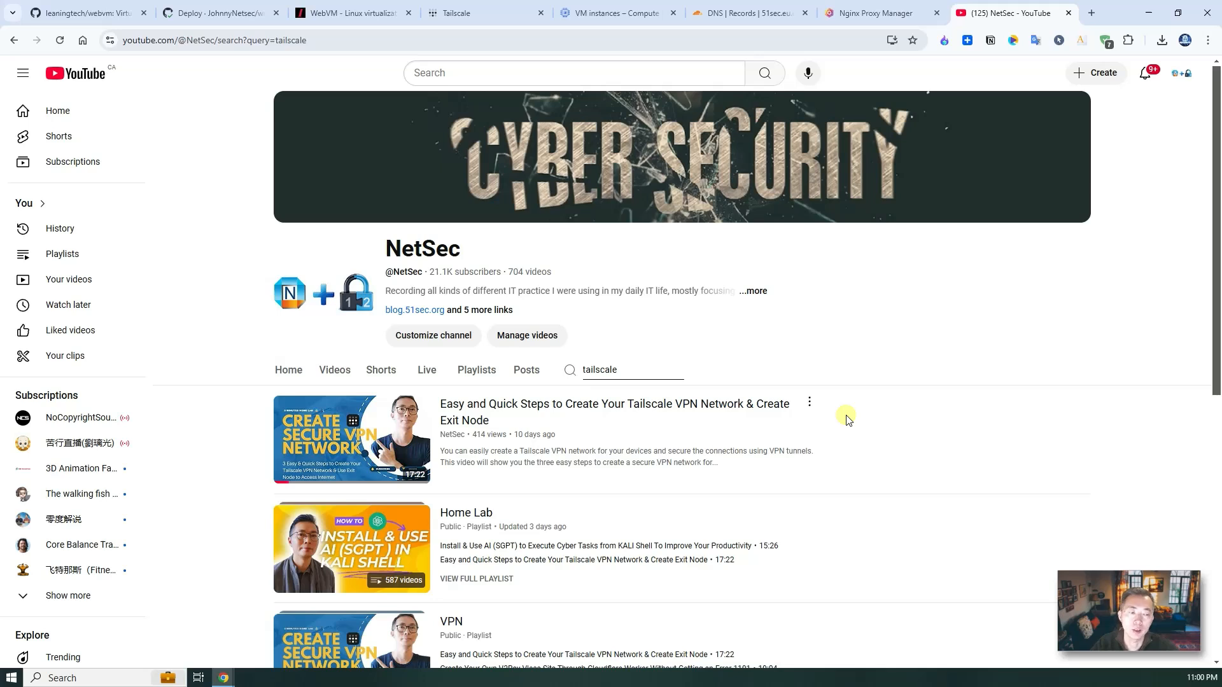
{"action": "mouse_move", "coordinate": [853, 421]}
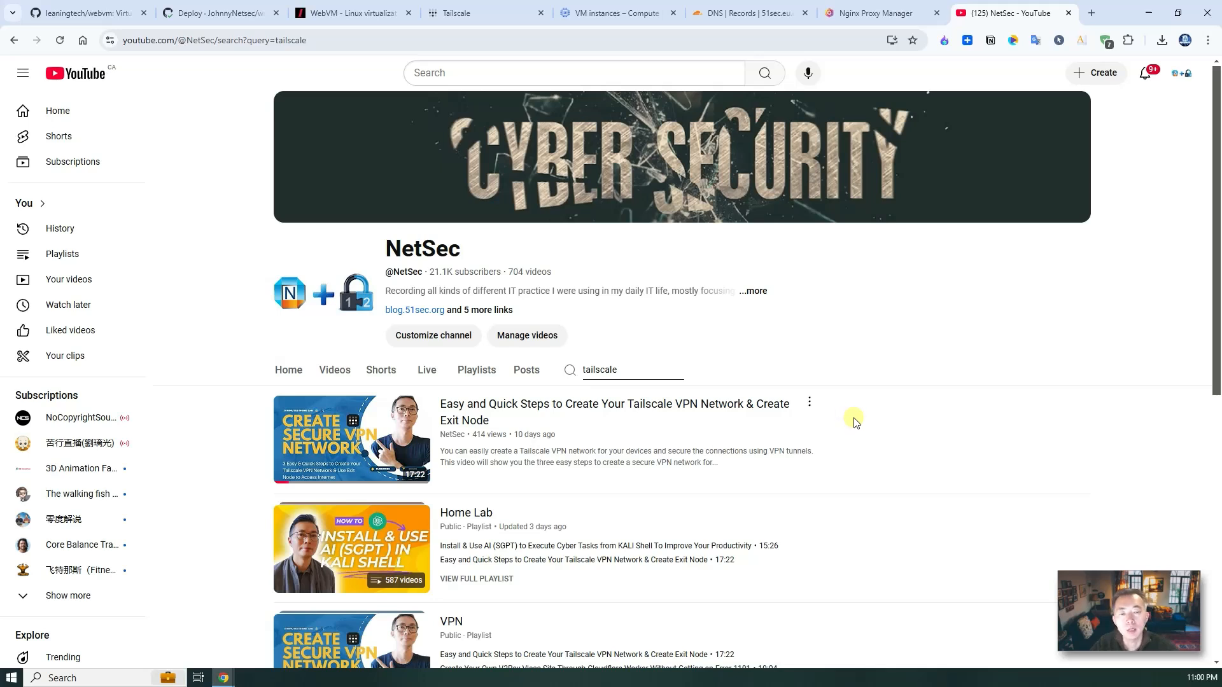
{"action": "mouse_move", "coordinate": [748, 419]}
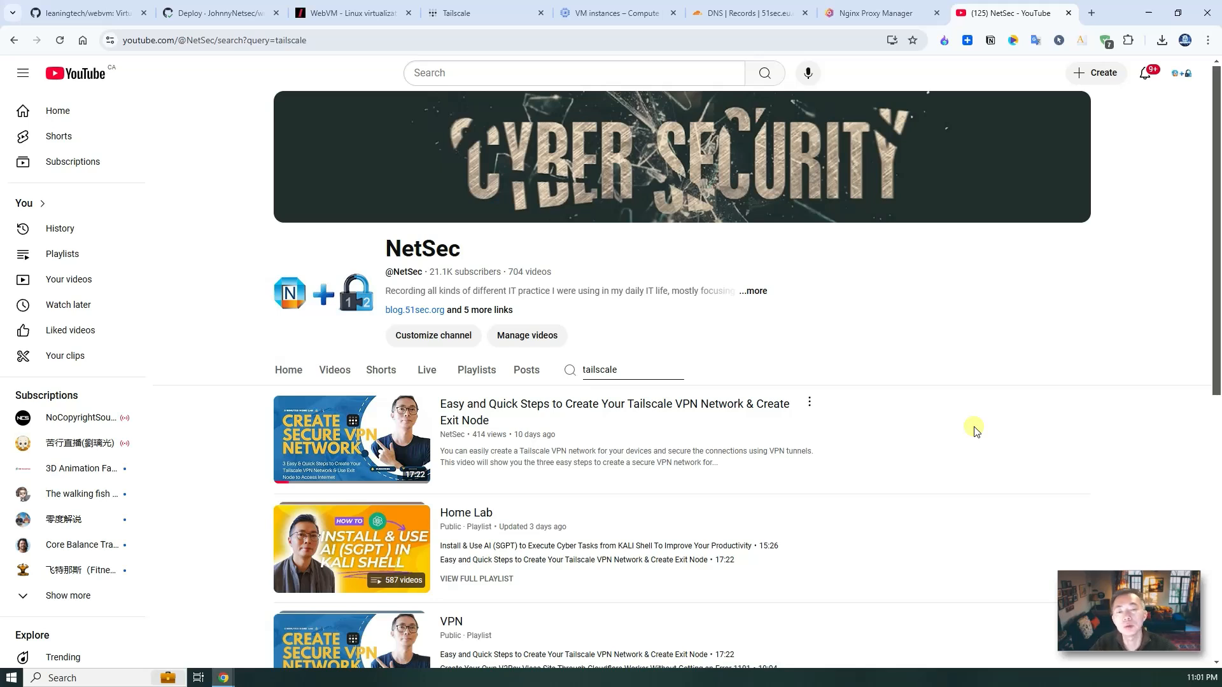
{"action": "mouse_move", "coordinate": [913, 435]}
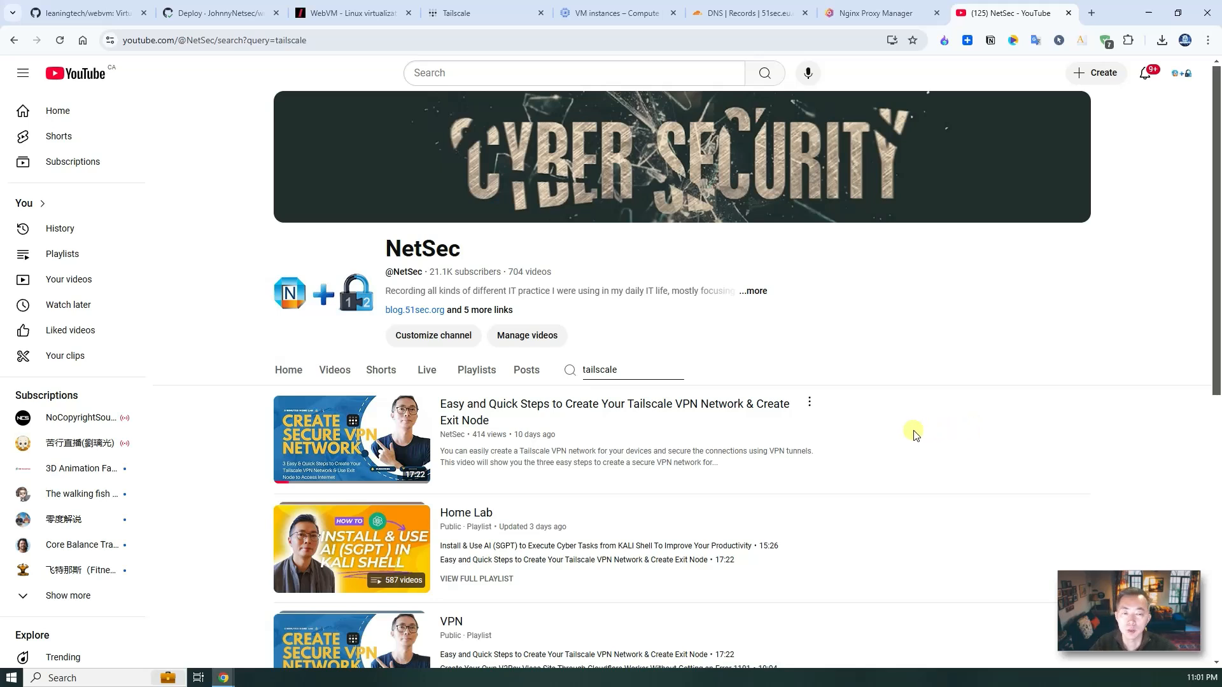
Return from the YouTube Tailscale results to the WebVM terminal tab
{"action": "left_click", "coordinate": [217, 13]}
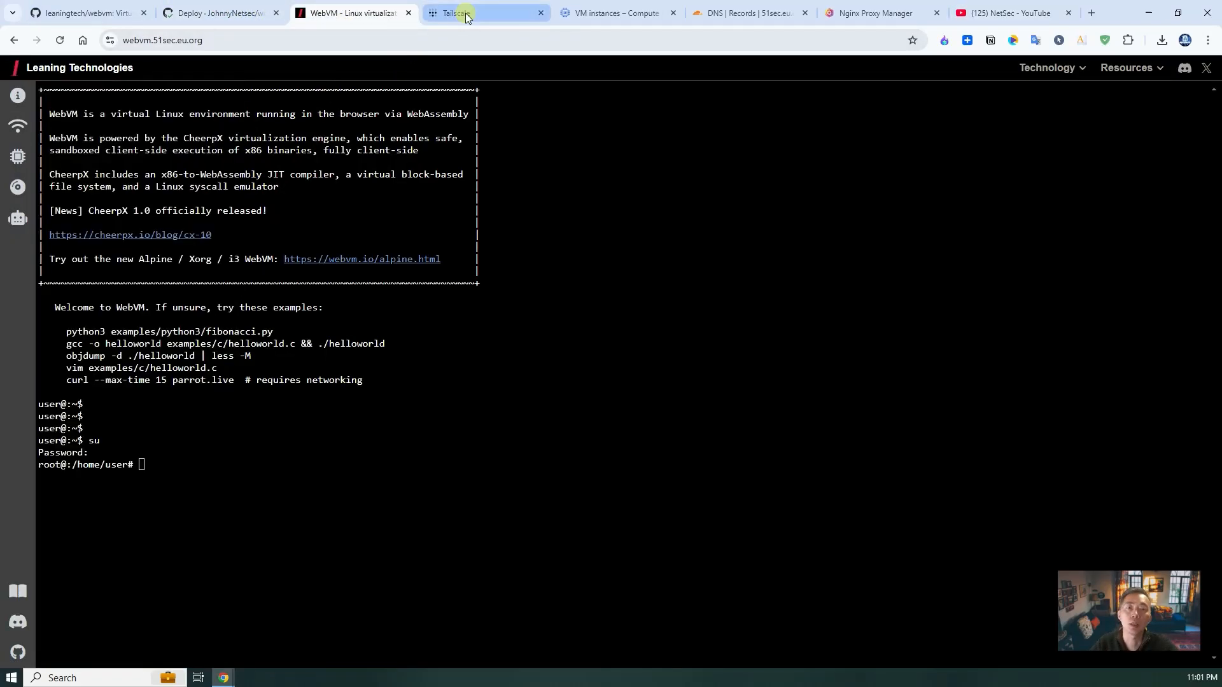
Sign in to Tailscale with the Google account and connect the WebVM device to the tailnet
{"action": "left_click", "coordinate": [452, 12]}
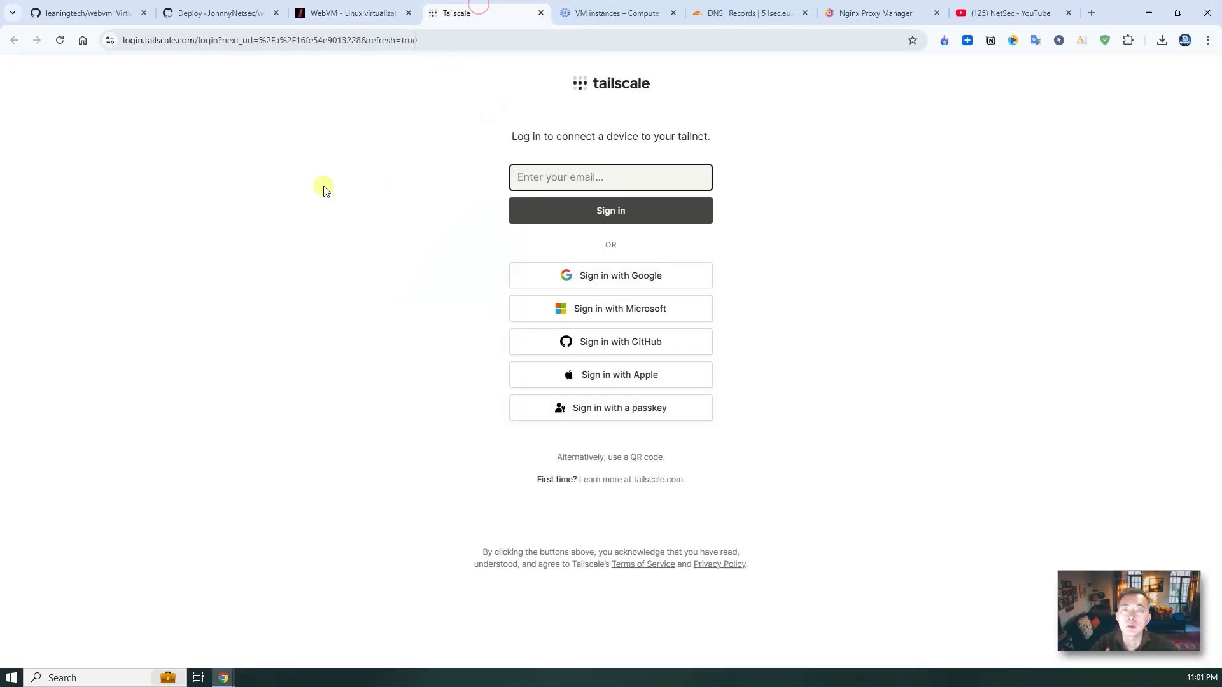
{"action": "mouse_move", "coordinate": [783, 286]}
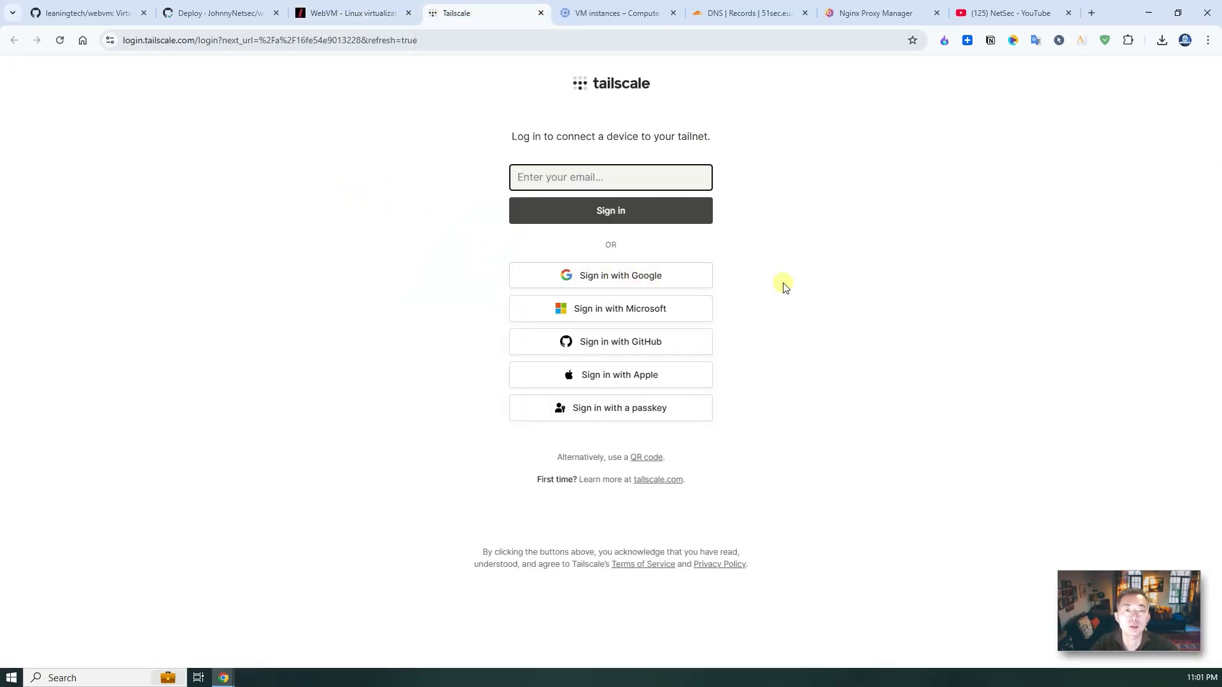
{"action": "left_click", "coordinate": [610, 275]}
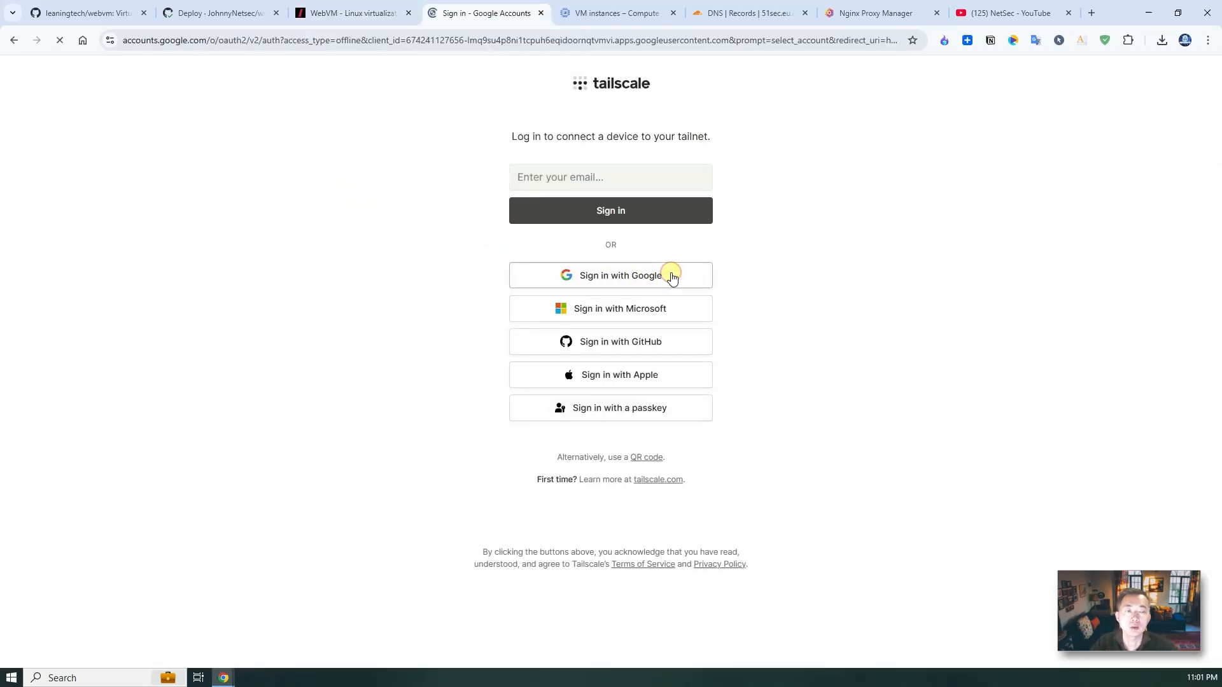
{"action": "left_click", "coordinate": [609, 275]}
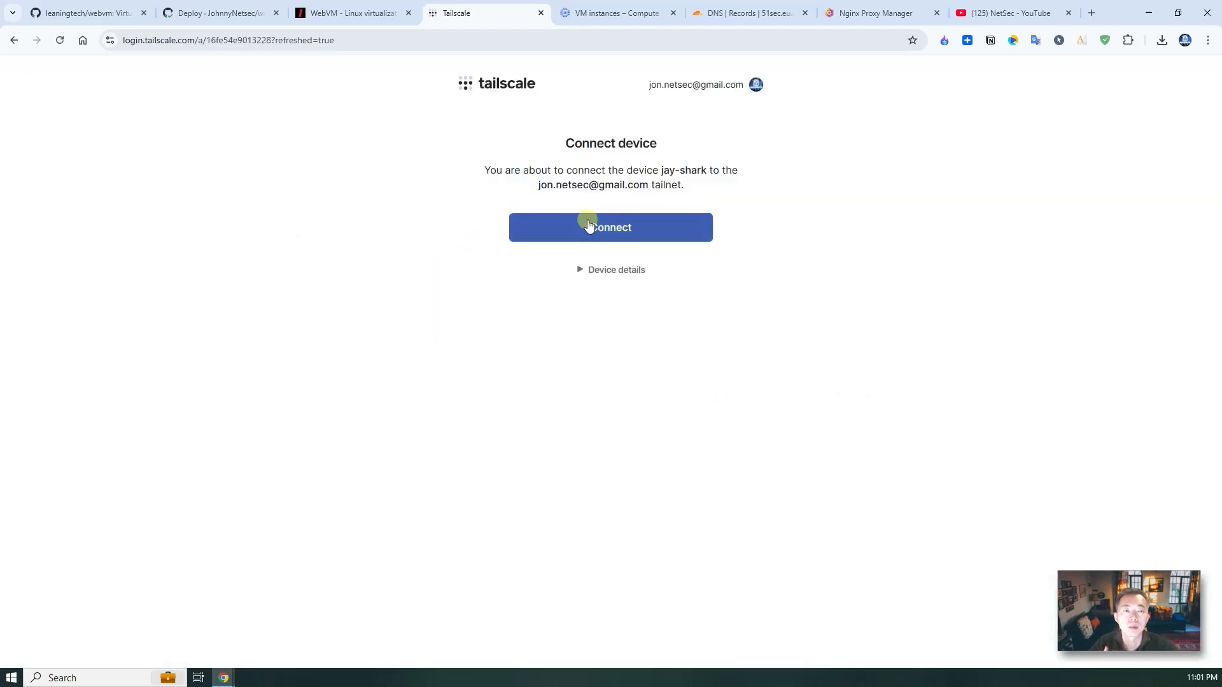
{"action": "left_click", "coordinate": [609, 227]}
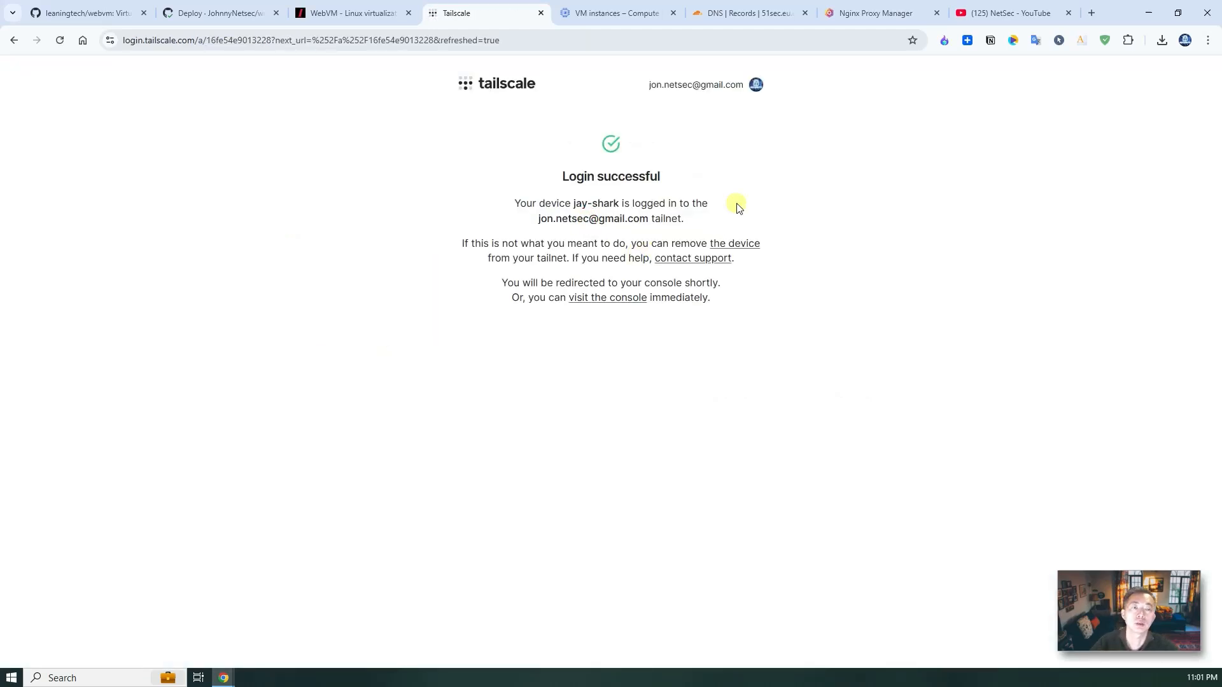
Visit the Tailscale admin console's Machines page
{"action": "left_click", "coordinate": [607, 297]}
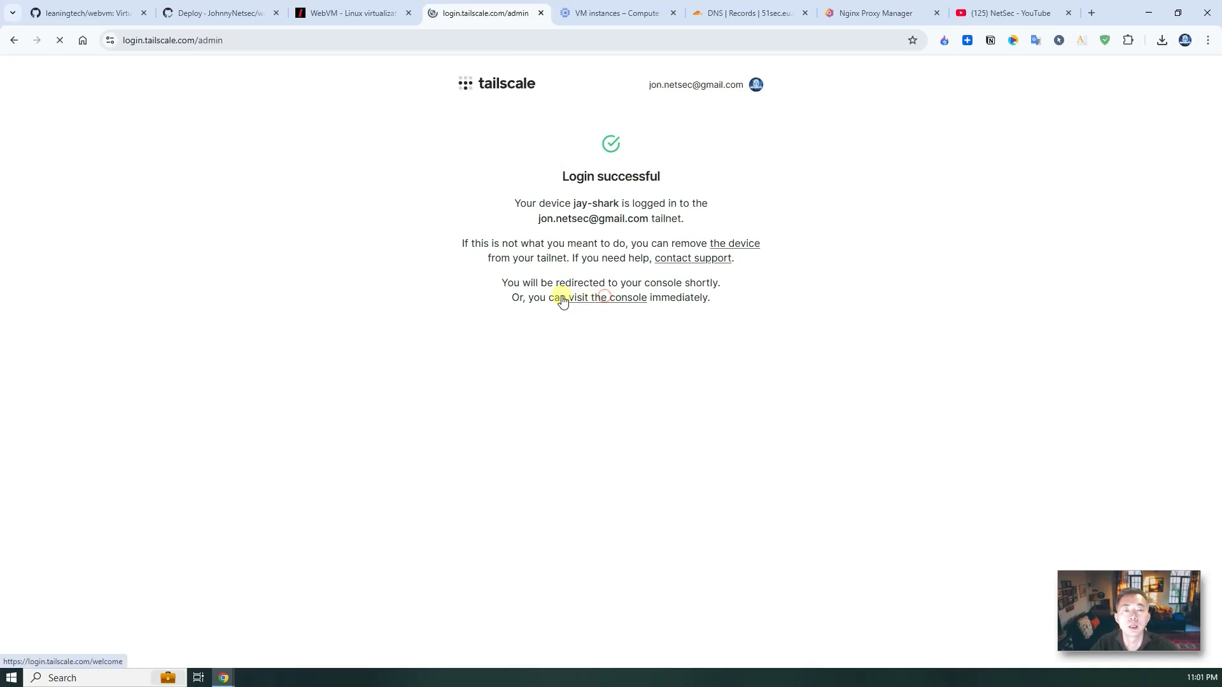
{"action": "left_click", "coordinate": [614, 298]}
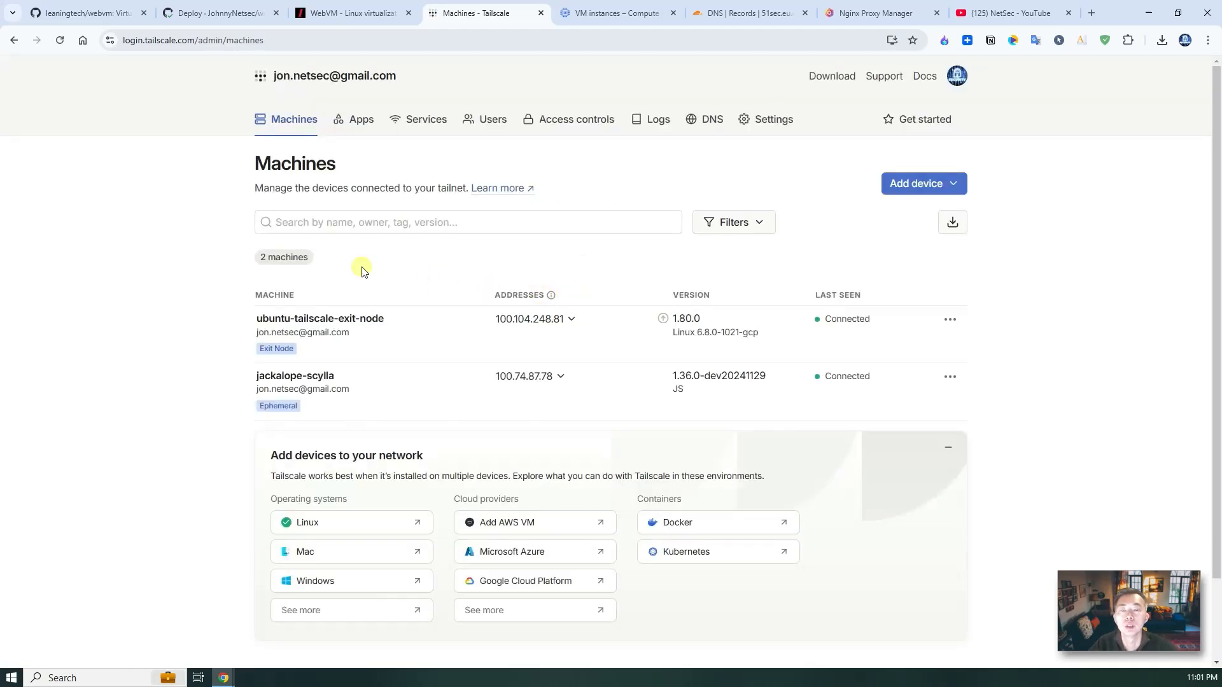
{"action": "mouse_move", "coordinate": [418, 384]}
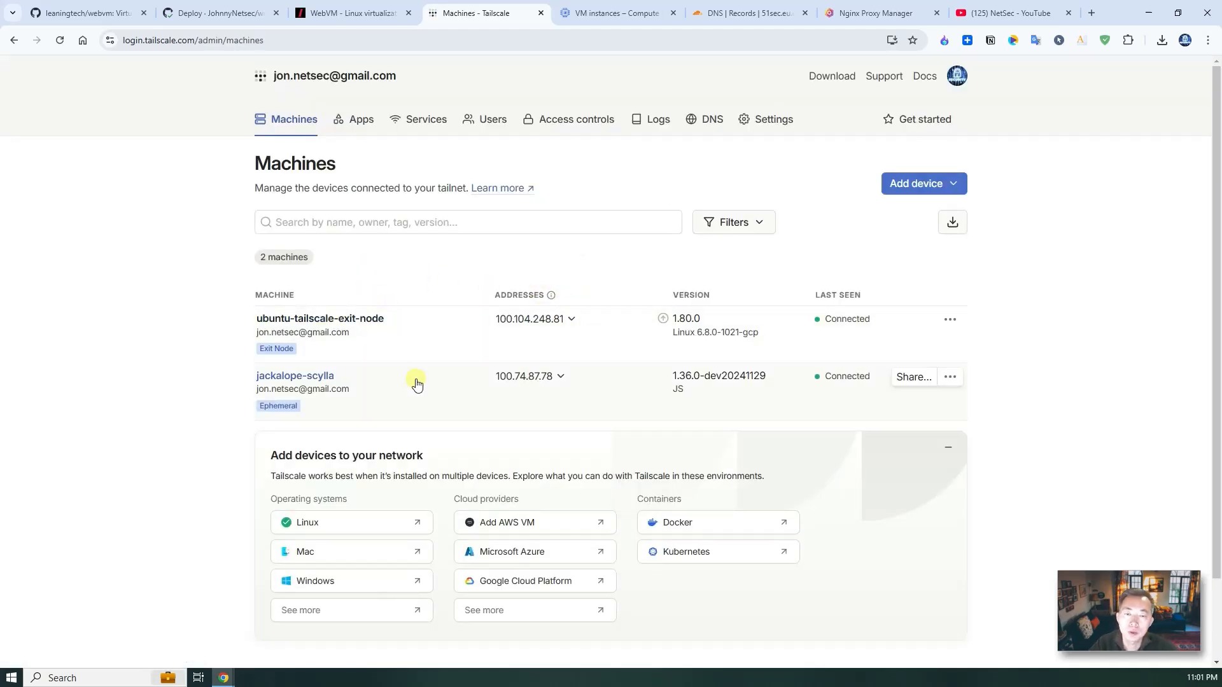
{"action": "mouse_move", "coordinate": [418, 341]}
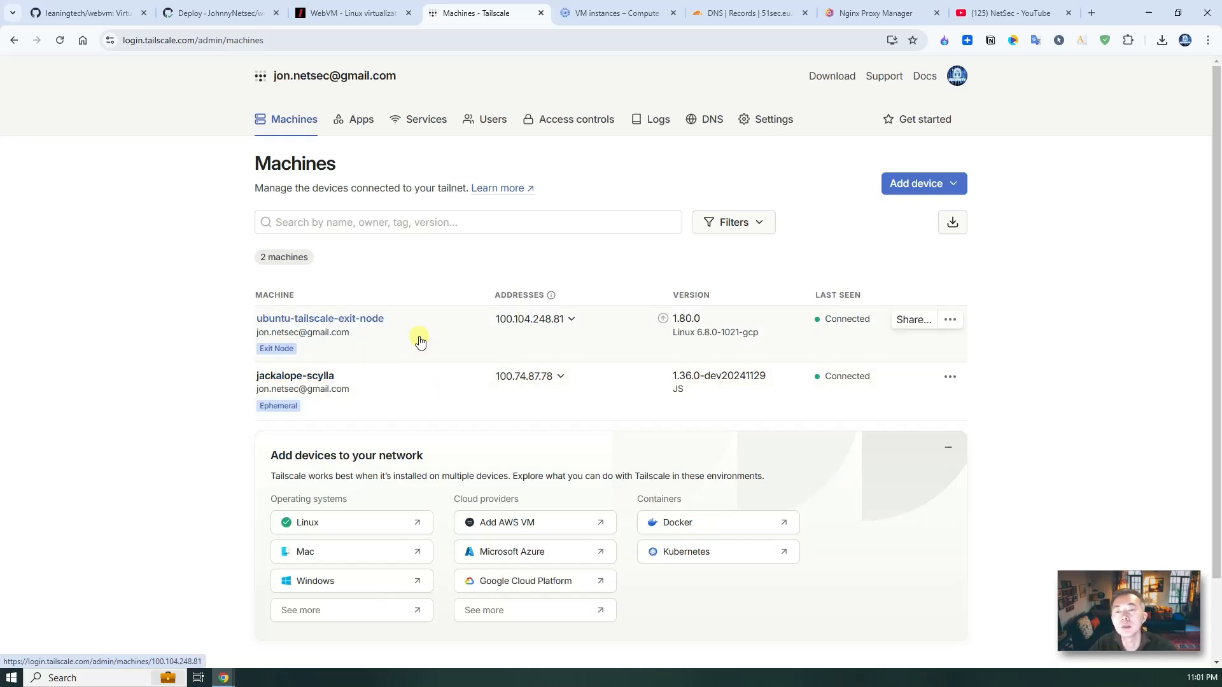
{"action": "mouse_move", "coordinate": [352, 326]}
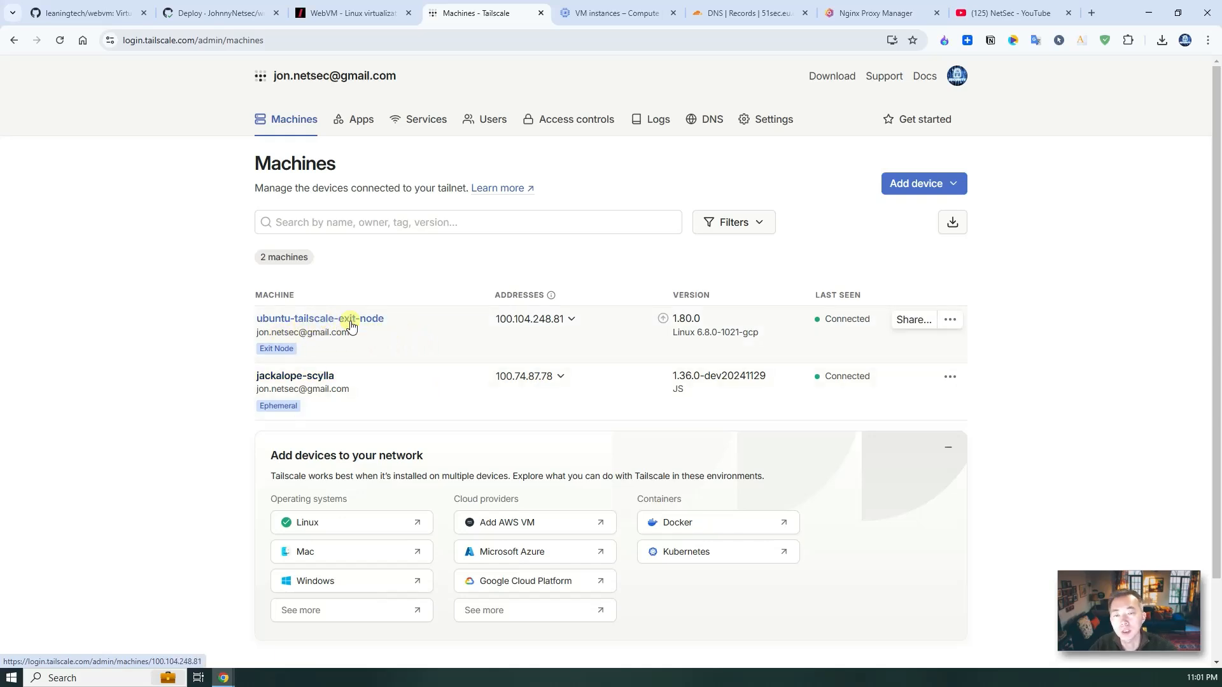
{"action": "mouse_move", "coordinate": [381, 330]}
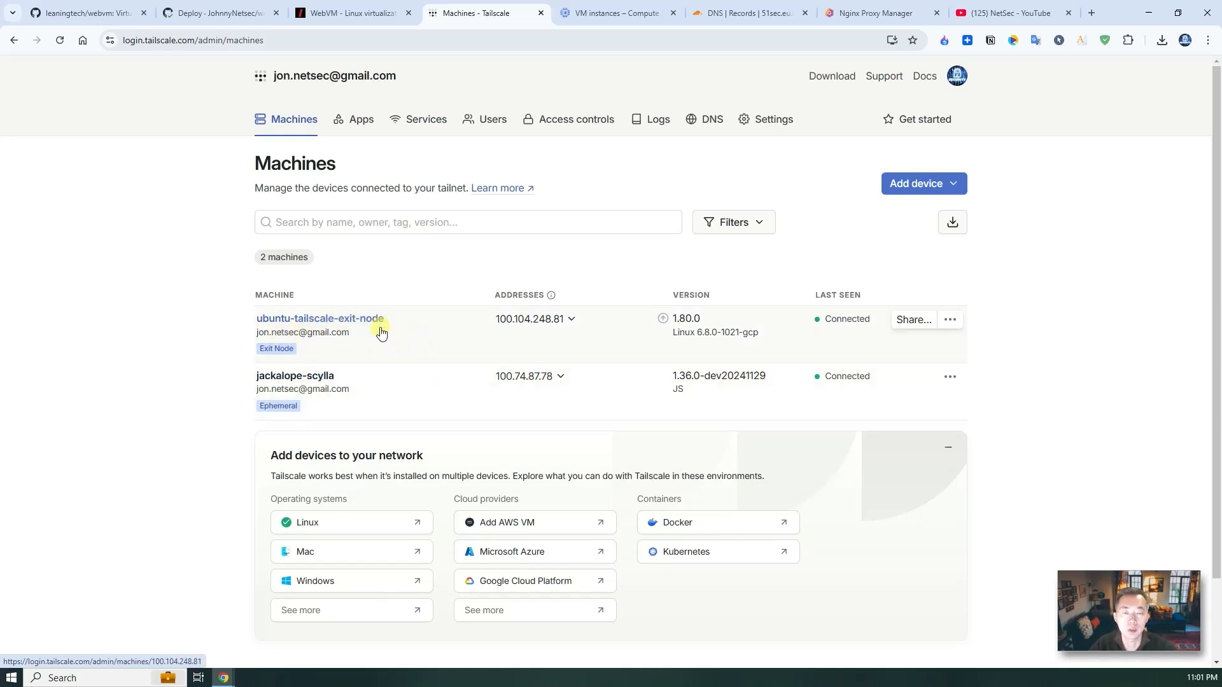
{"action": "mouse_move", "coordinate": [277, 349]}
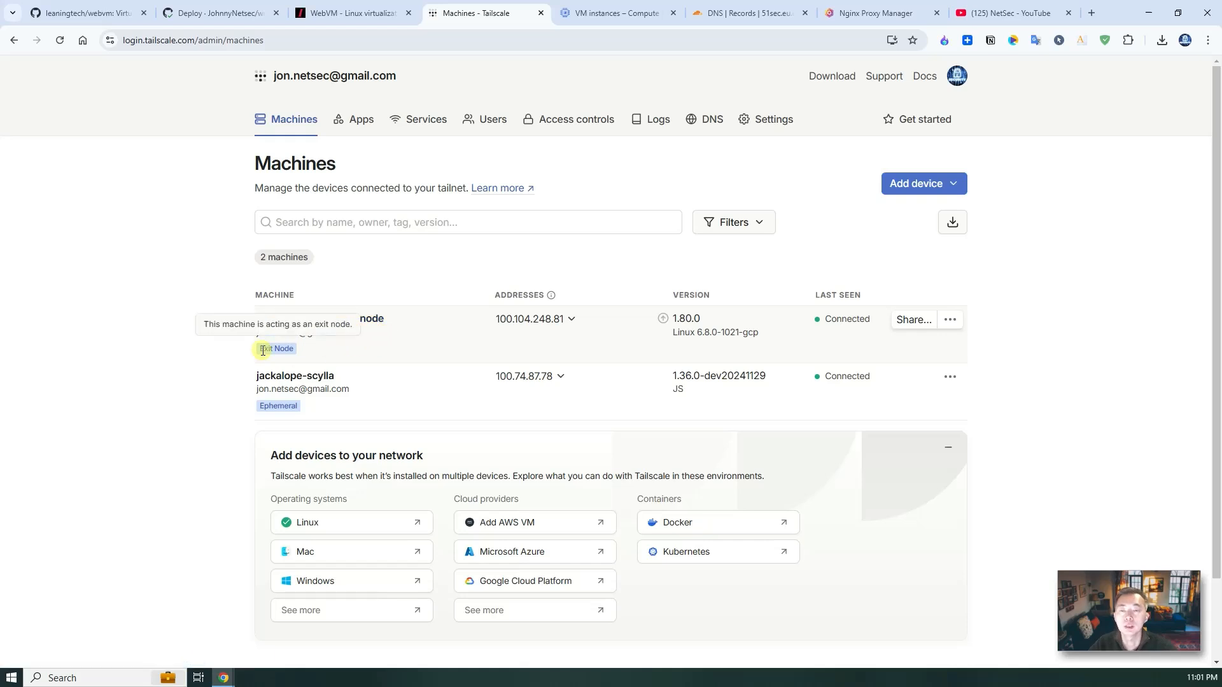
{"action": "mouse_move", "coordinate": [345, 373]}
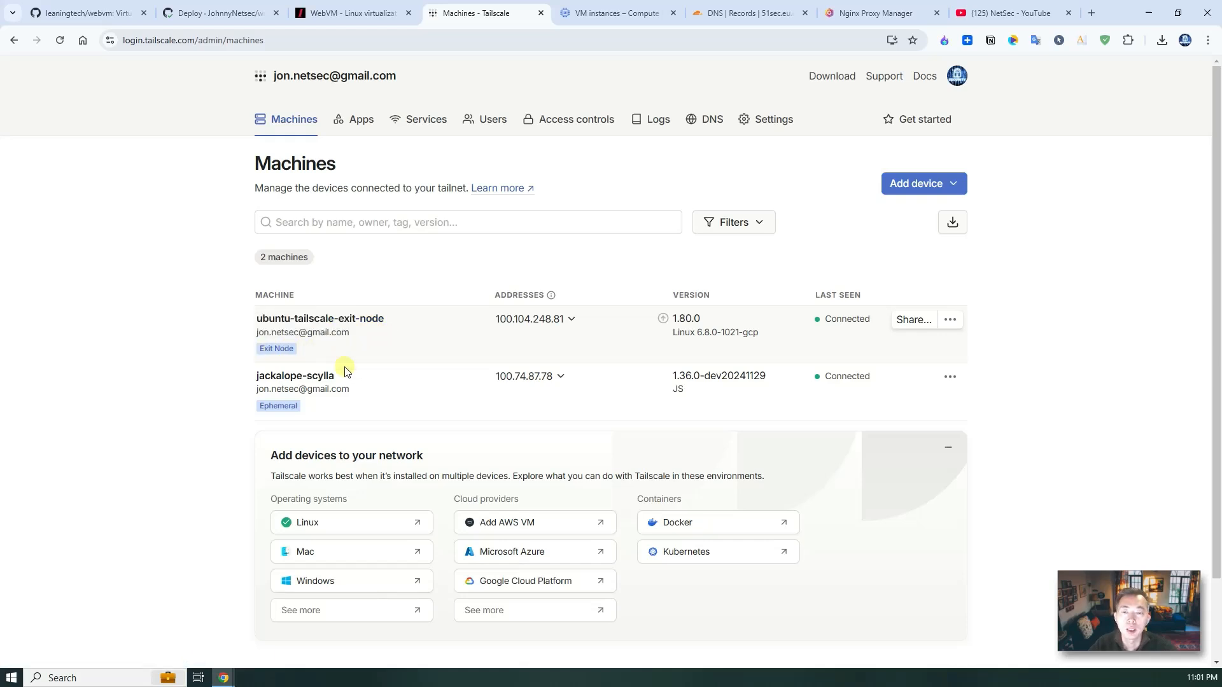
{"action": "mouse_move", "coordinate": [429, 404]}
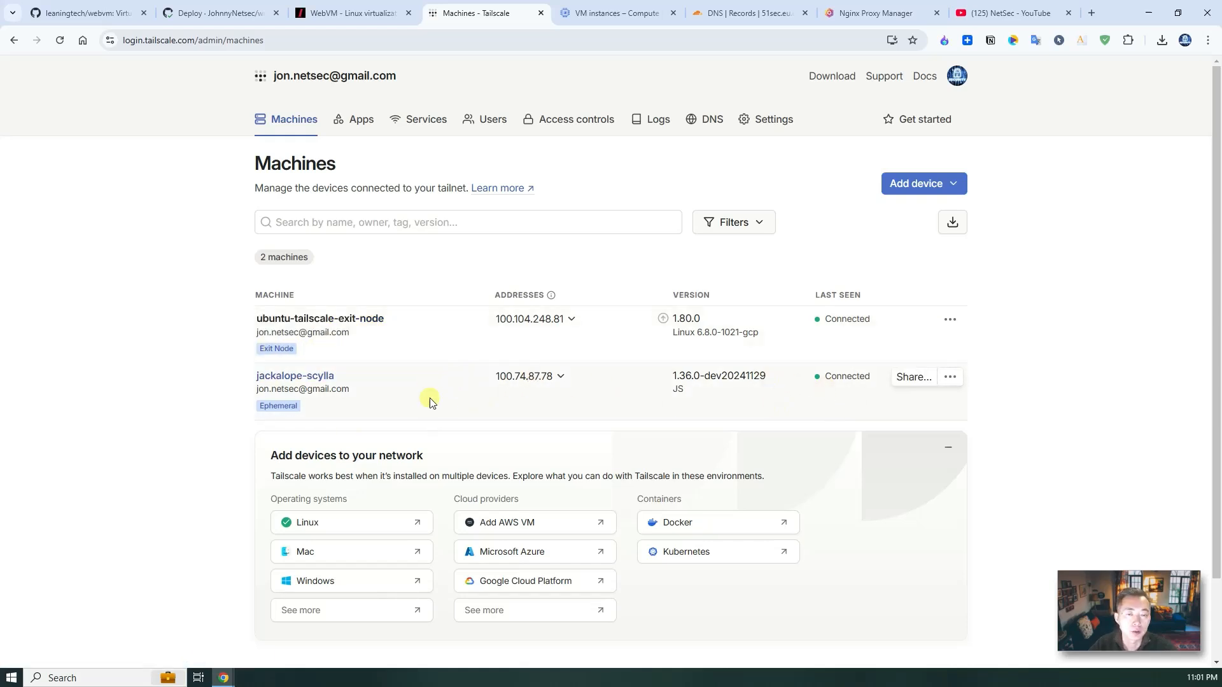
{"action": "mouse_move", "coordinate": [535, 403]}
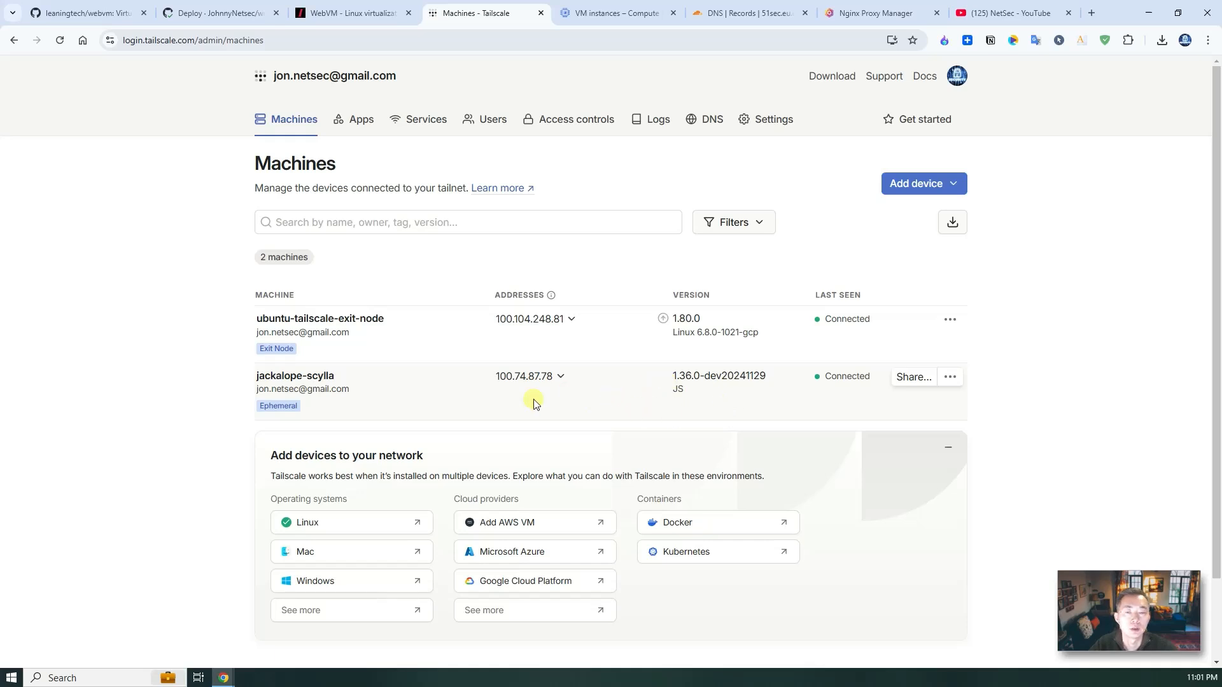
After reviewing the connected machines, switch to the GitHub Deploy run tab
{"action": "left_click", "coordinate": [217, 13]}
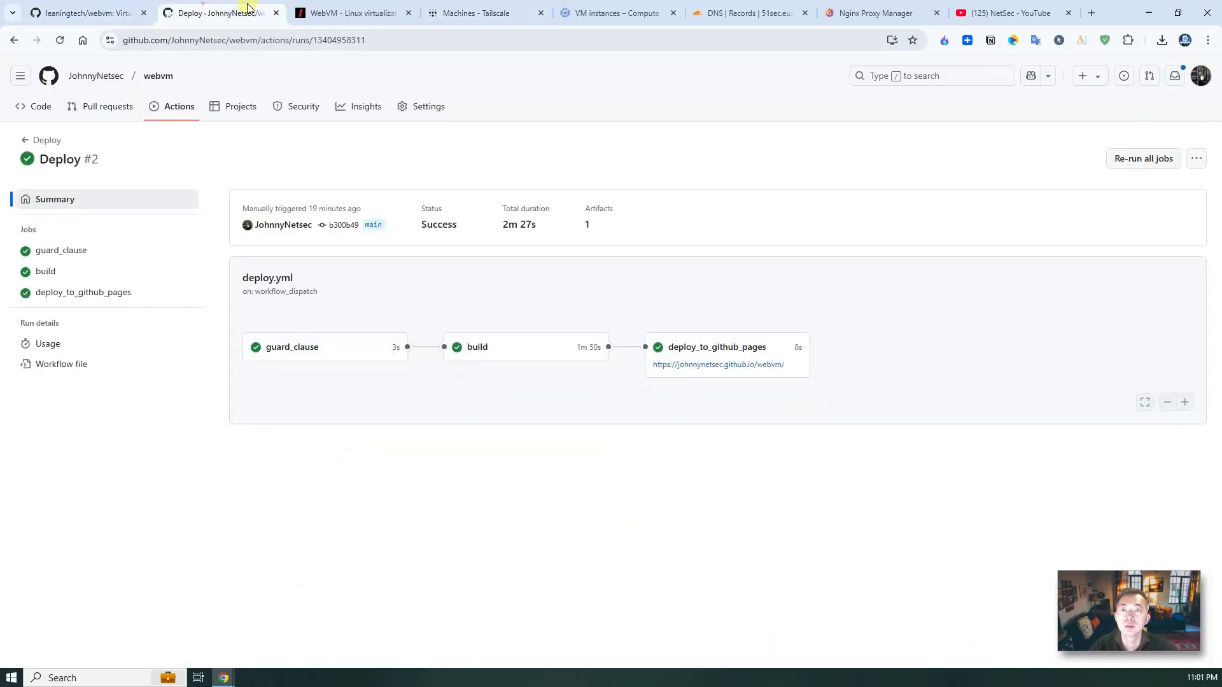
Check WebVM's Networking panel shows Tailscale connected with IP 100.74.87.78
{"action": "left_click", "coordinate": [351, 13]}
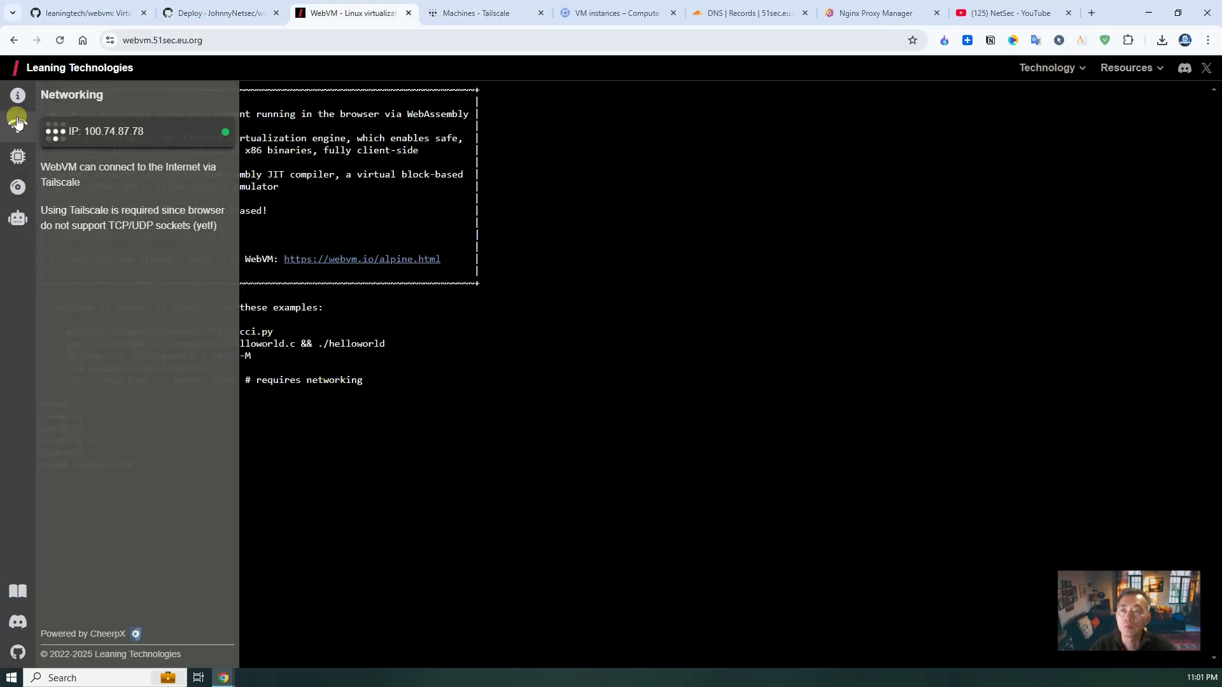
{"action": "mouse_move", "coordinate": [113, 140]}
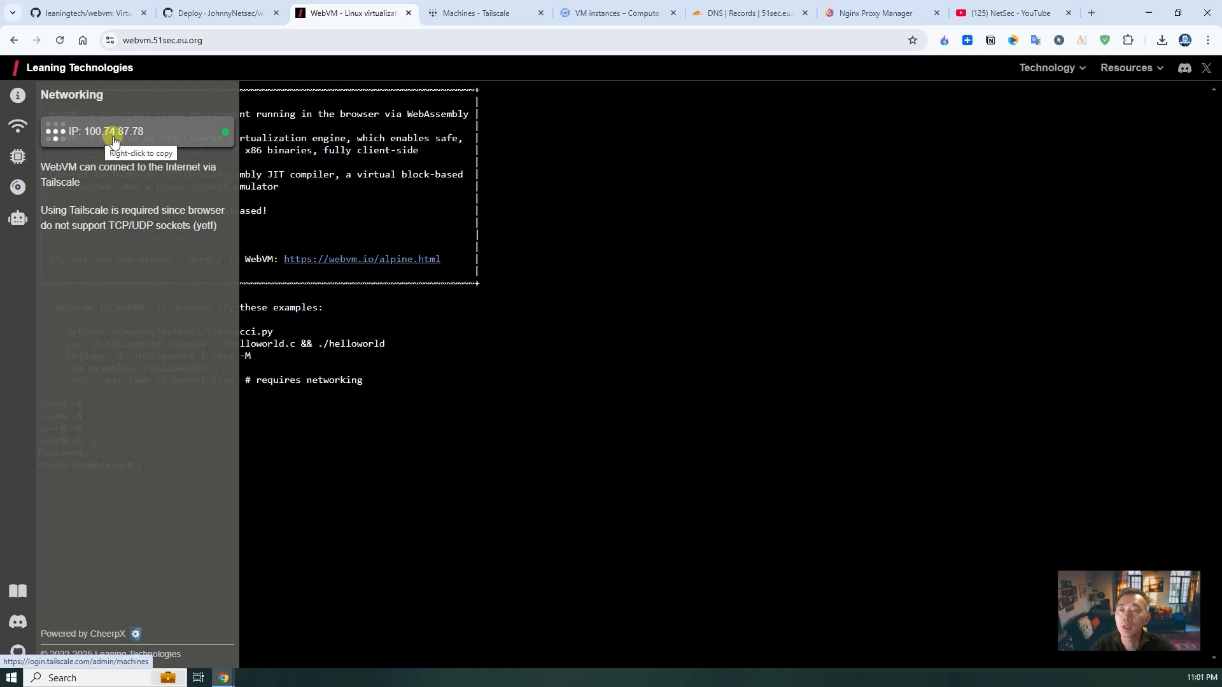
{"action": "mouse_move", "coordinate": [140, 139]}
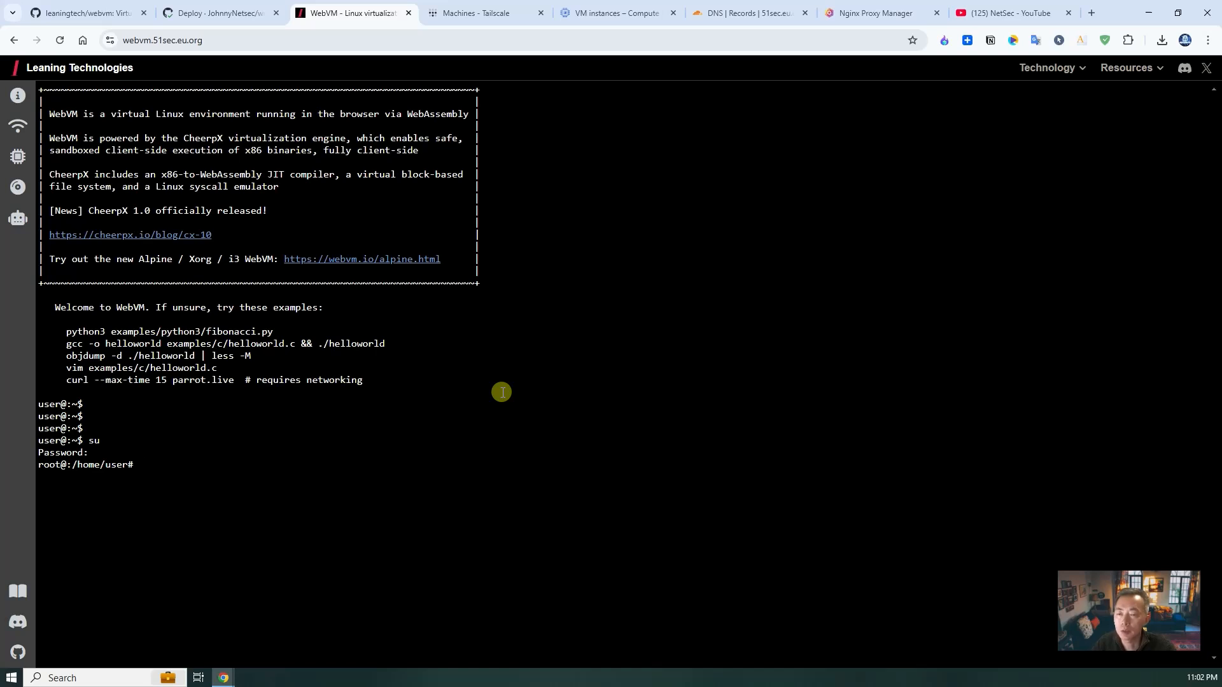
Run apt update as root, fetching Debian buster lists with 104 upgradable packages
{"action": "type", "text": "apt update"}
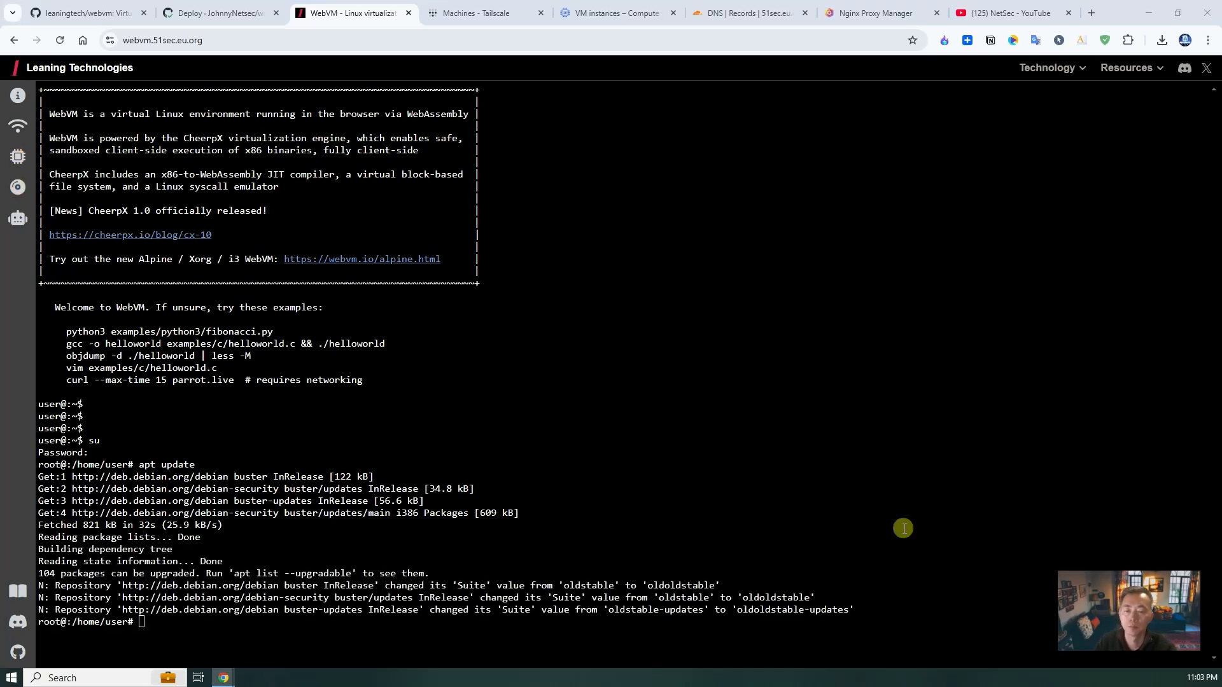
{"action": "mouse_move", "coordinate": [772, 505]}
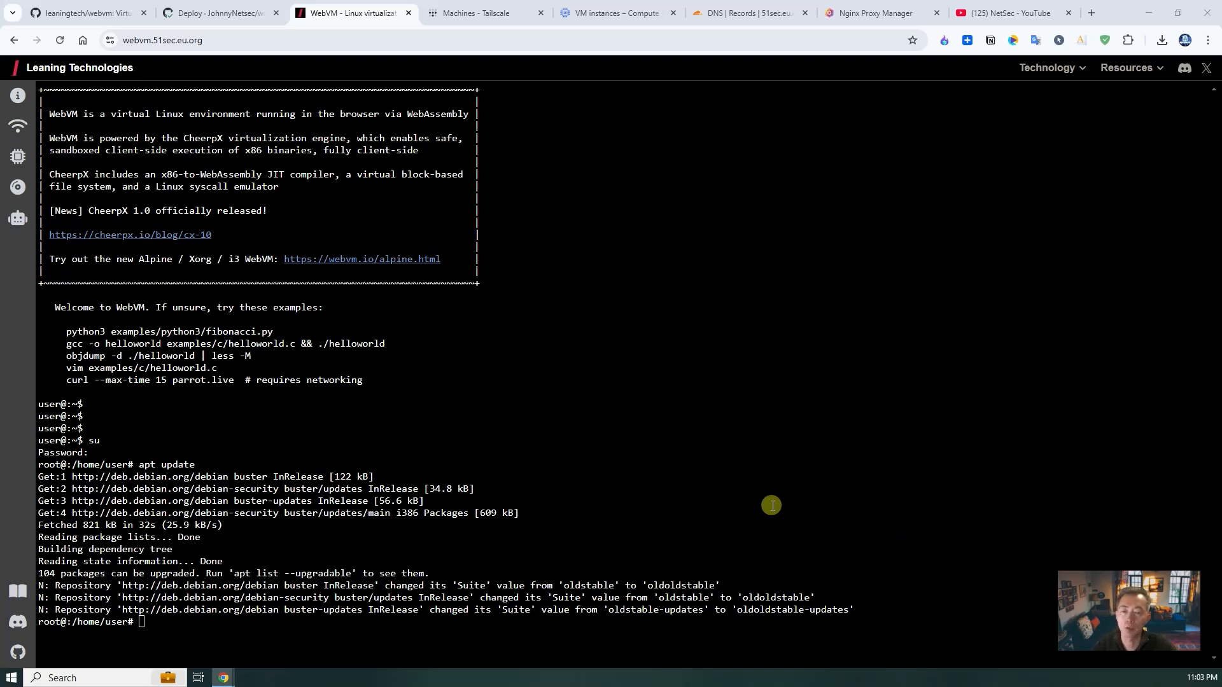
{"action": "mouse_move", "coordinate": [144, 423]}
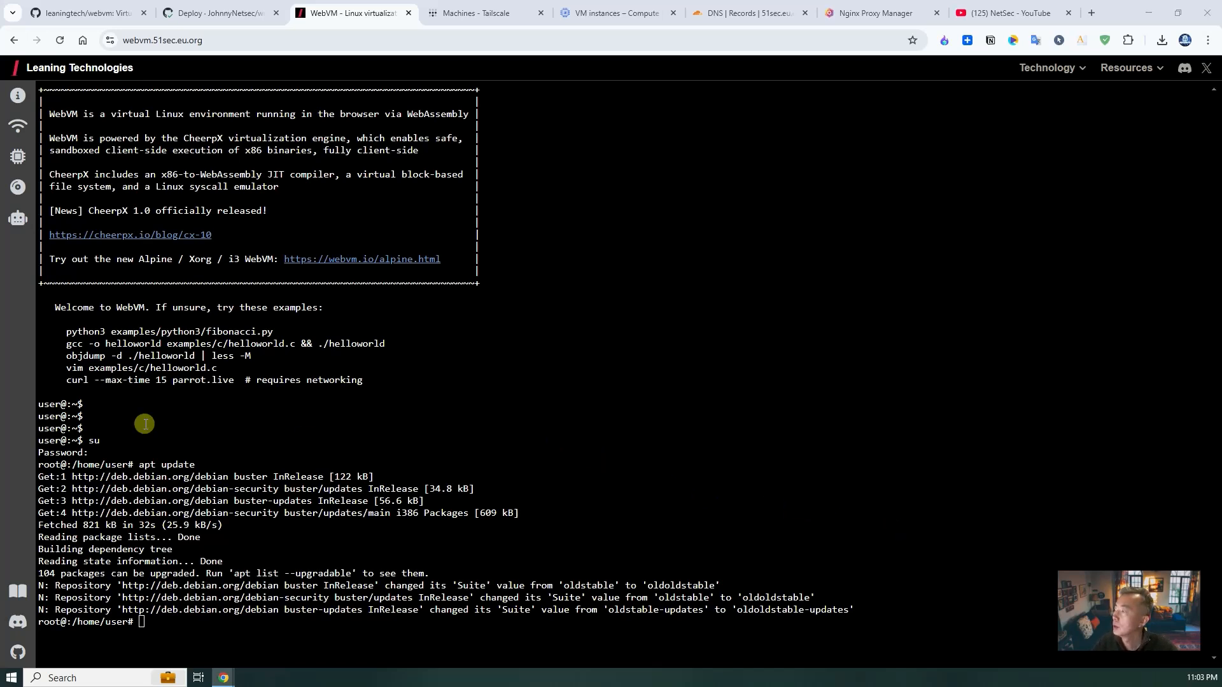
{"action": "mouse_move", "coordinate": [66, 380]}
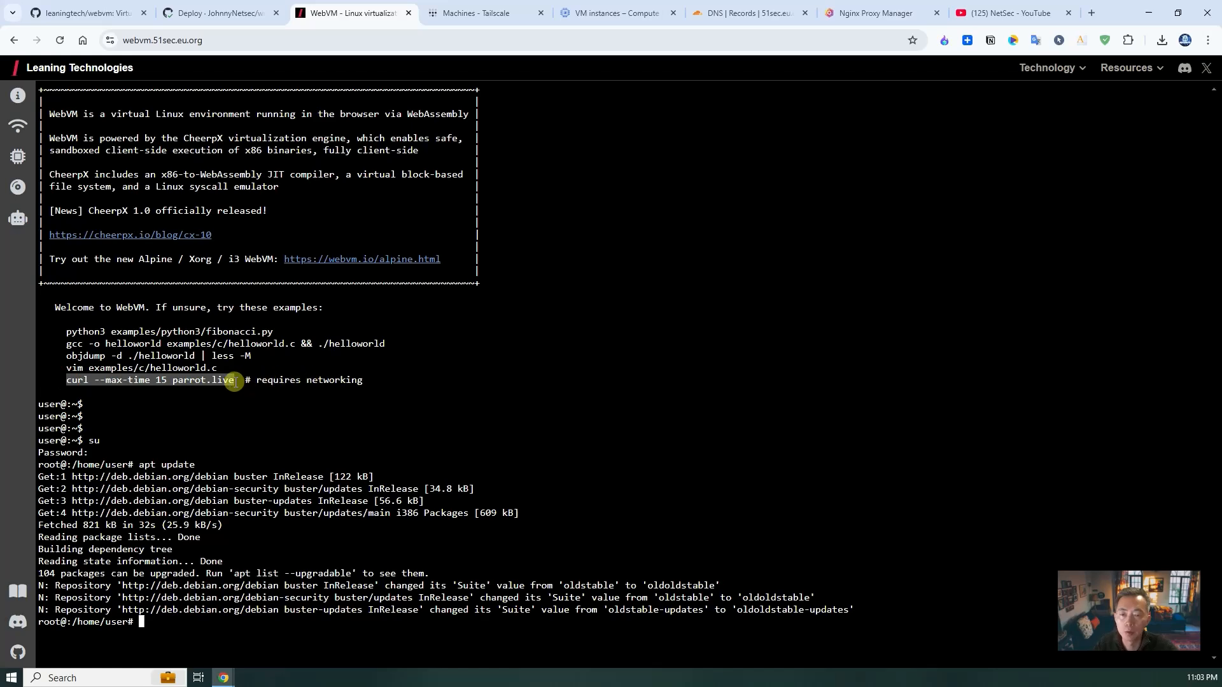
Paste and run the curl parrot.live demo, then run curl ip.sb returning 34.55.121.252
{"action": "right_click", "coordinate": [231, 380]}
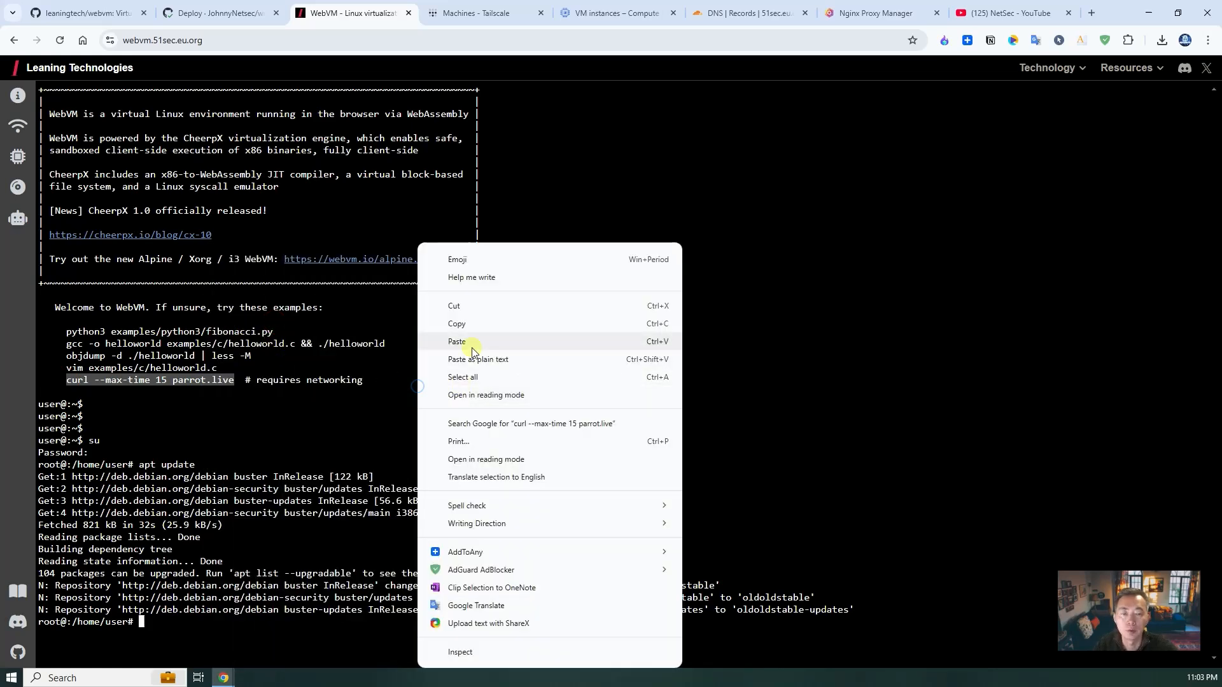
{"action": "left_click", "coordinate": [457, 341]}
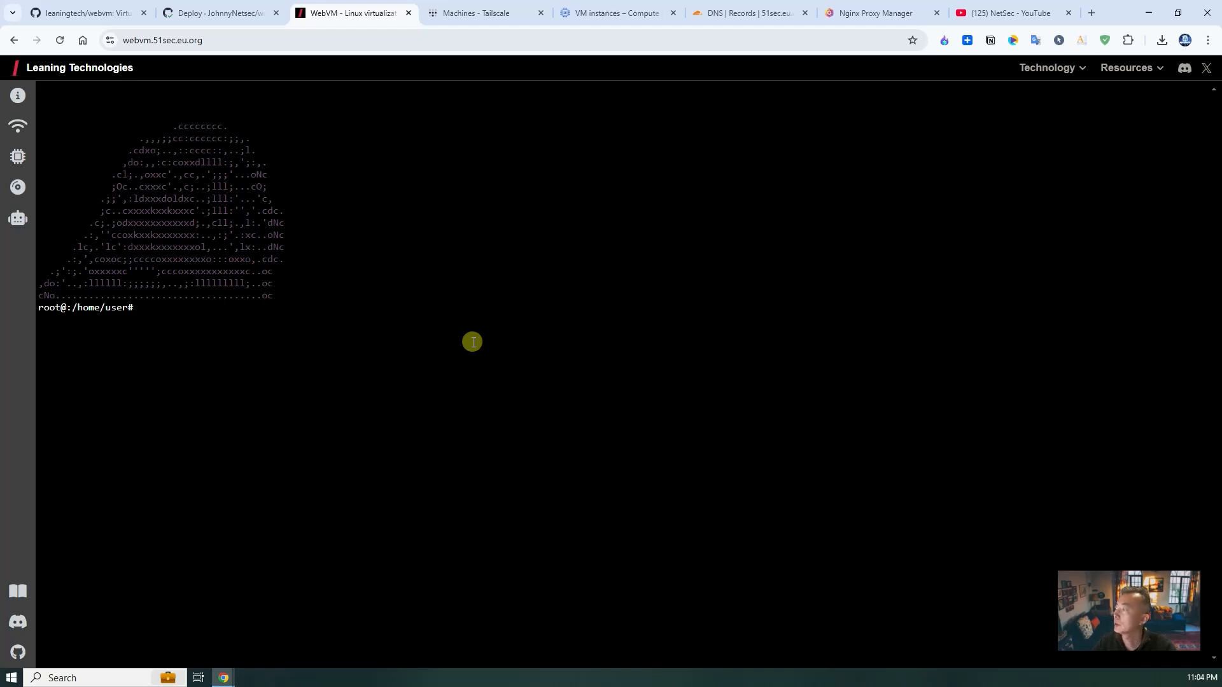
{"action": "type", "text": "curl i"}
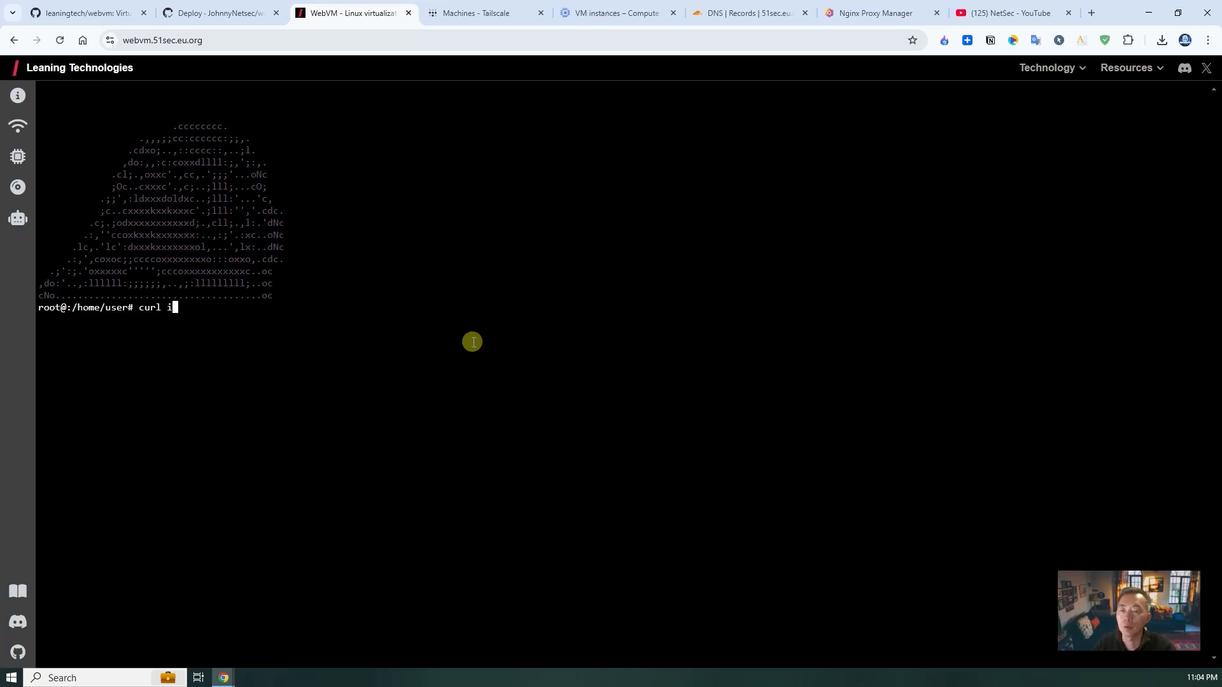
{"action": "key", "text": "Return"}
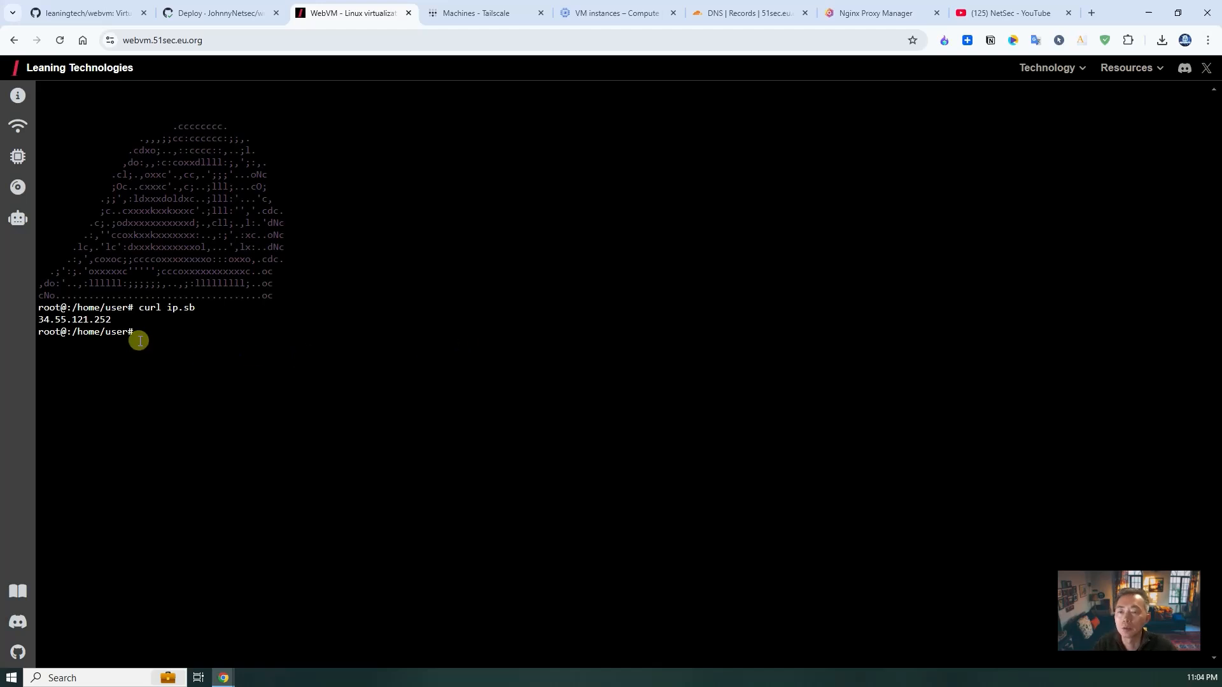
{"action": "mouse_move", "coordinate": [116, 322]}
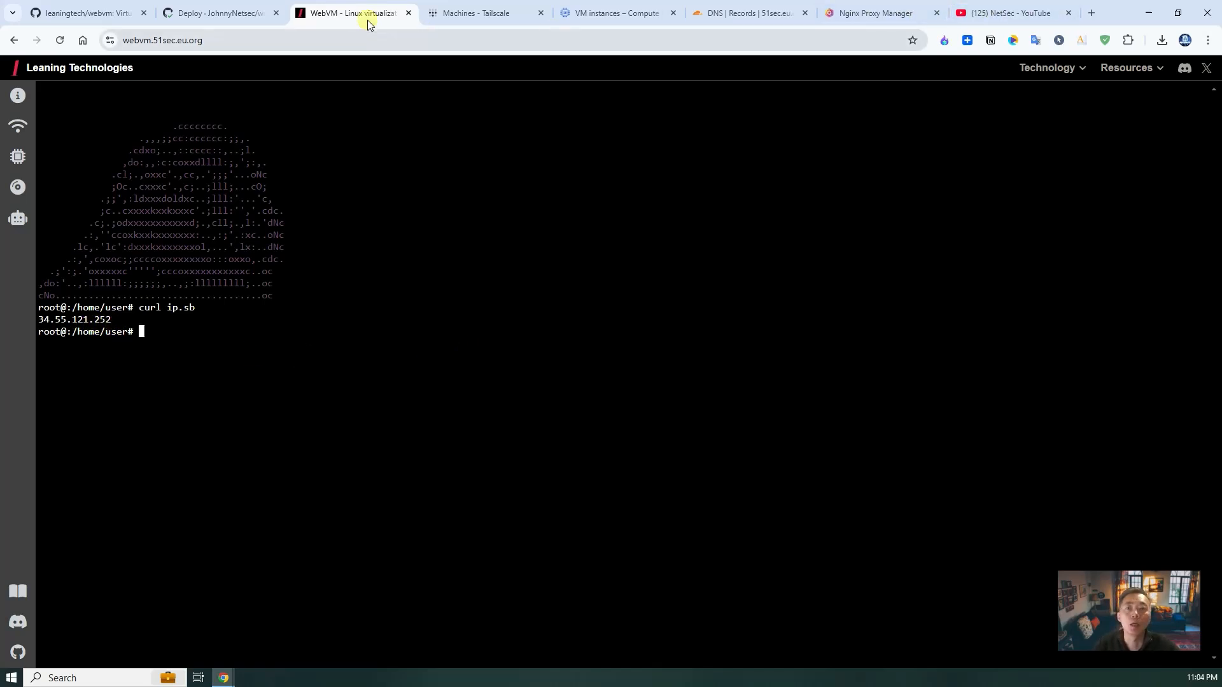
Check the exit node's addresses in the Tailscale machines list and return to WebVM
{"action": "left_click", "coordinate": [484, 13]}
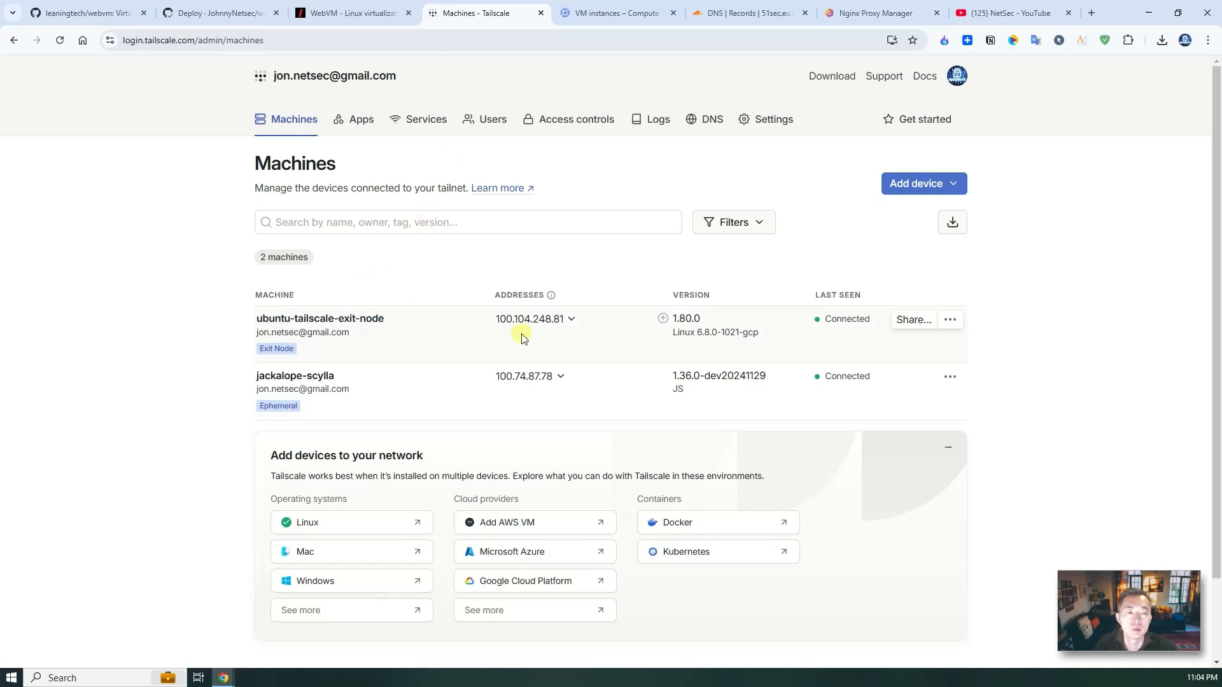
{"action": "left_click", "coordinate": [571, 318]}
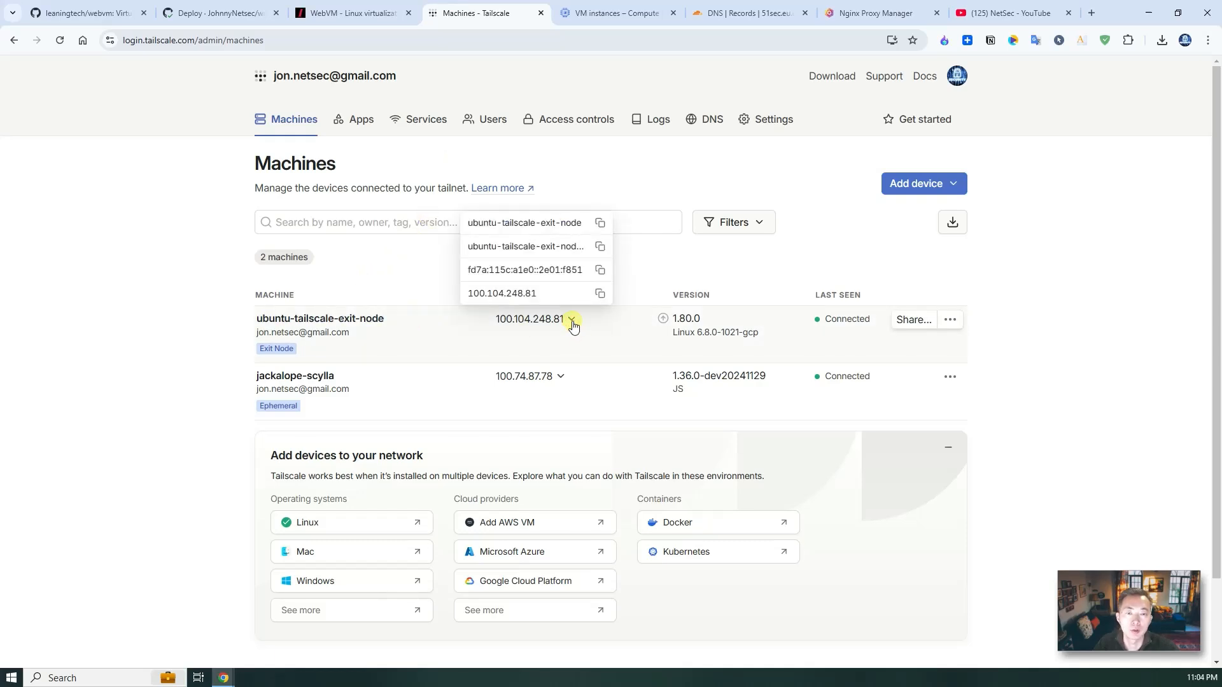
{"action": "left_click", "coordinate": [352, 13]}
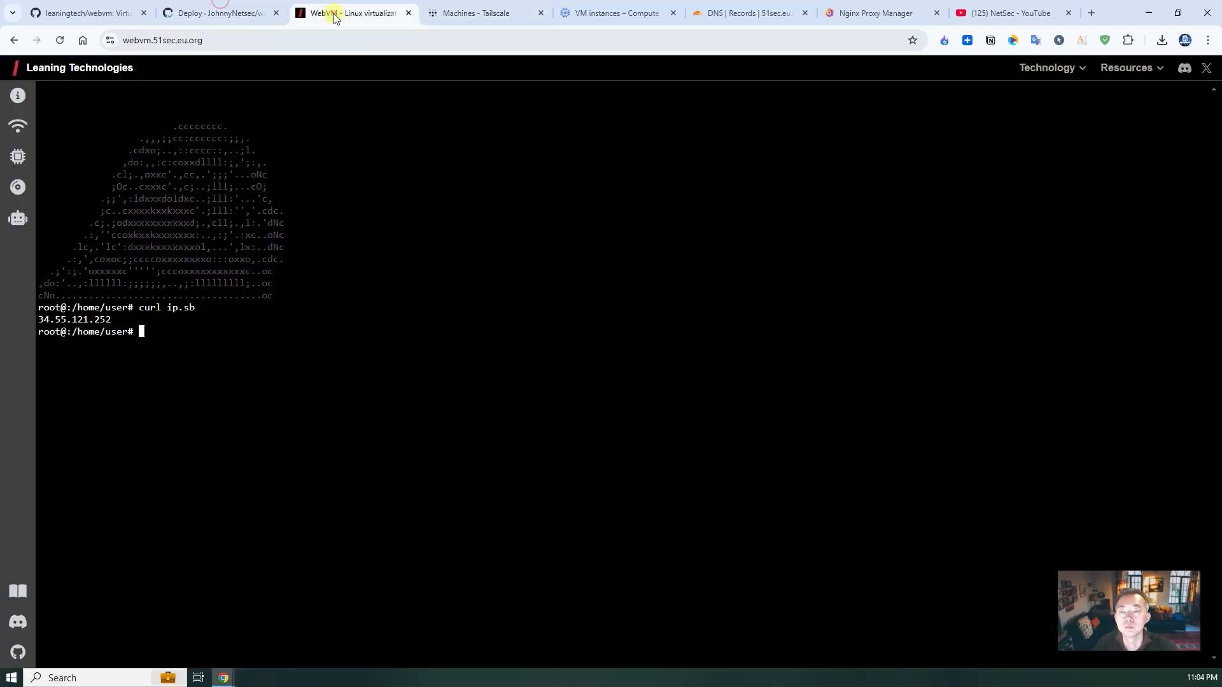
{"action": "type", "text": "ssh n"}
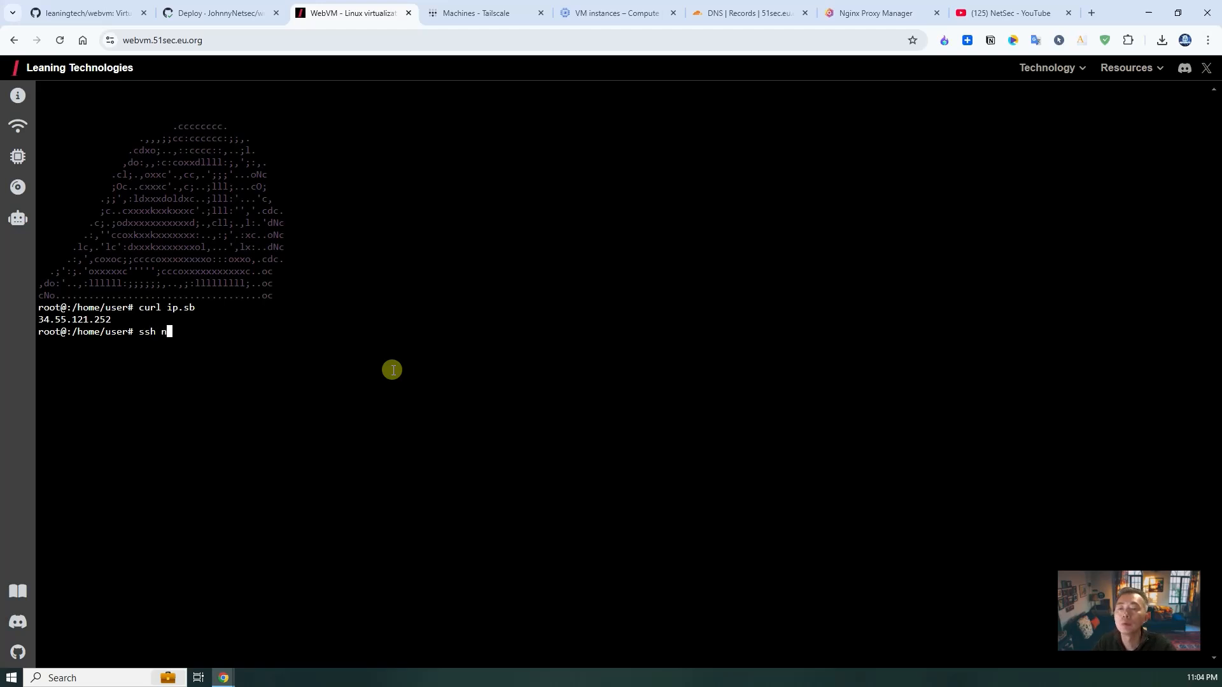
{"action": "type", "text": "ew@"}
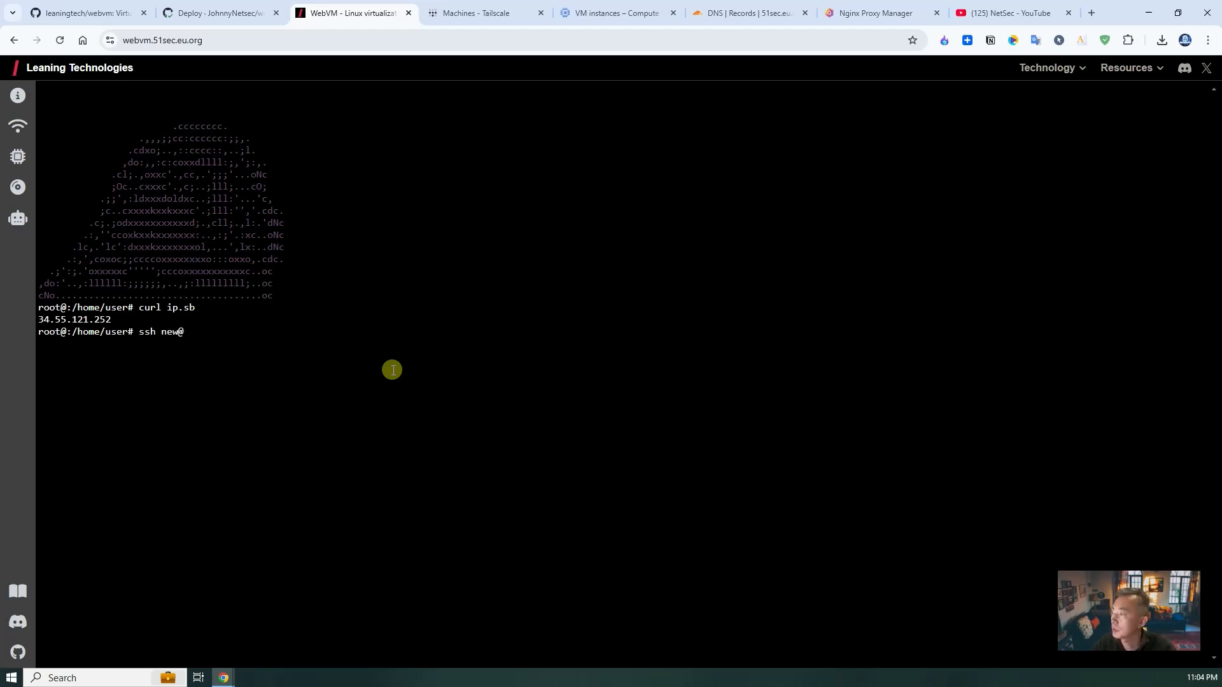
{"action": "type", "text": "sdf.org"}
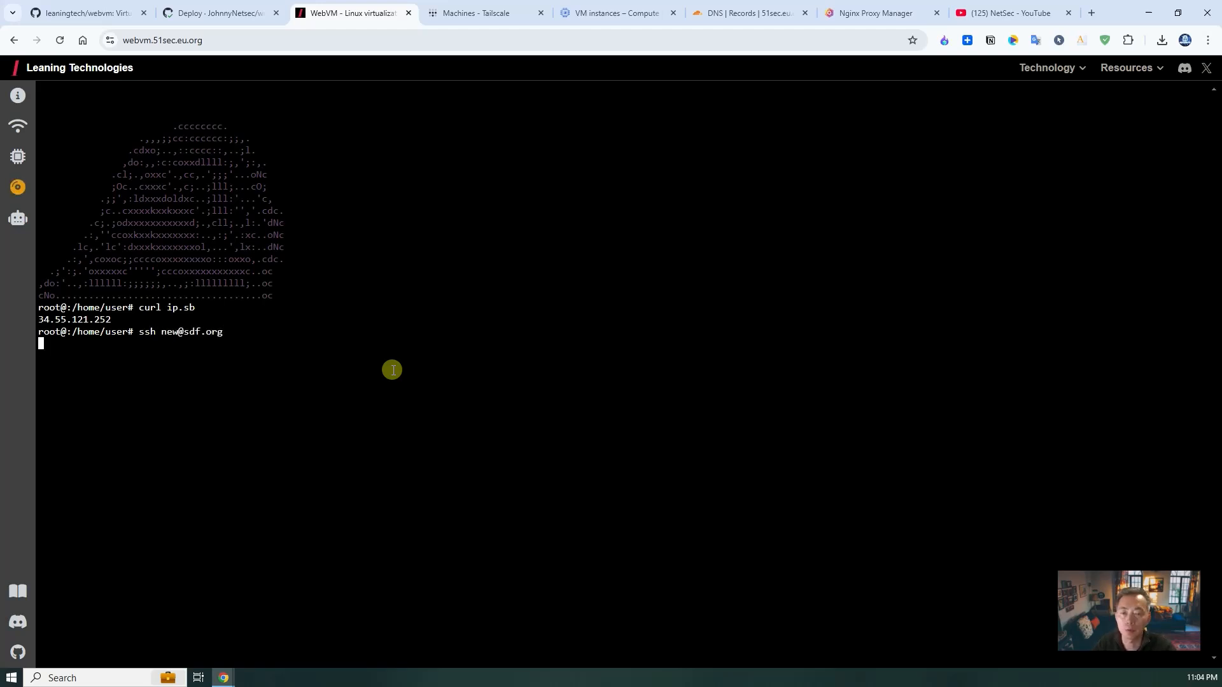
{"action": "key", "text": "Return"}
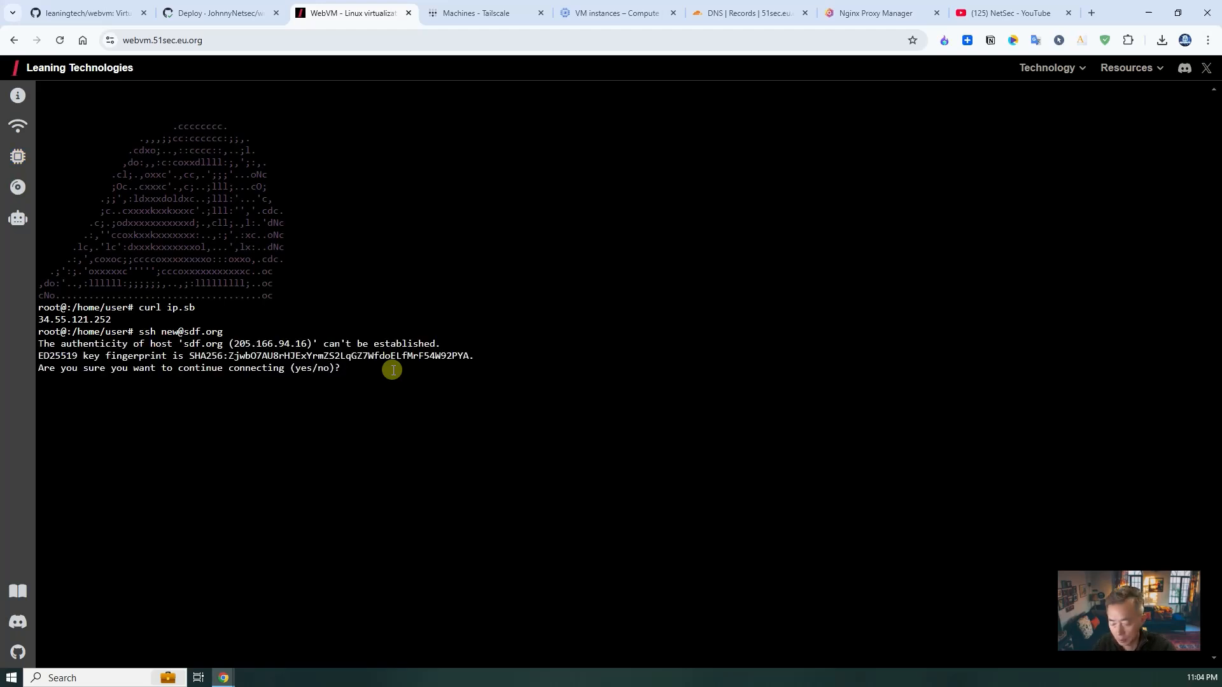
{"action": "type", "text": "yes"}
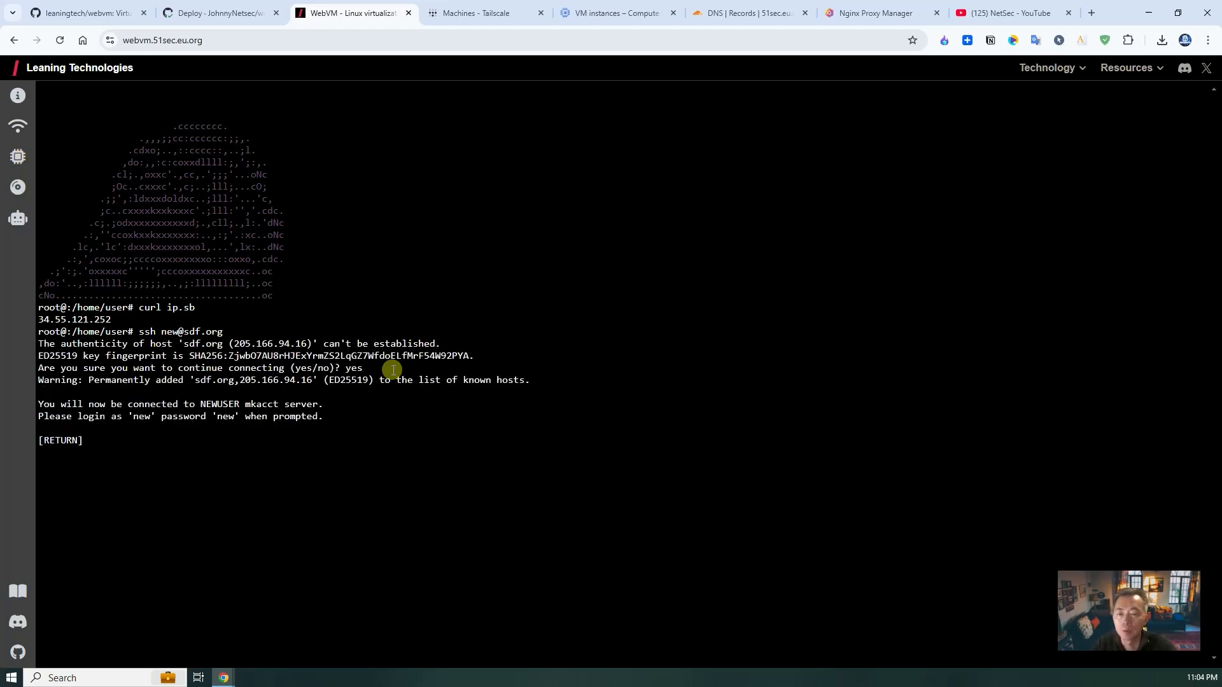
{"action": "key", "text": "Return"}
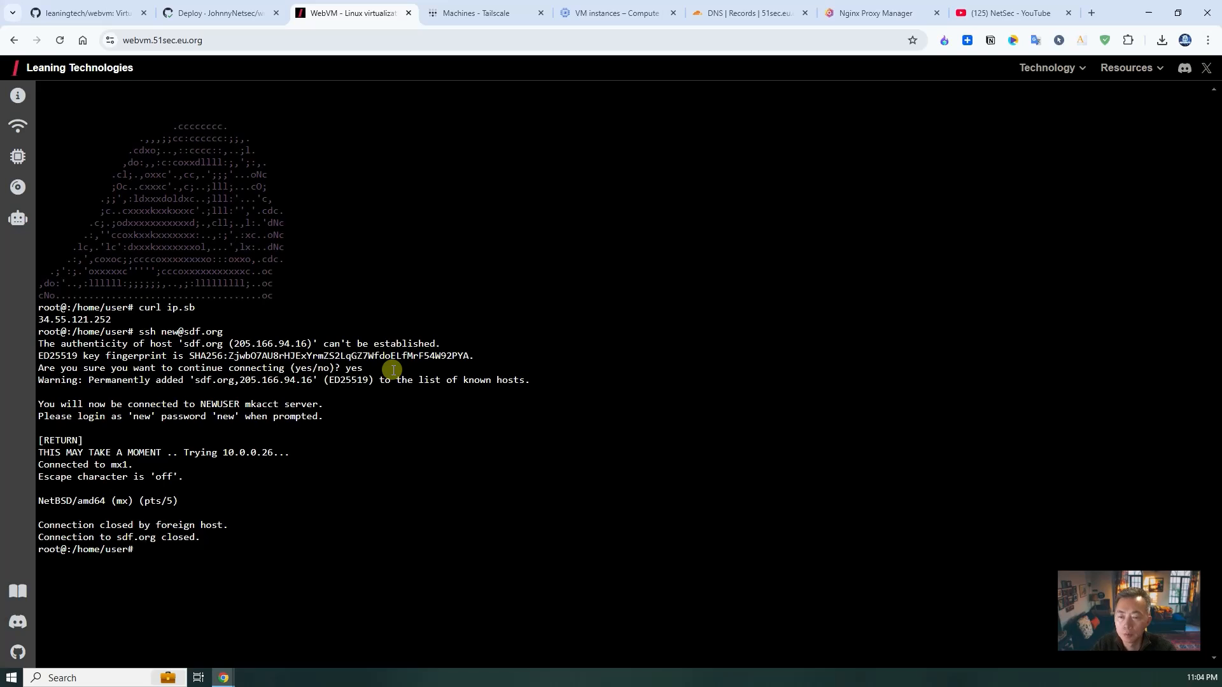
{"action": "mouse_move", "coordinate": [375, 439]}
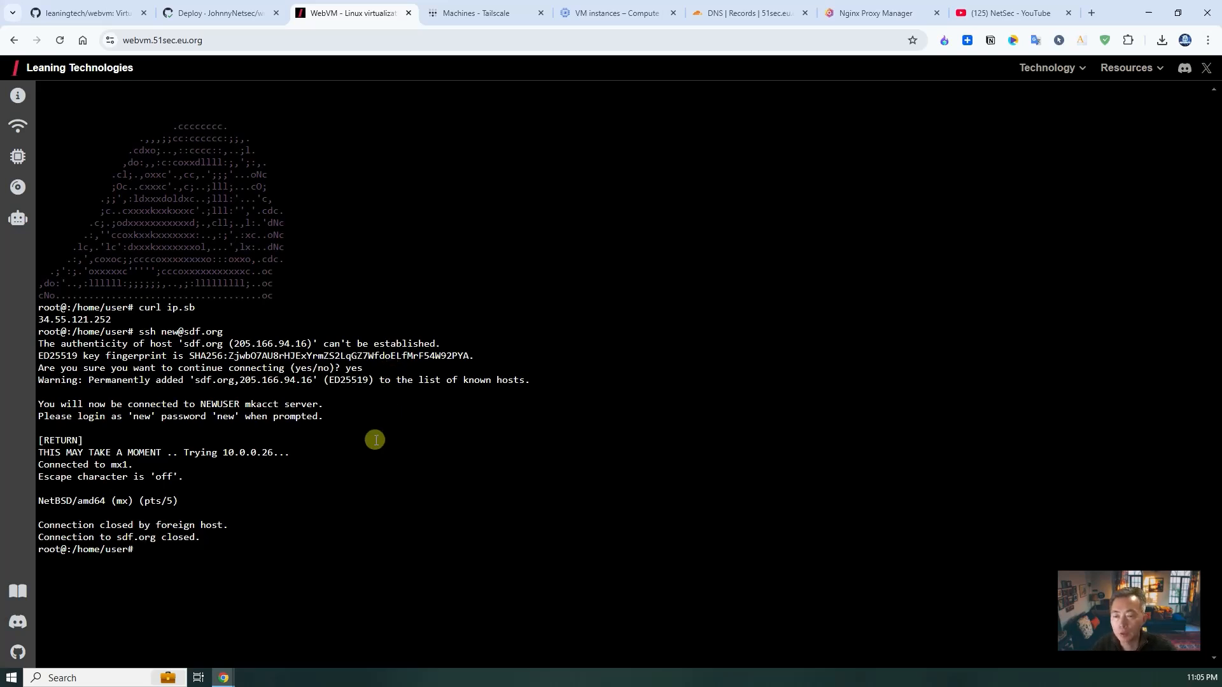
{"action": "mouse_move", "coordinate": [395, 362]}
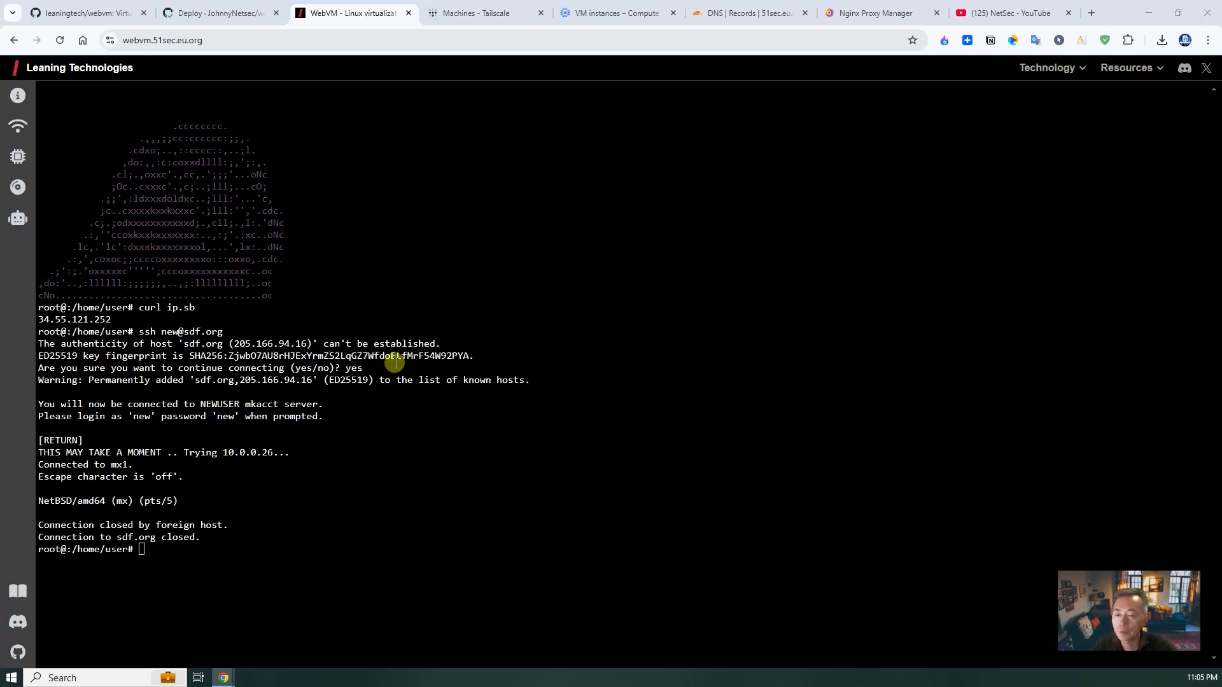
{"action": "type", "text": "ssh demo@test.rebex.net"}
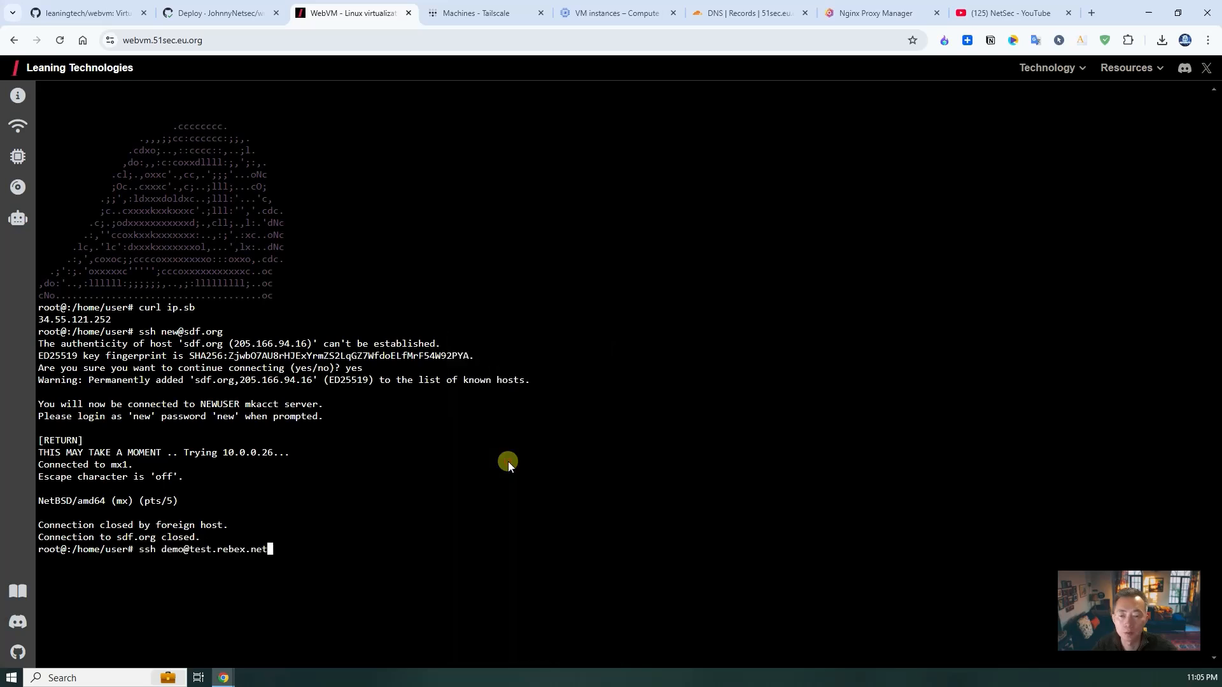
{"action": "key", "text": "Return"}
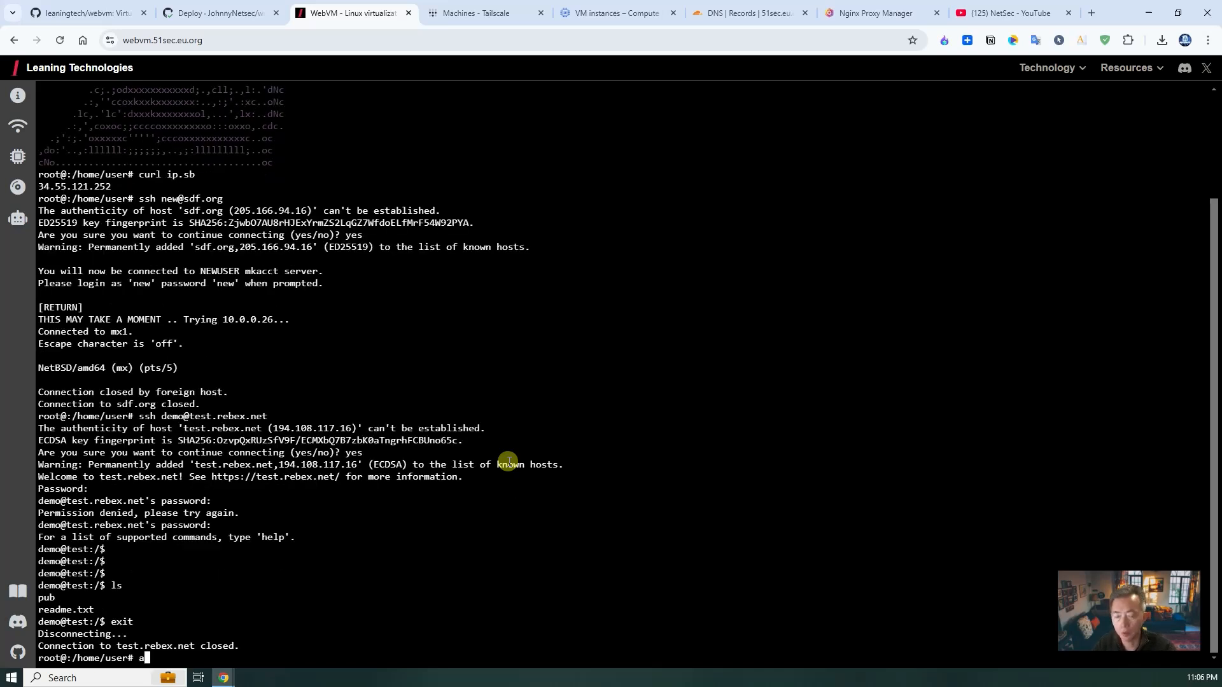
Run apt install screen as root, reaching the libutempter0 and screen confirmation prompt
{"action": "type", "text": "pt install sc"}
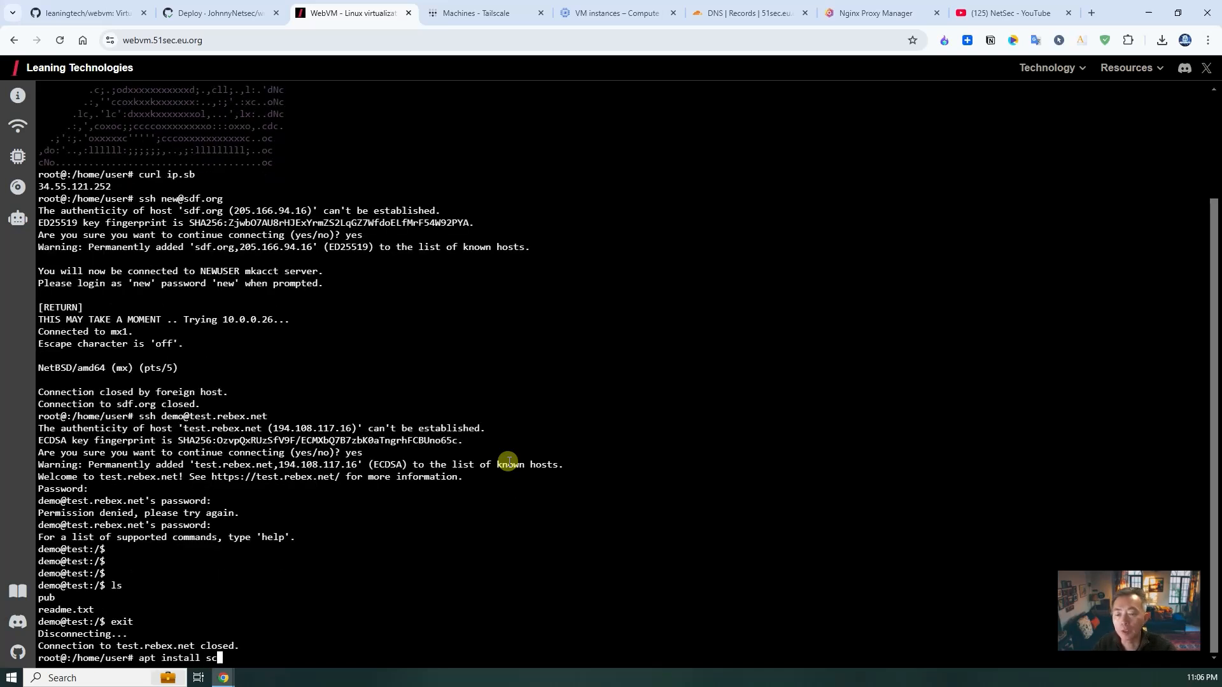
{"action": "key", "text": "Return"}
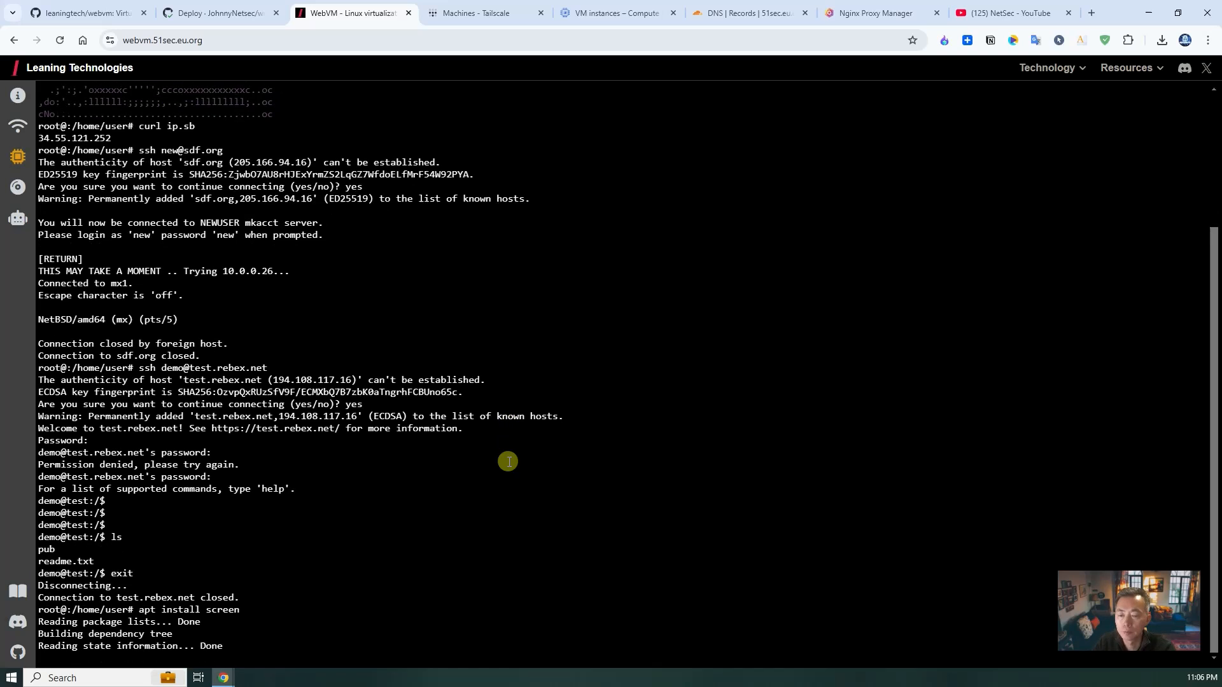
{"action": "scroll", "scroll_direction": "down", "scroll_amount": 3}
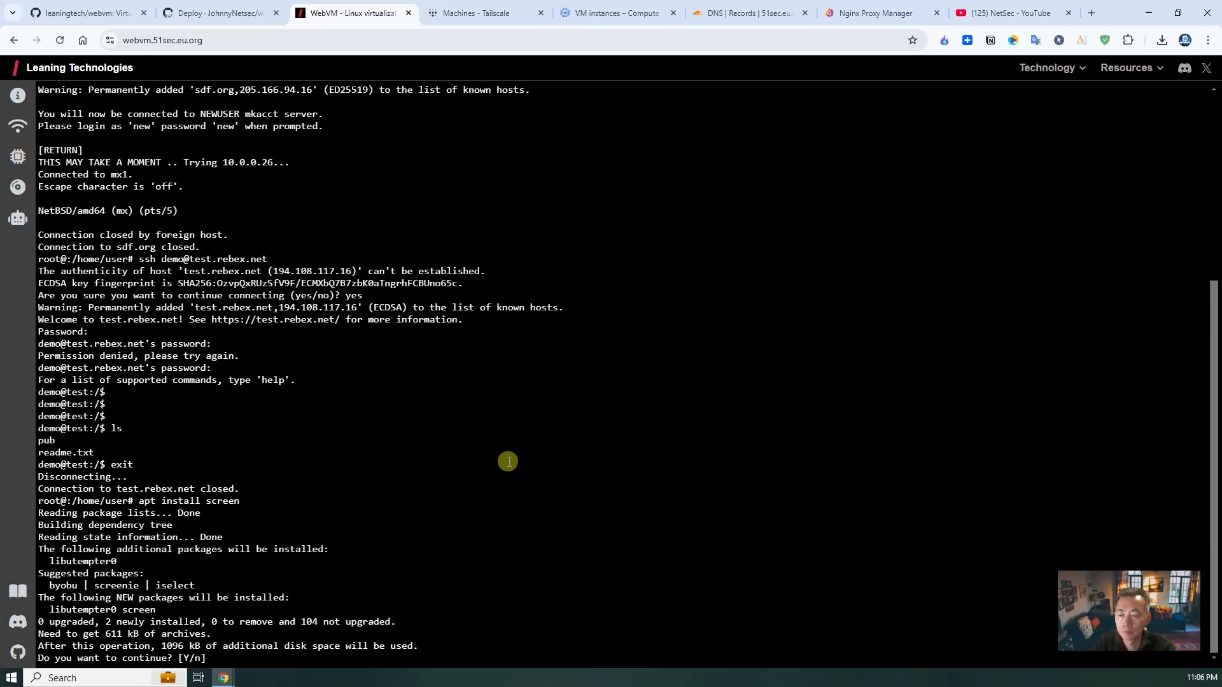